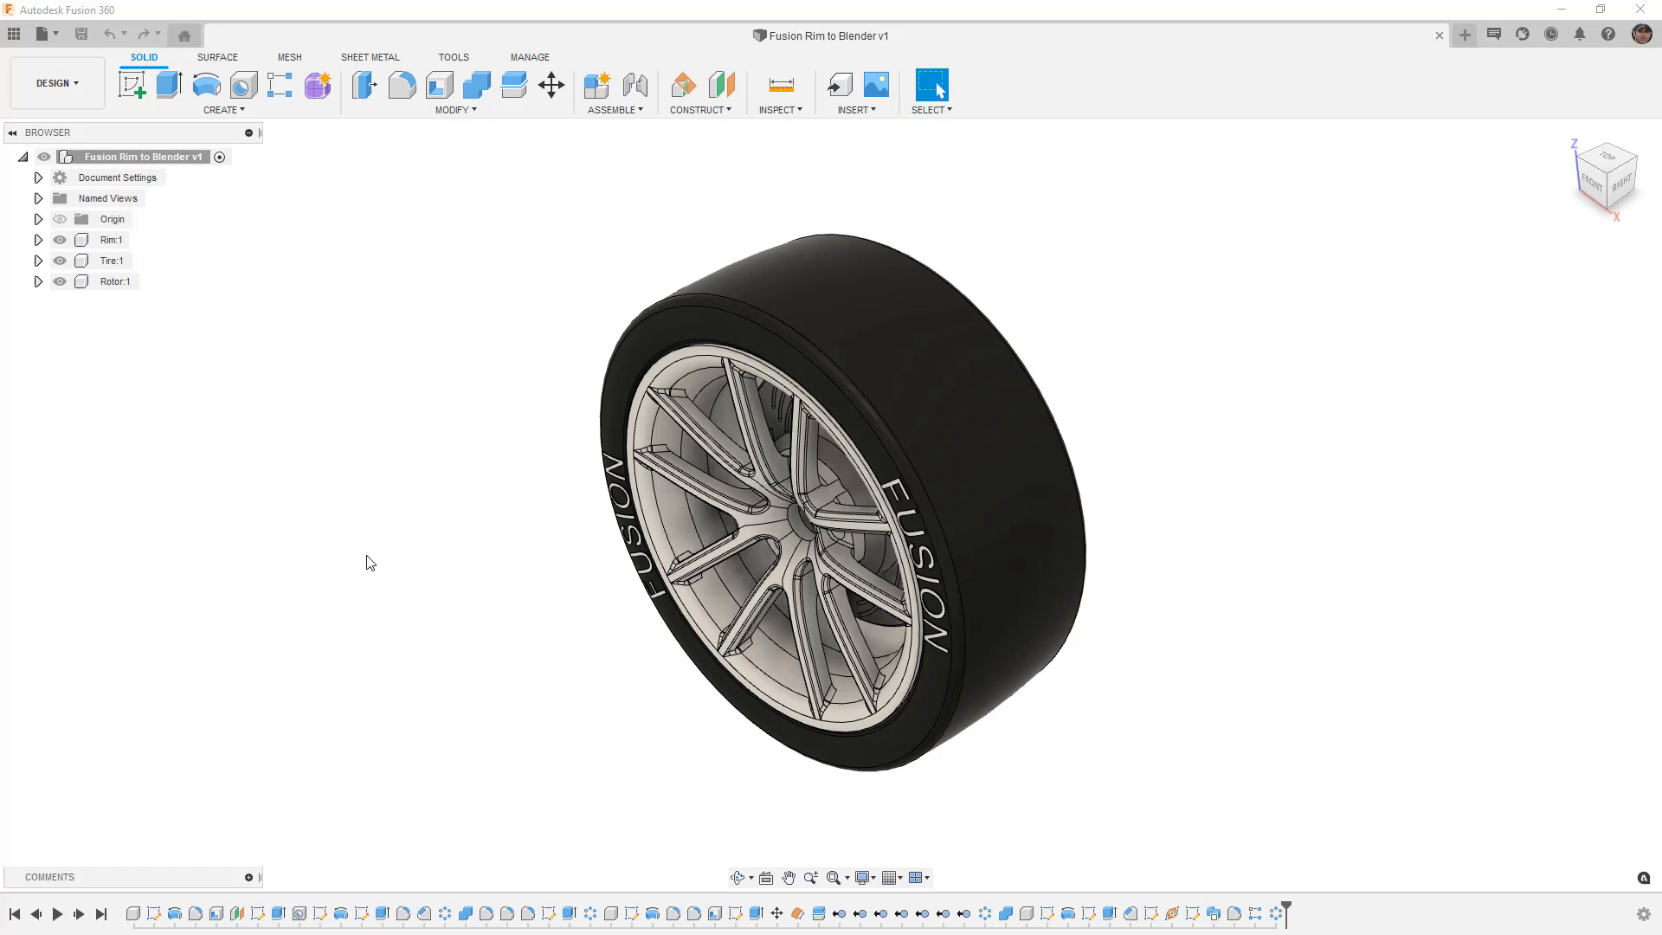
pyautogui.moveTo(45, 33)
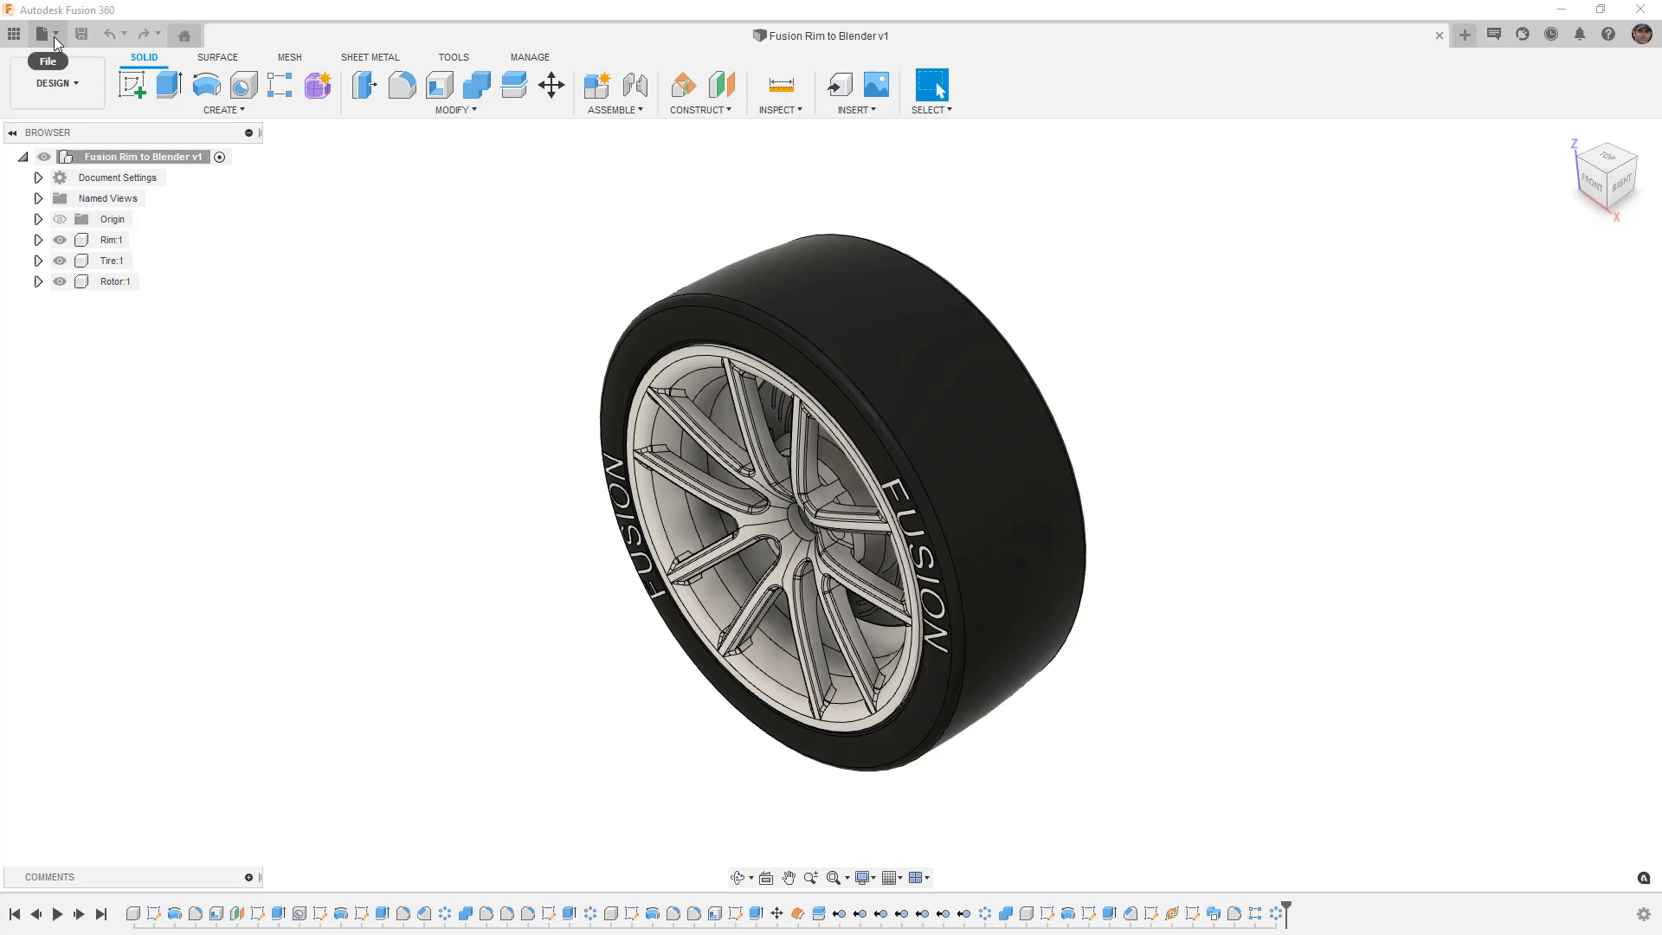
# Step: Open Fusion 360's File menu to reveal the Export and 3D Print commands
pyautogui.click(46, 32)
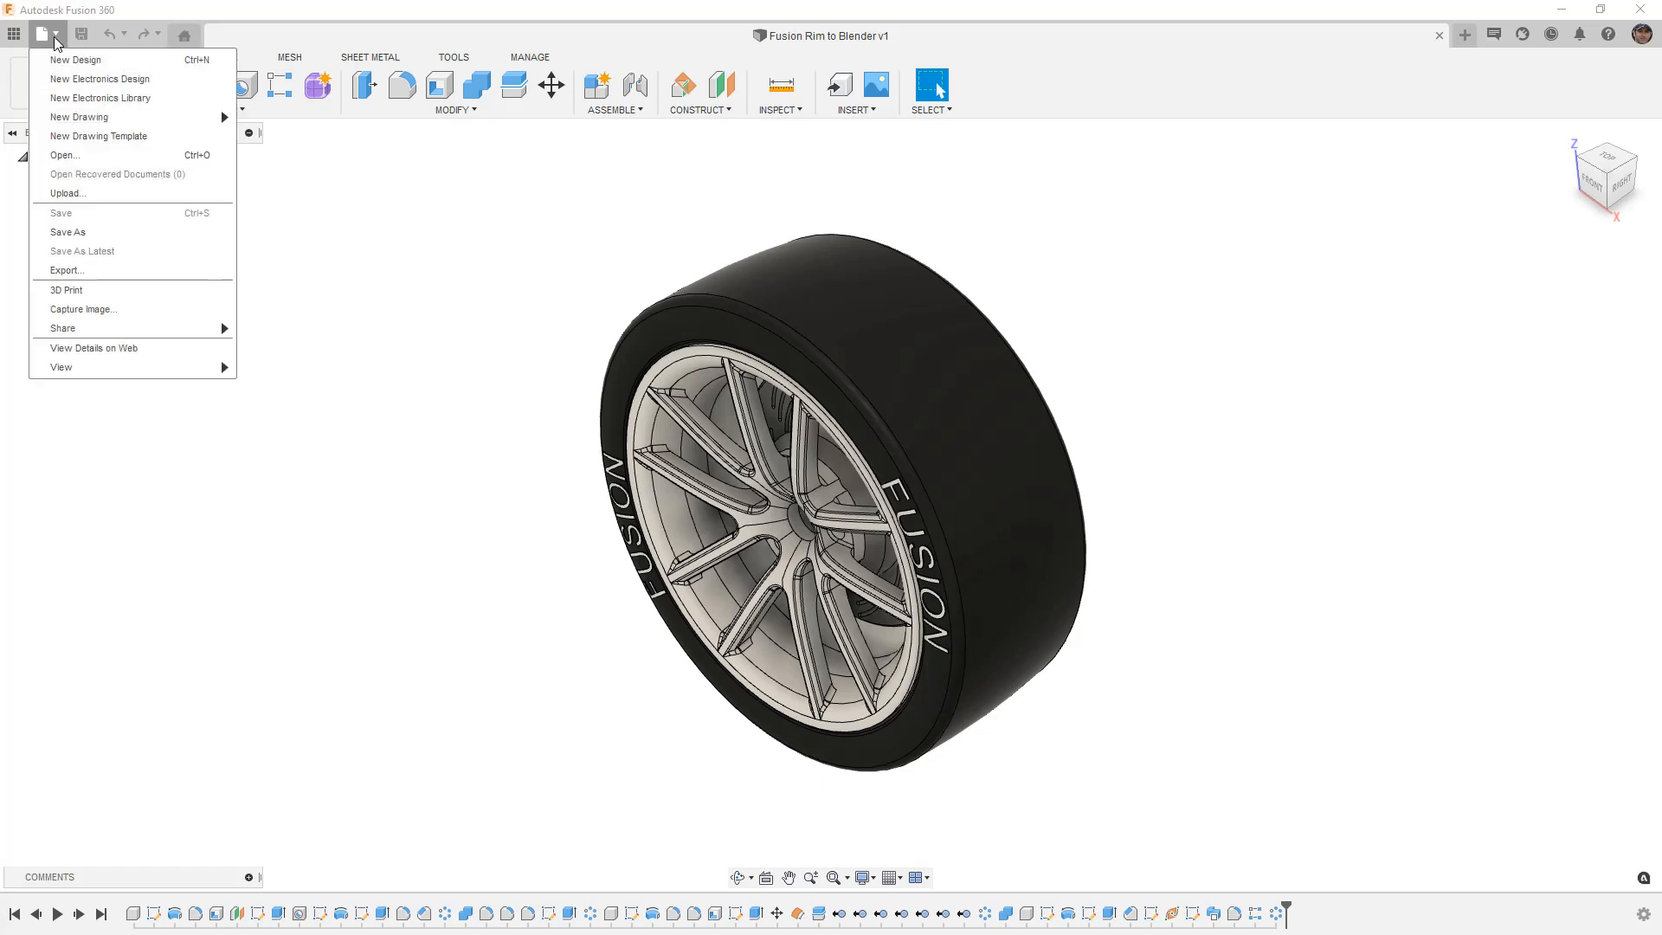
pyautogui.moveTo(149, 275)
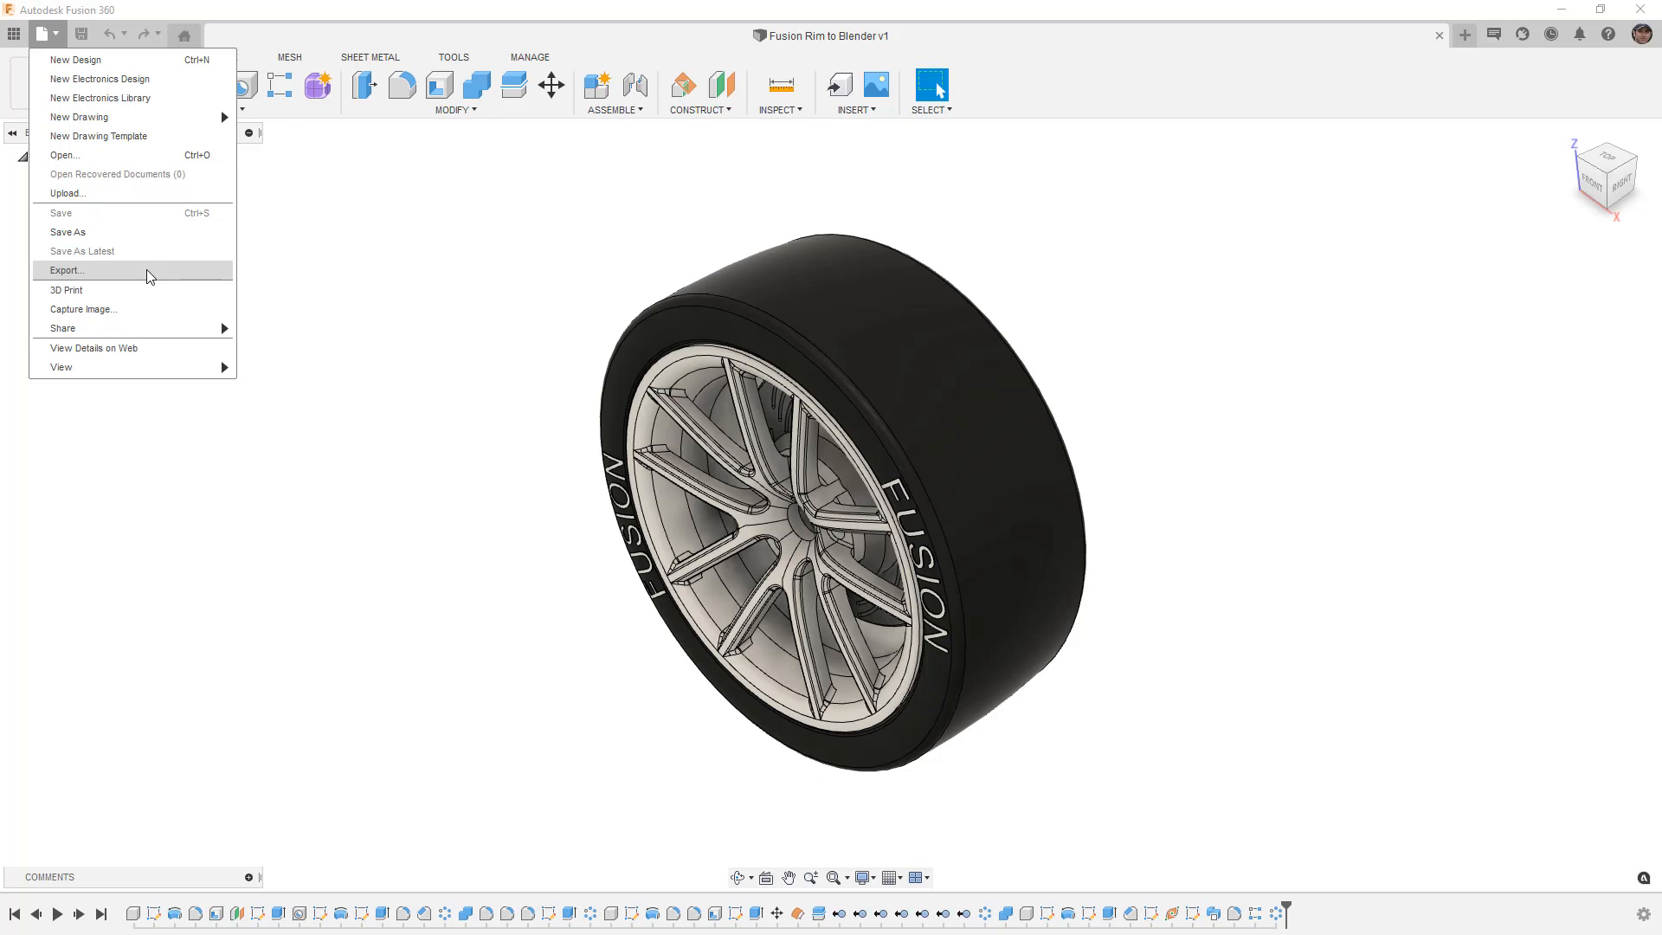
pyautogui.moveTo(151, 289)
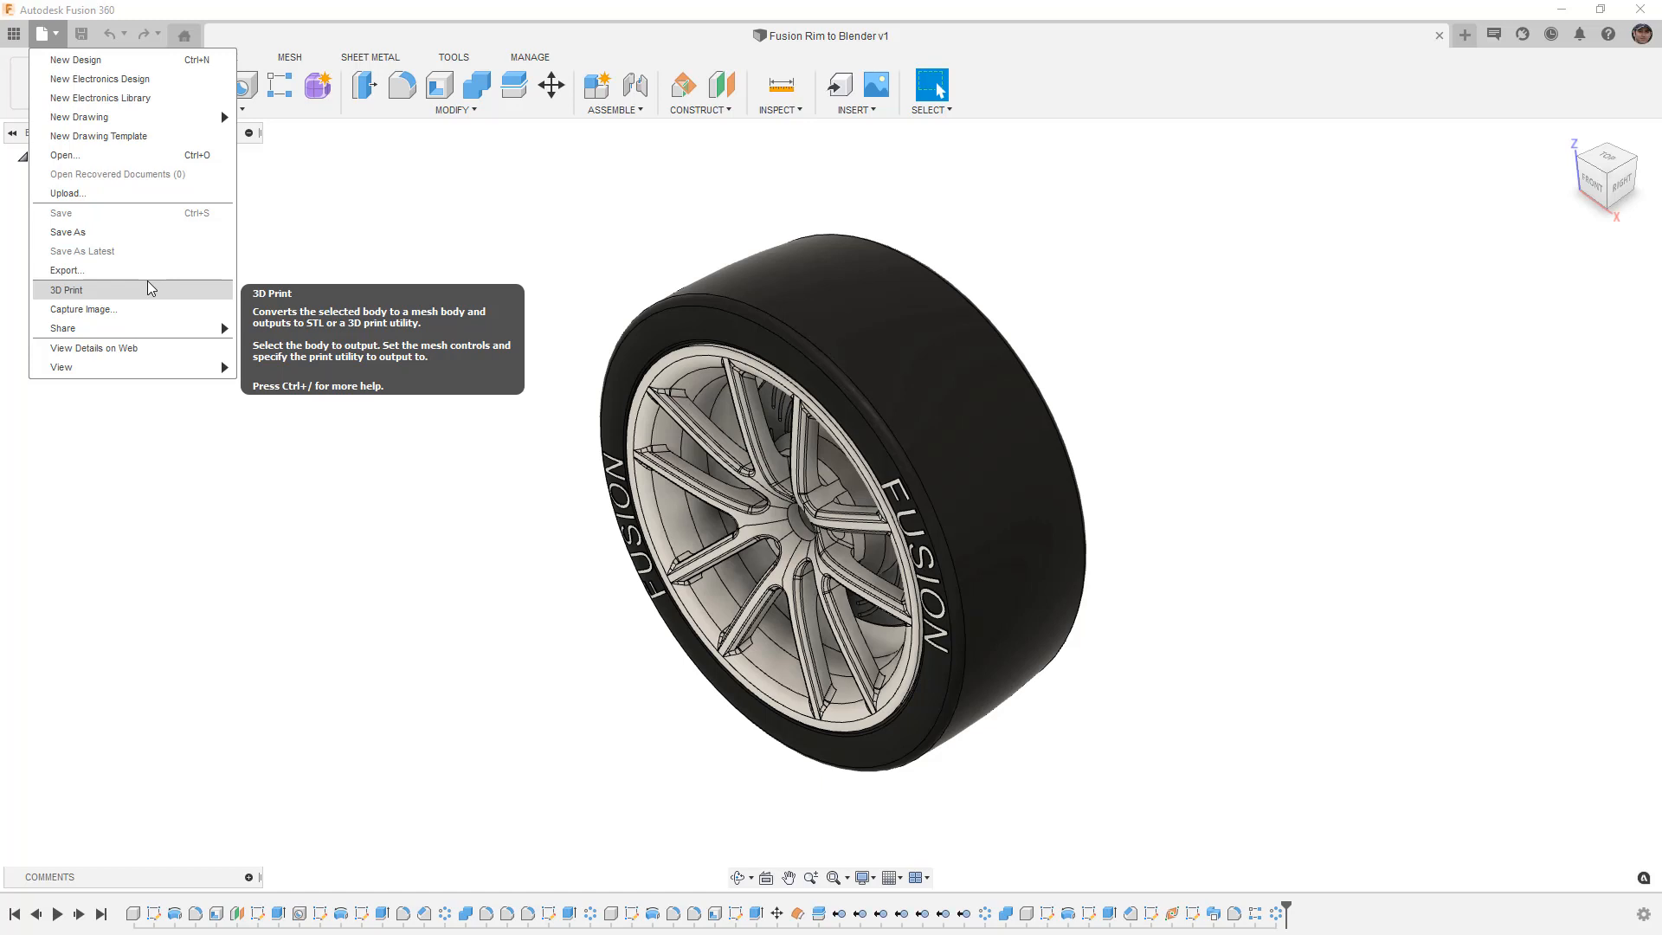
# Step: Review the Export dialog's file types, including 3MF and OBJ, then close it
pyautogui.click(66, 270)
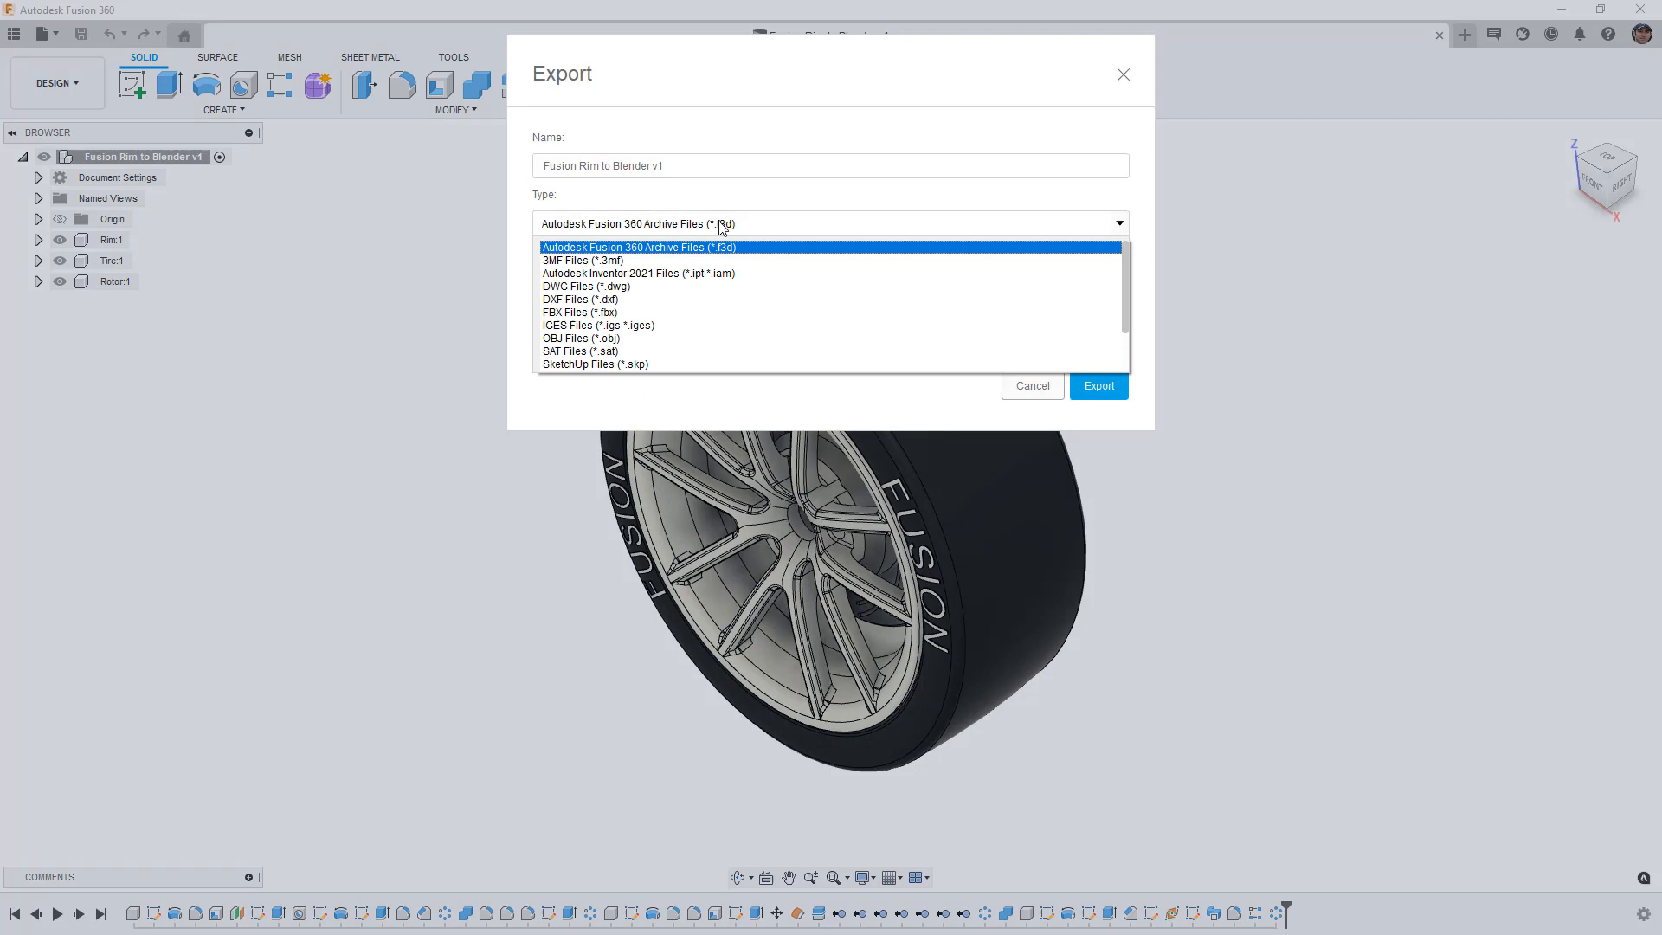
pyautogui.moveTo(688, 264)
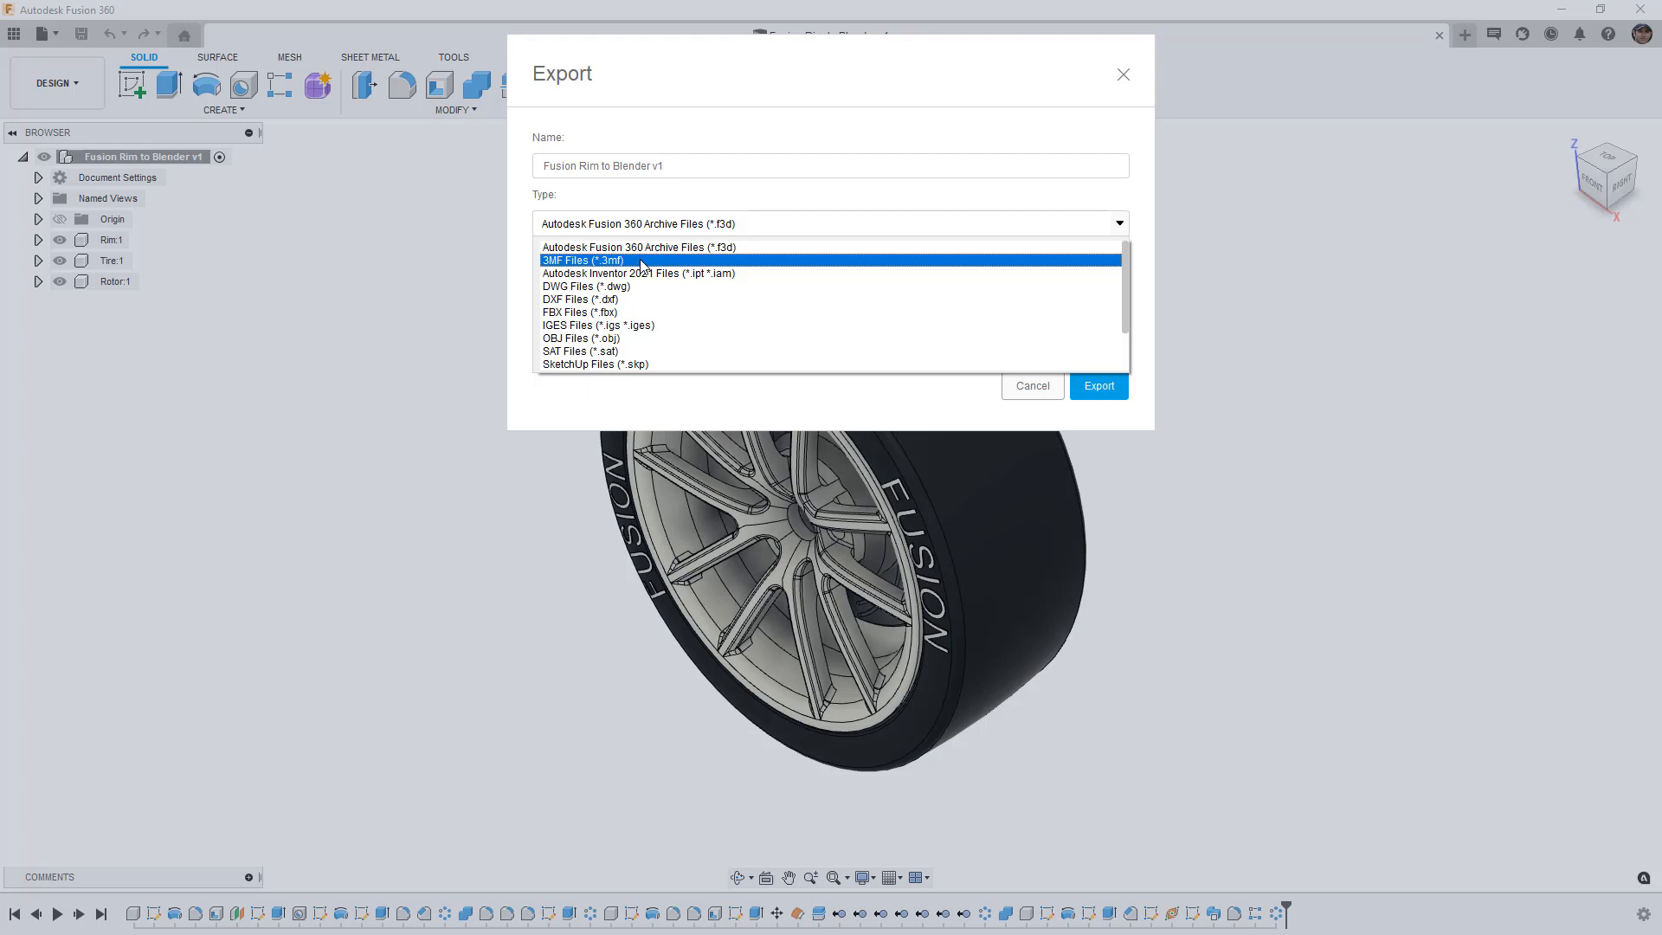
pyautogui.moveTo(635, 341)
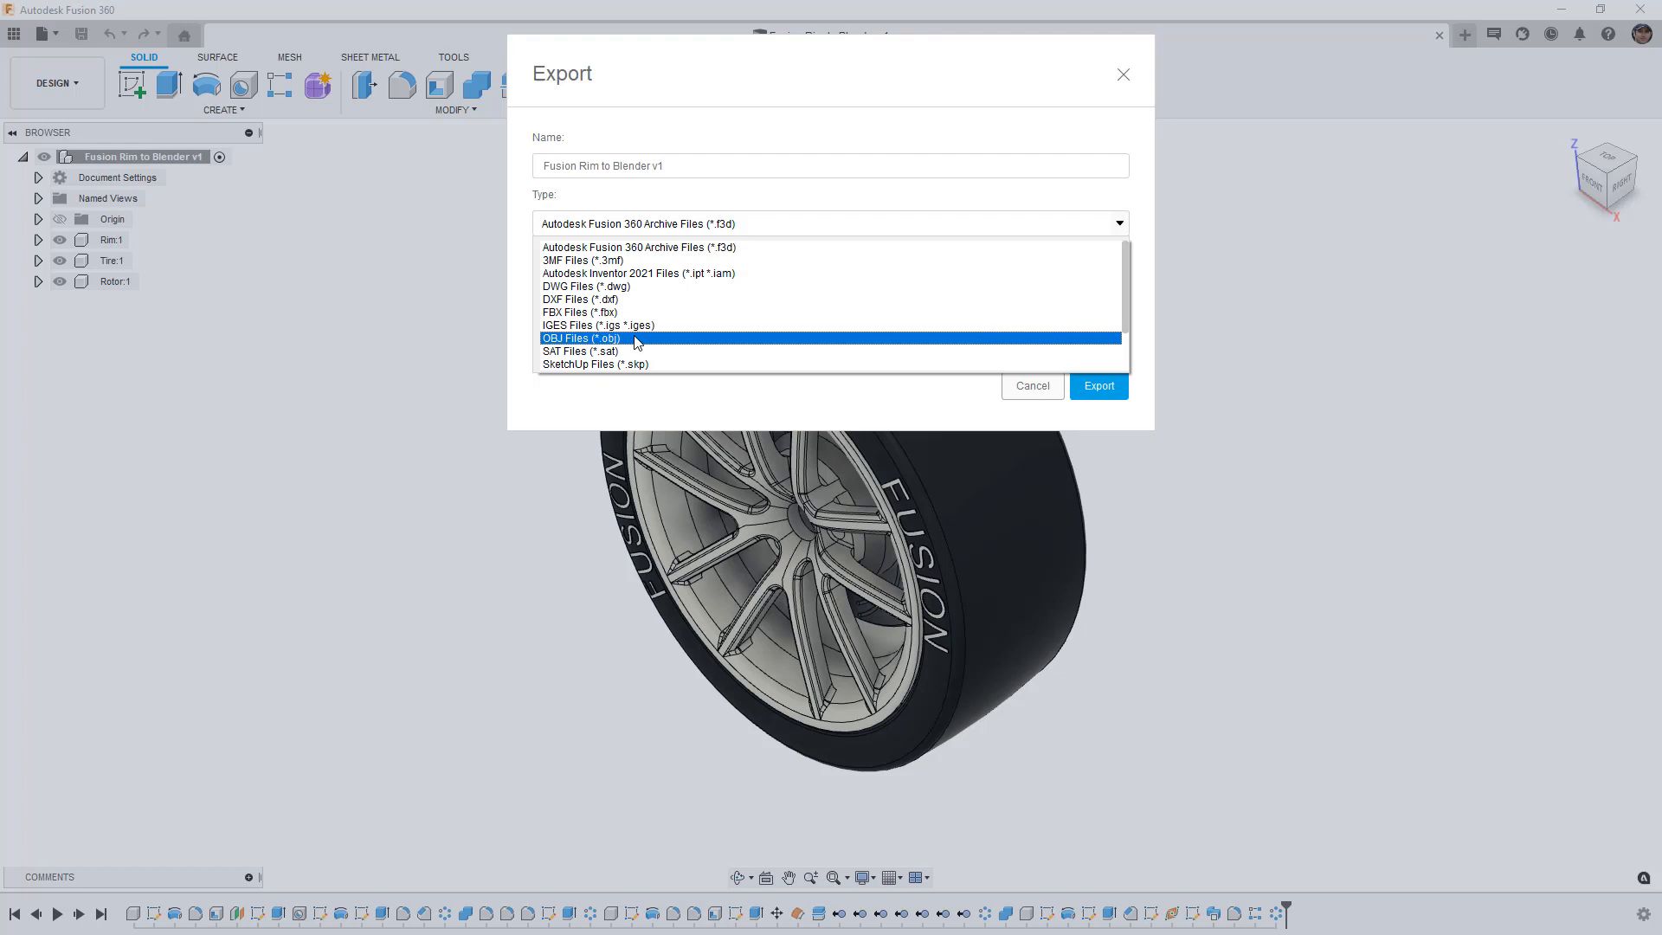
pyautogui.scroll(-3)
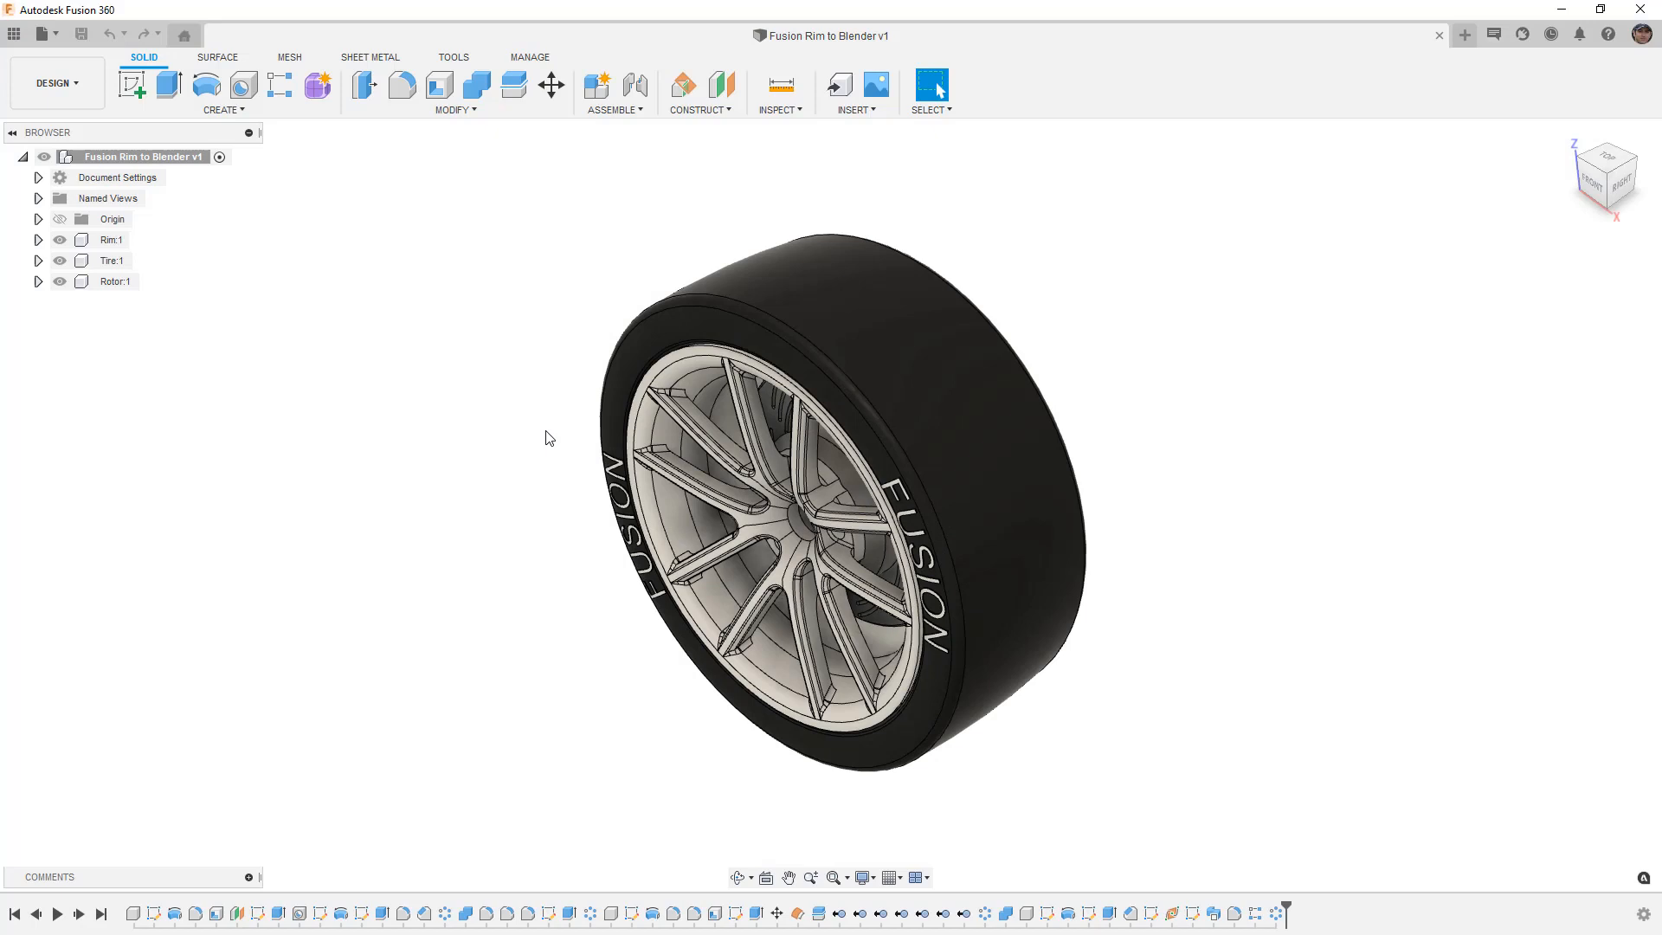
pyautogui.moveTo(498, 436)
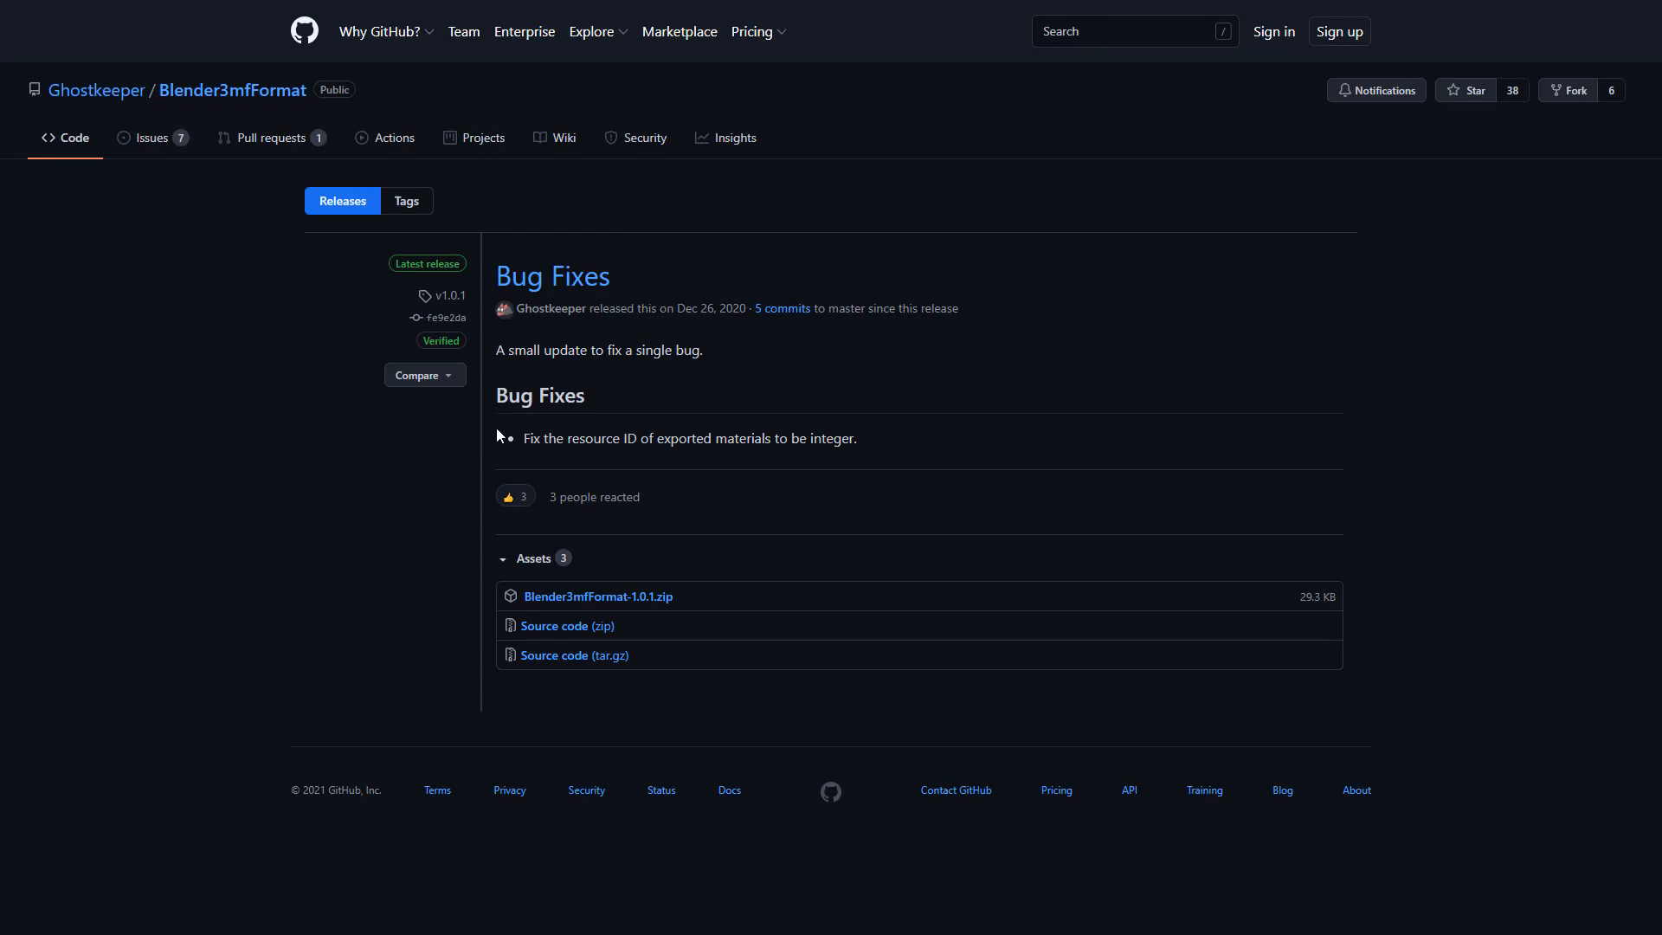
pyautogui.moveTo(654, 603)
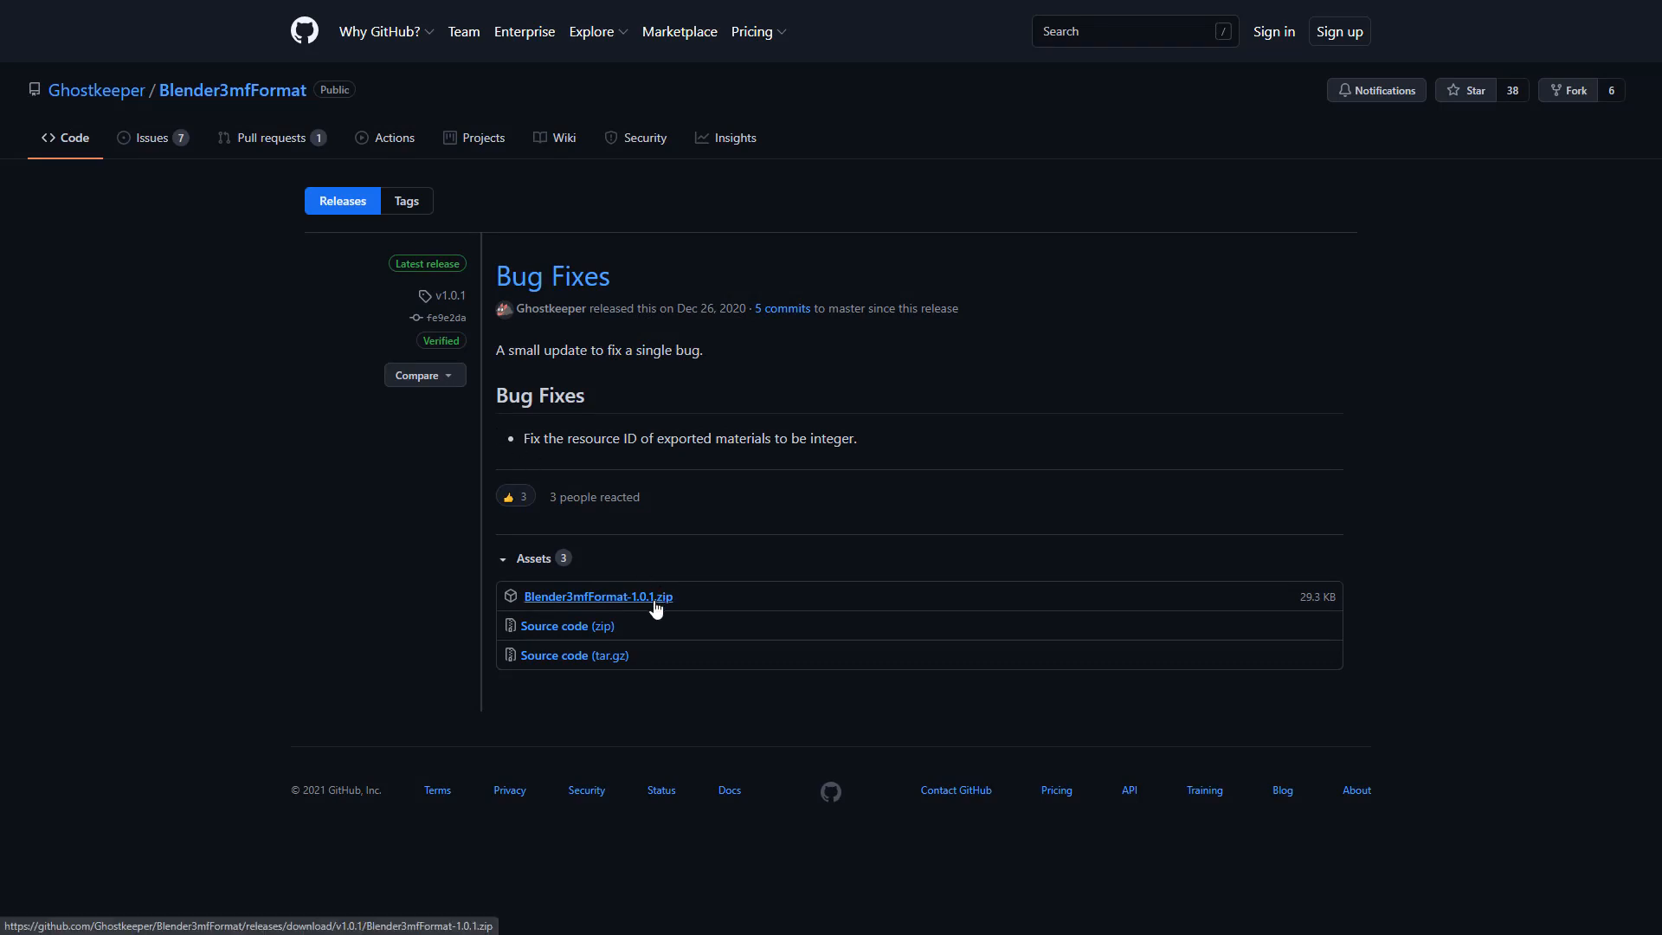
pyautogui.moveTo(637, 607)
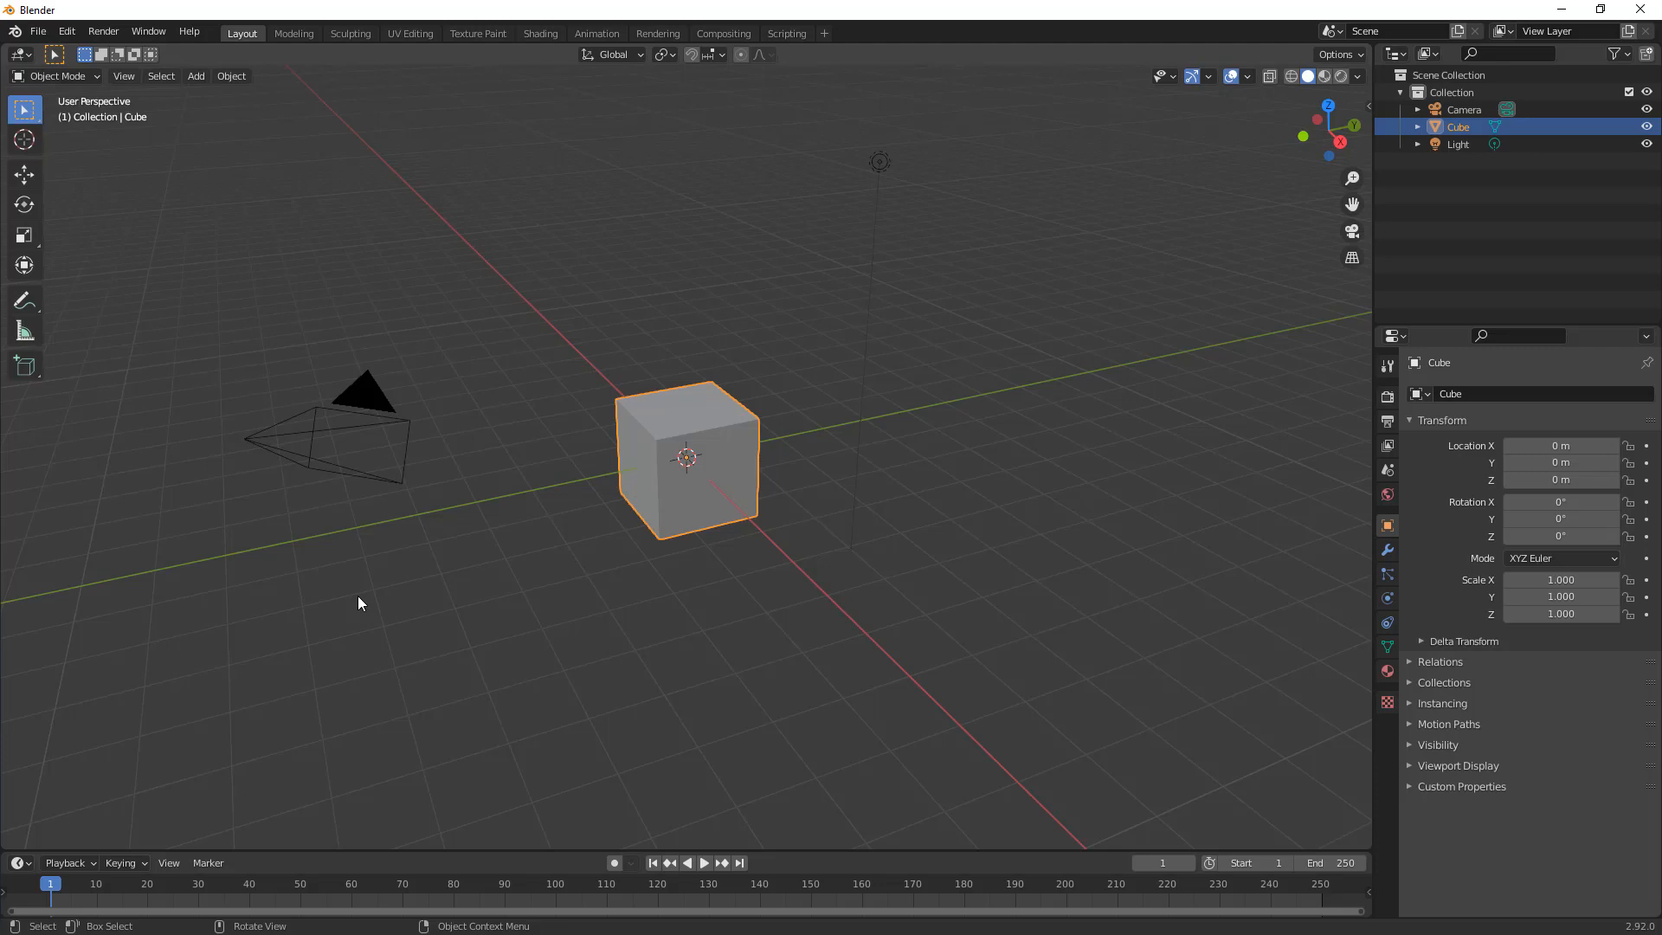
pyautogui.moveTo(428, 606)
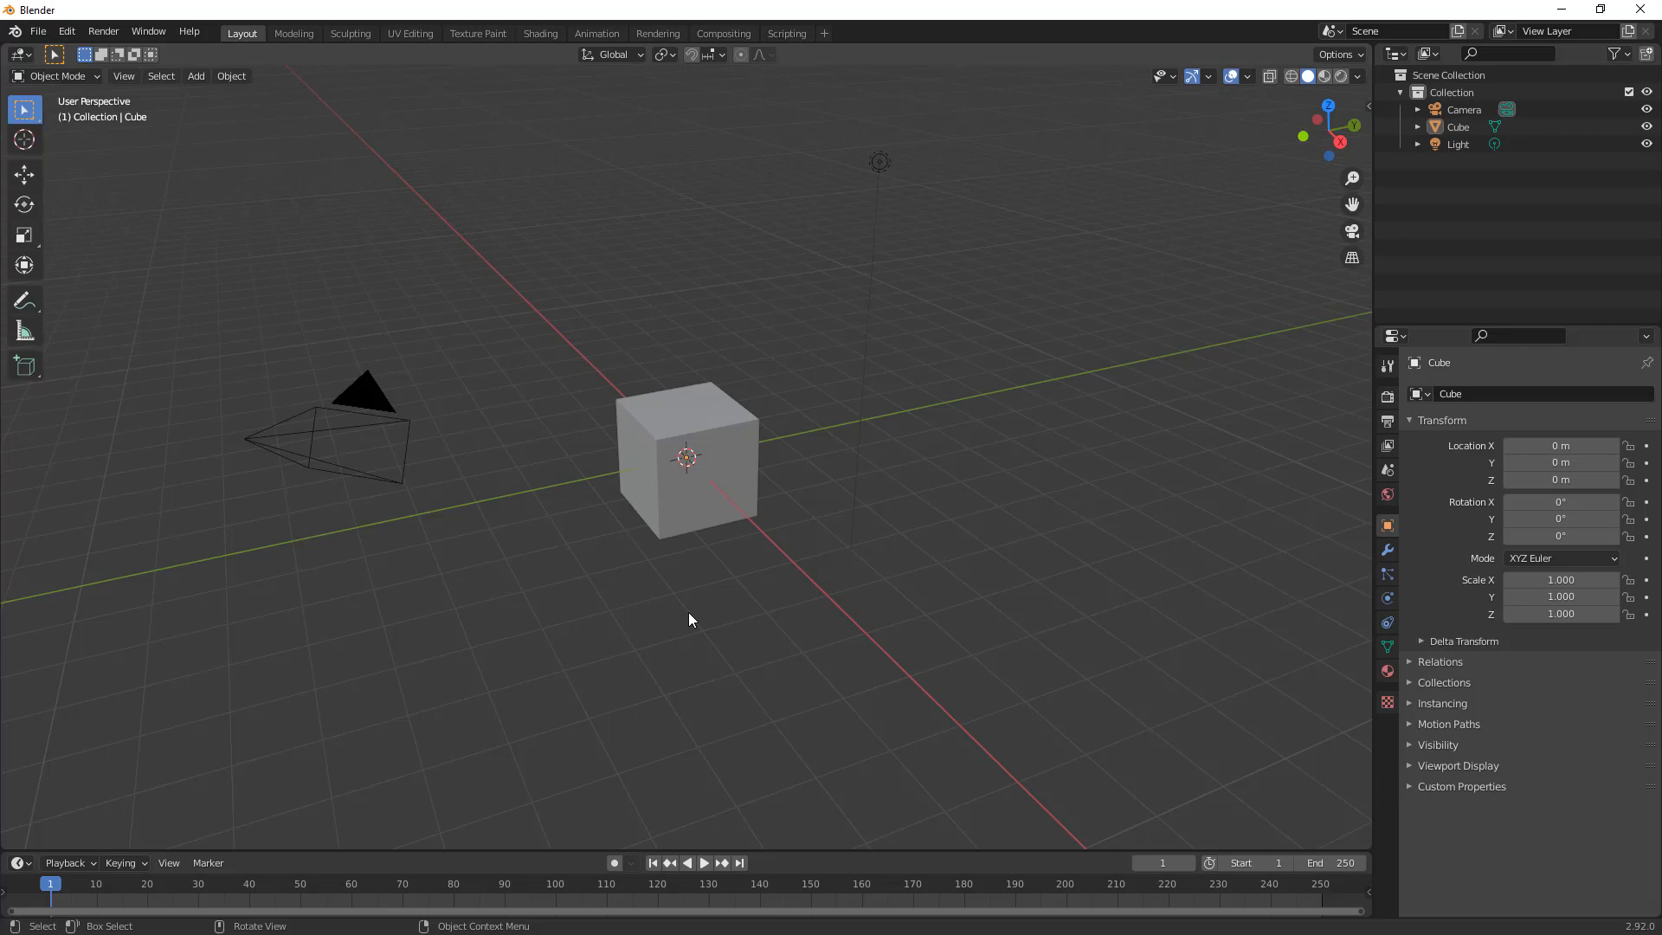
pyautogui.moveTo(1387, 471)
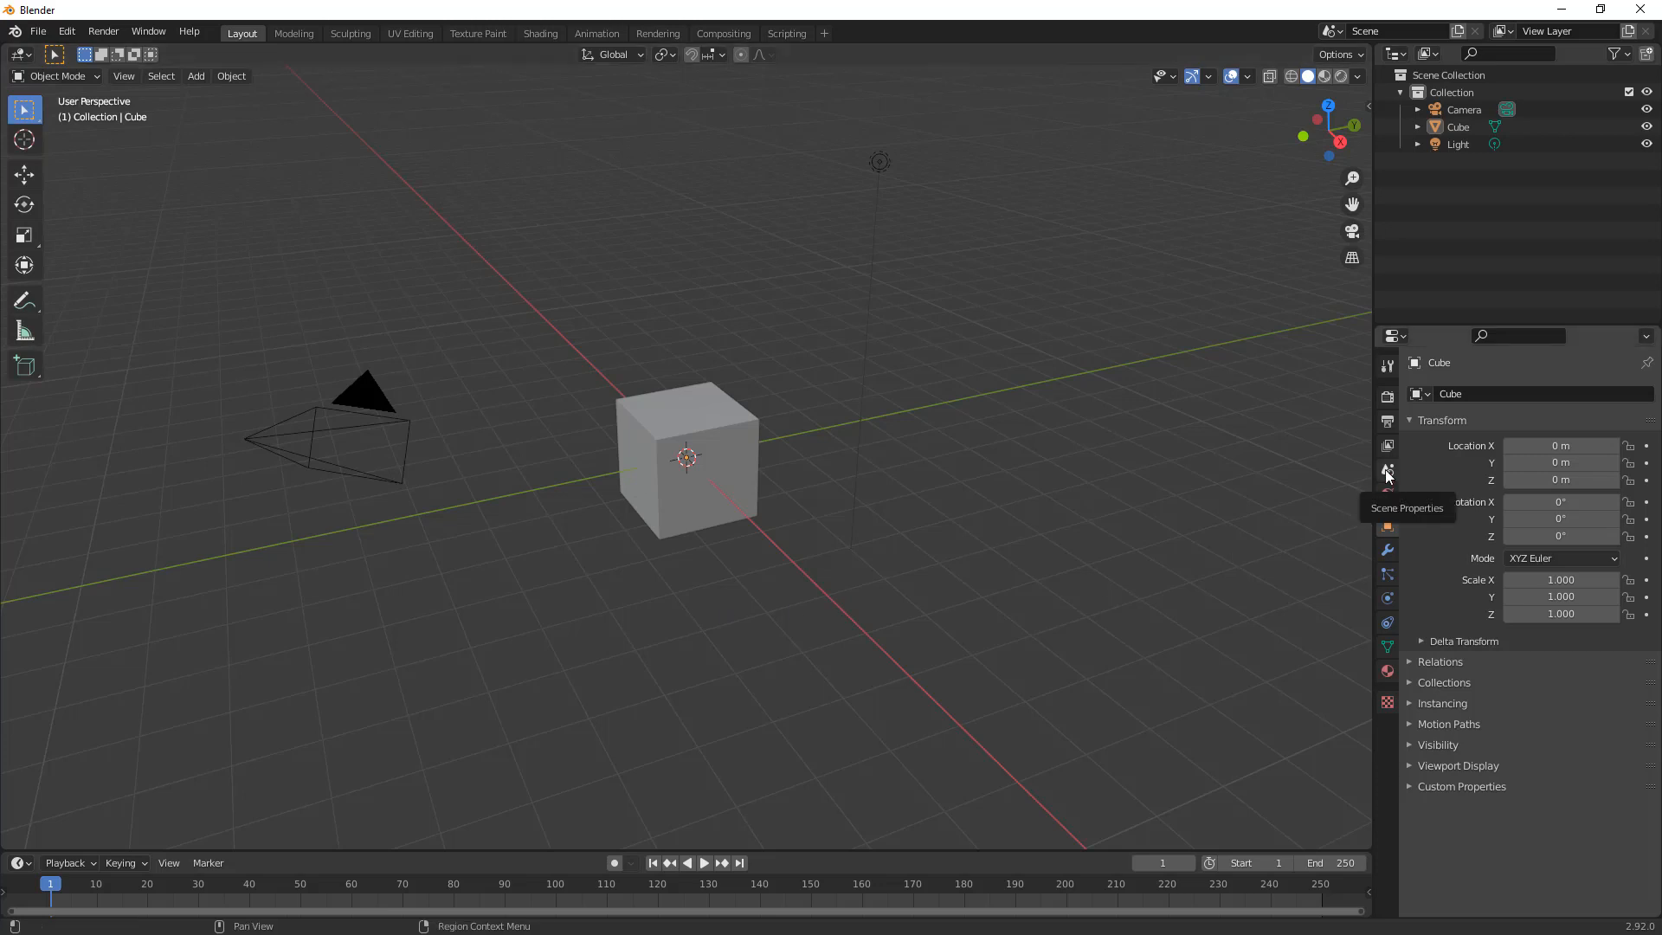
# Step: Check the scene units: Metric system, unit scale 1.000000, lengths in meters
pyautogui.click(1386, 469)
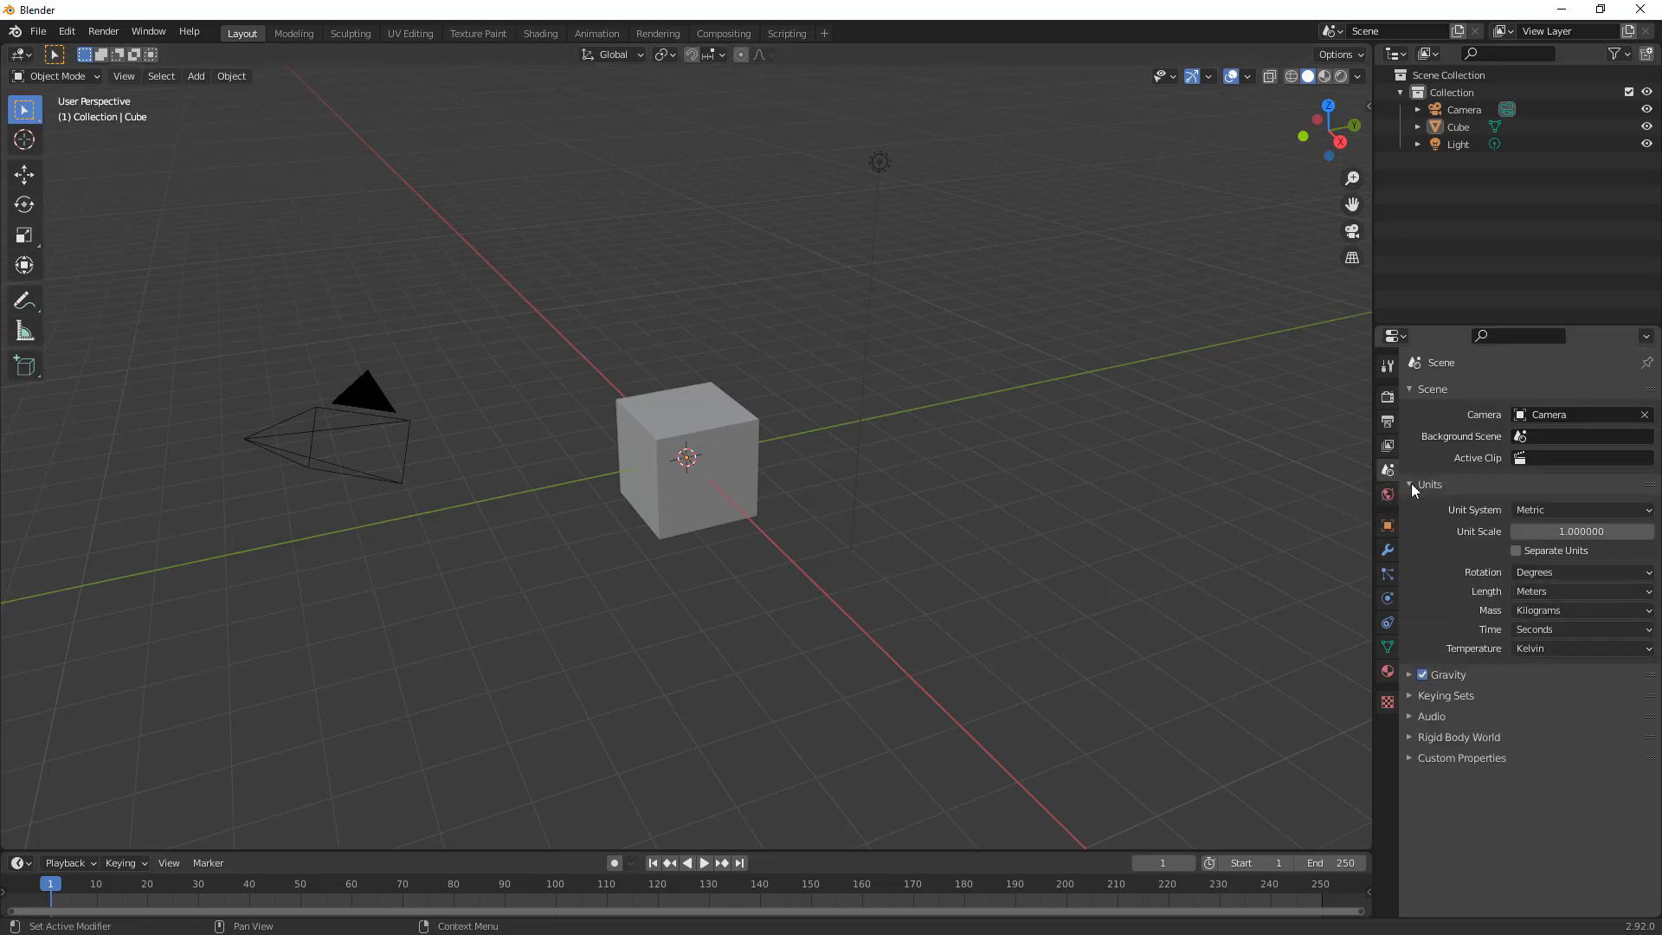
pyautogui.moveTo(1557, 509)
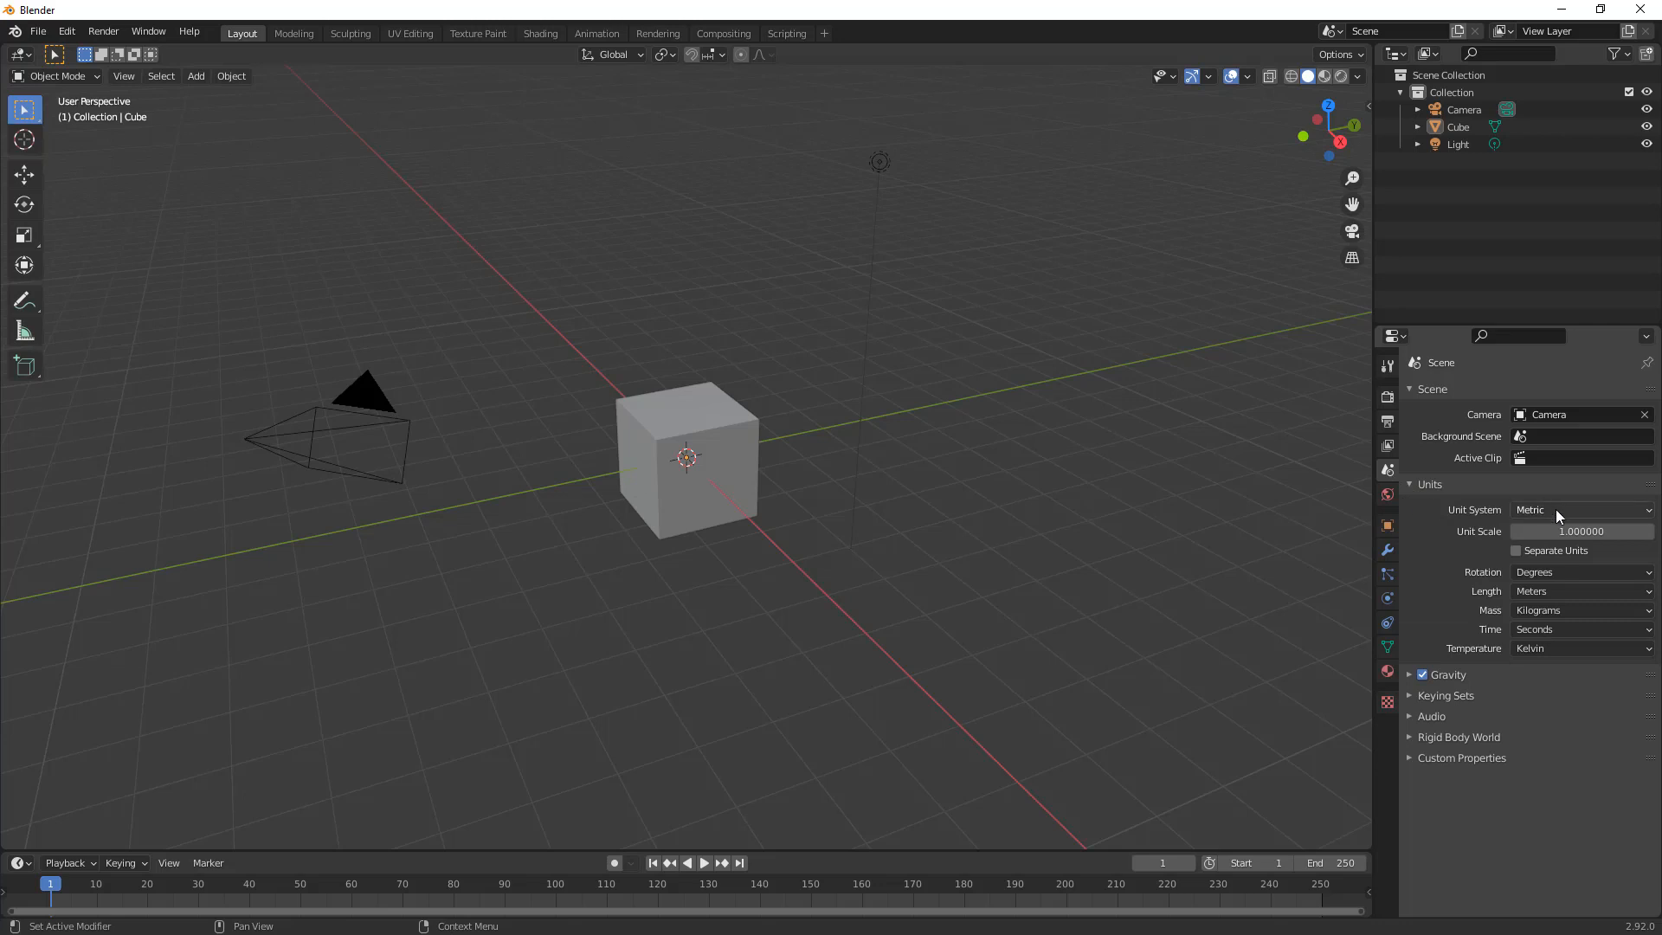
pyautogui.moveTo(1558, 591)
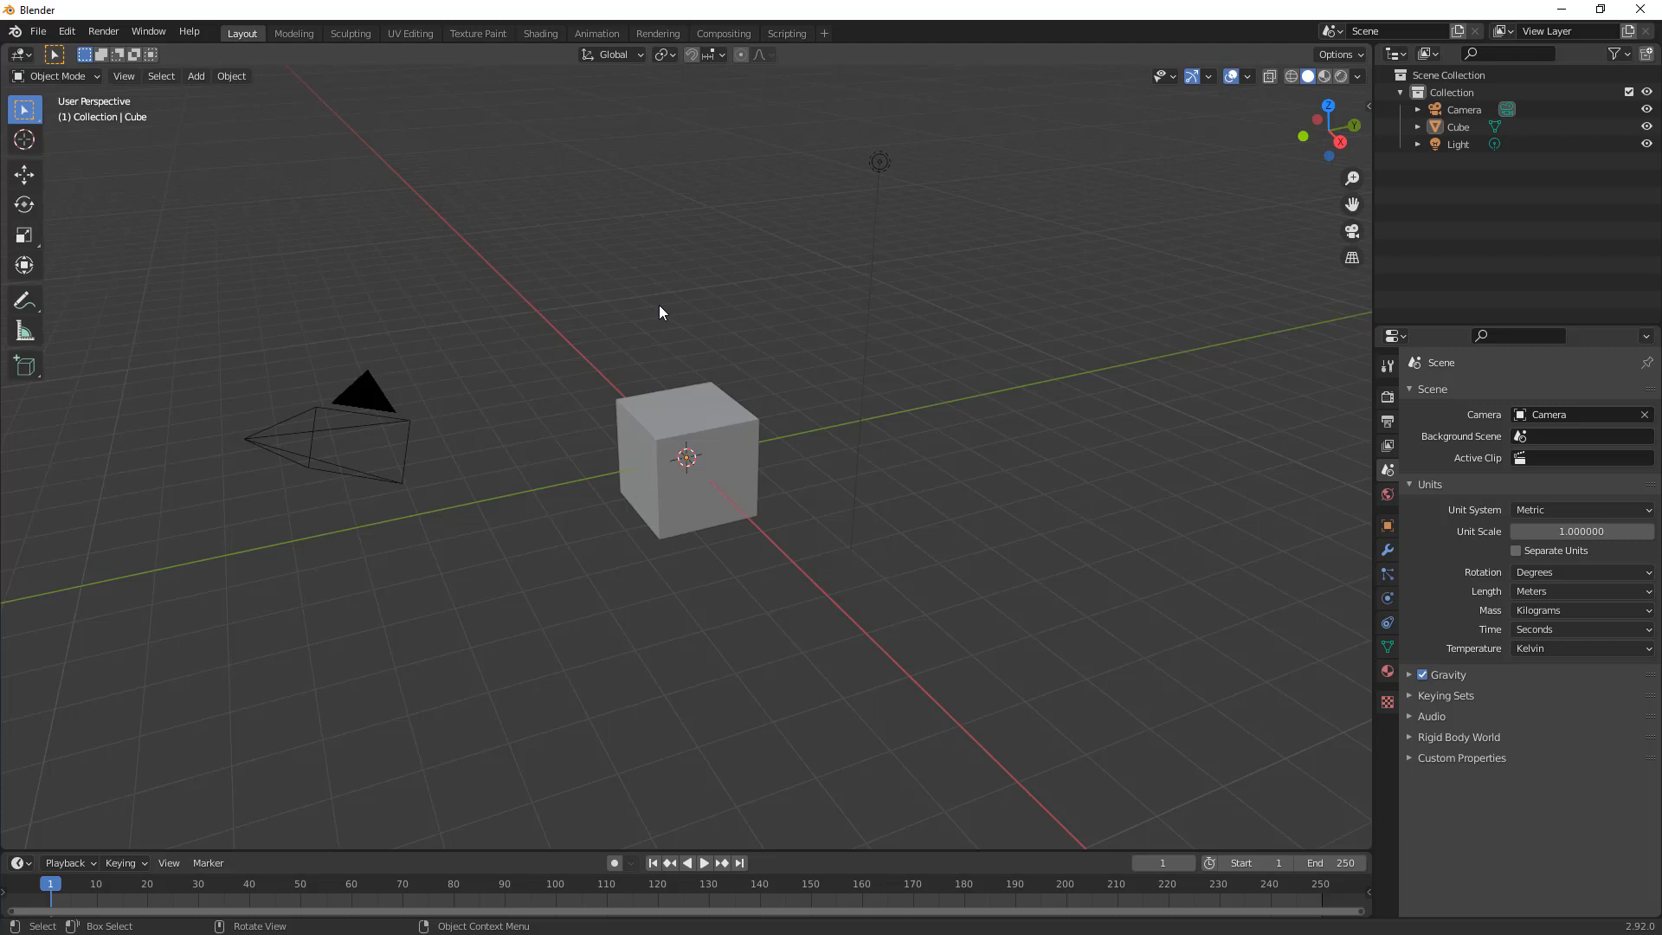
pyautogui.moveTo(406, 130)
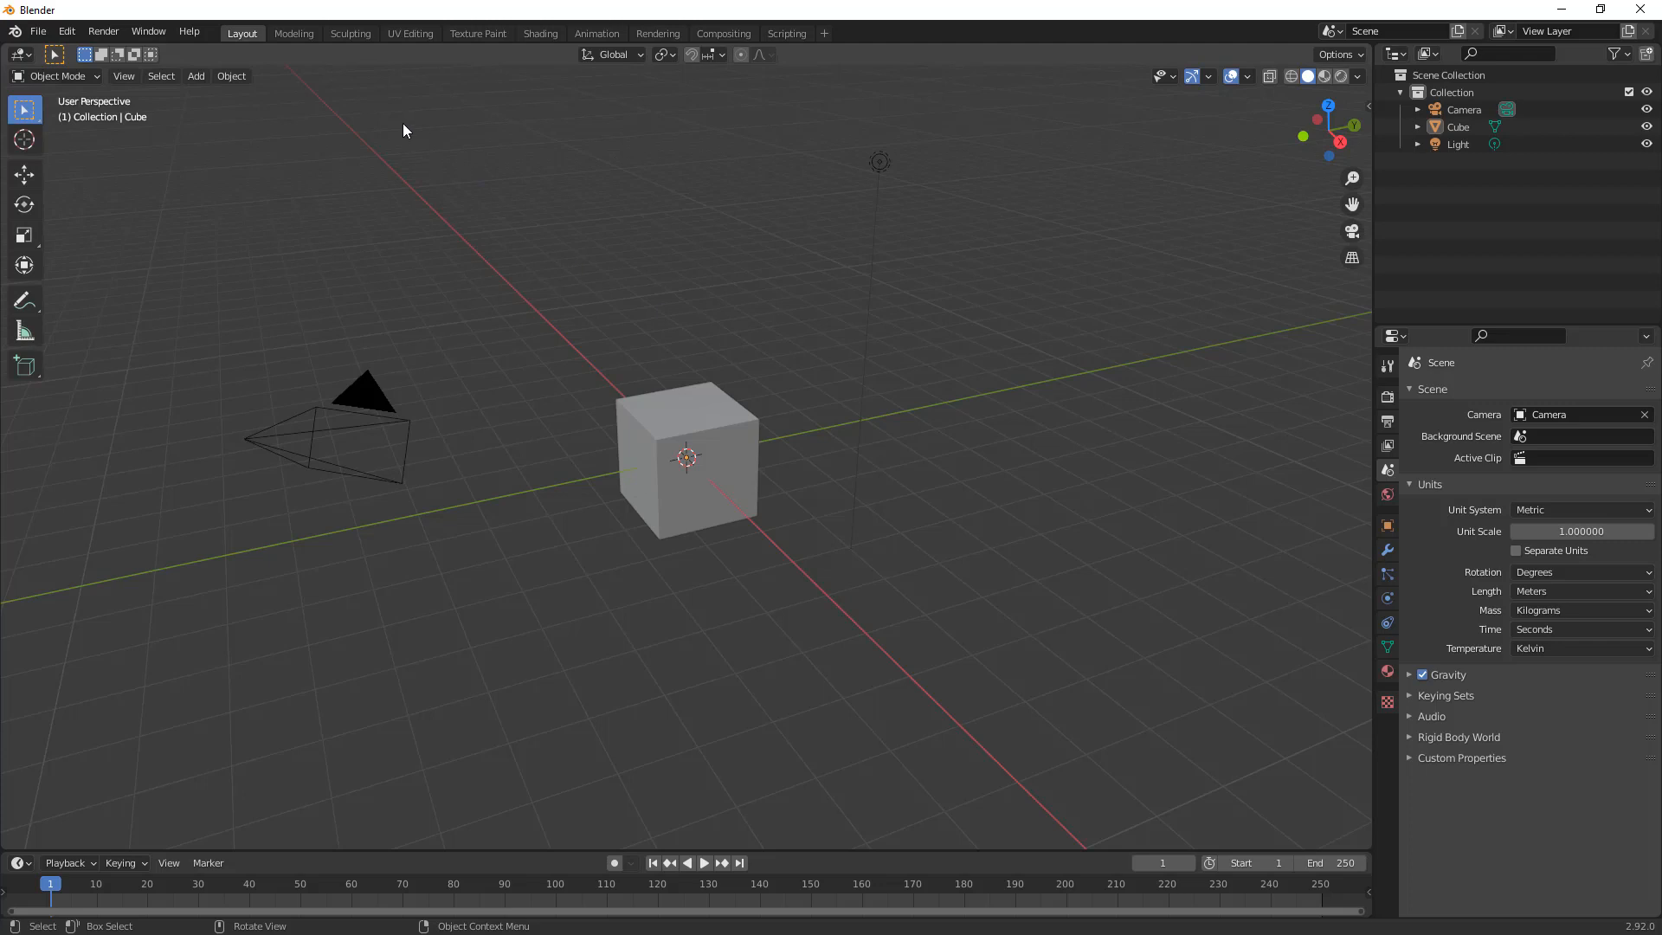
pyautogui.click(67, 32)
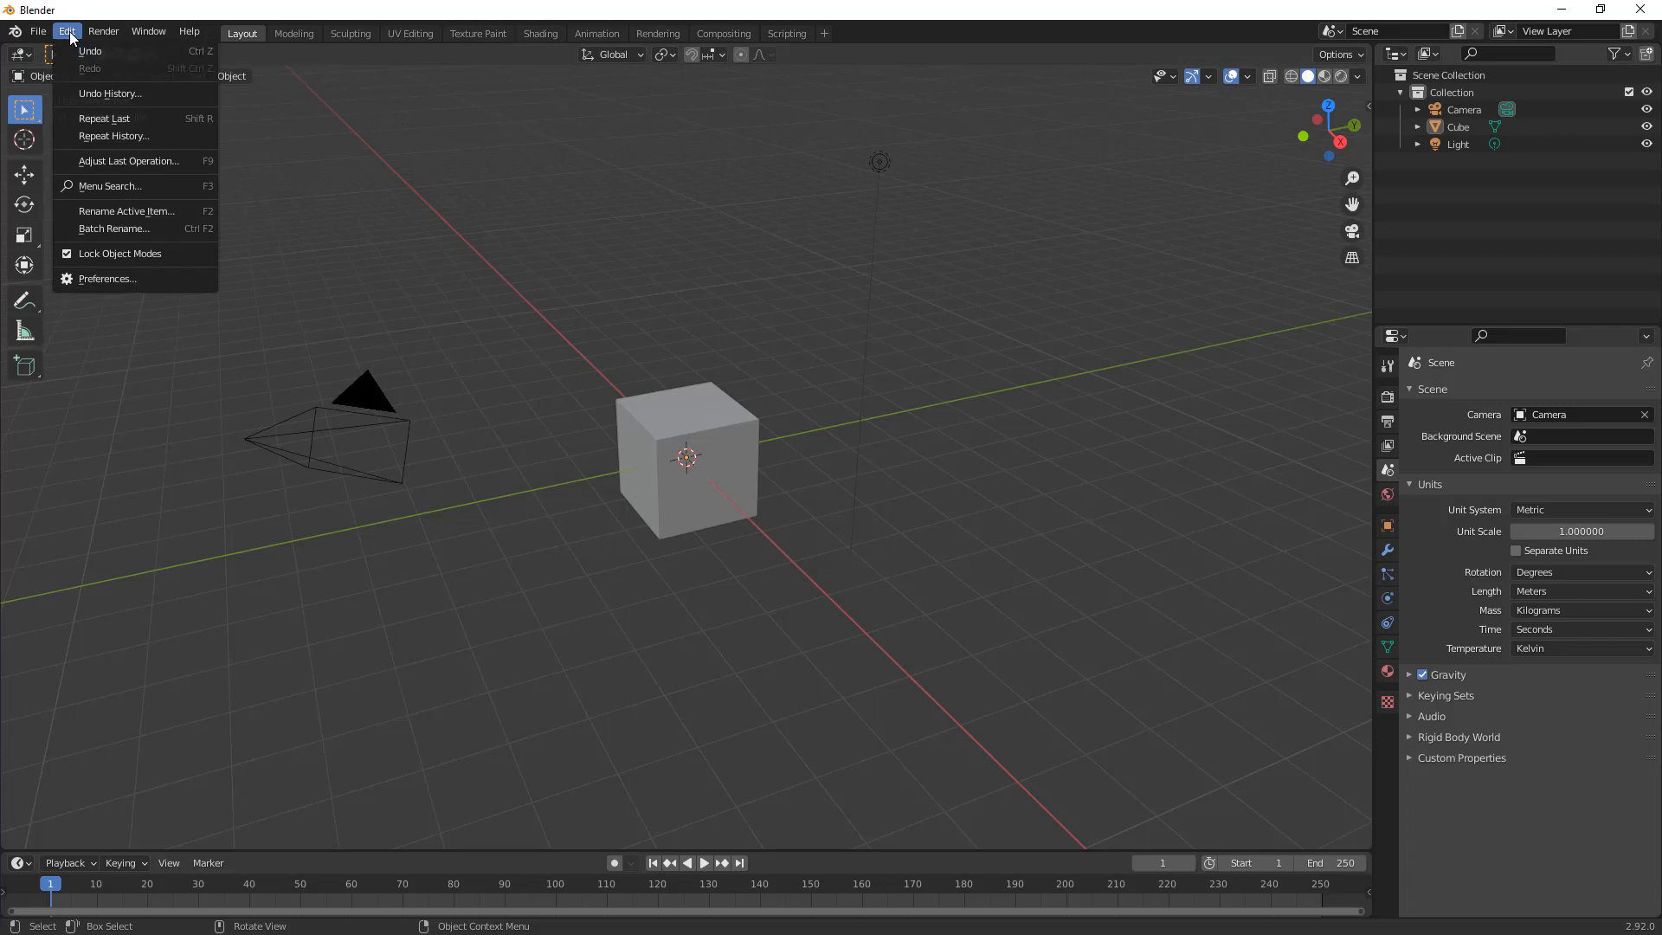
# Step: Install the Blender3mfFormat-1.0.1.zip add-on from the Add Ins folder through Preferences
pyautogui.click(107, 279)
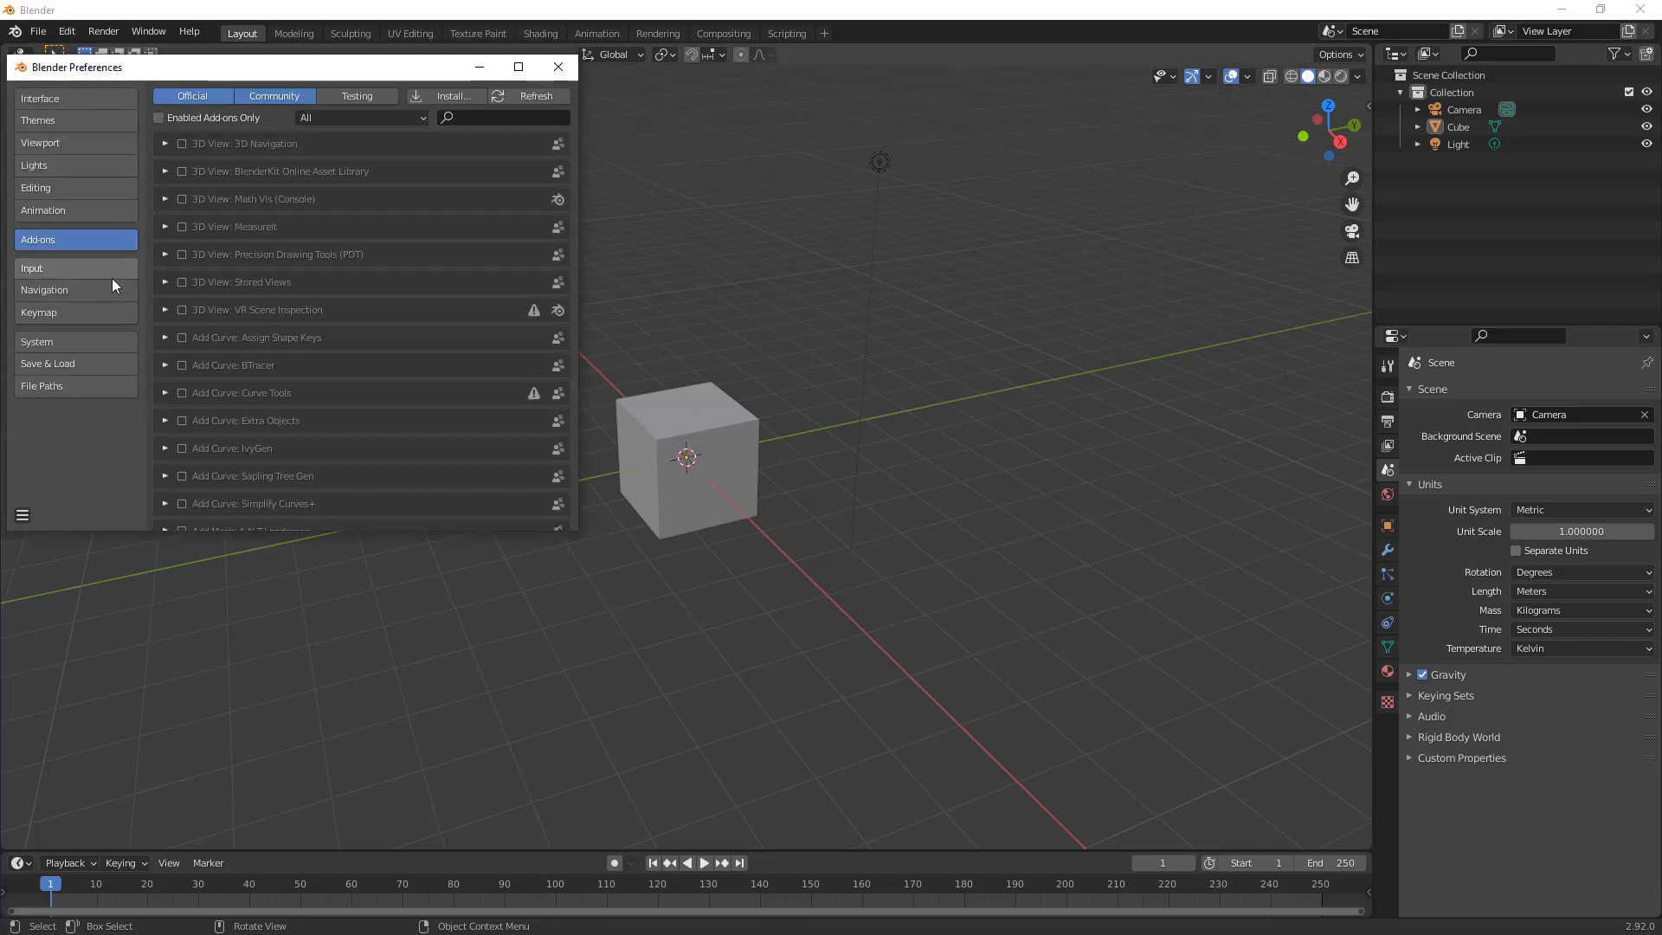
pyautogui.moveTo(55, 245)
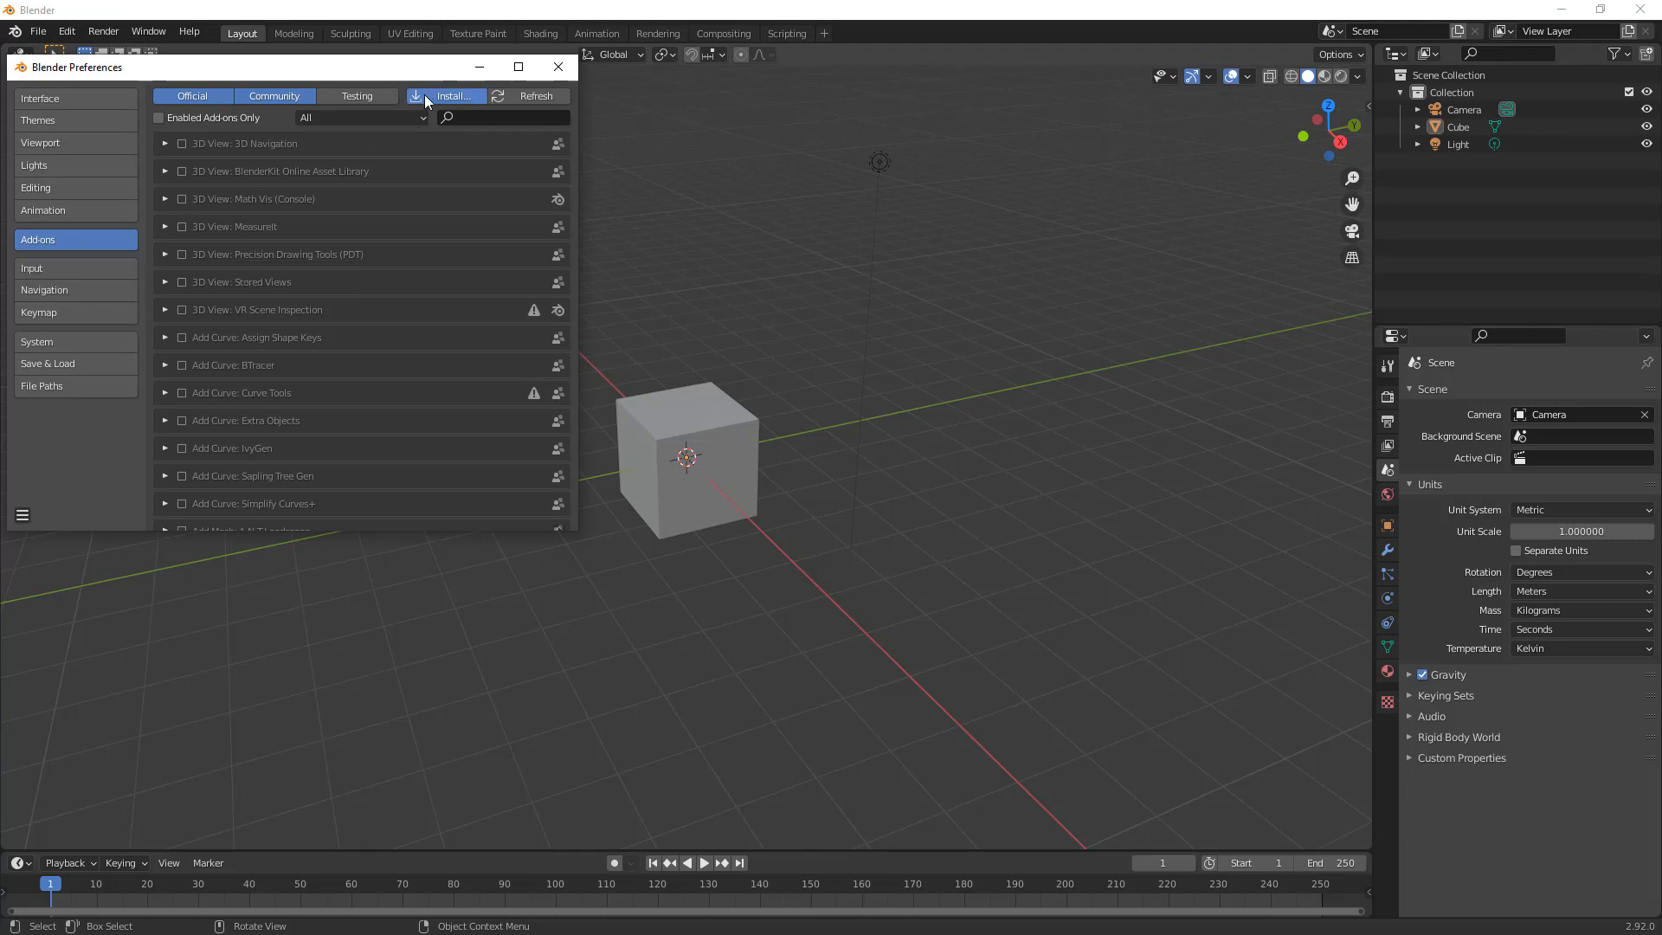
pyautogui.click(448, 96)
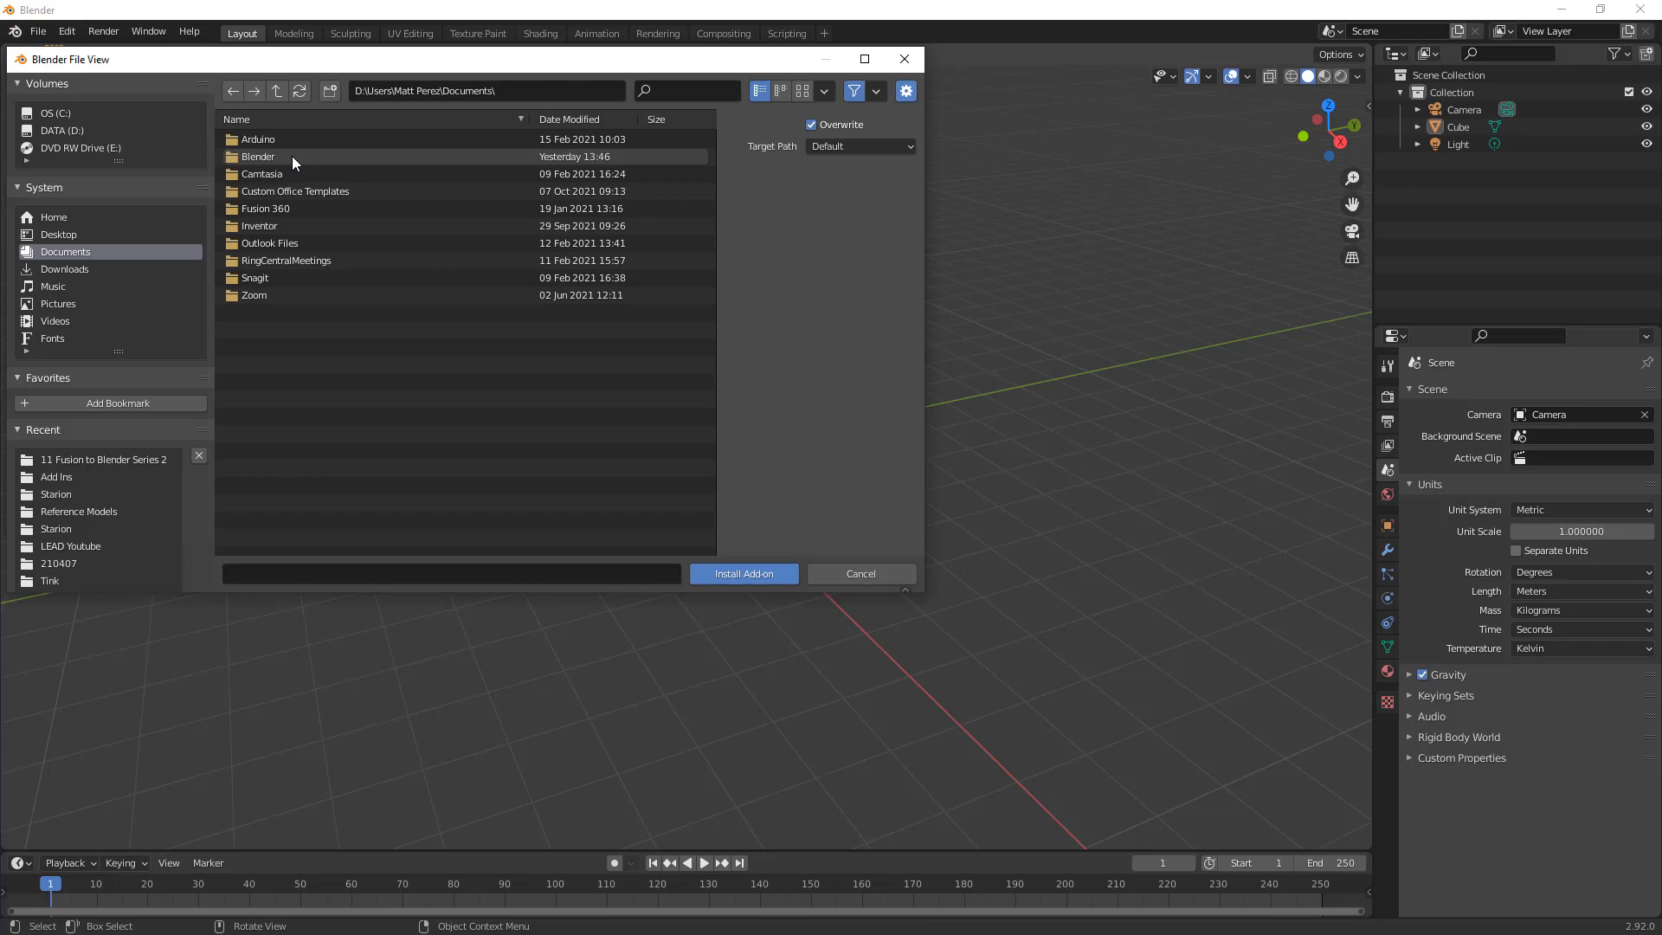
pyautogui.doubleClick(259, 157)
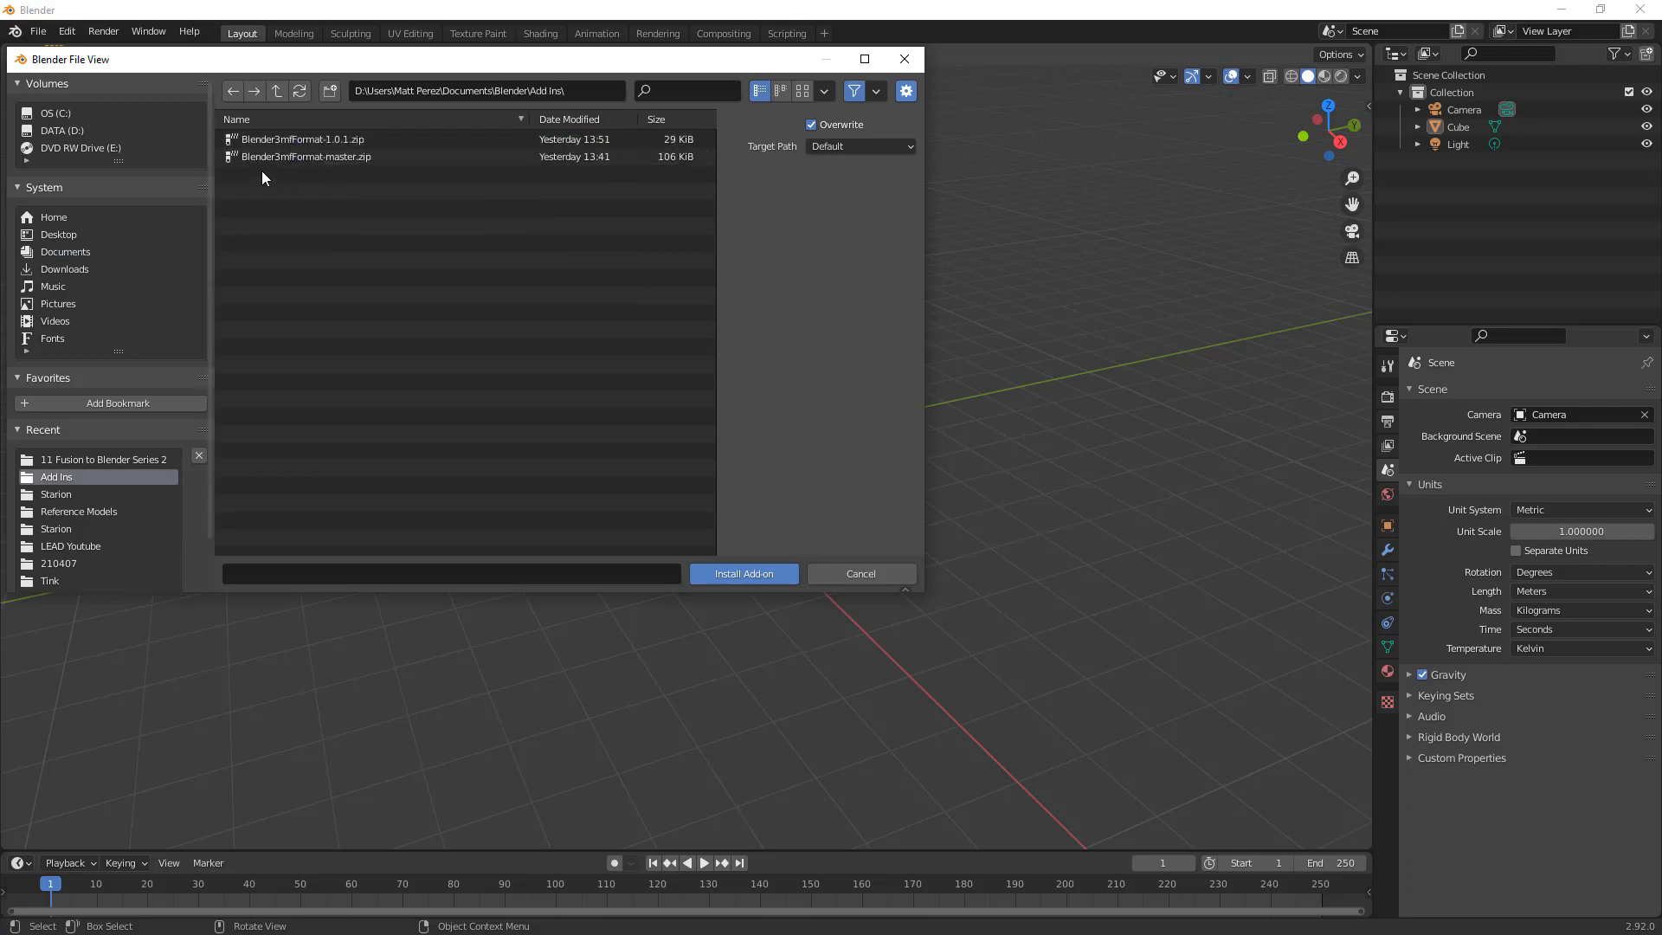
pyautogui.click(268, 140)
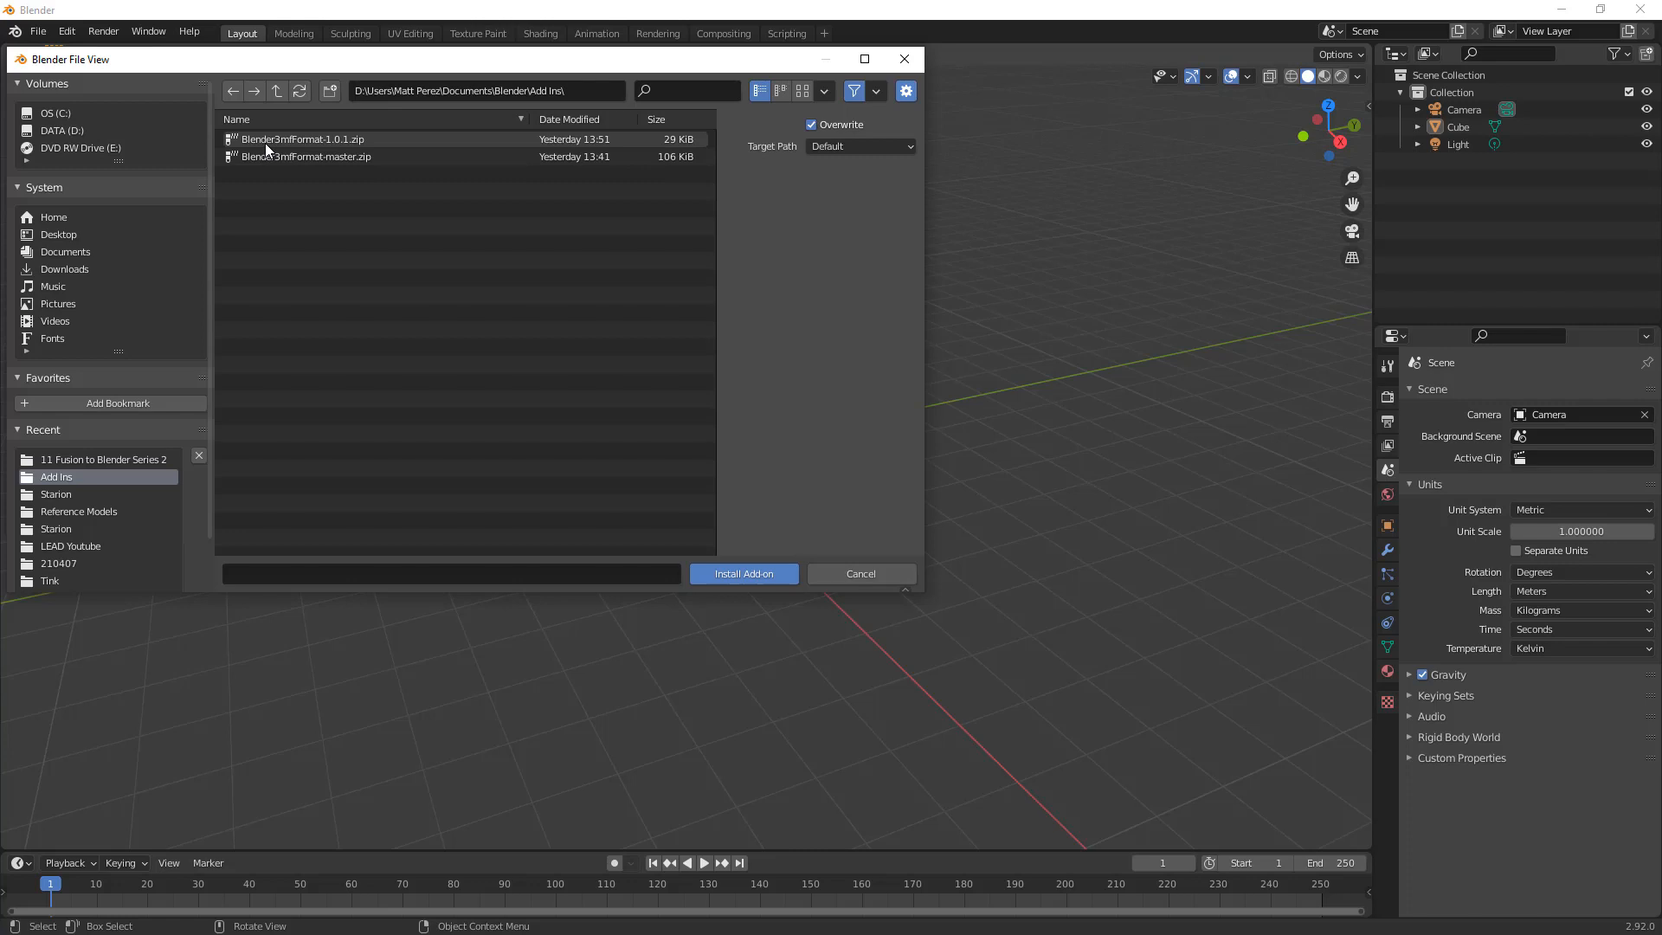
pyautogui.click(307, 140)
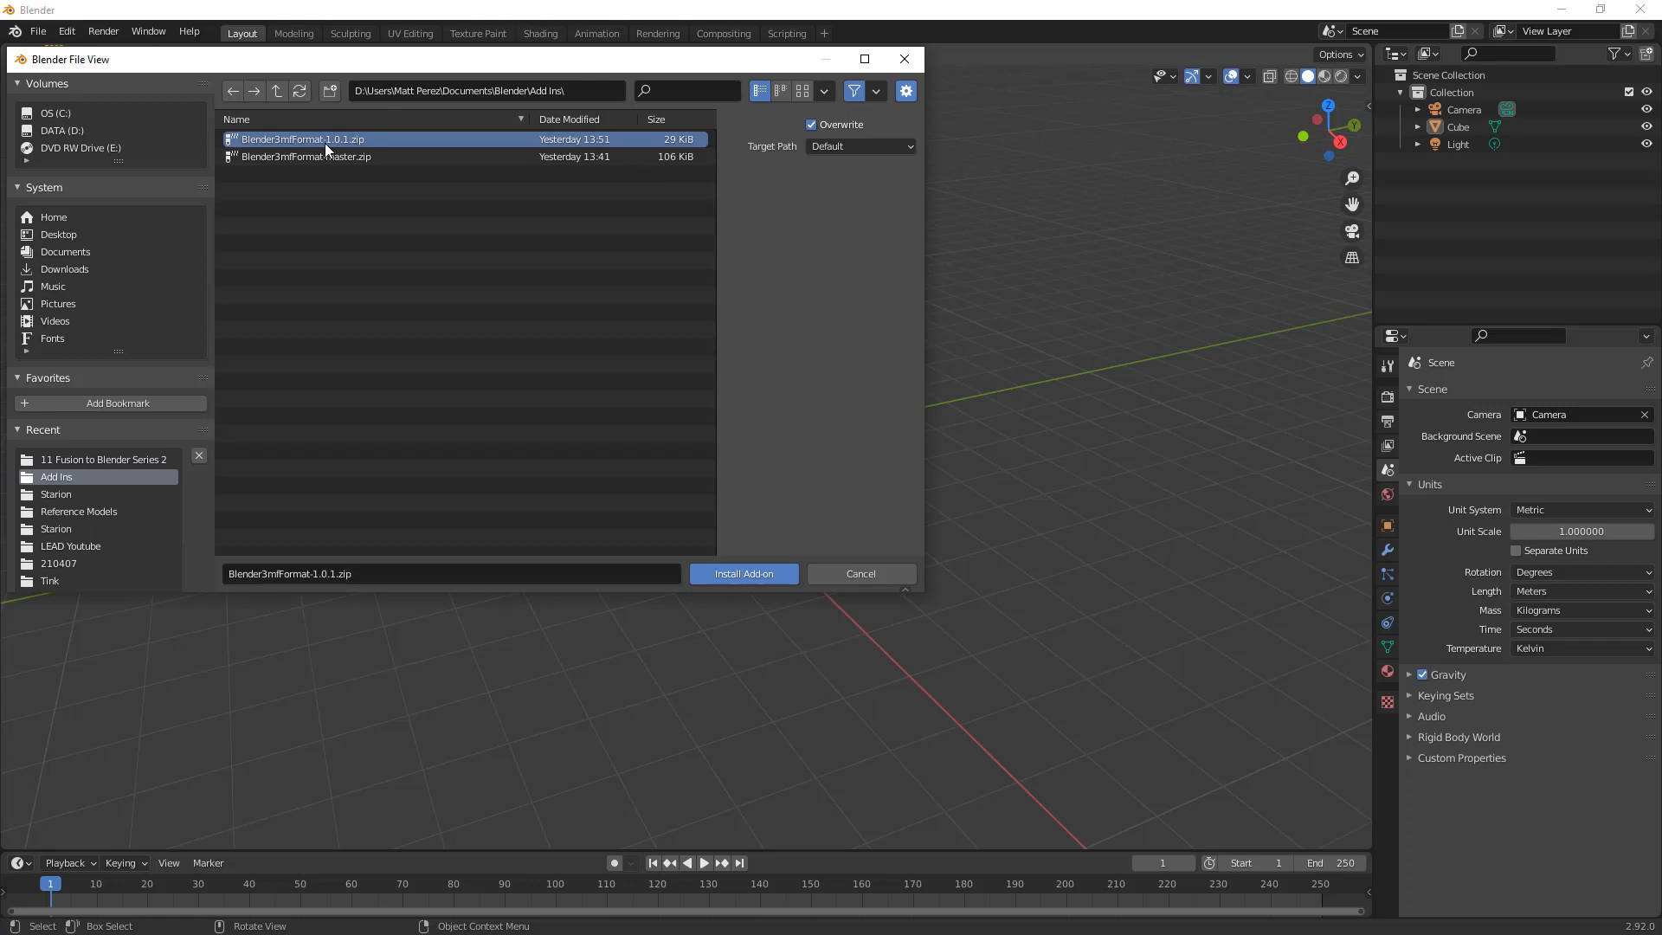
pyautogui.moveTo(338, 163)
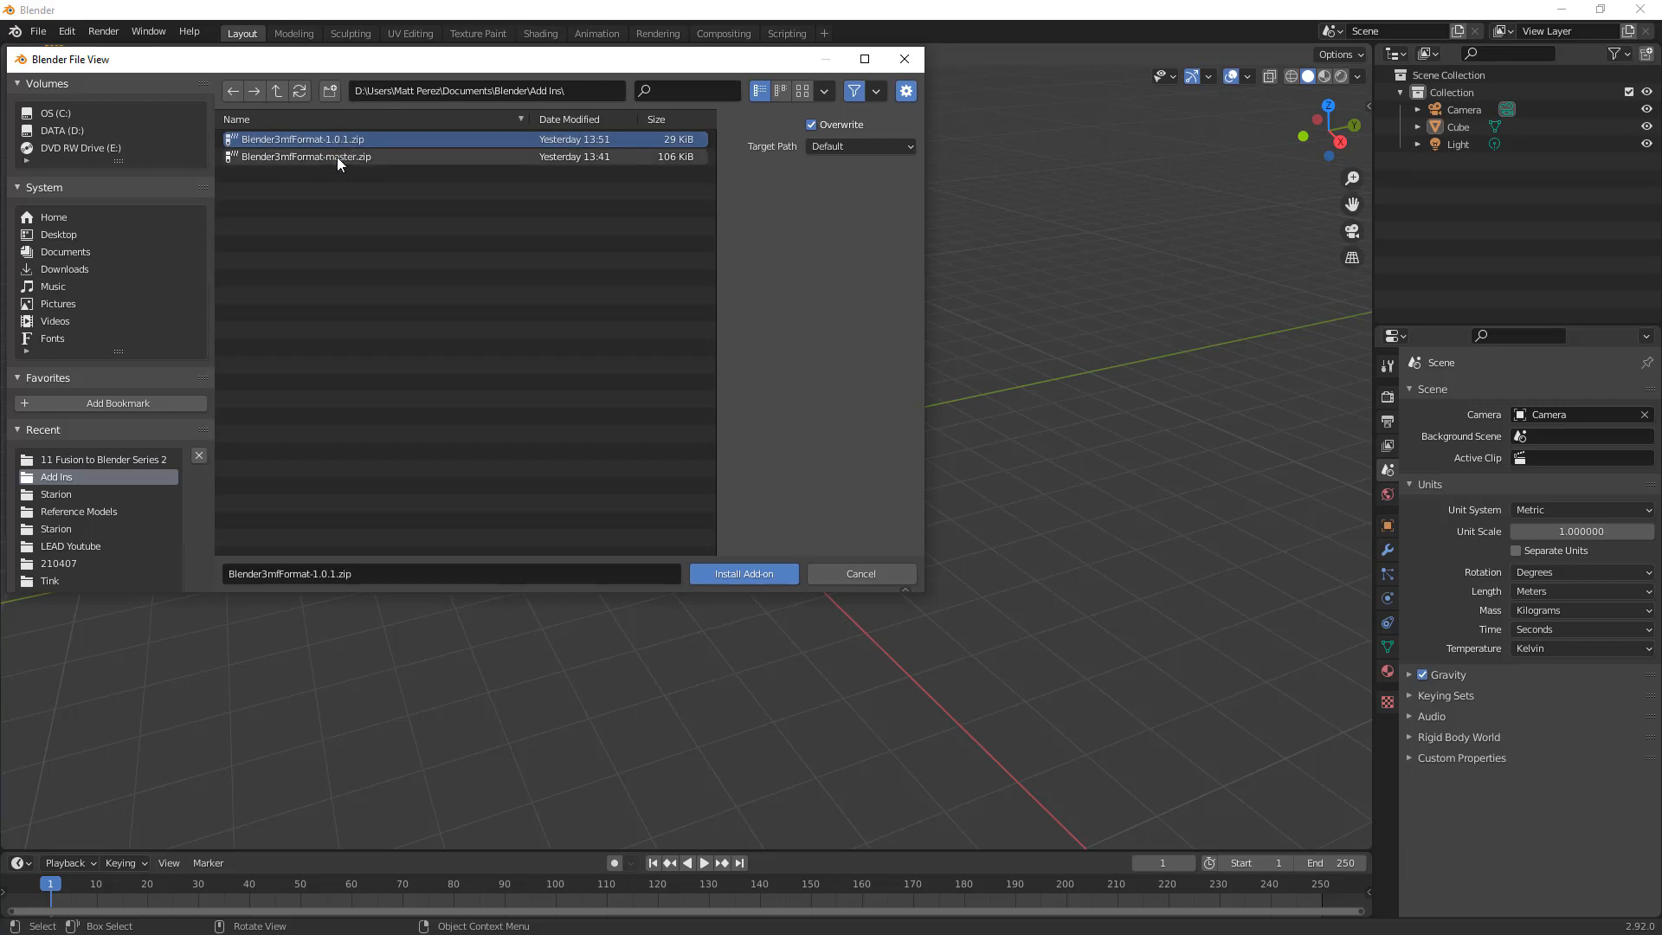
pyautogui.moveTo(364, 209)
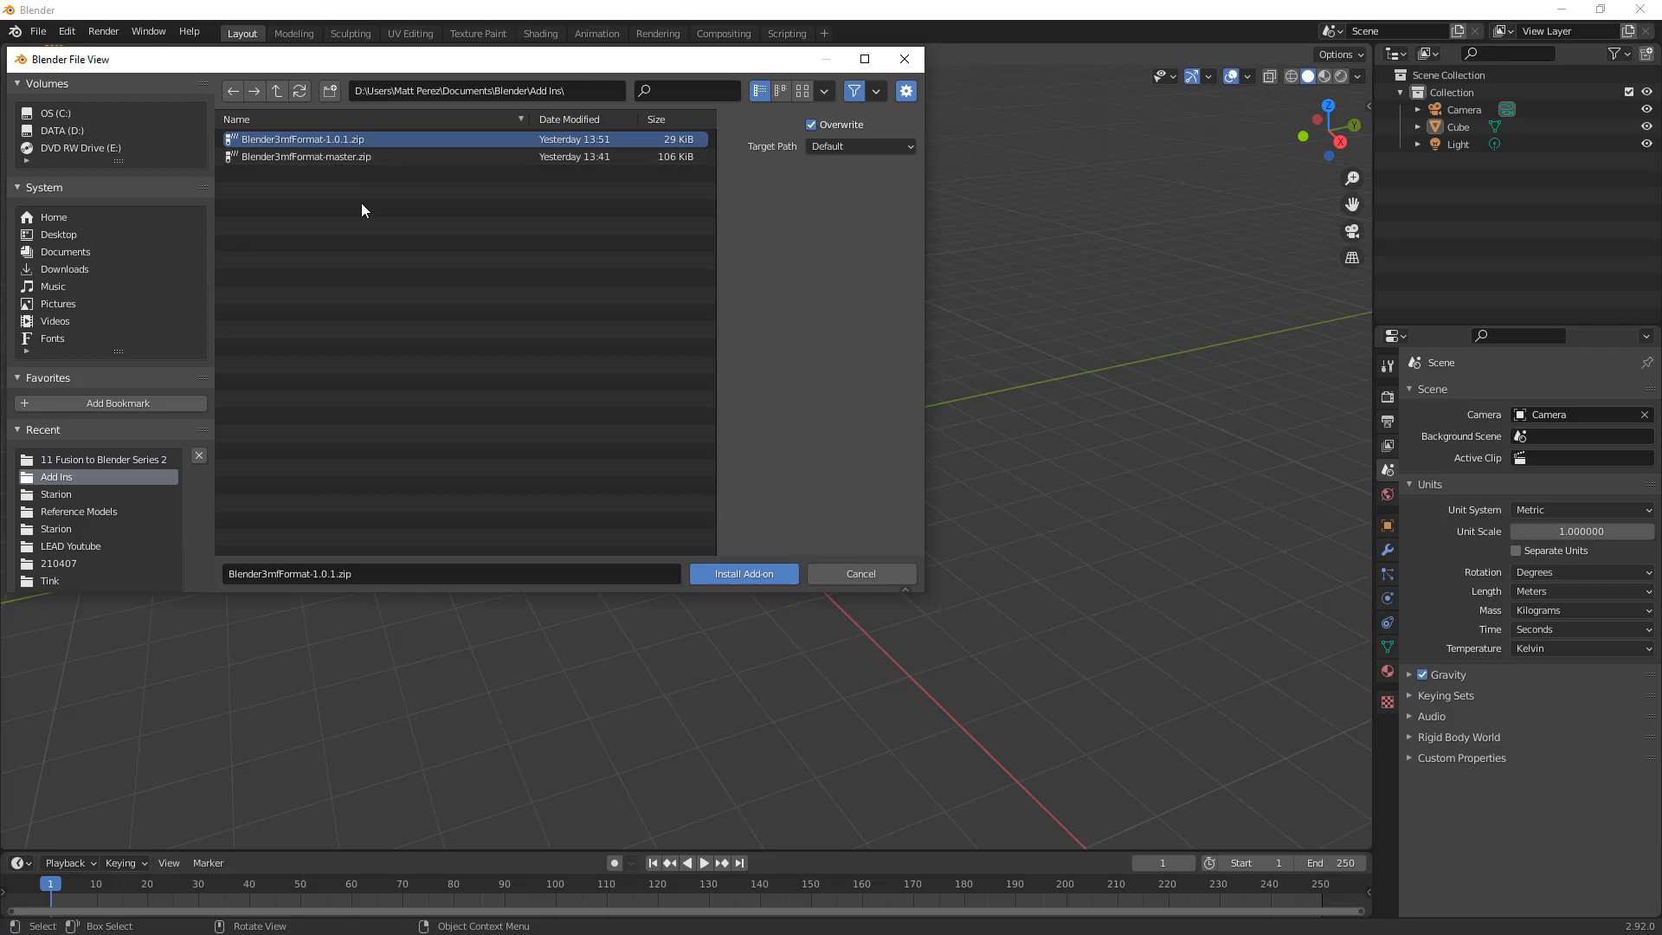
pyautogui.moveTo(371, 231)
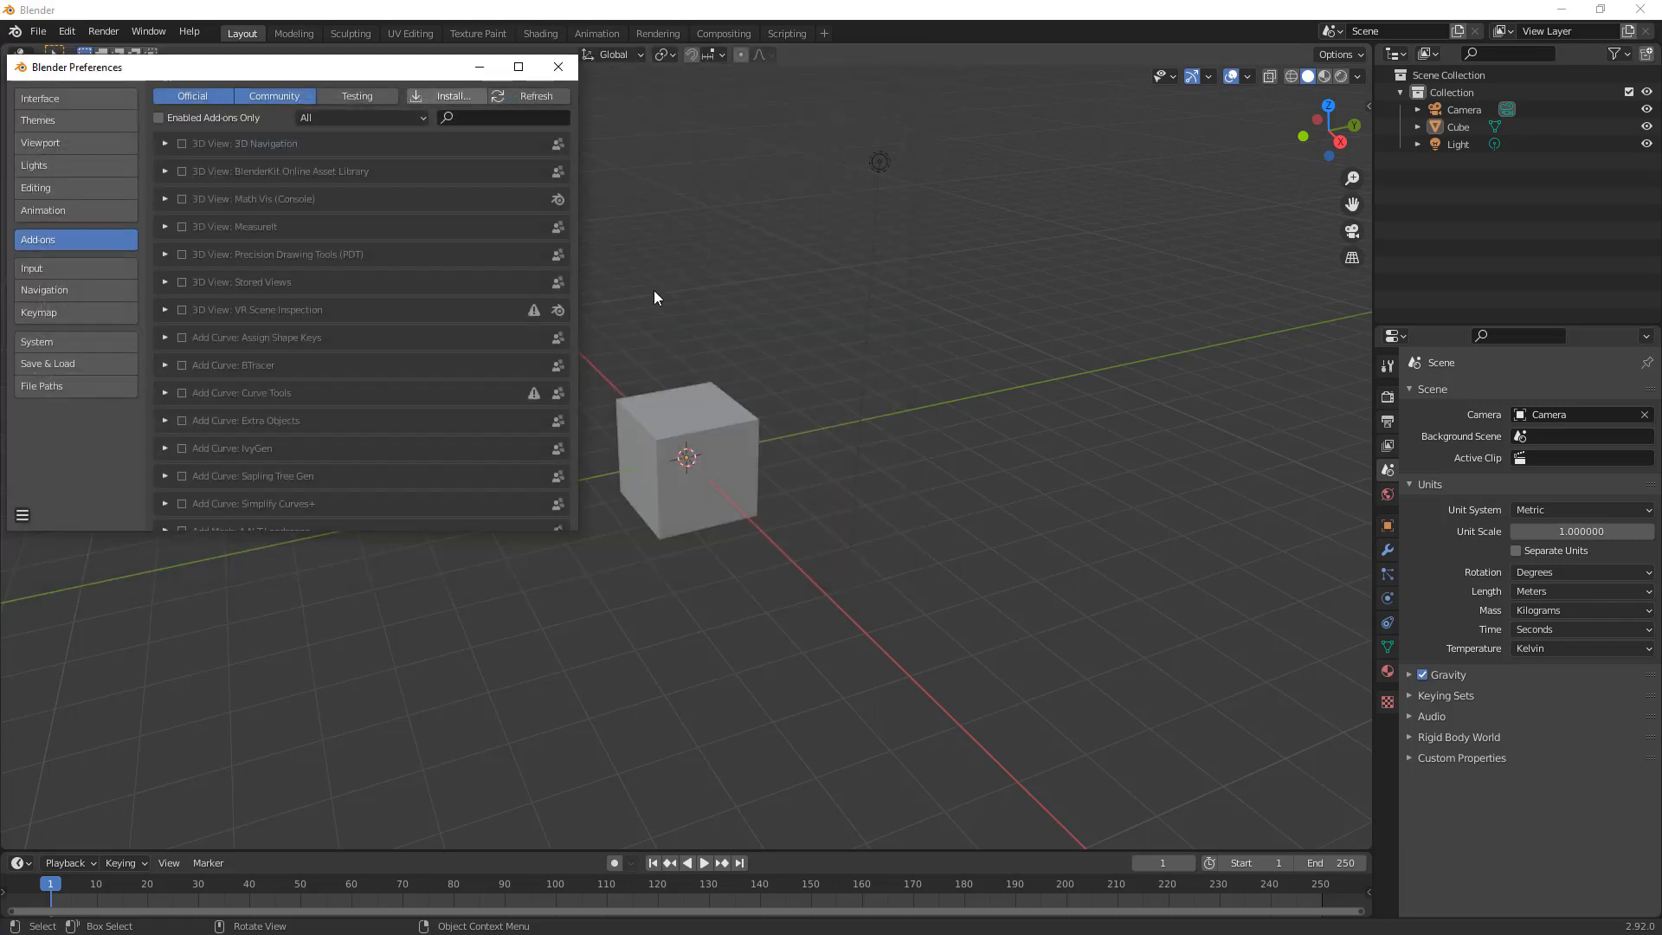
# Step: Enable the Testing add-on 'Import-Export: 3MF format' and close Preferences
pyautogui.click(356, 95)
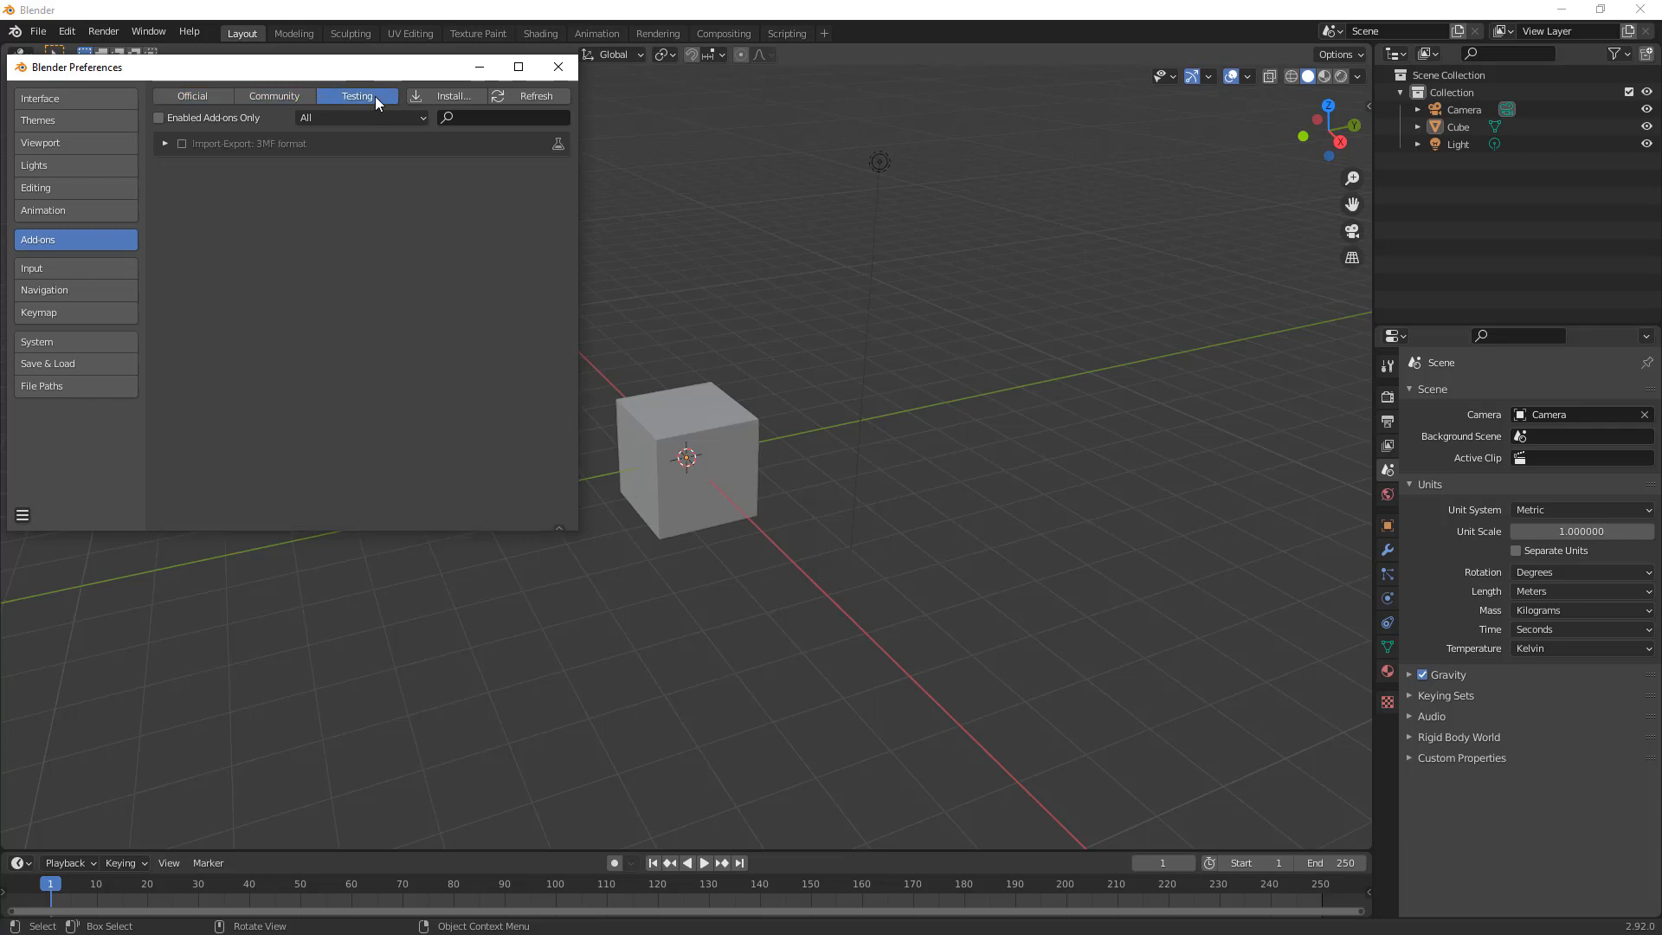
pyautogui.moveTo(362, 99)
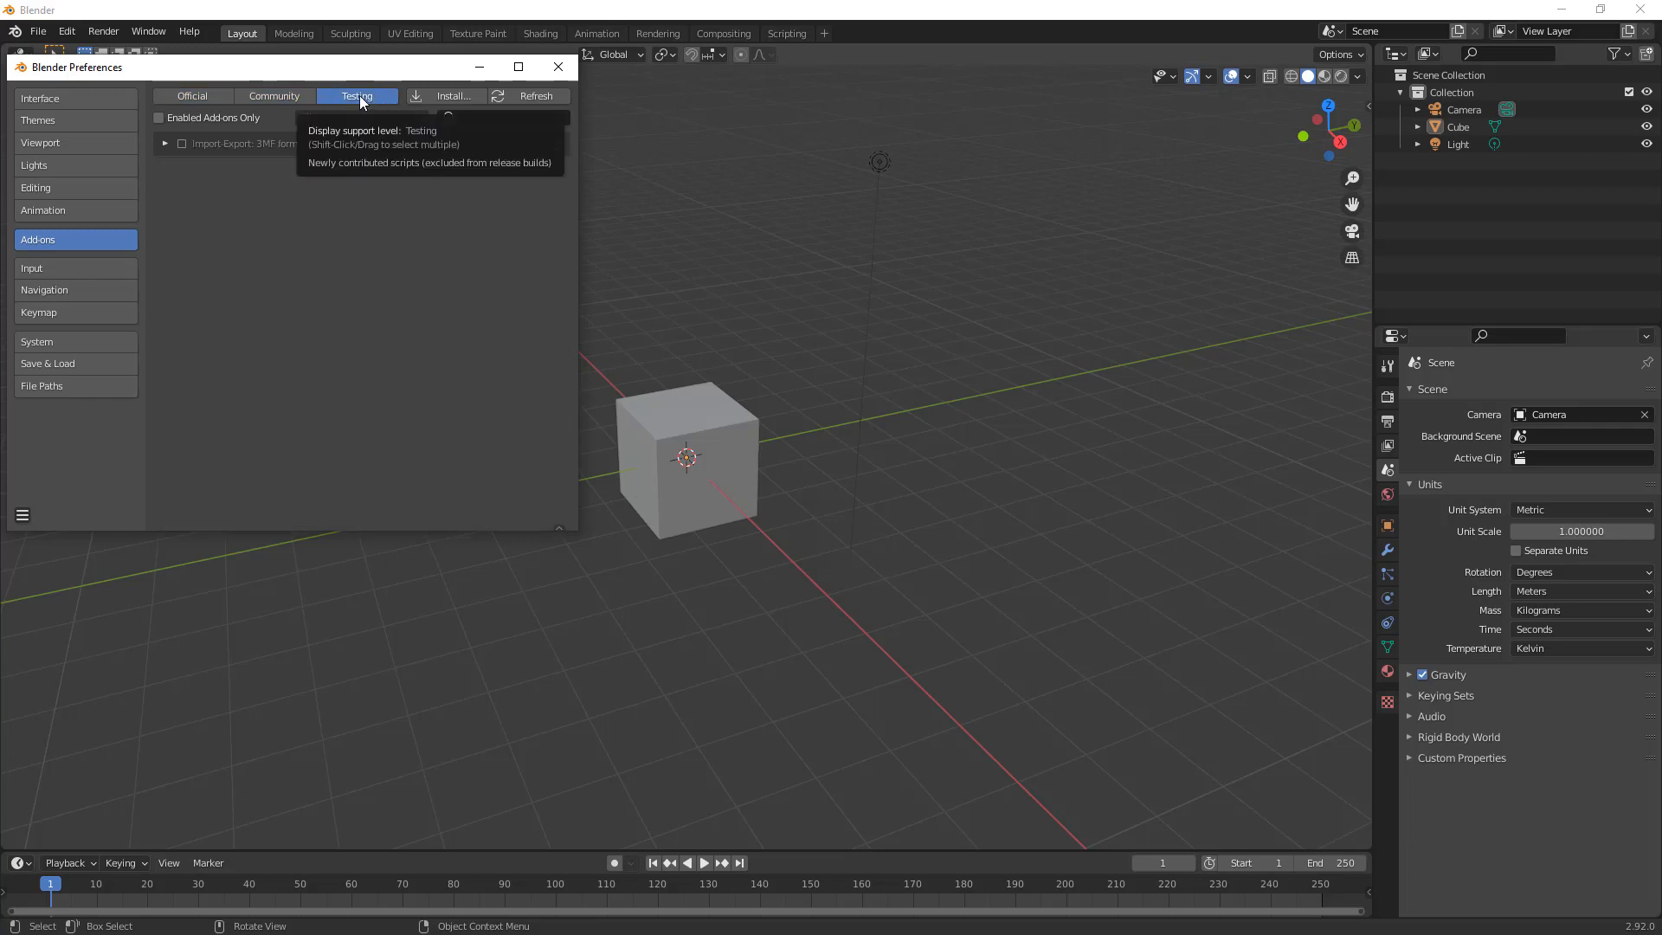
pyautogui.moveTo(304, 231)
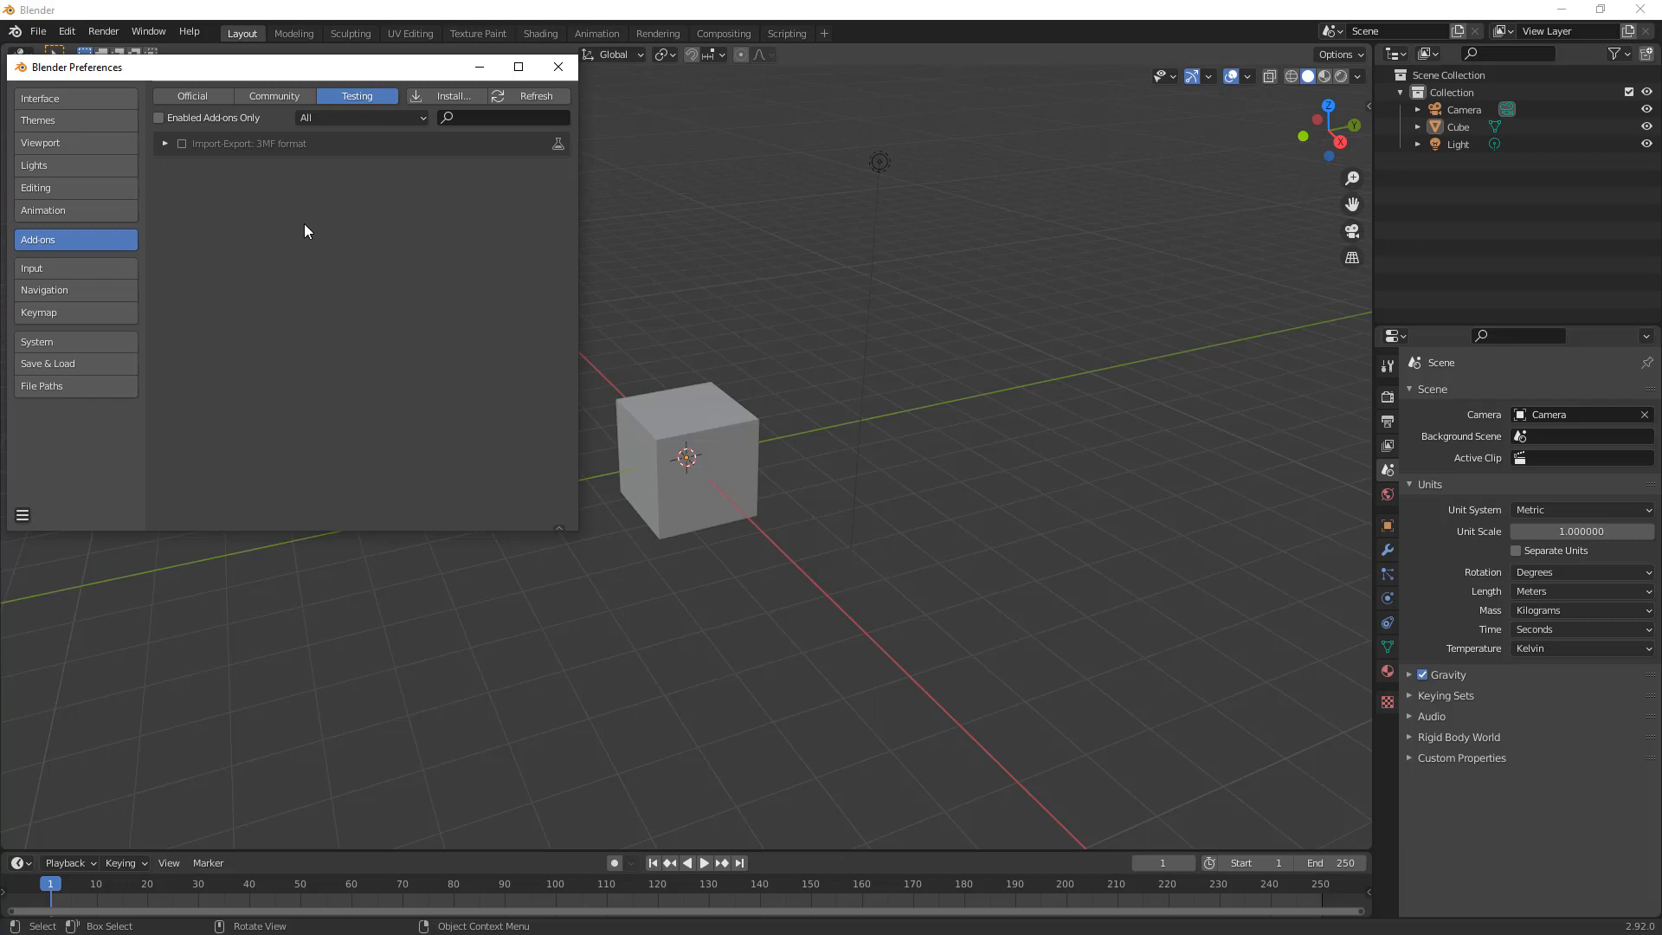
pyautogui.moveTo(372, 108)
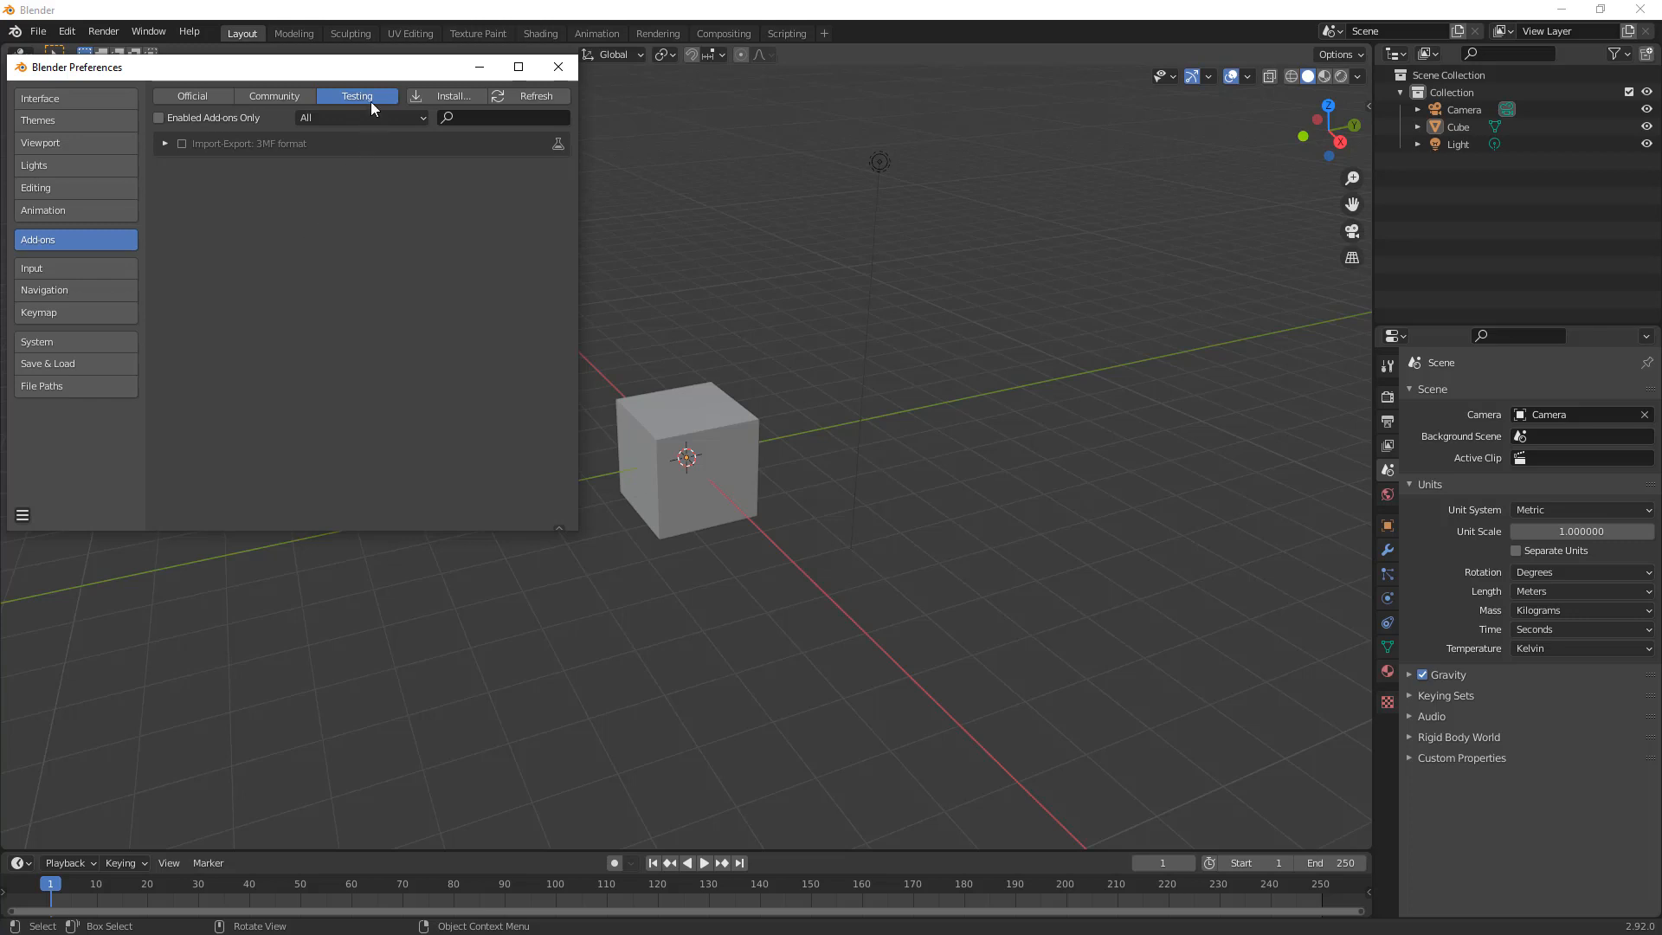
pyautogui.click(182, 144)
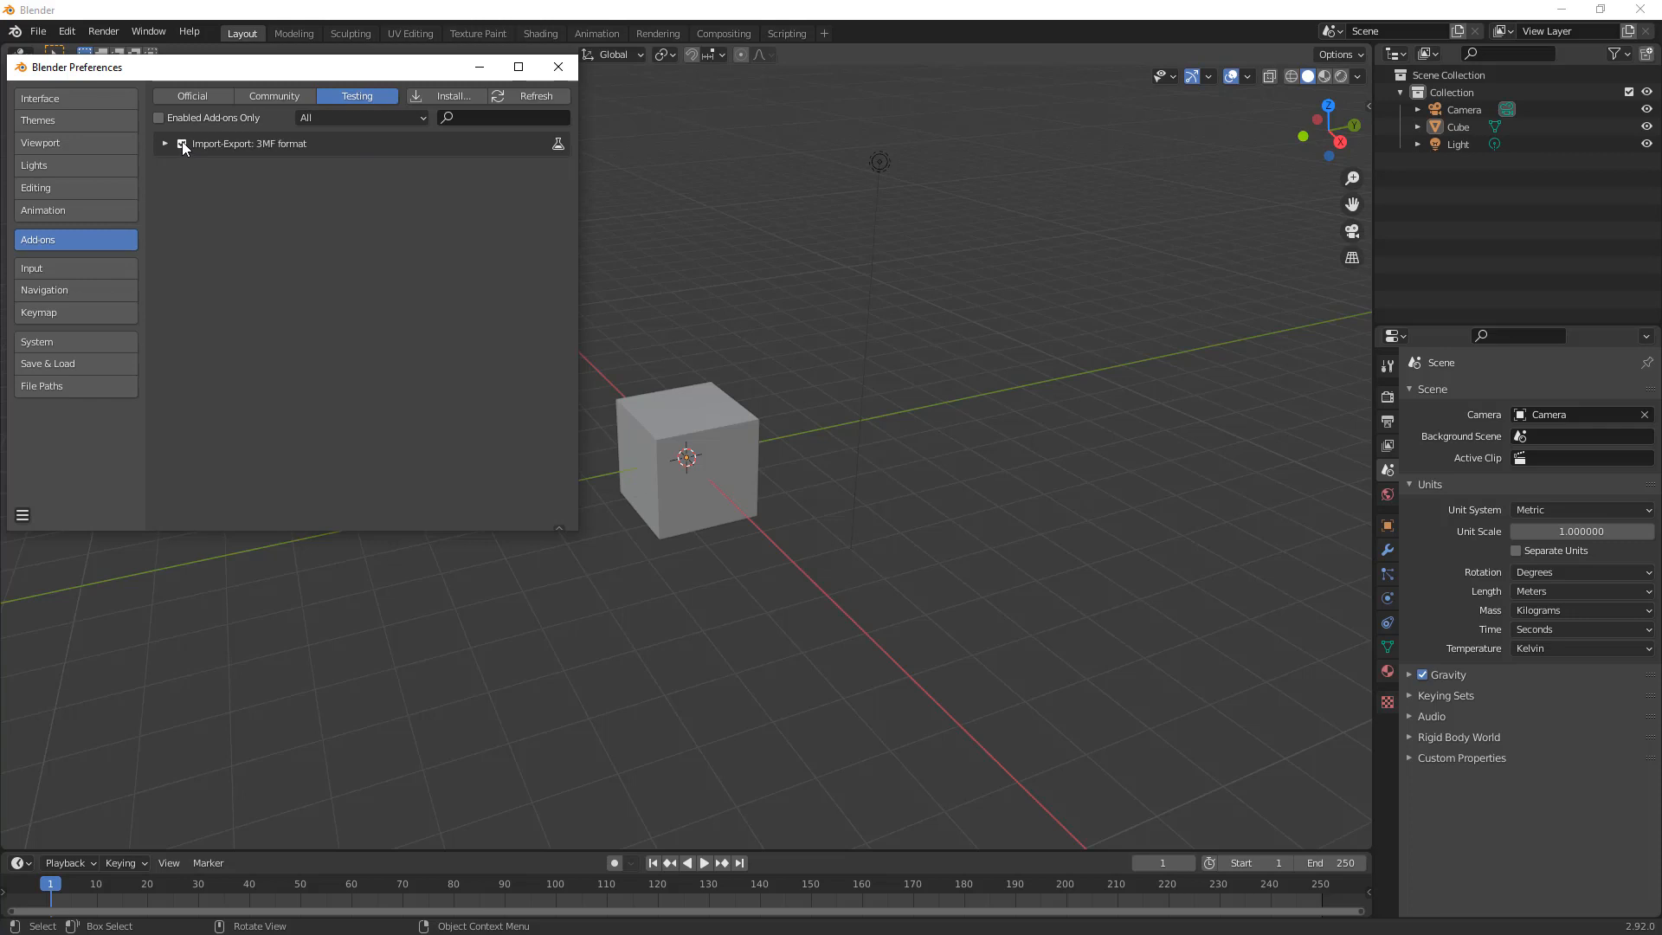
pyautogui.moveTo(182, 144)
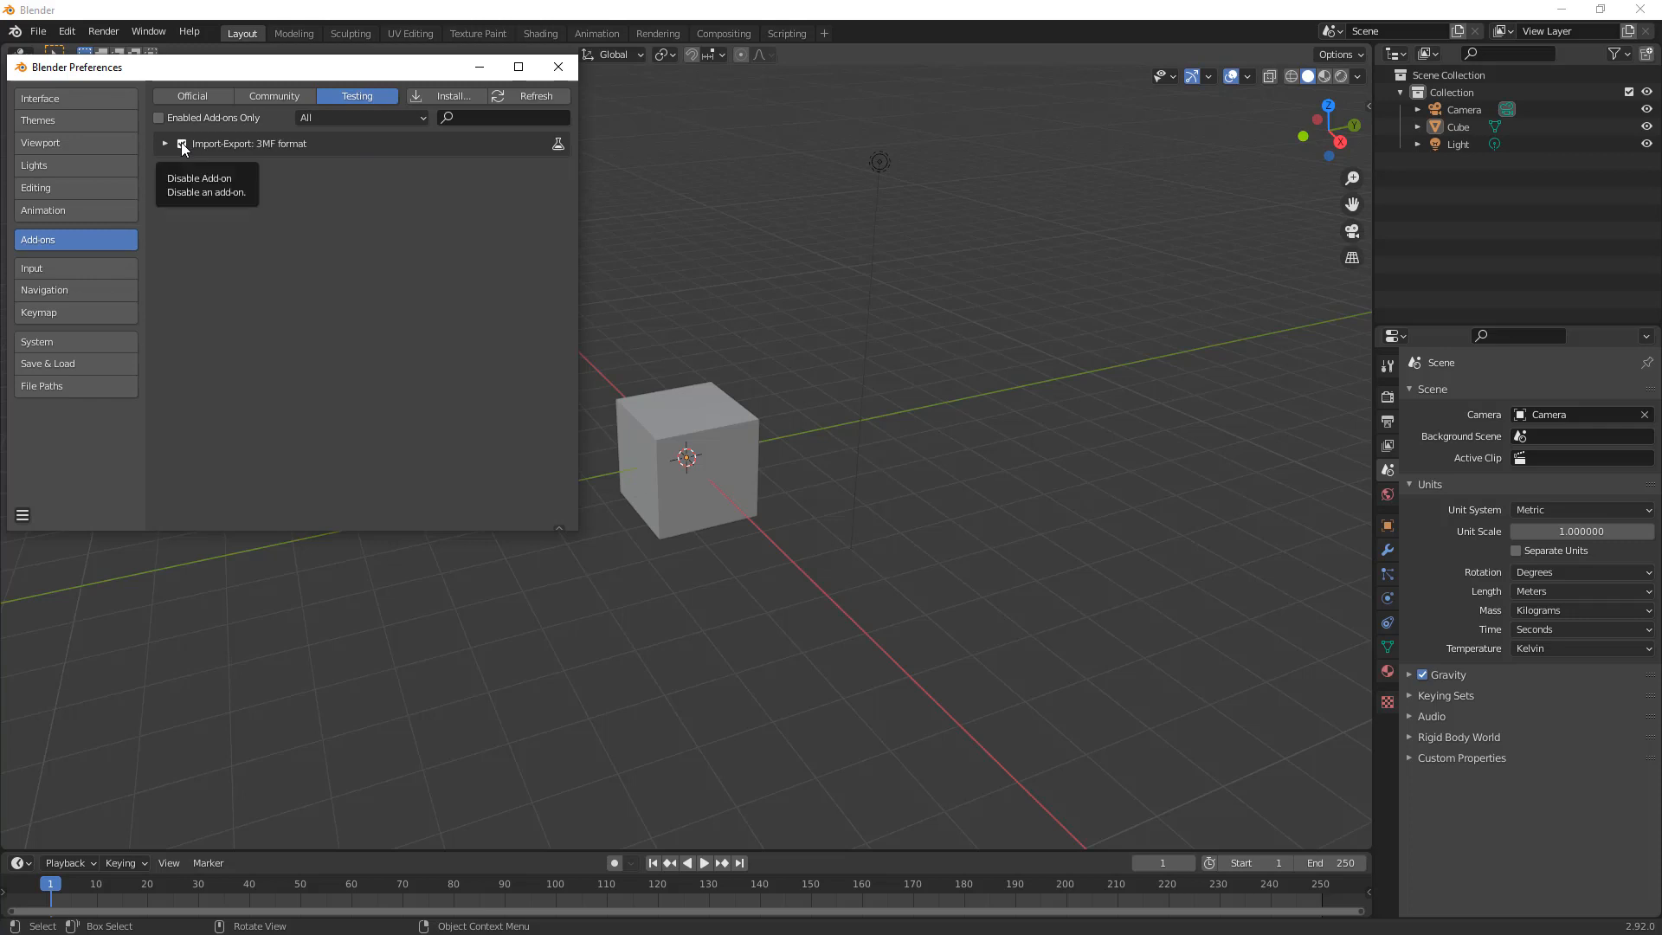
pyautogui.click(179, 143)
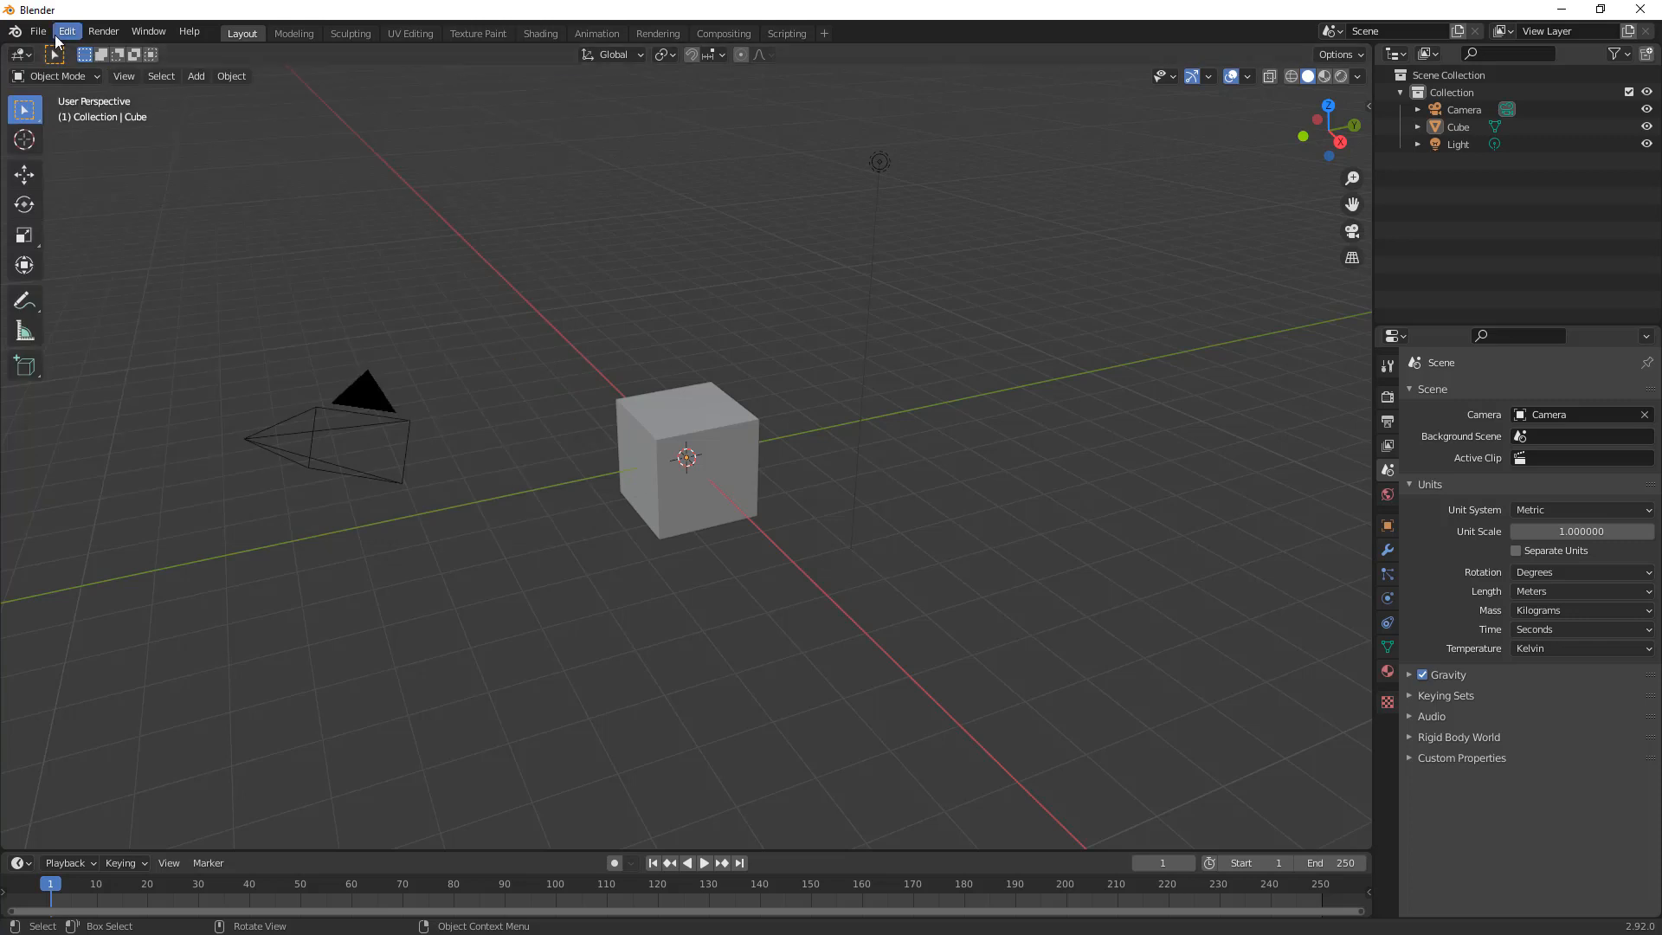
# Step: Start a Wavefront (.obj) import from the File > Import menu
pyautogui.click(38, 31)
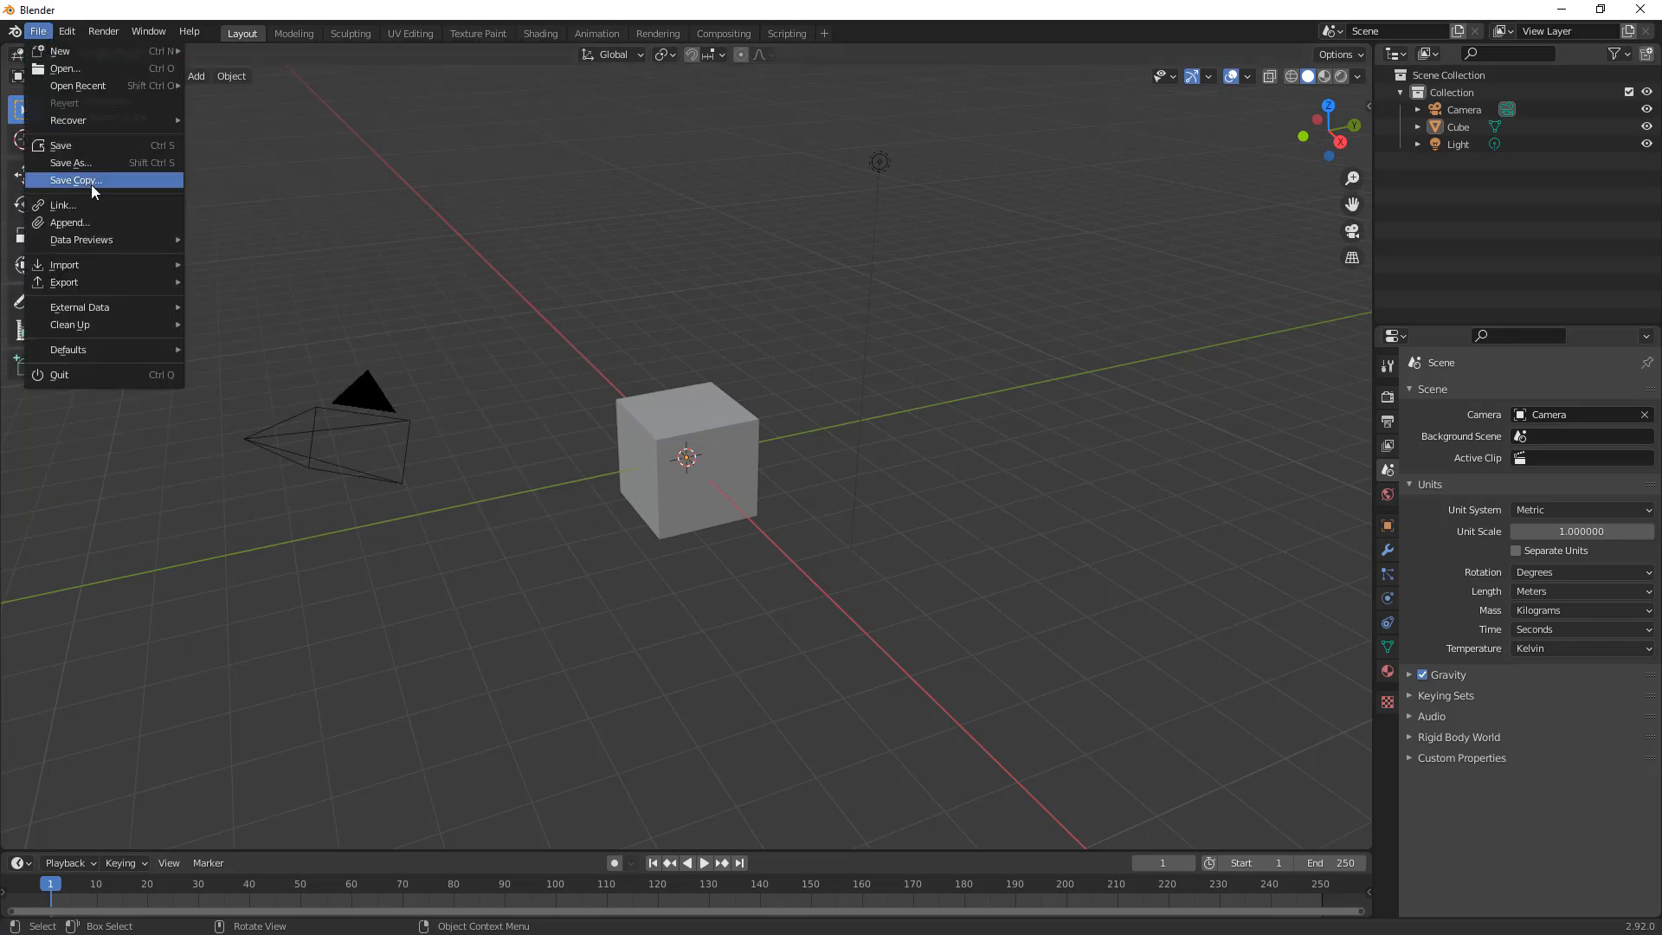
pyautogui.moveTo(64, 265)
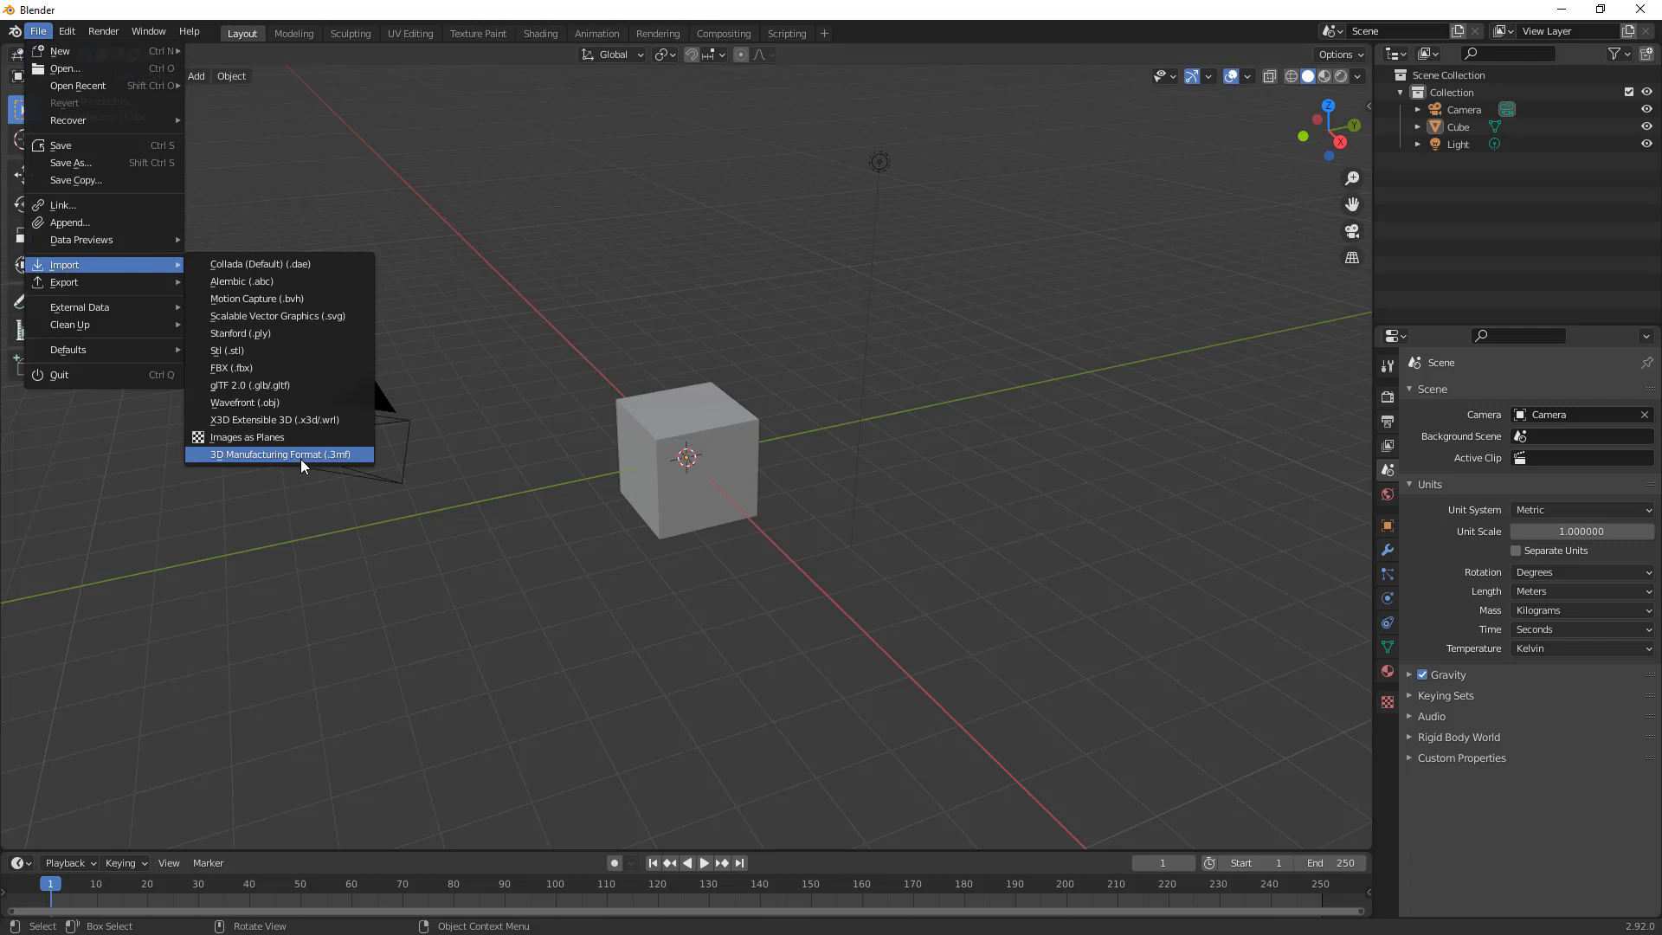
pyautogui.moveTo(302, 465)
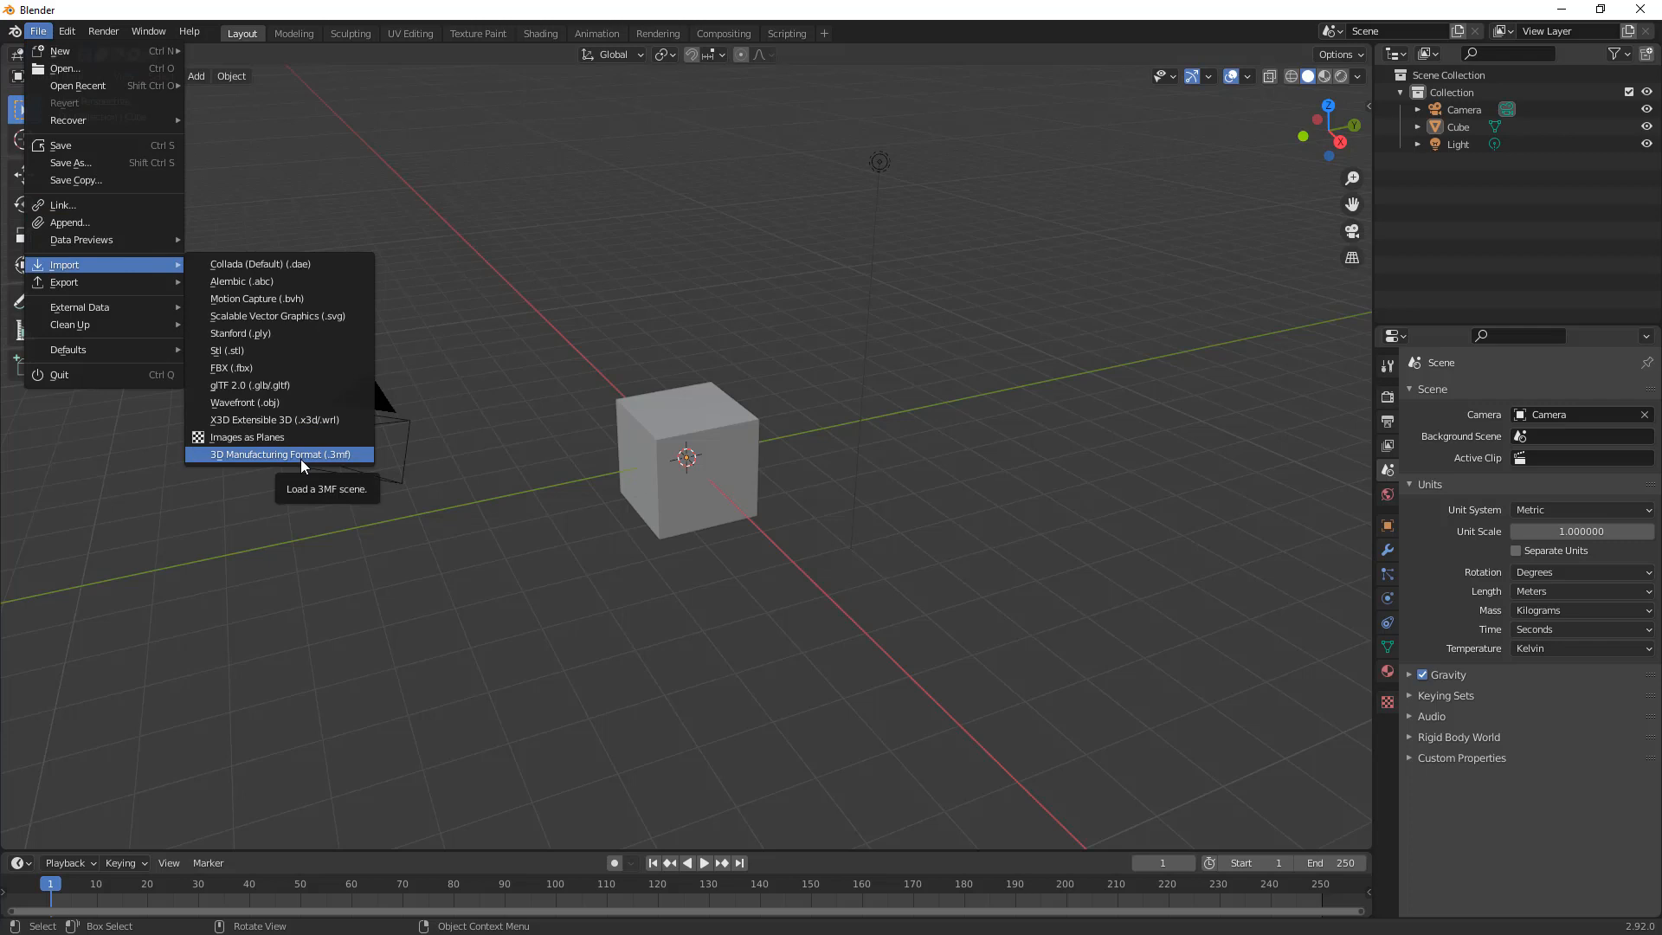
pyautogui.moveTo(281, 403)
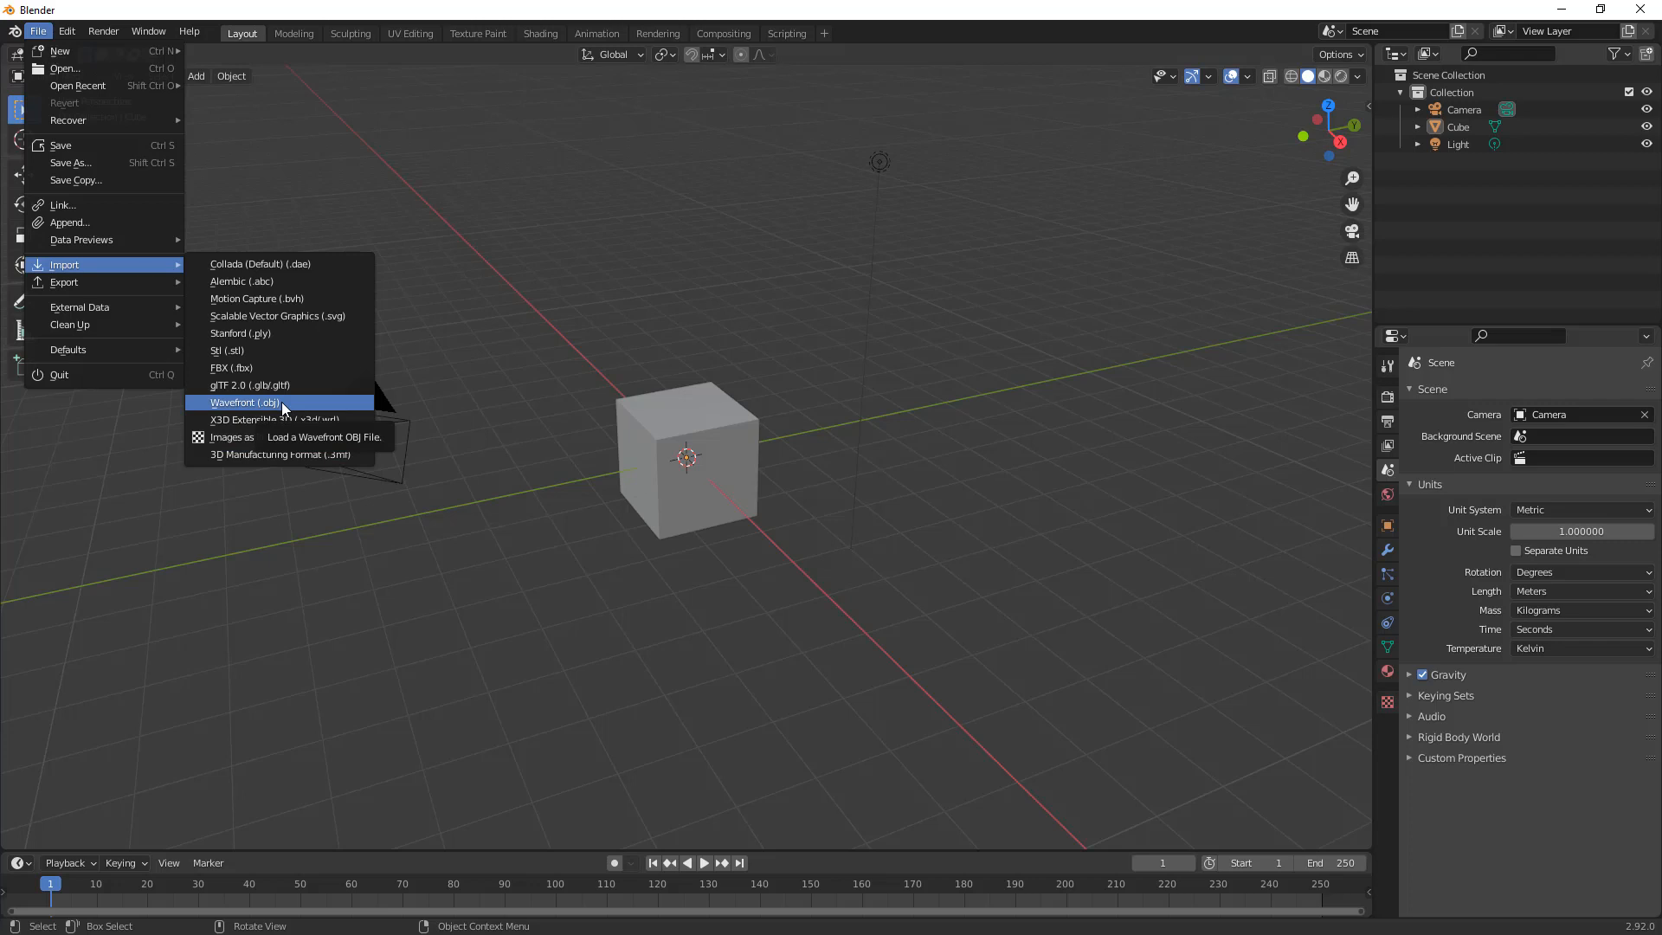
pyautogui.click(245, 402)
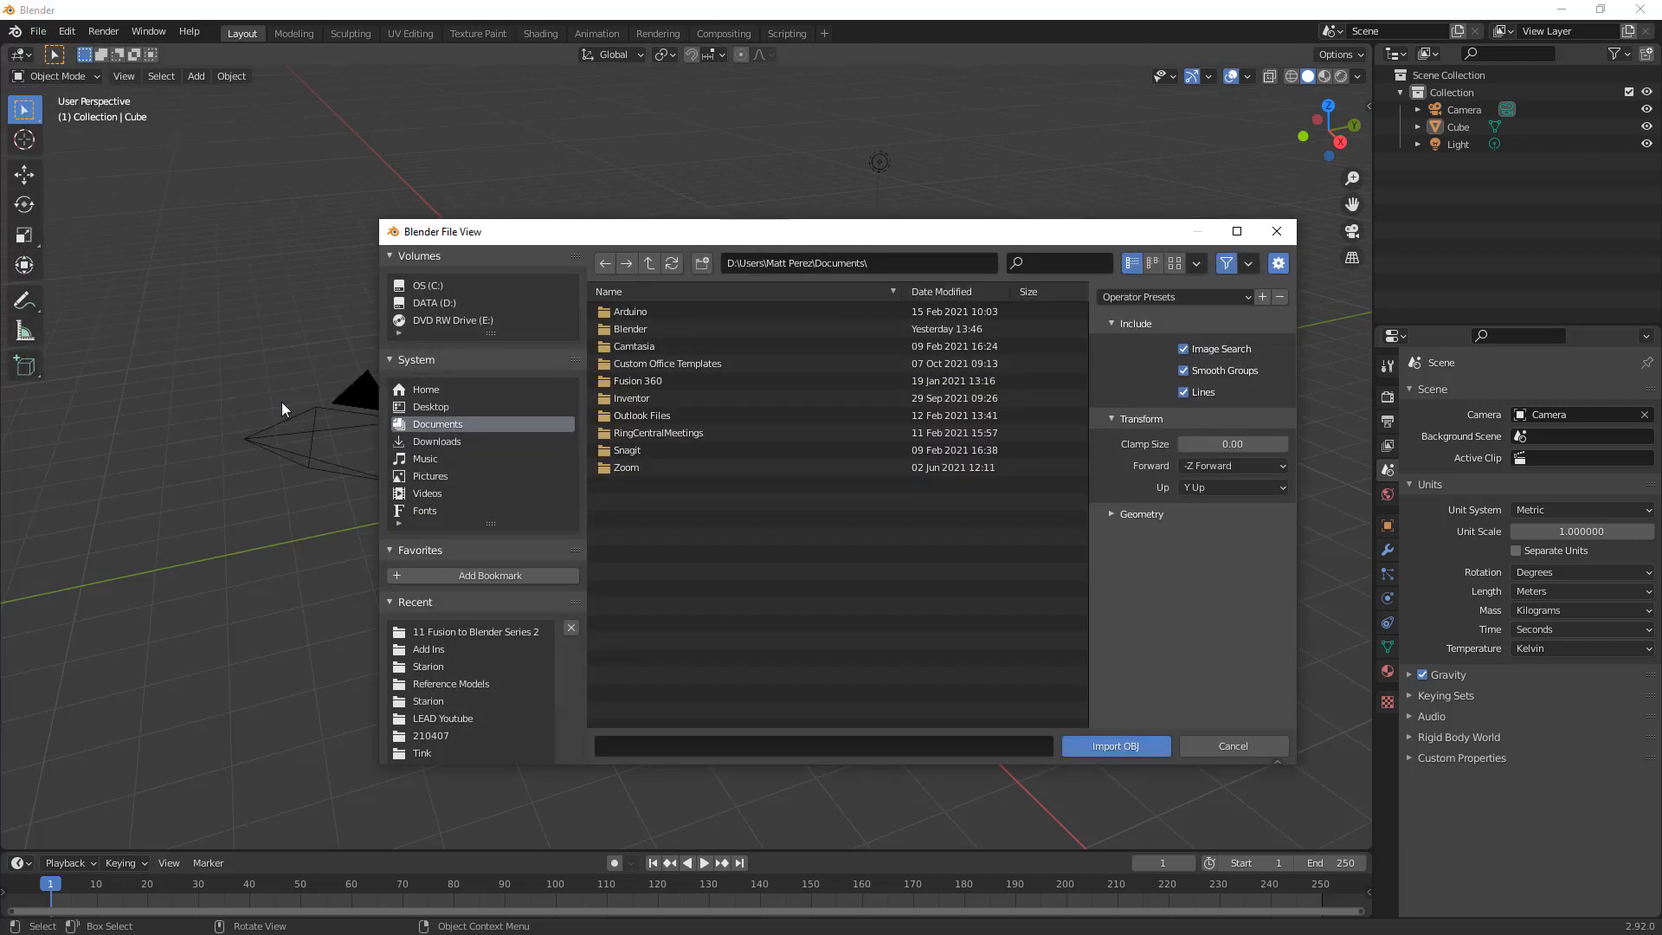
# Step: Import 'Fusion Rim to Blender - Download v2.obj' from the 11 Fusion to Blender Series 2 folder
pyautogui.doubleClick(474, 631)
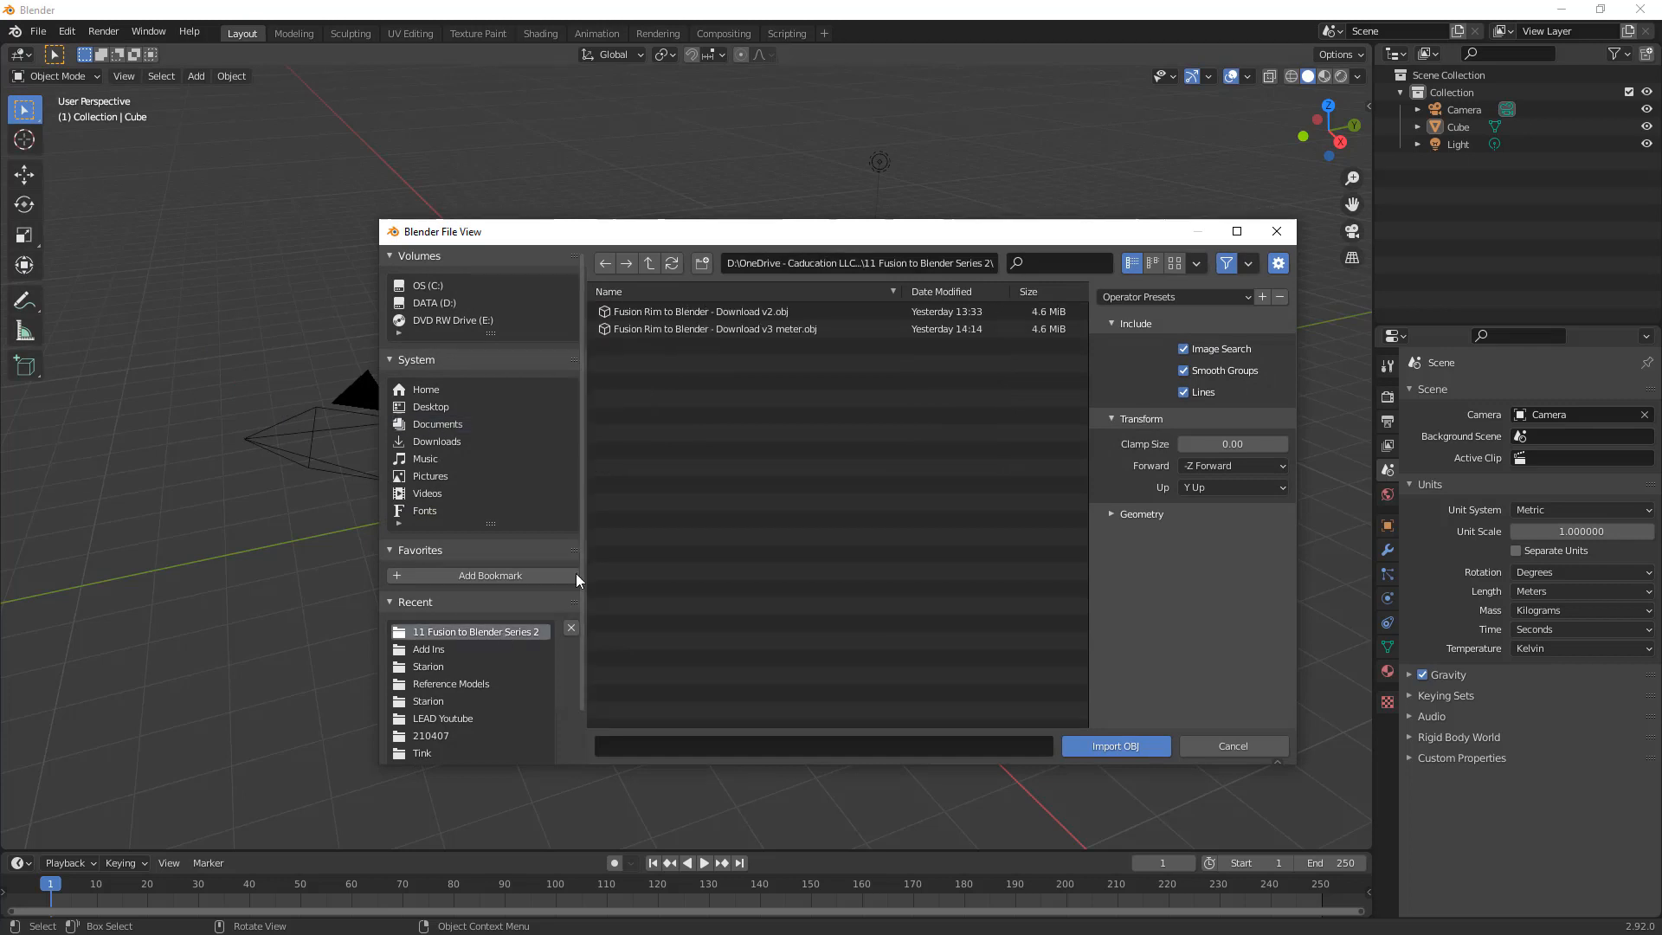
pyautogui.moveTo(755, 355)
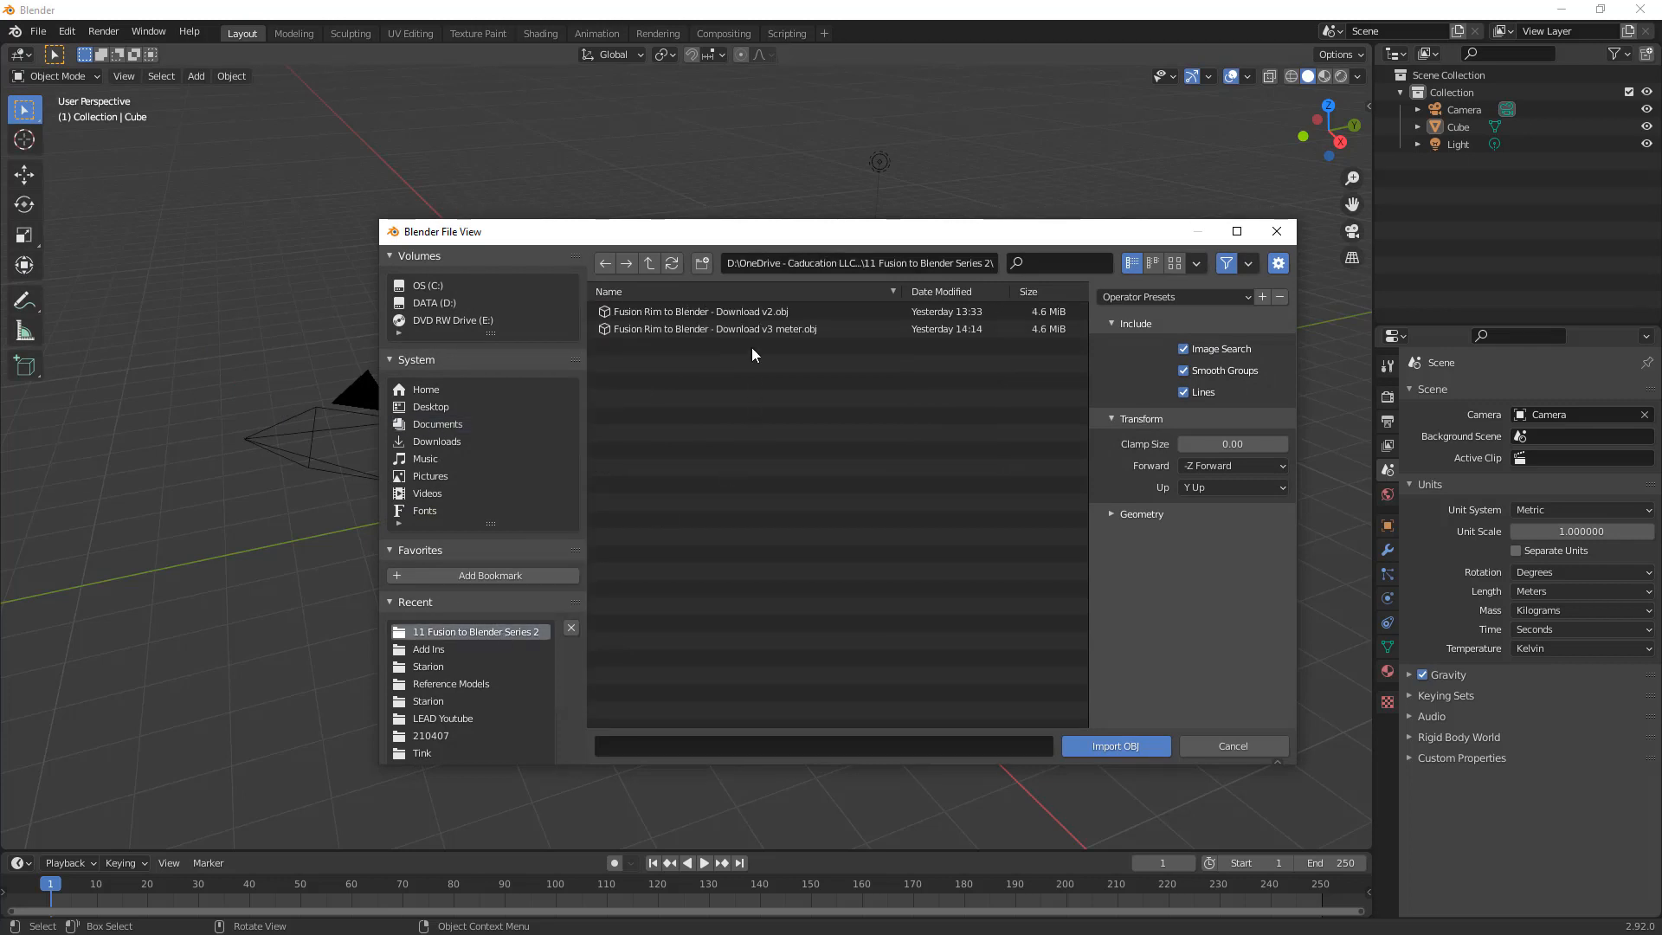
pyautogui.click(734, 311)
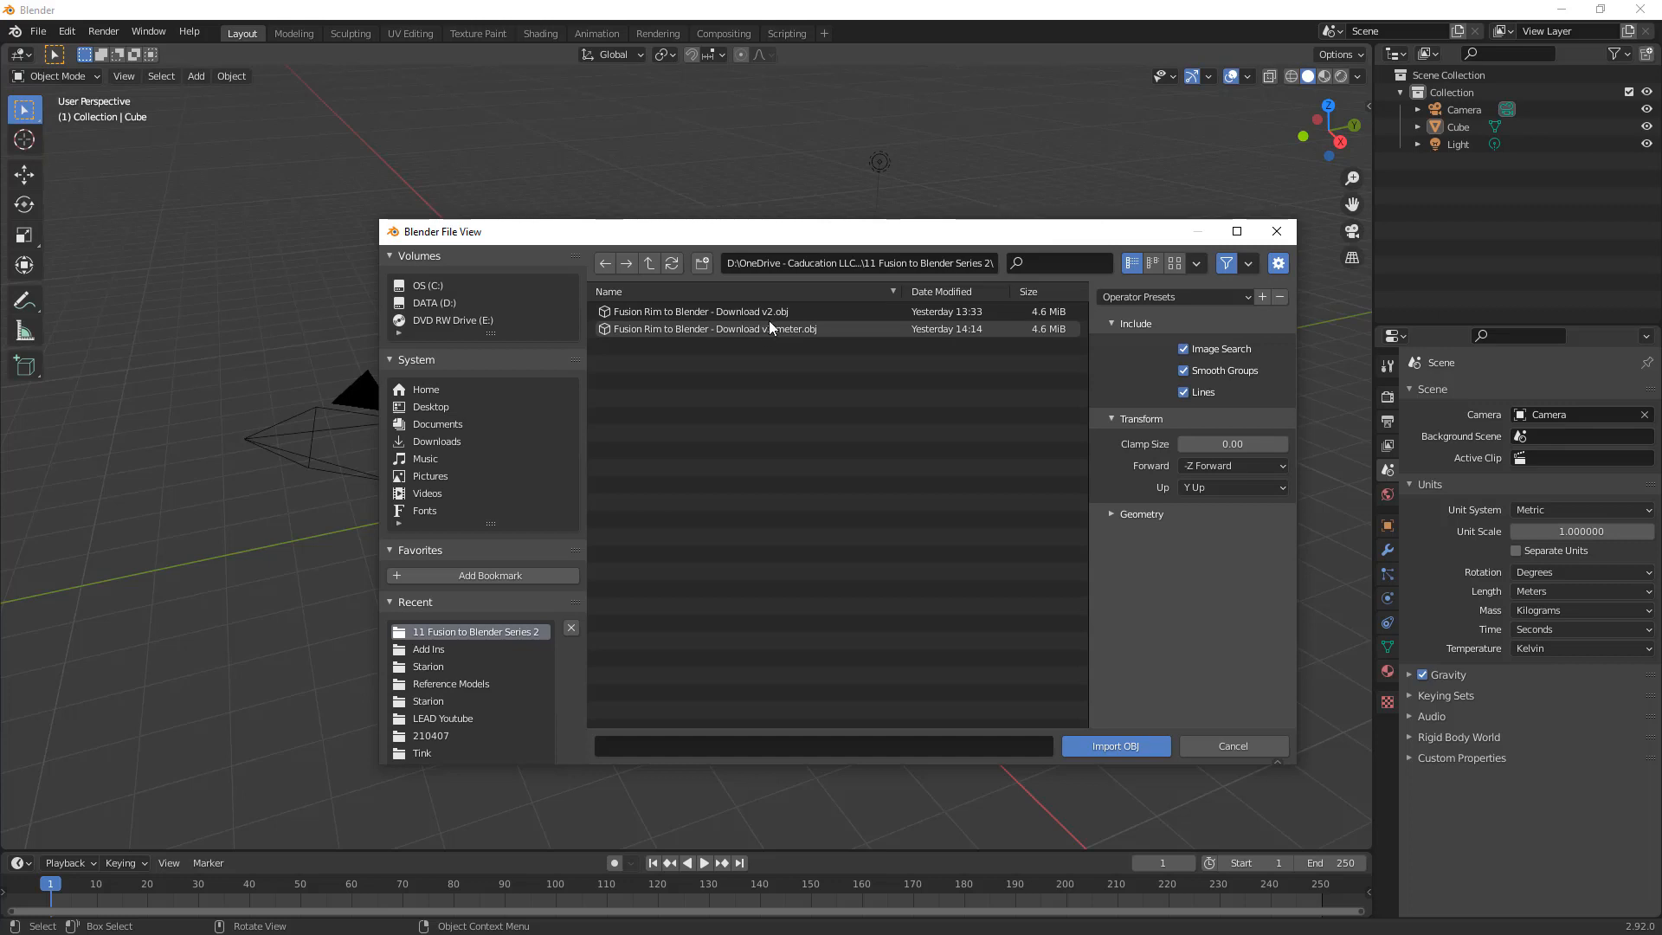
pyautogui.click(702, 311)
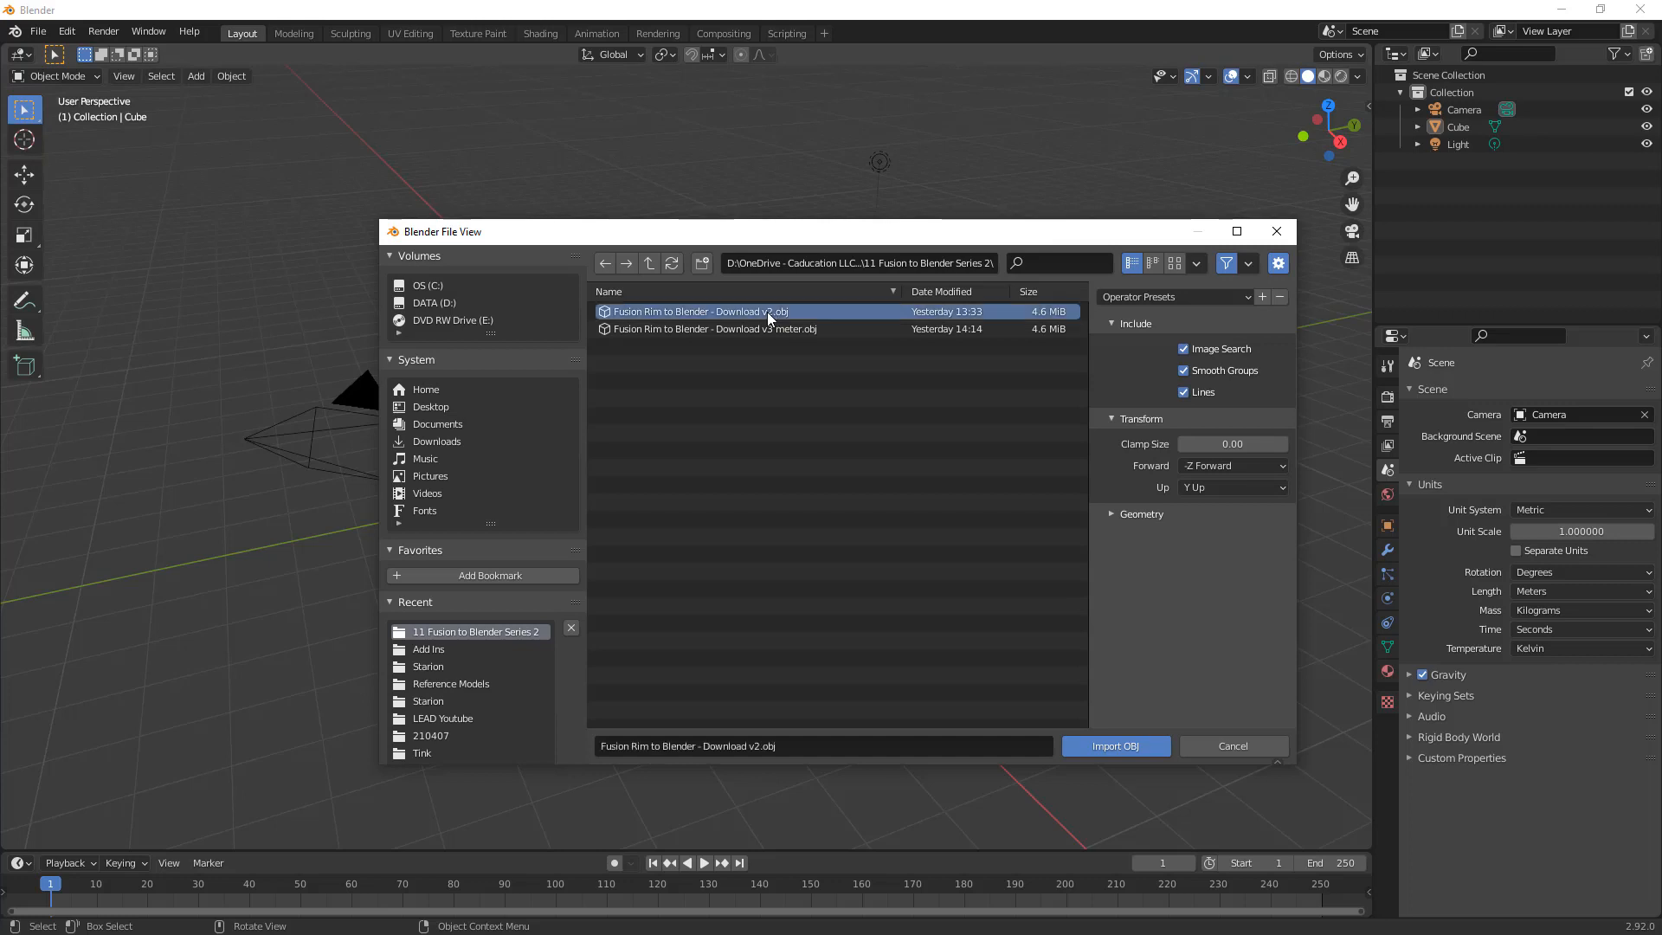
pyautogui.moveTo(1094, 741)
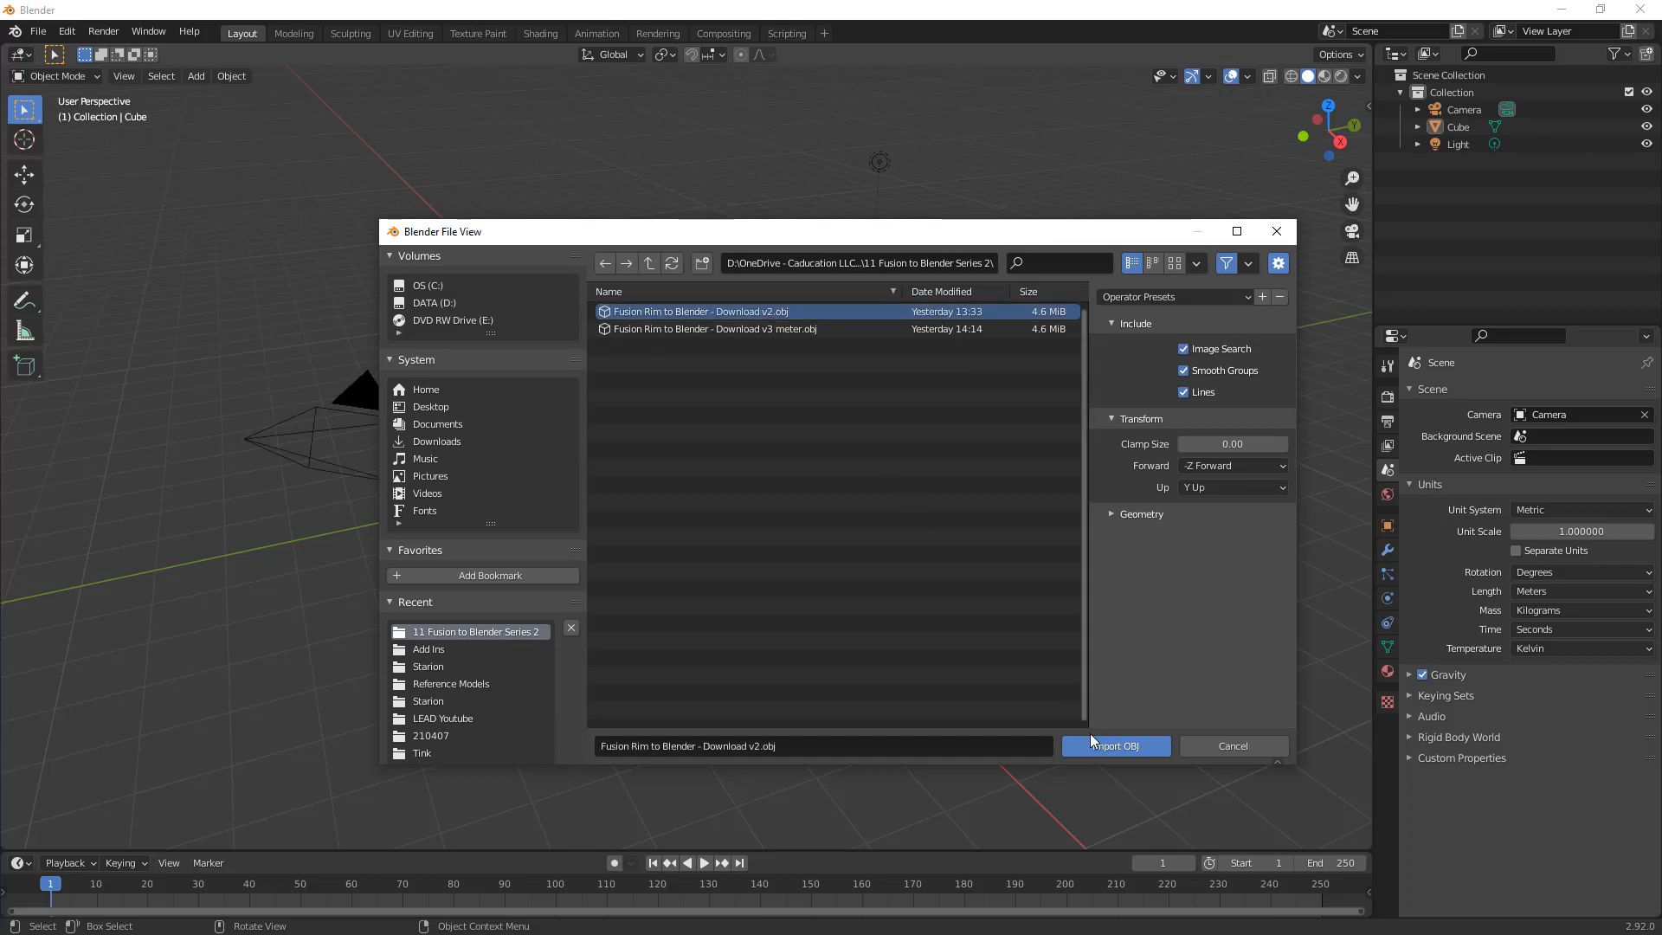
pyautogui.moveTo(1096, 746)
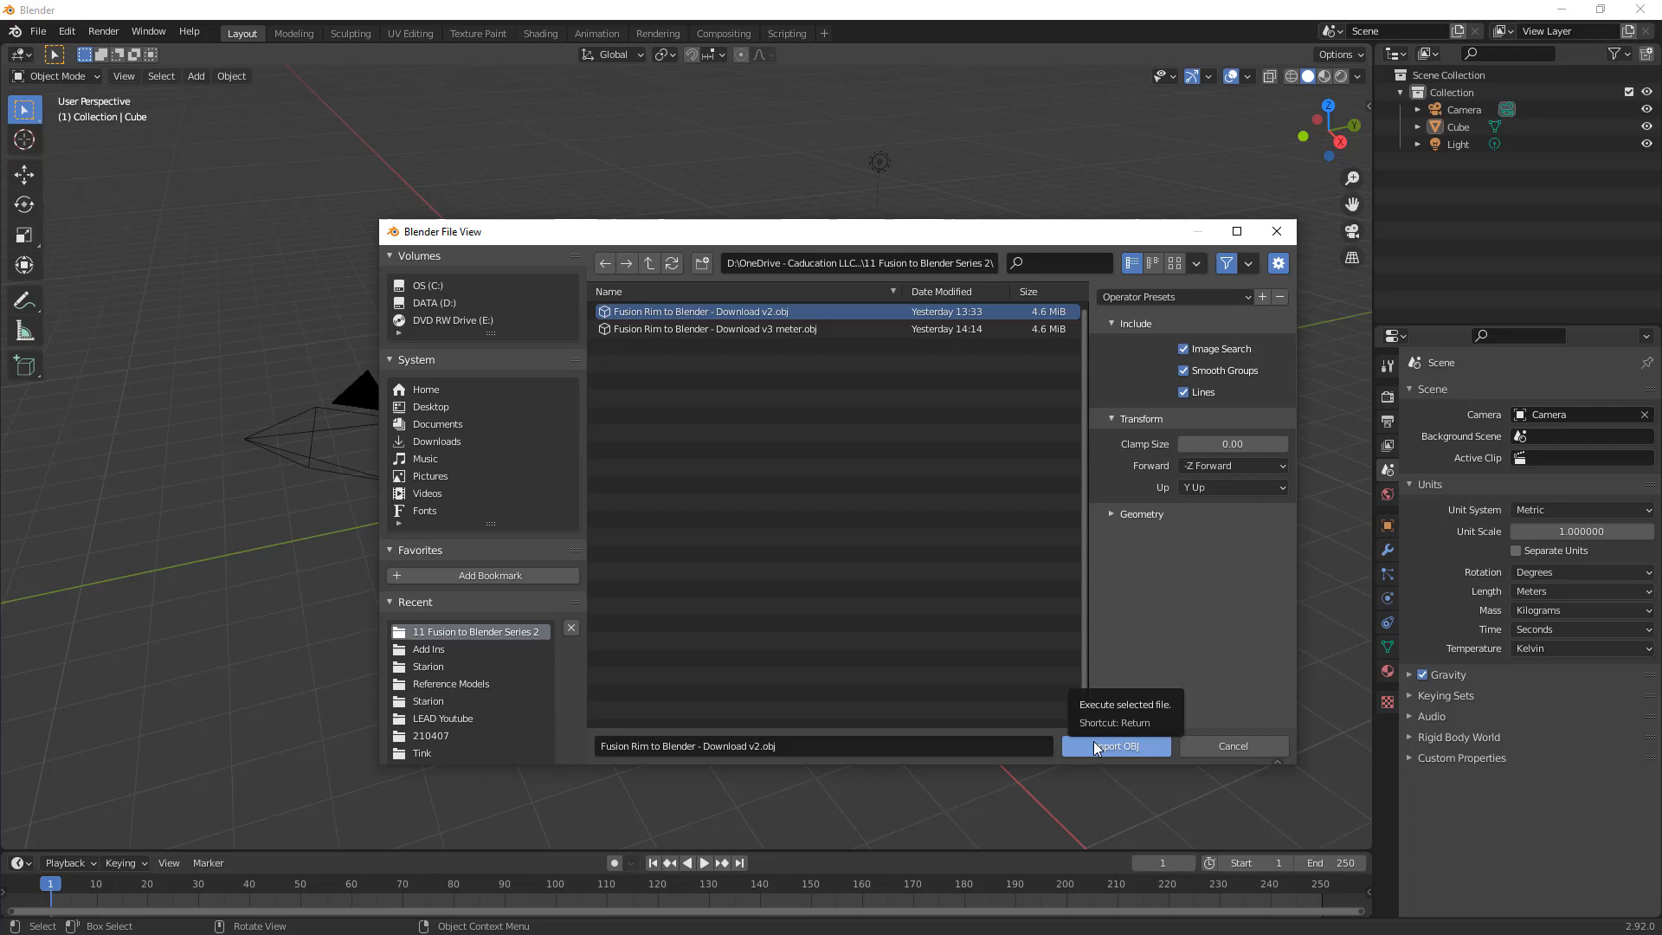
pyautogui.click(1111, 513)
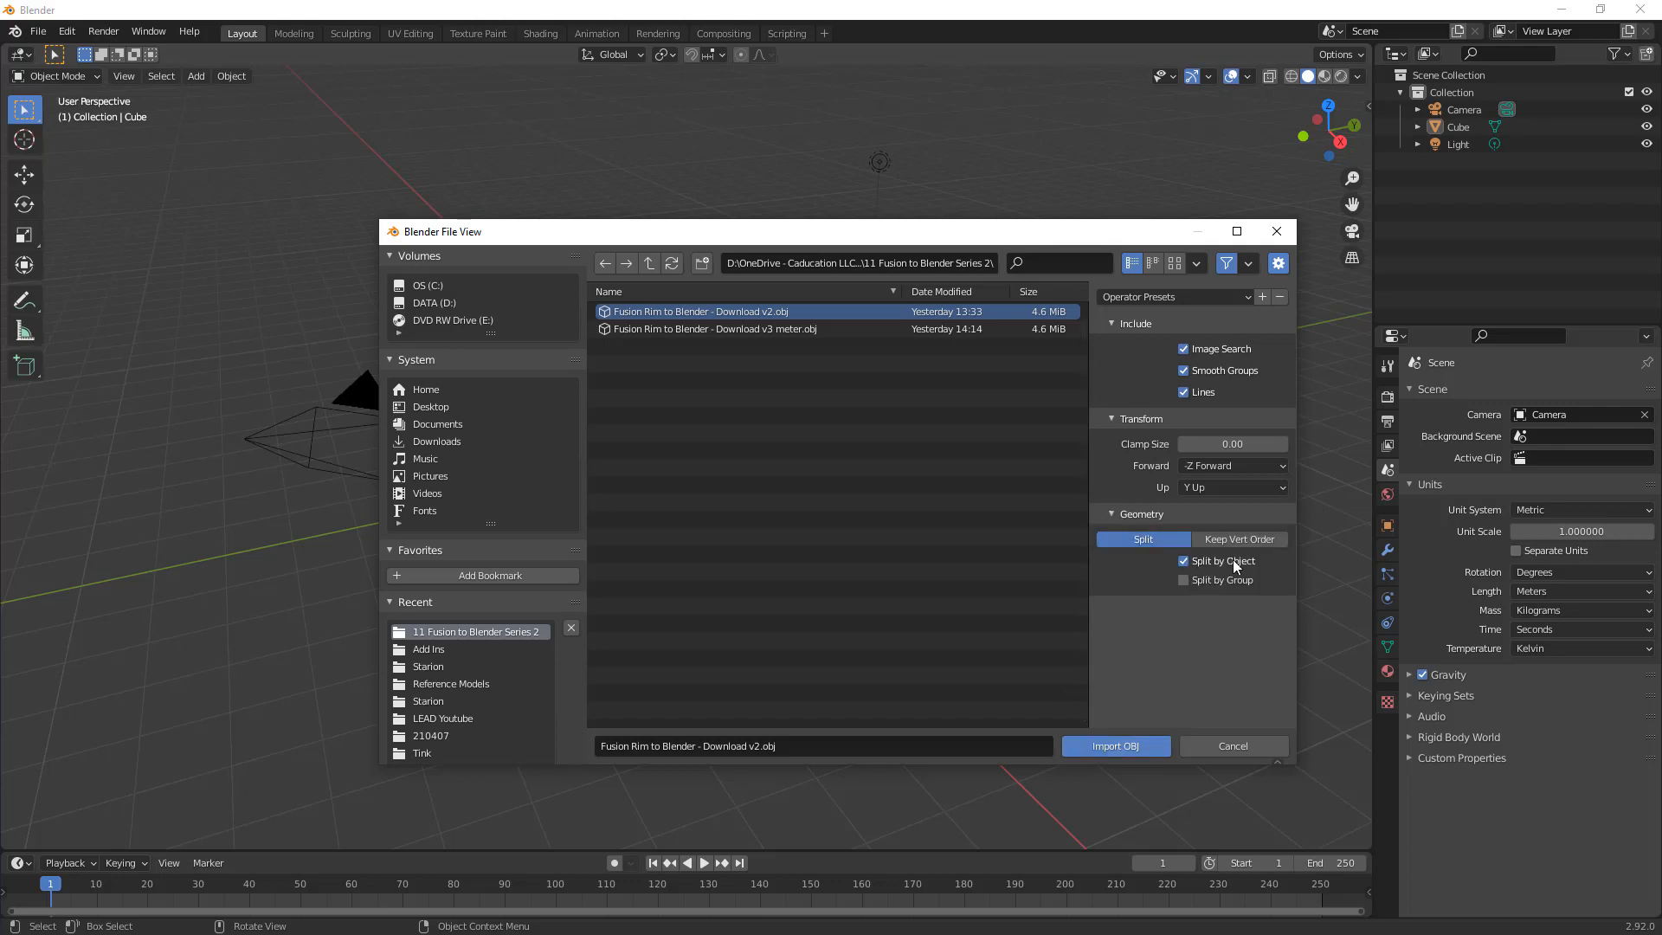
pyautogui.moveTo(1234, 561)
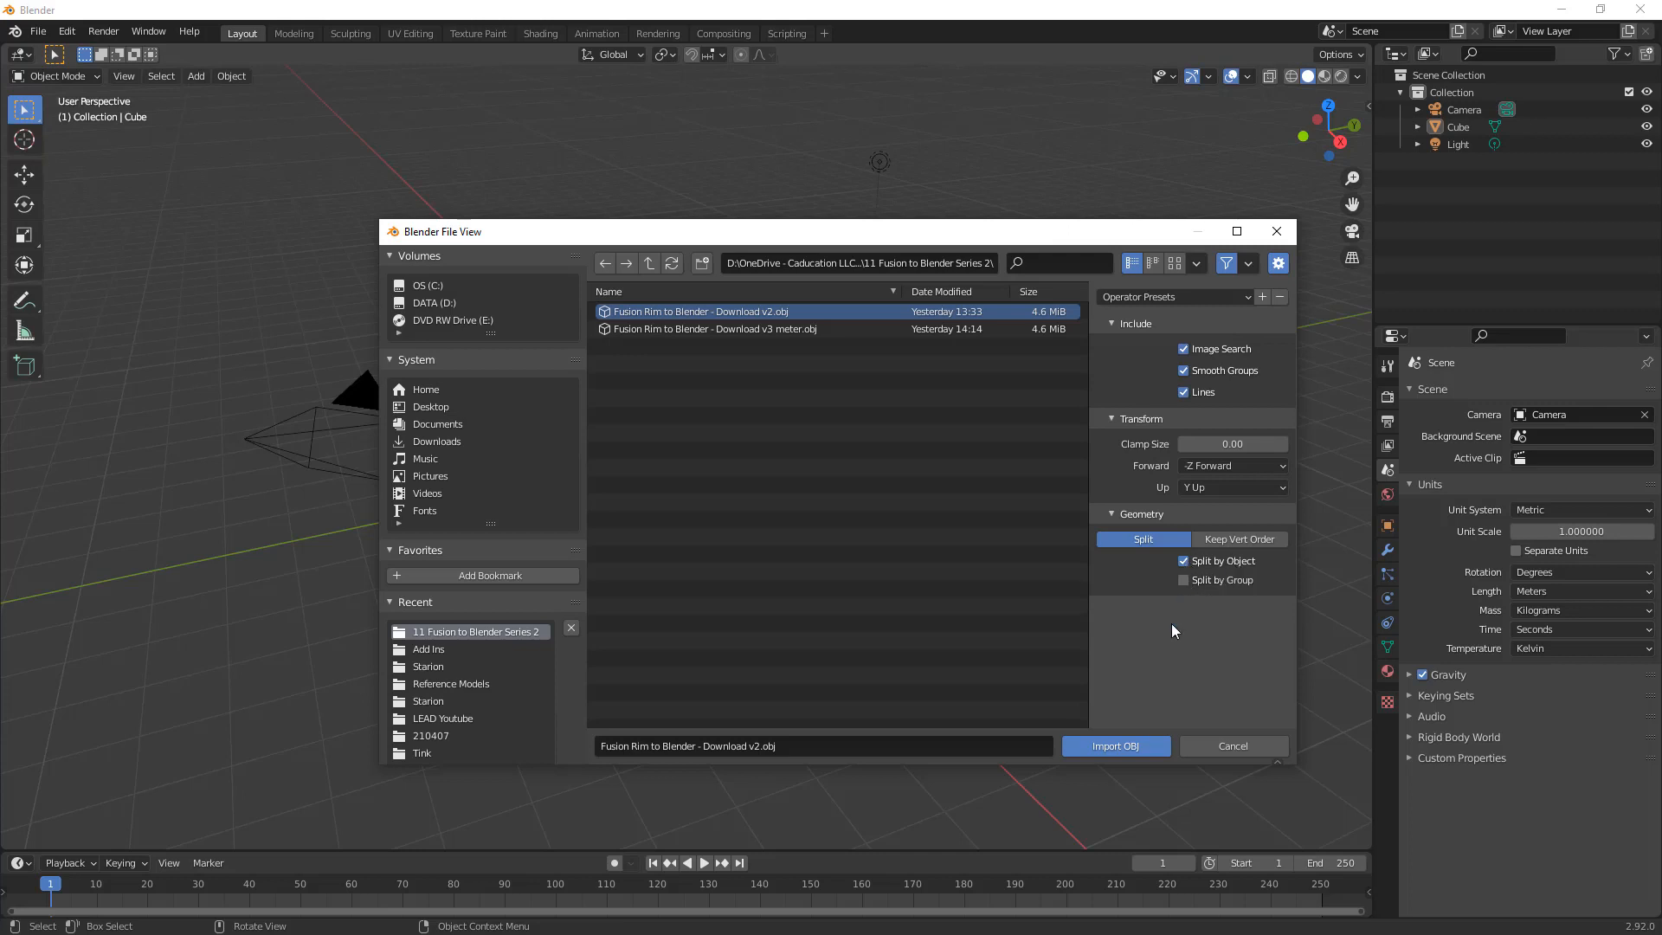
pyautogui.moveTo(1184, 580)
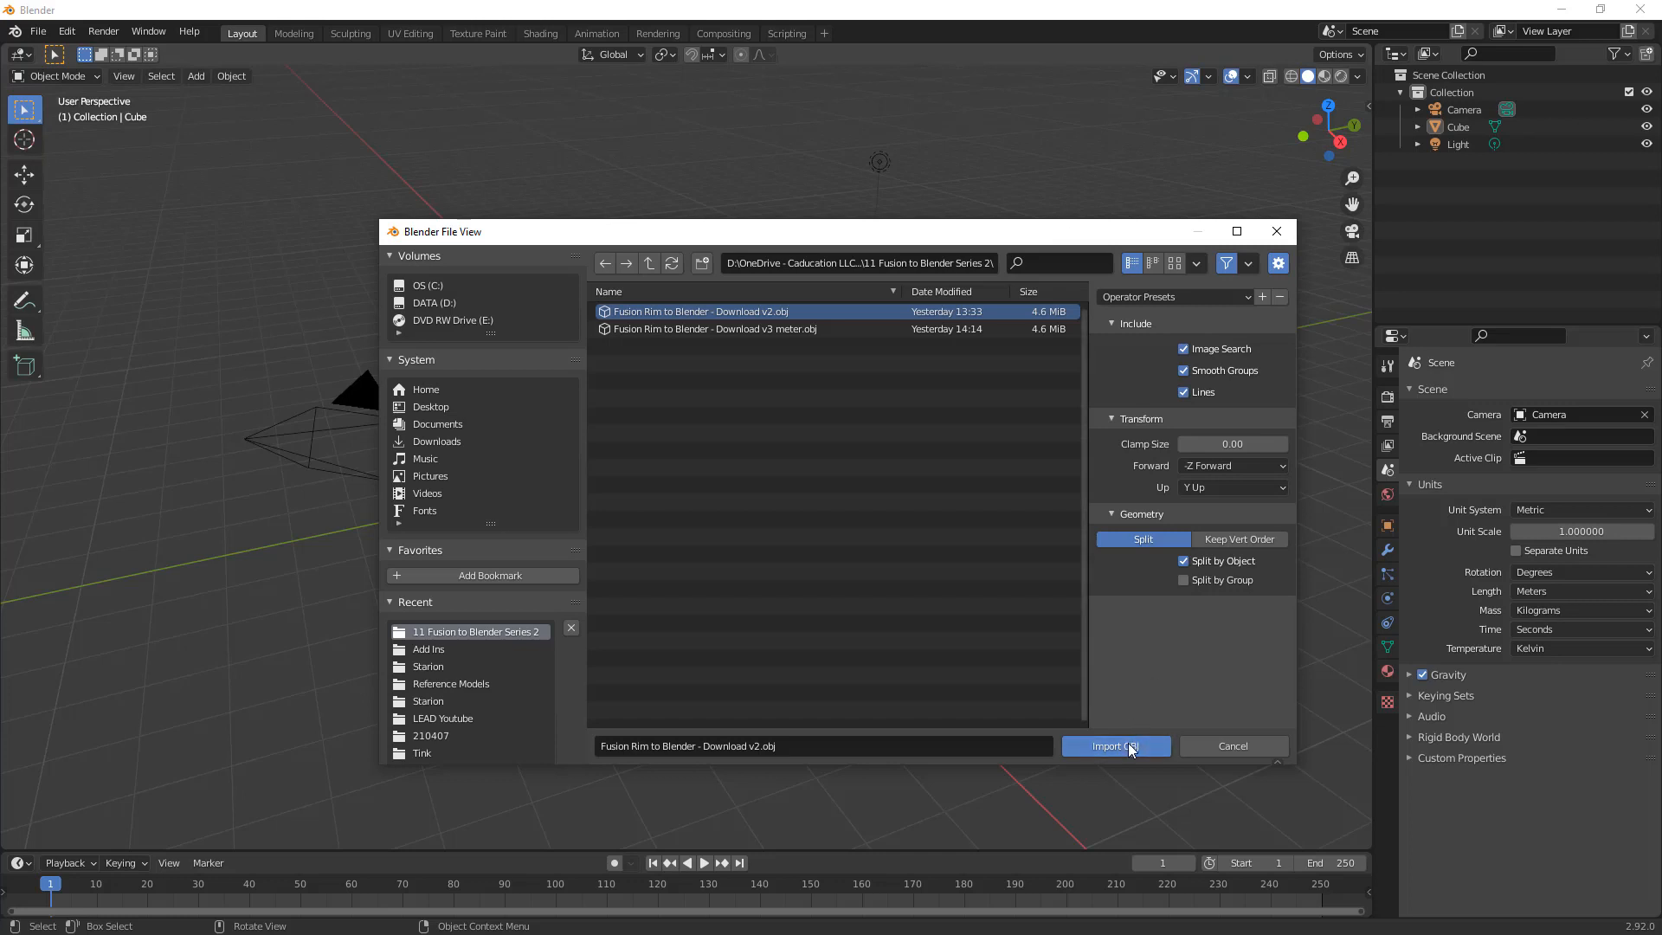
pyautogui.click(1116, 746)
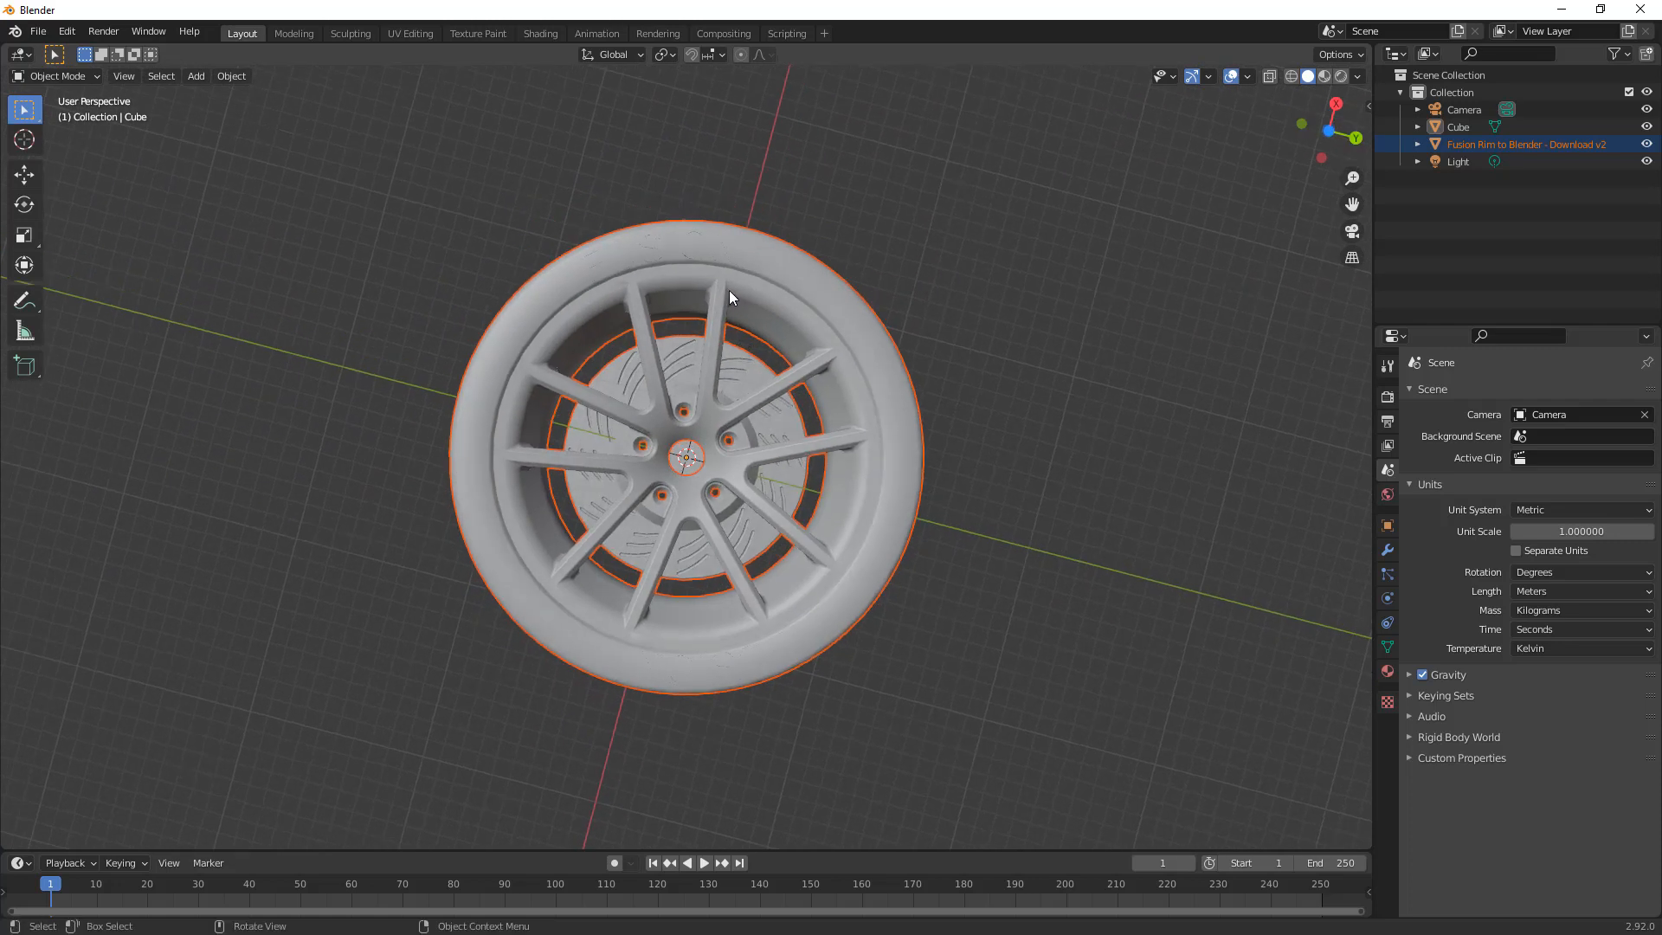
# Step: Measure the wheel's diameter with the ruler tool, reading about 22.4573 m
pyautogui.click(23, 328)
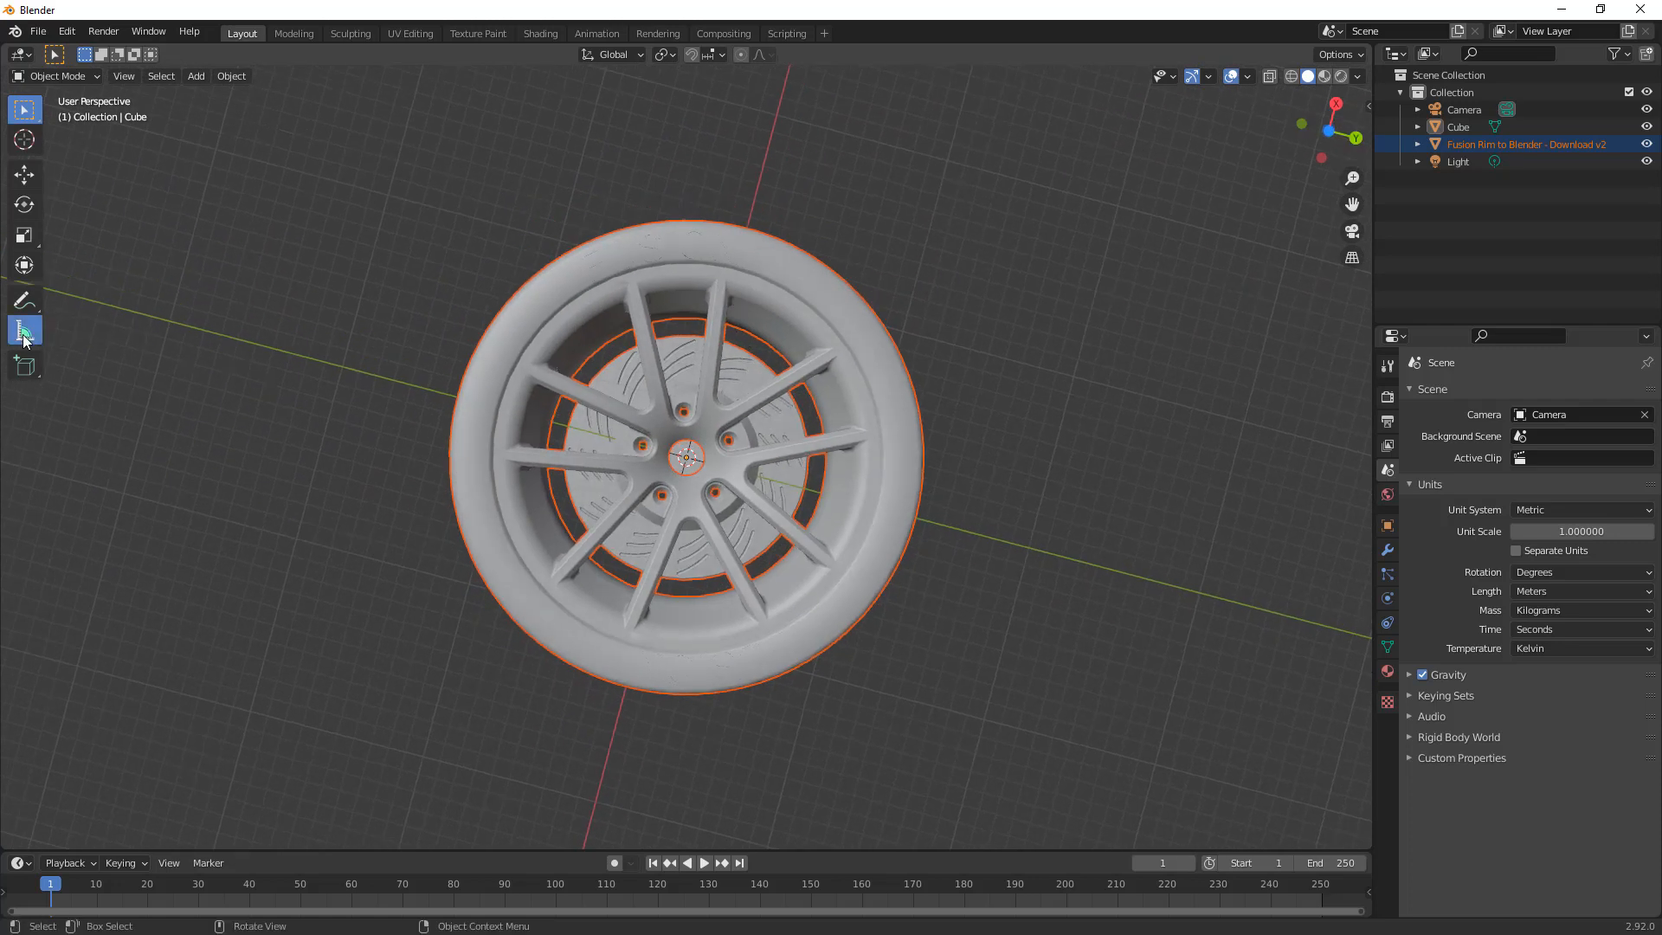
pyautogui.click(24, 328)
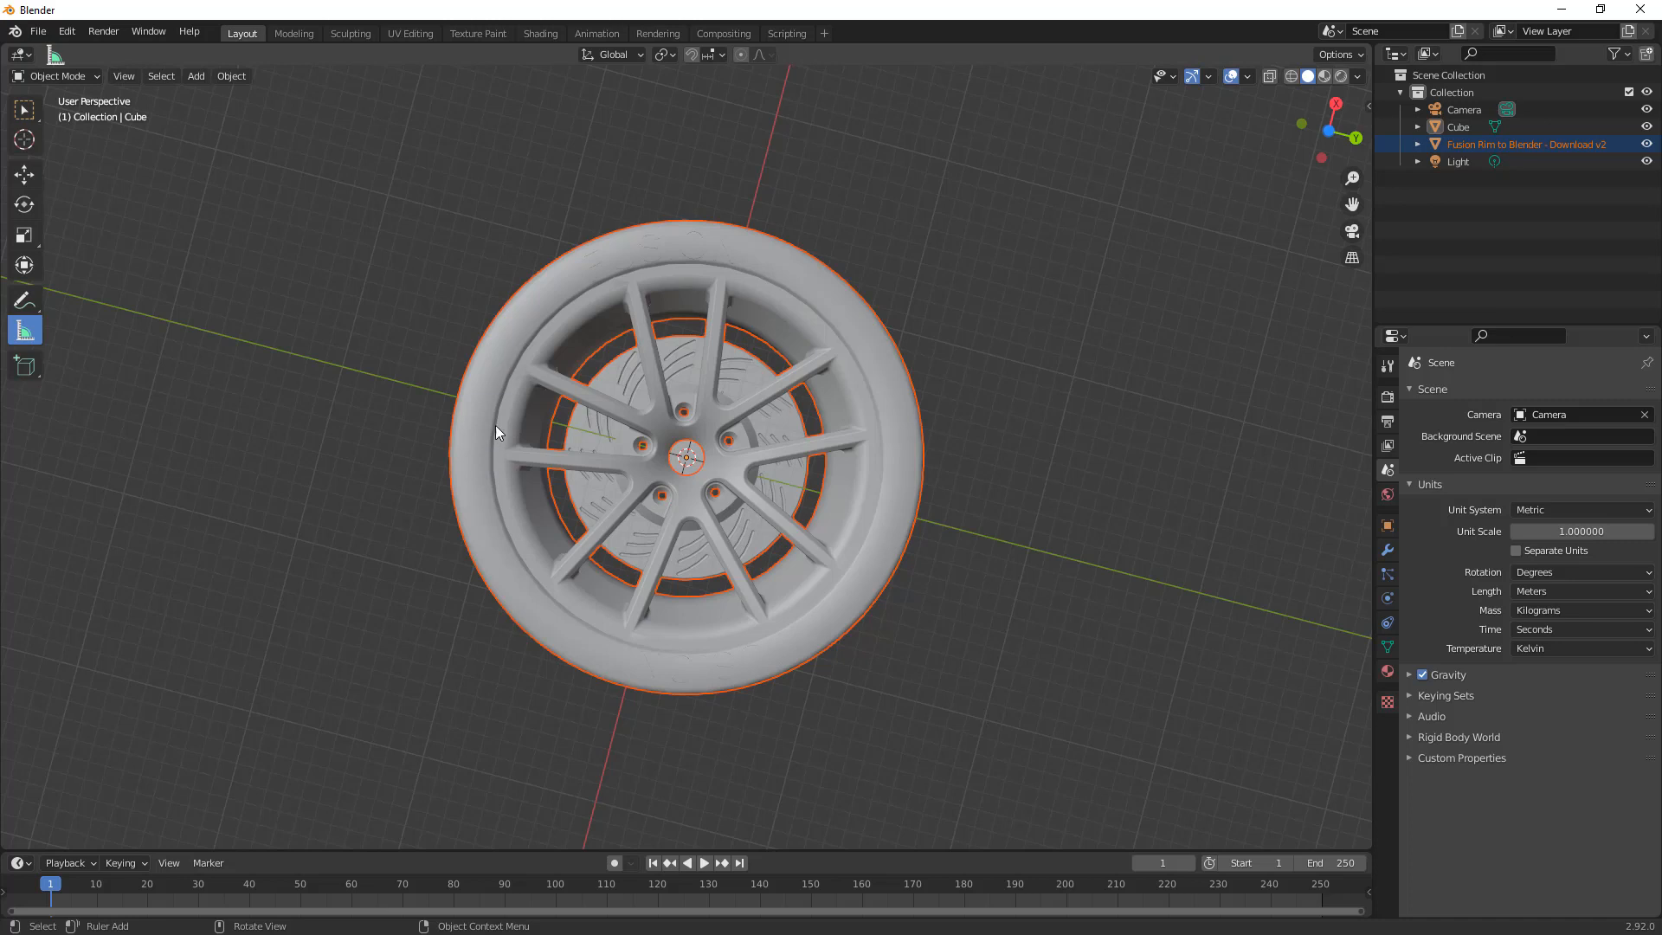
pyautogui.moveTo(538, 434)
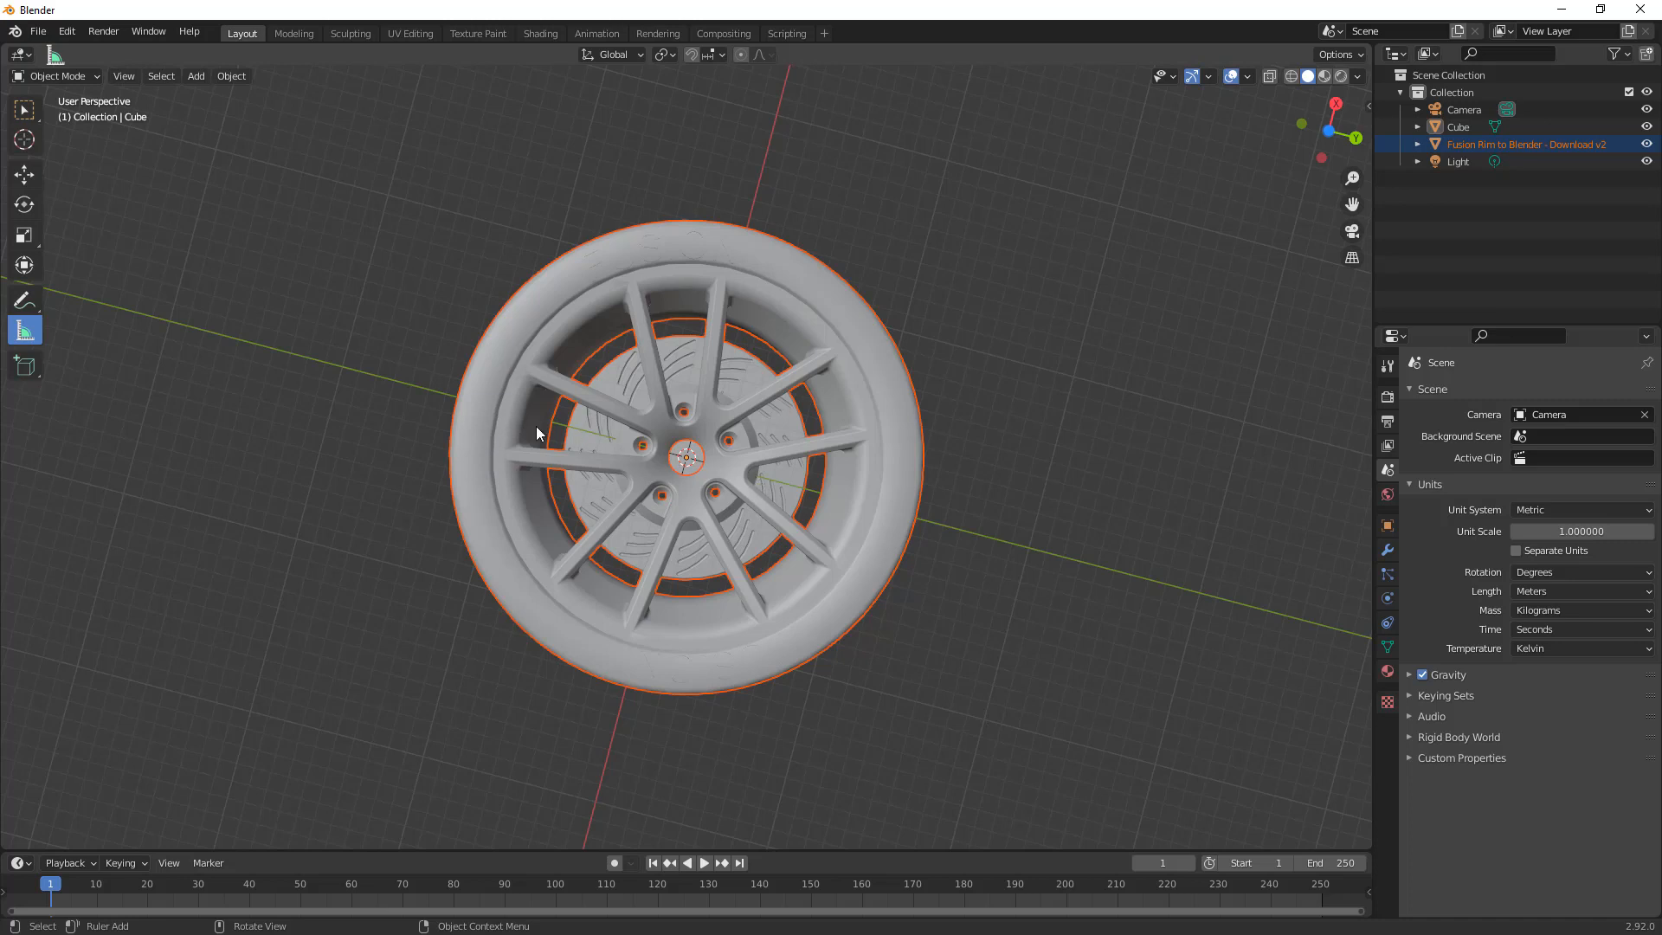
pyautogui.moveTo(535, 433); pyautogui.dragTo(752, 471)
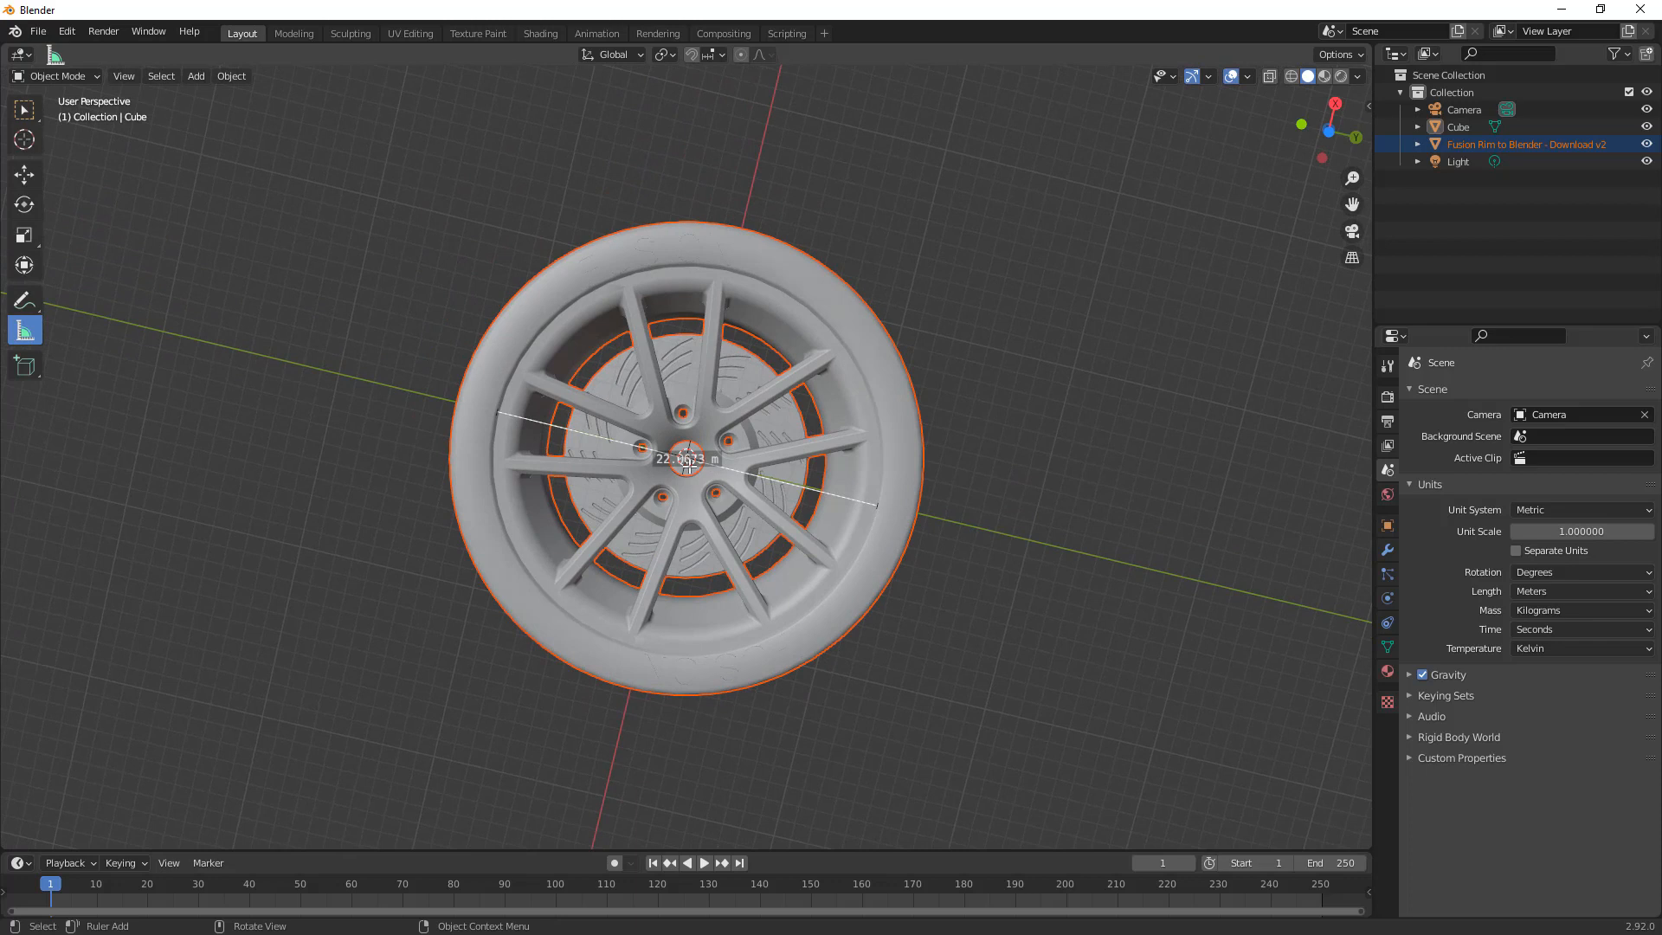
pyautogui.moveTo(984, 517)
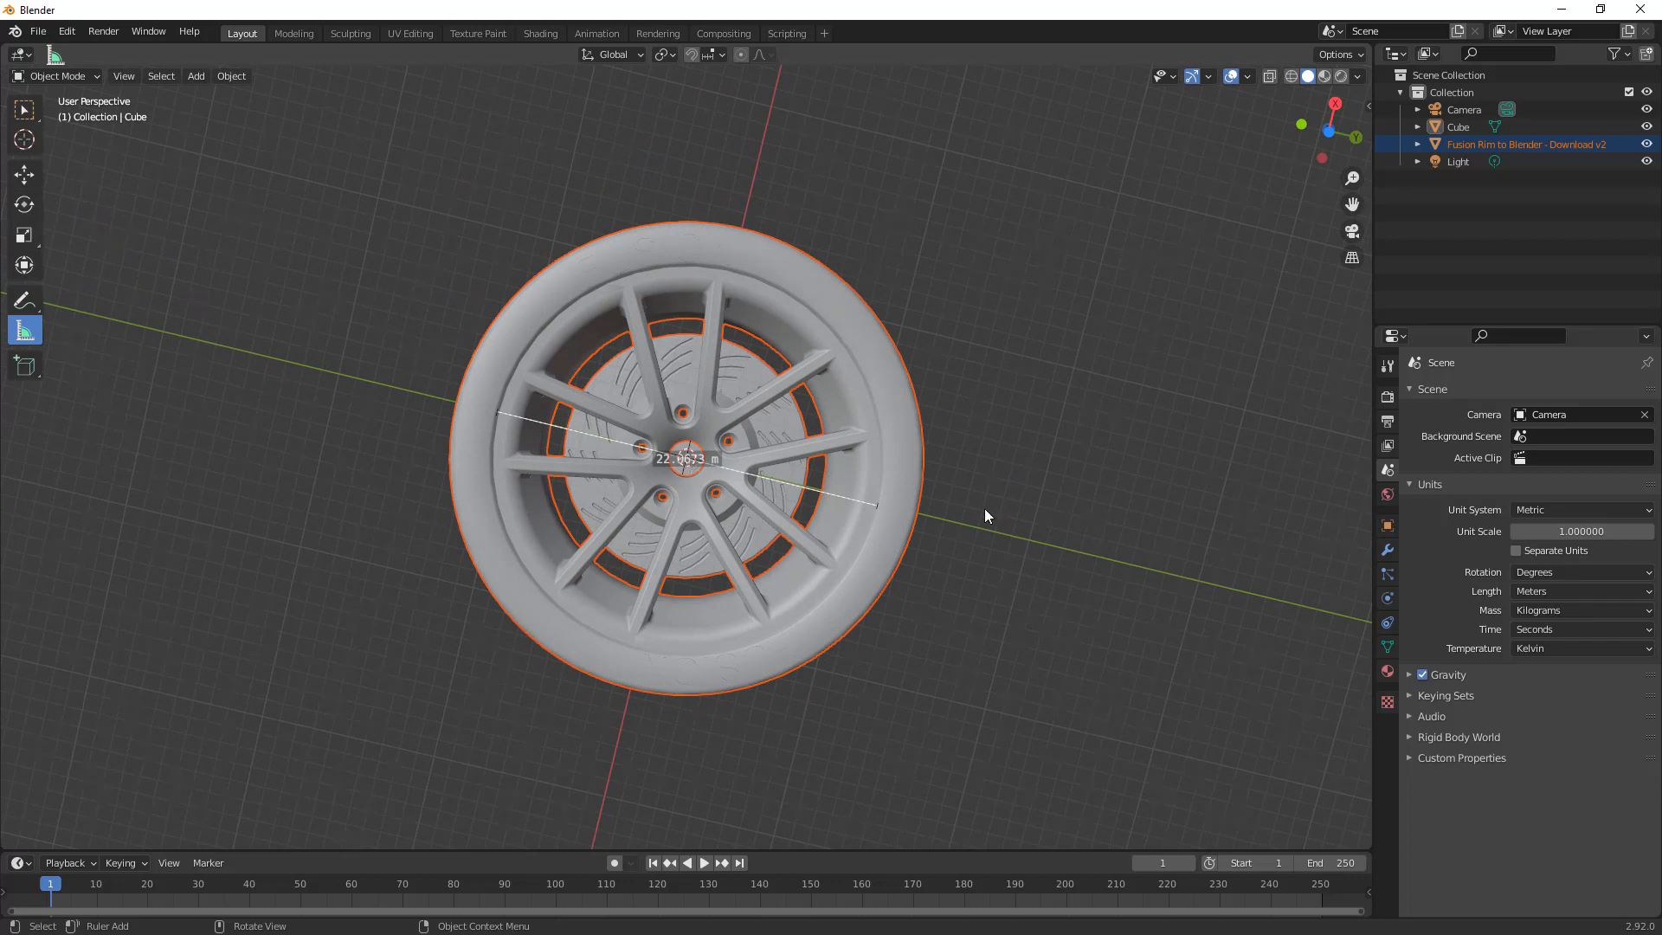
pyautogui.moveTo(1015, 509)
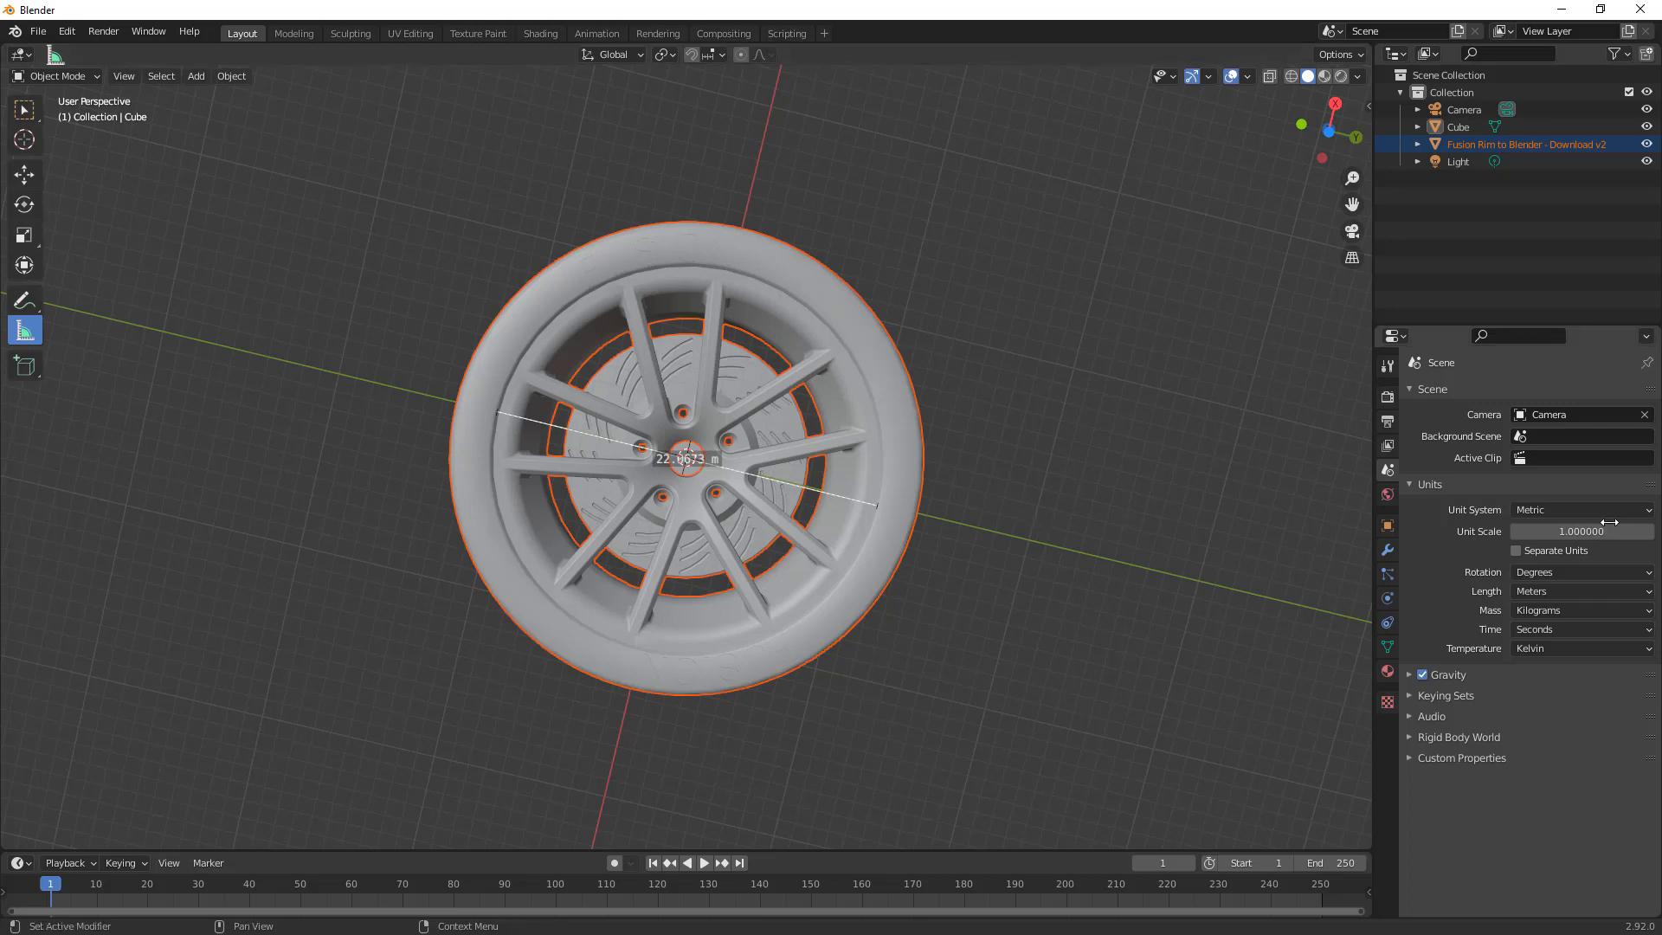
pyautogui.moveTo(1575, 591)
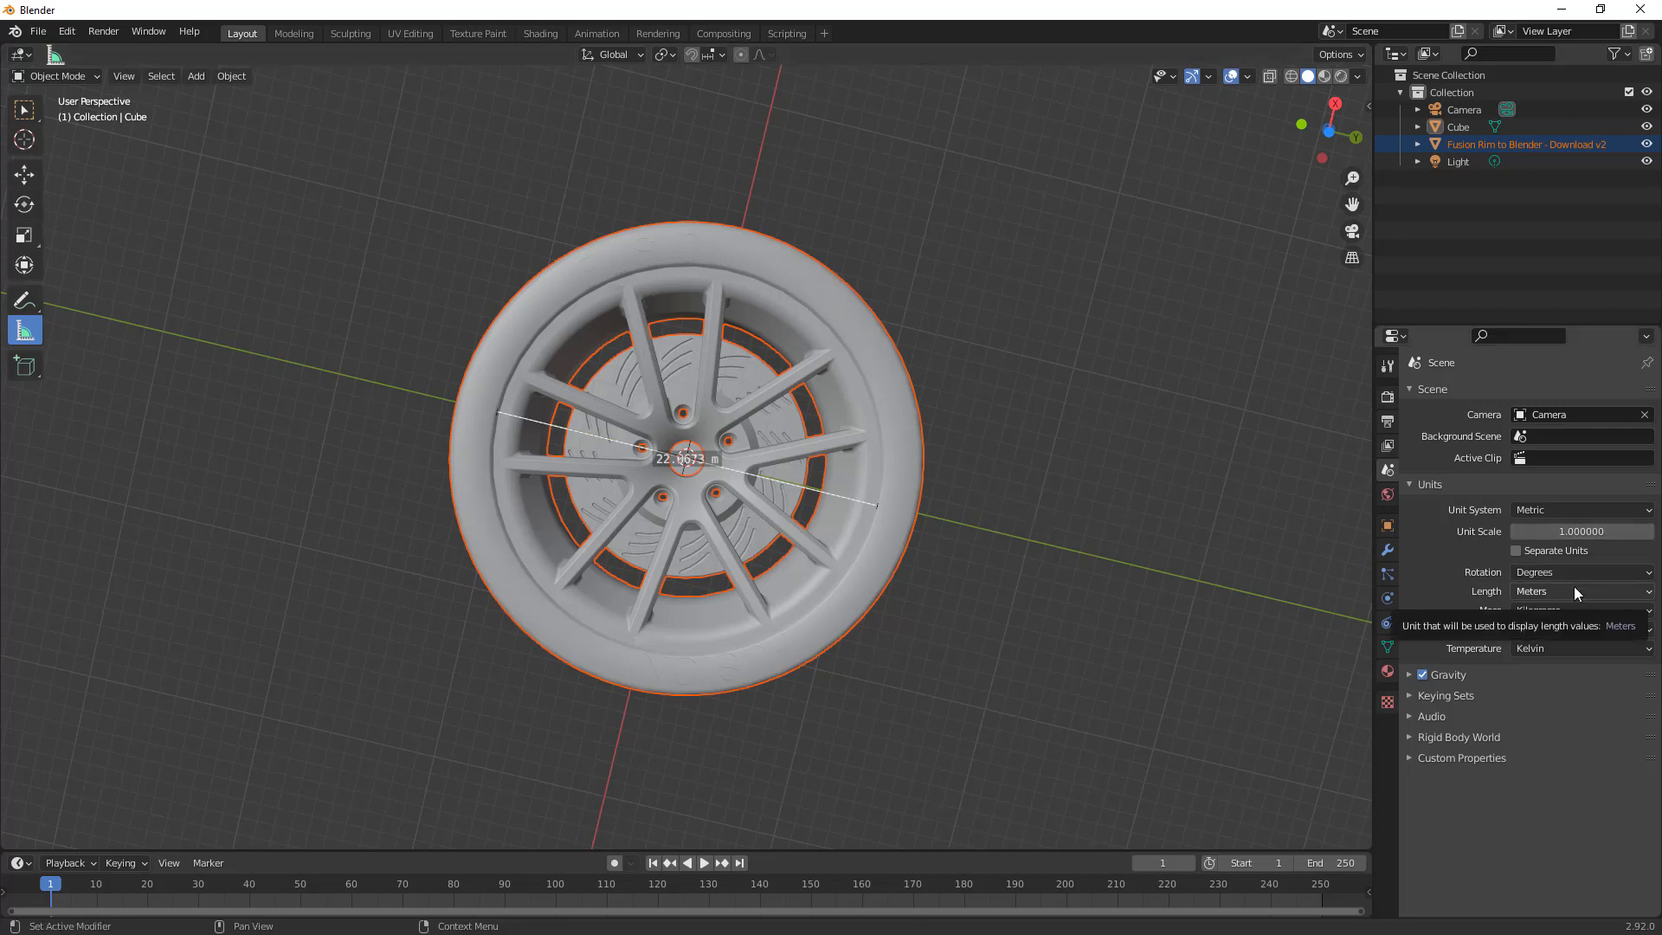
pyautogui.click(1581, 591)
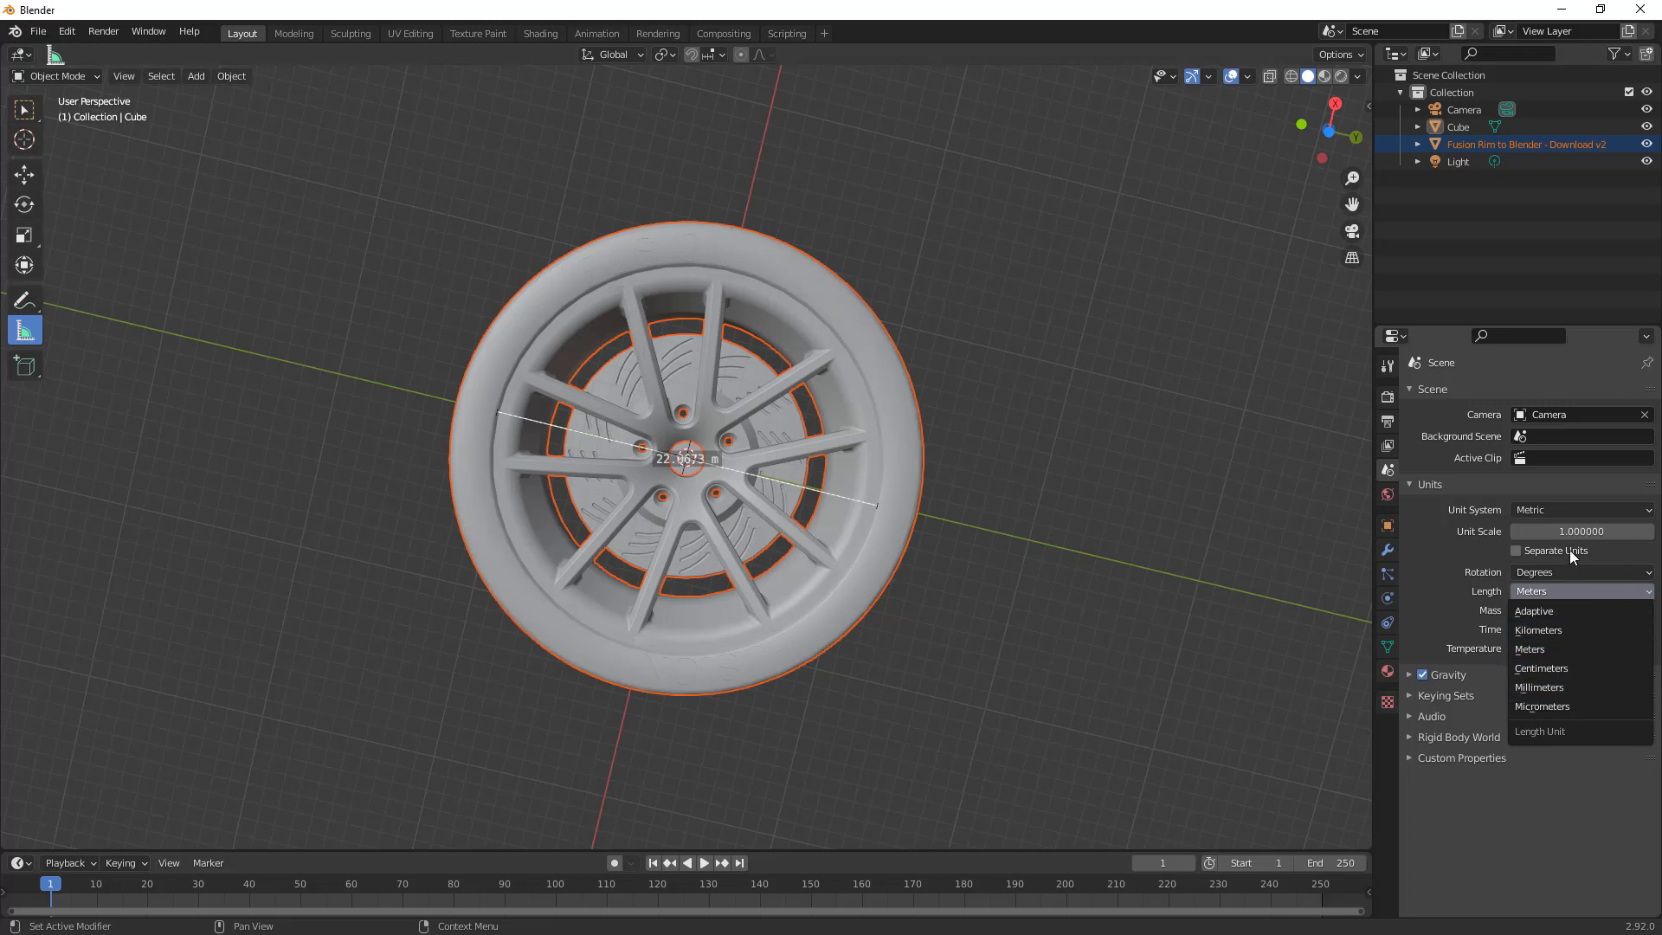
pyautogui.click(1582, 509)
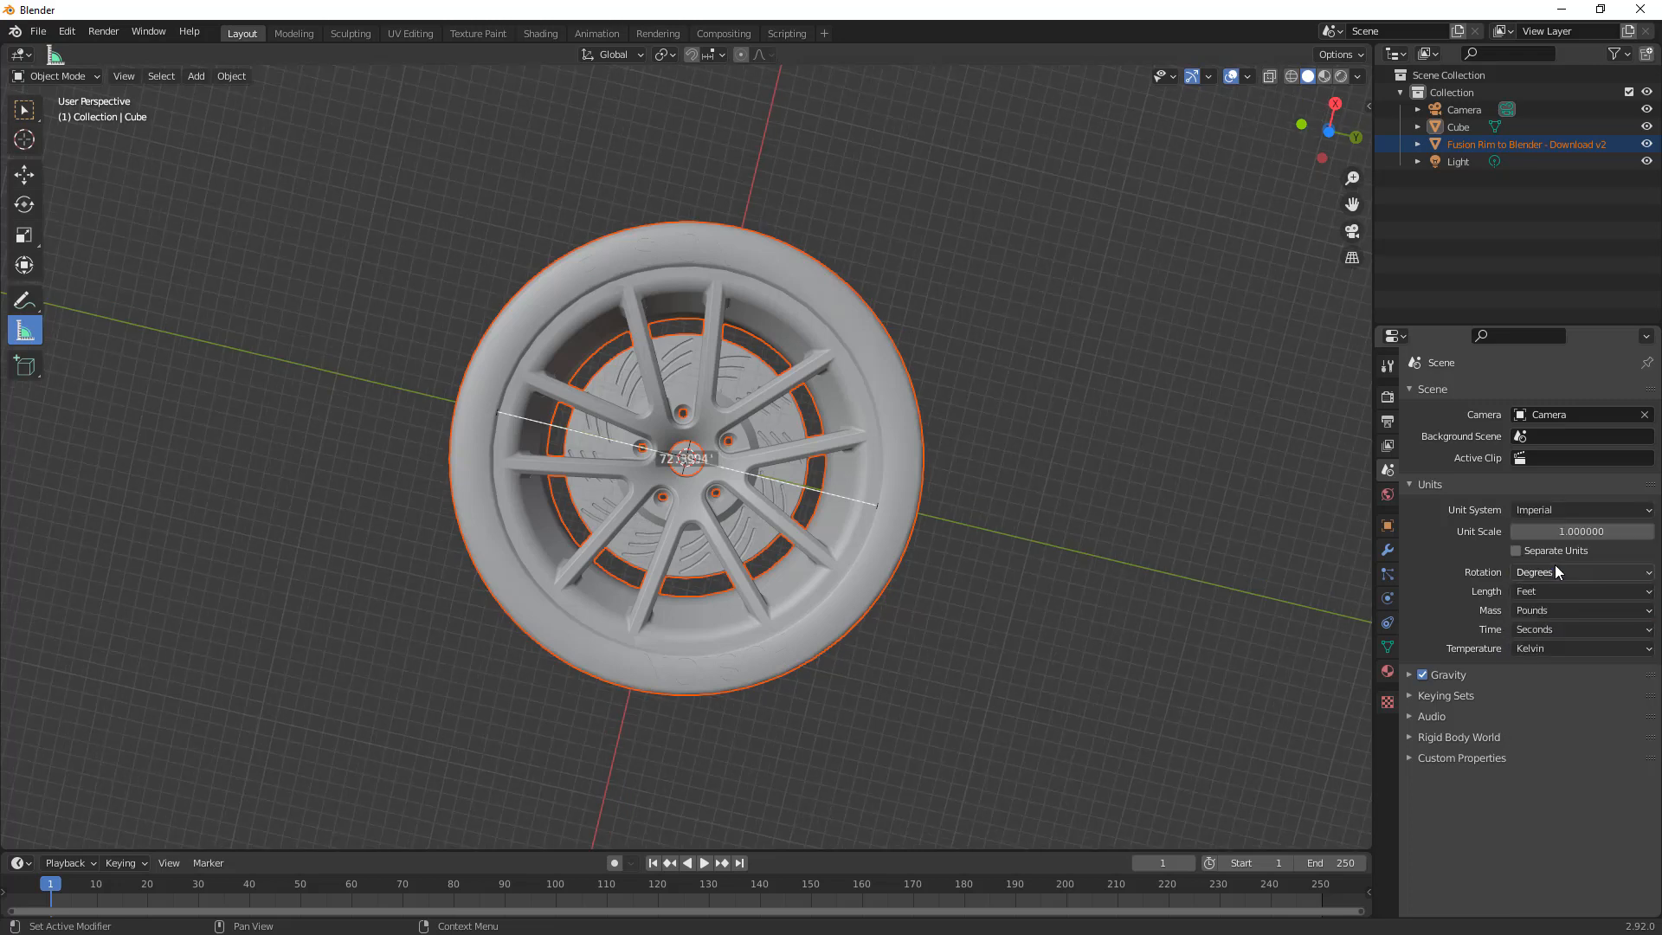
pyautogui.click(1581, 591)
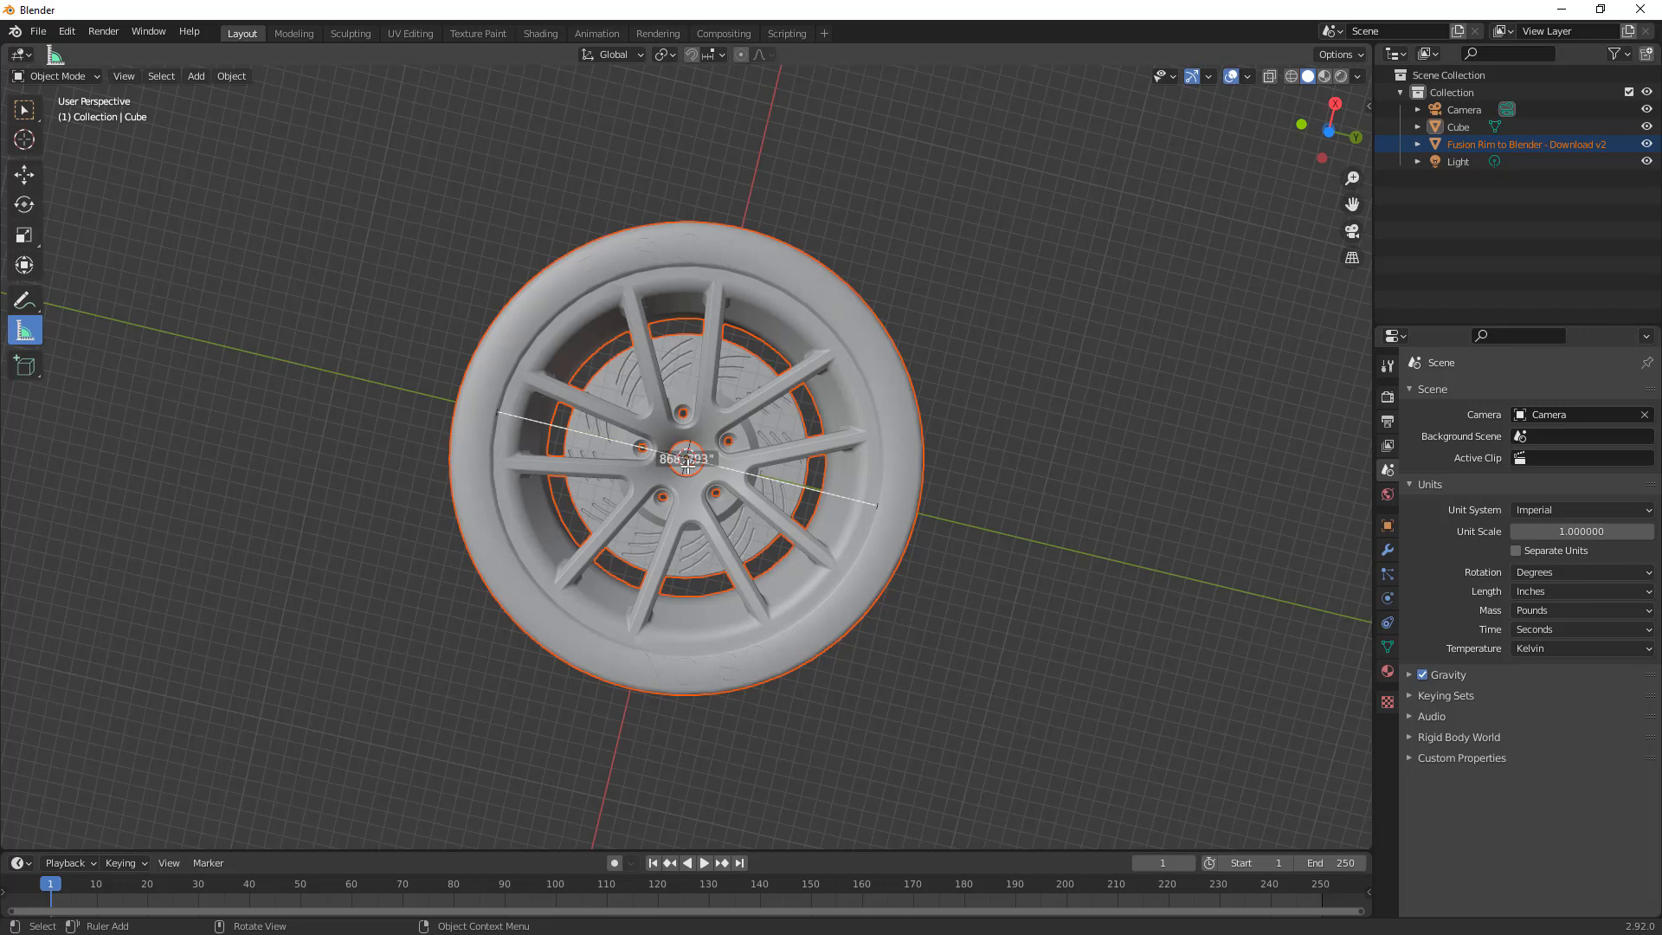
pyautogui.moveTo(710, 473)
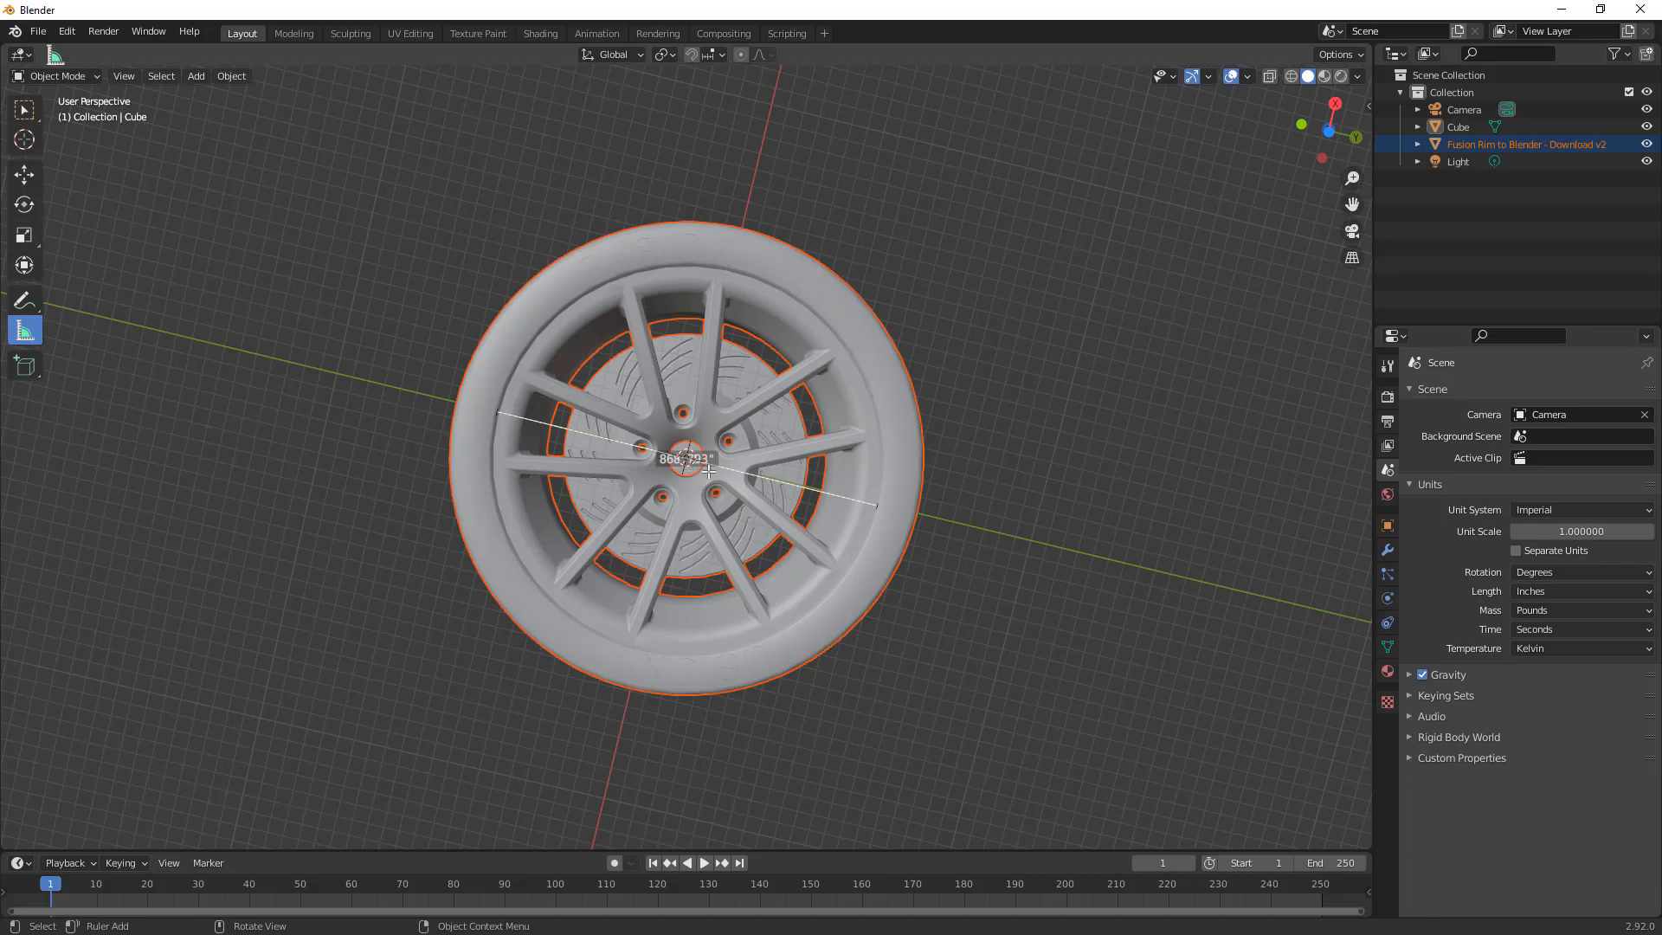
pyautogui.moveTo(1058, 551)
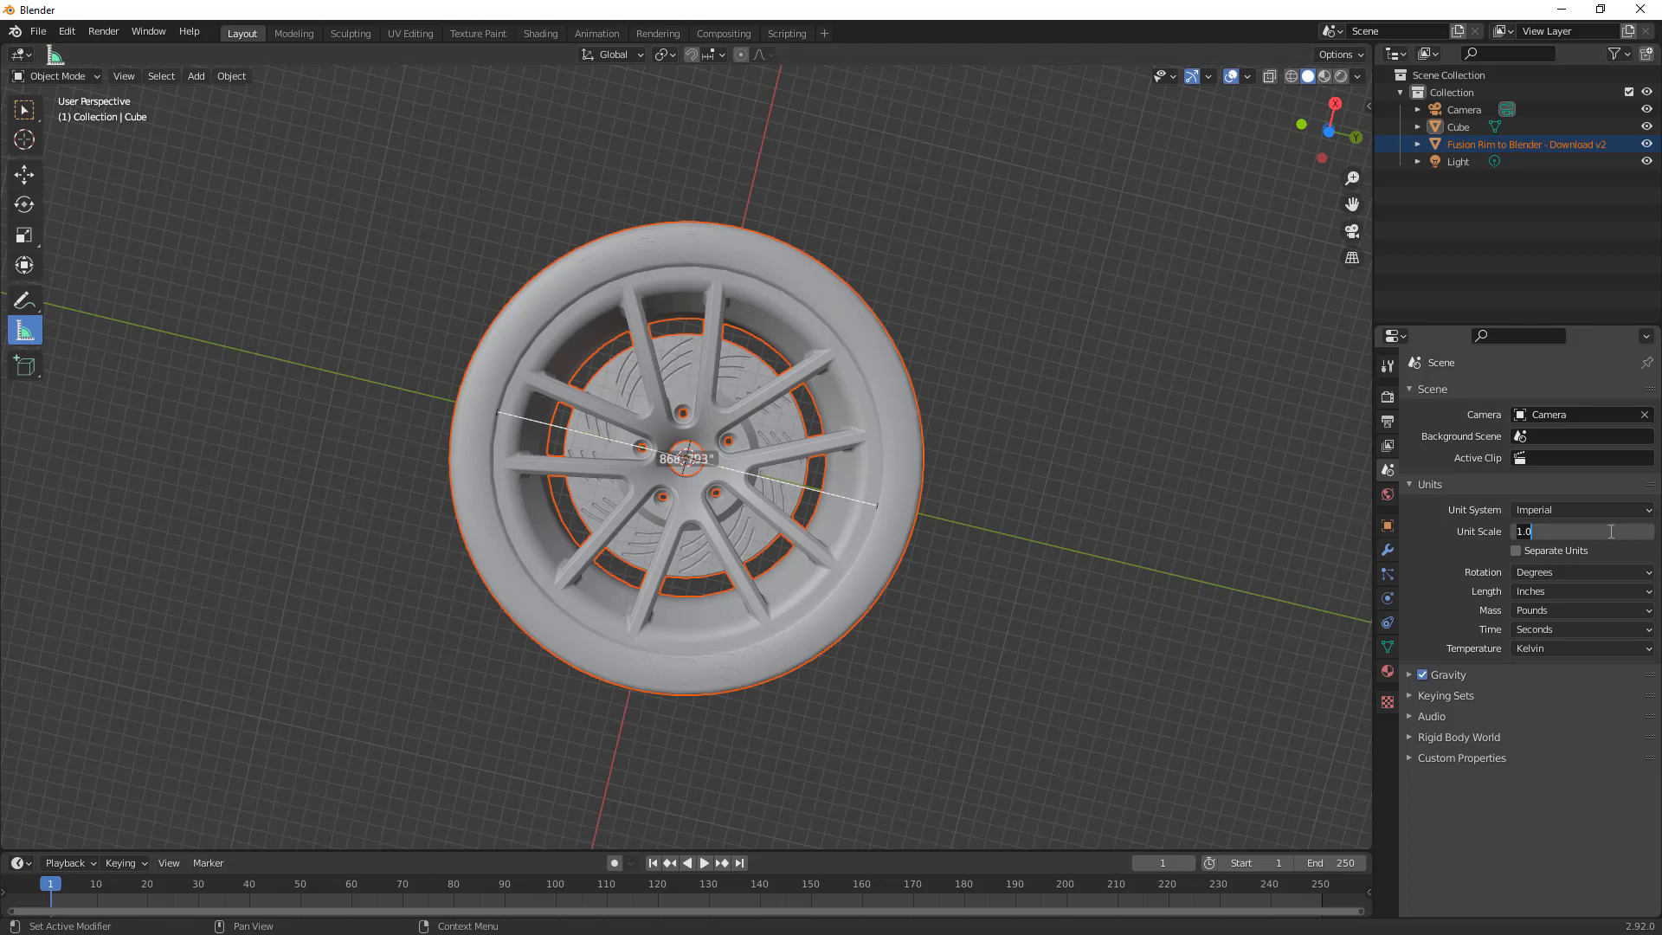
pyautogui.write('.020000')
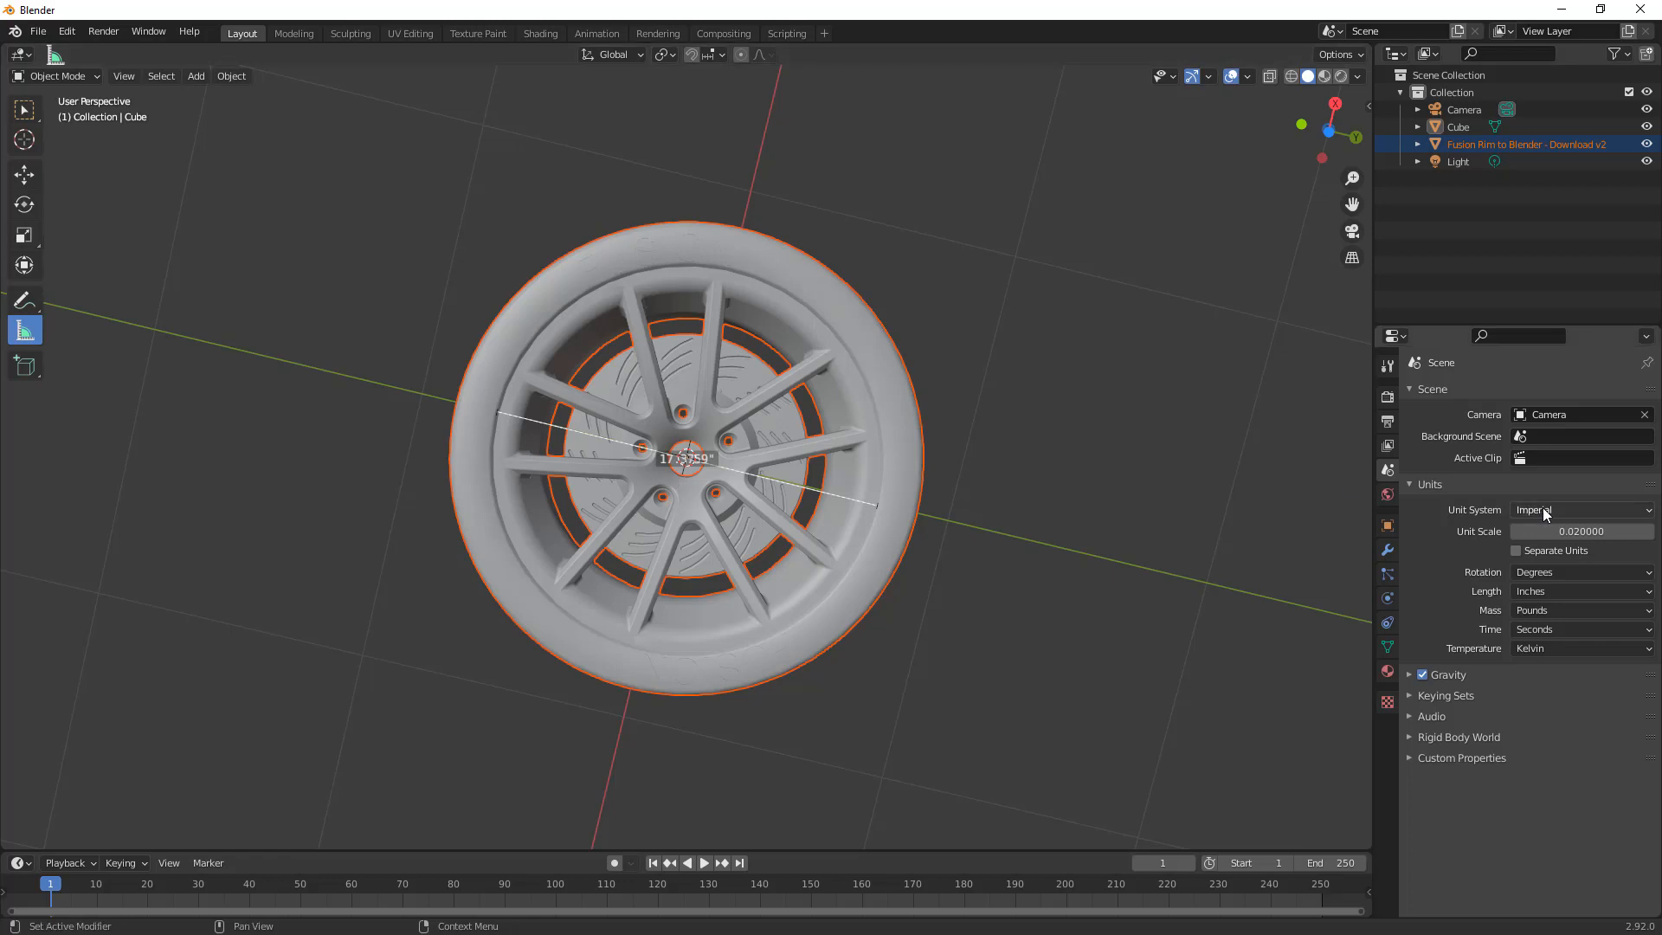
pyautogui.click(1579, 510)
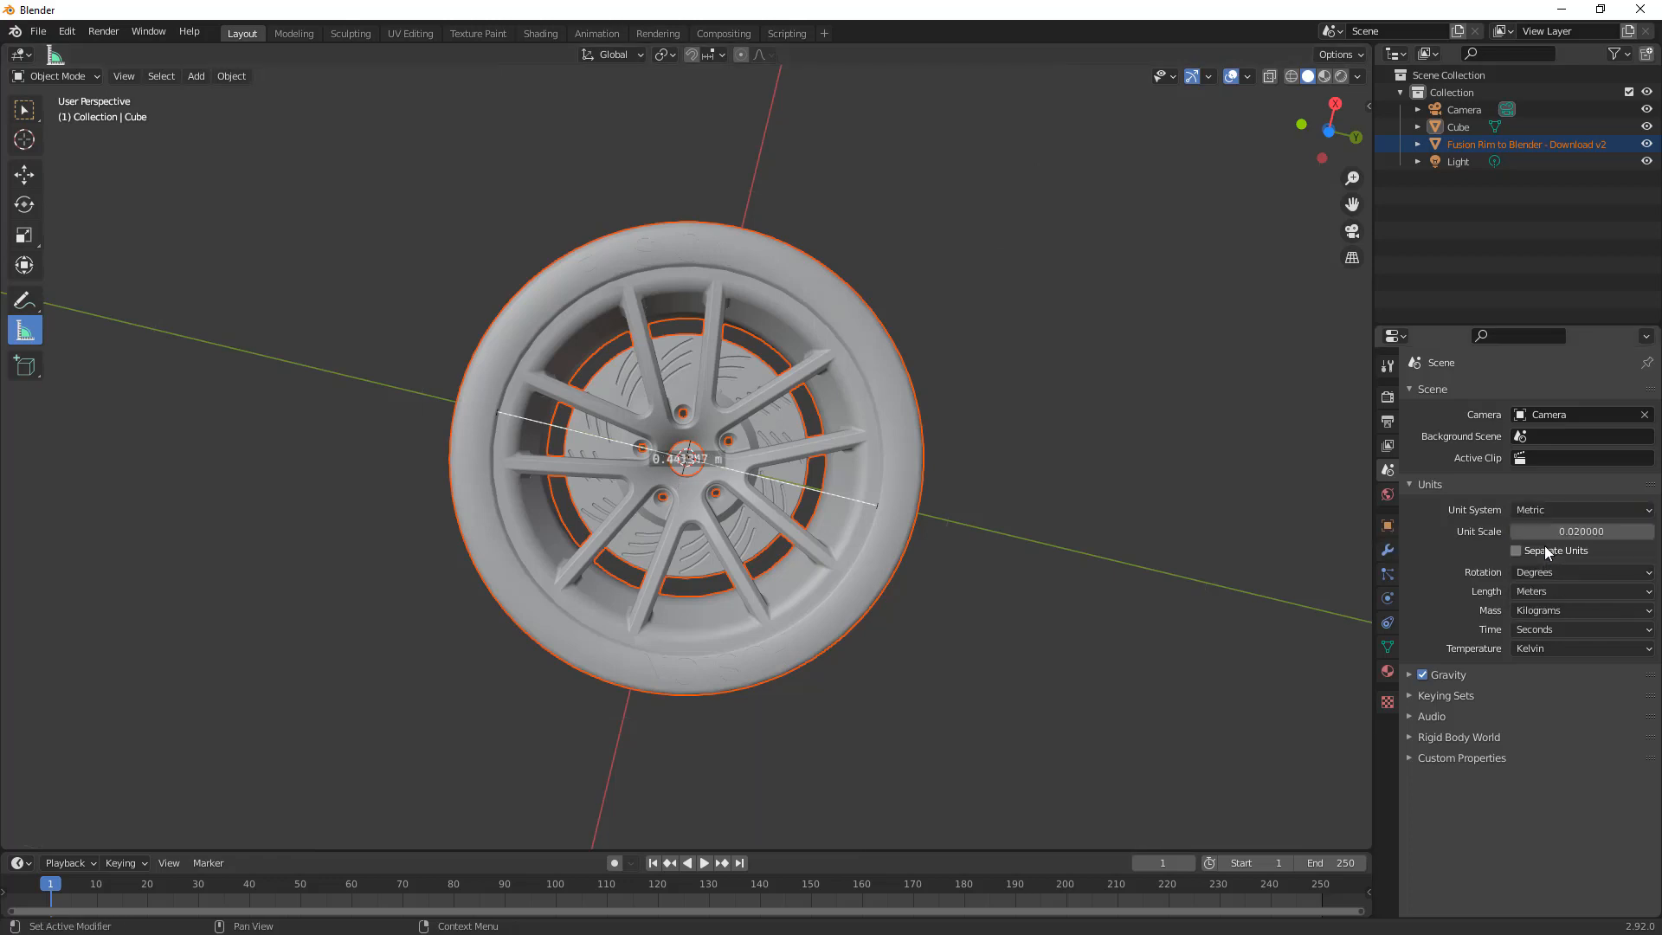
pyautogui.moveTo(1560, 591)
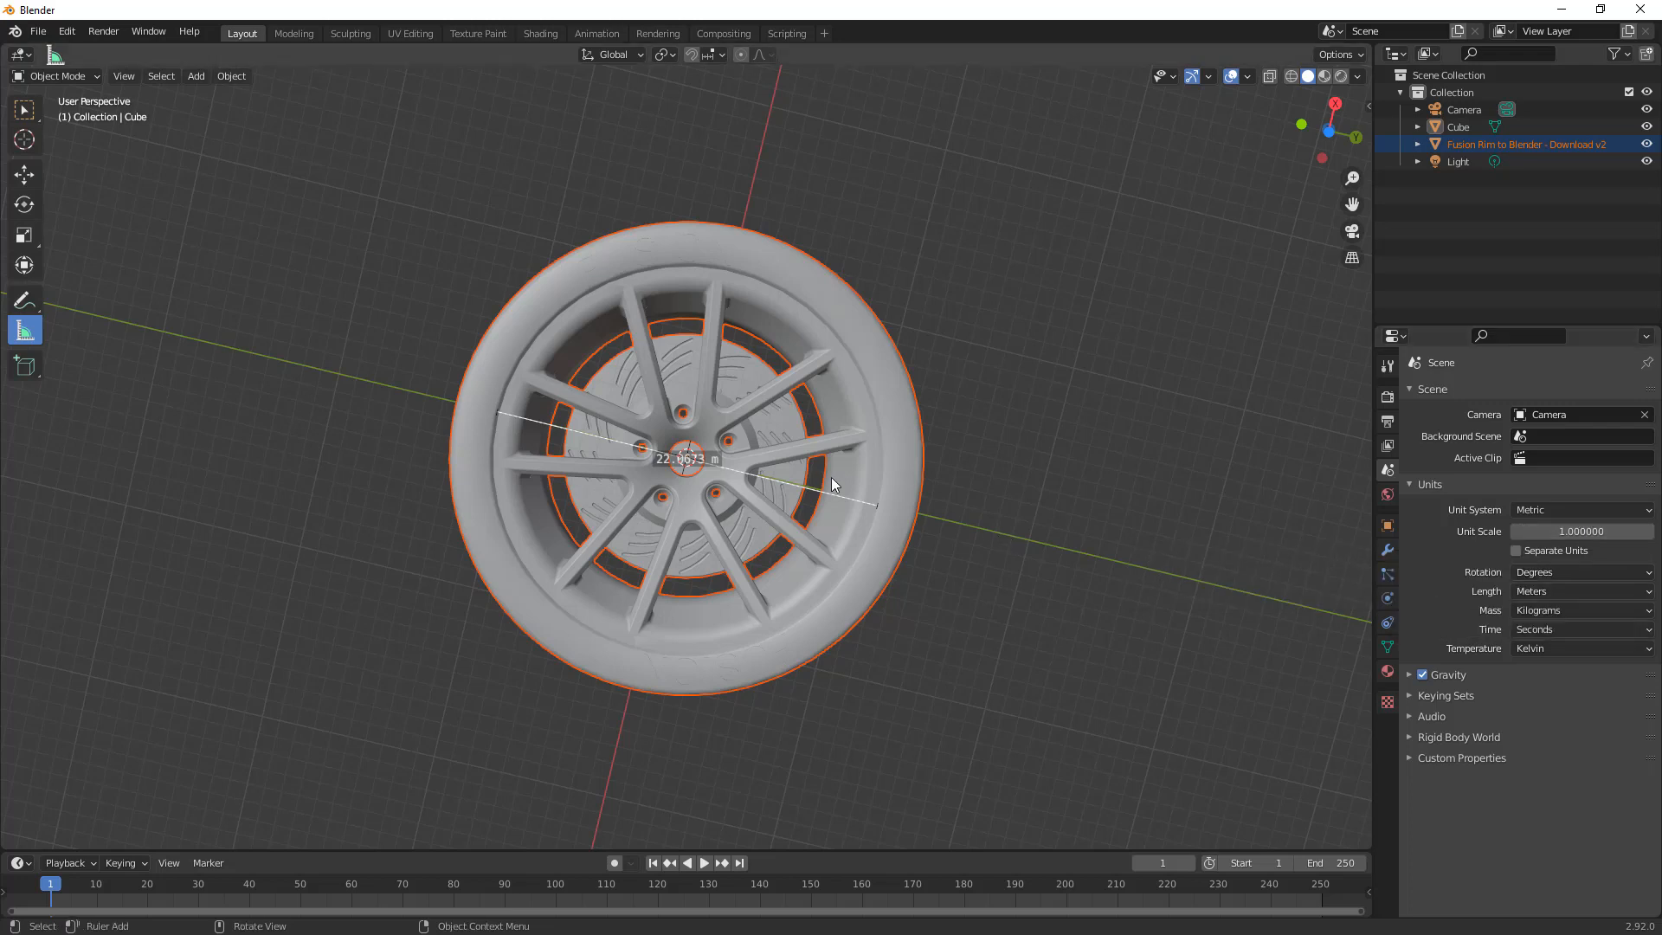
# Step: Inspect the wheel's enamel paint, two rubber and satin steel materials, then enter Edit Mode
pyautogui.click(788, 488)
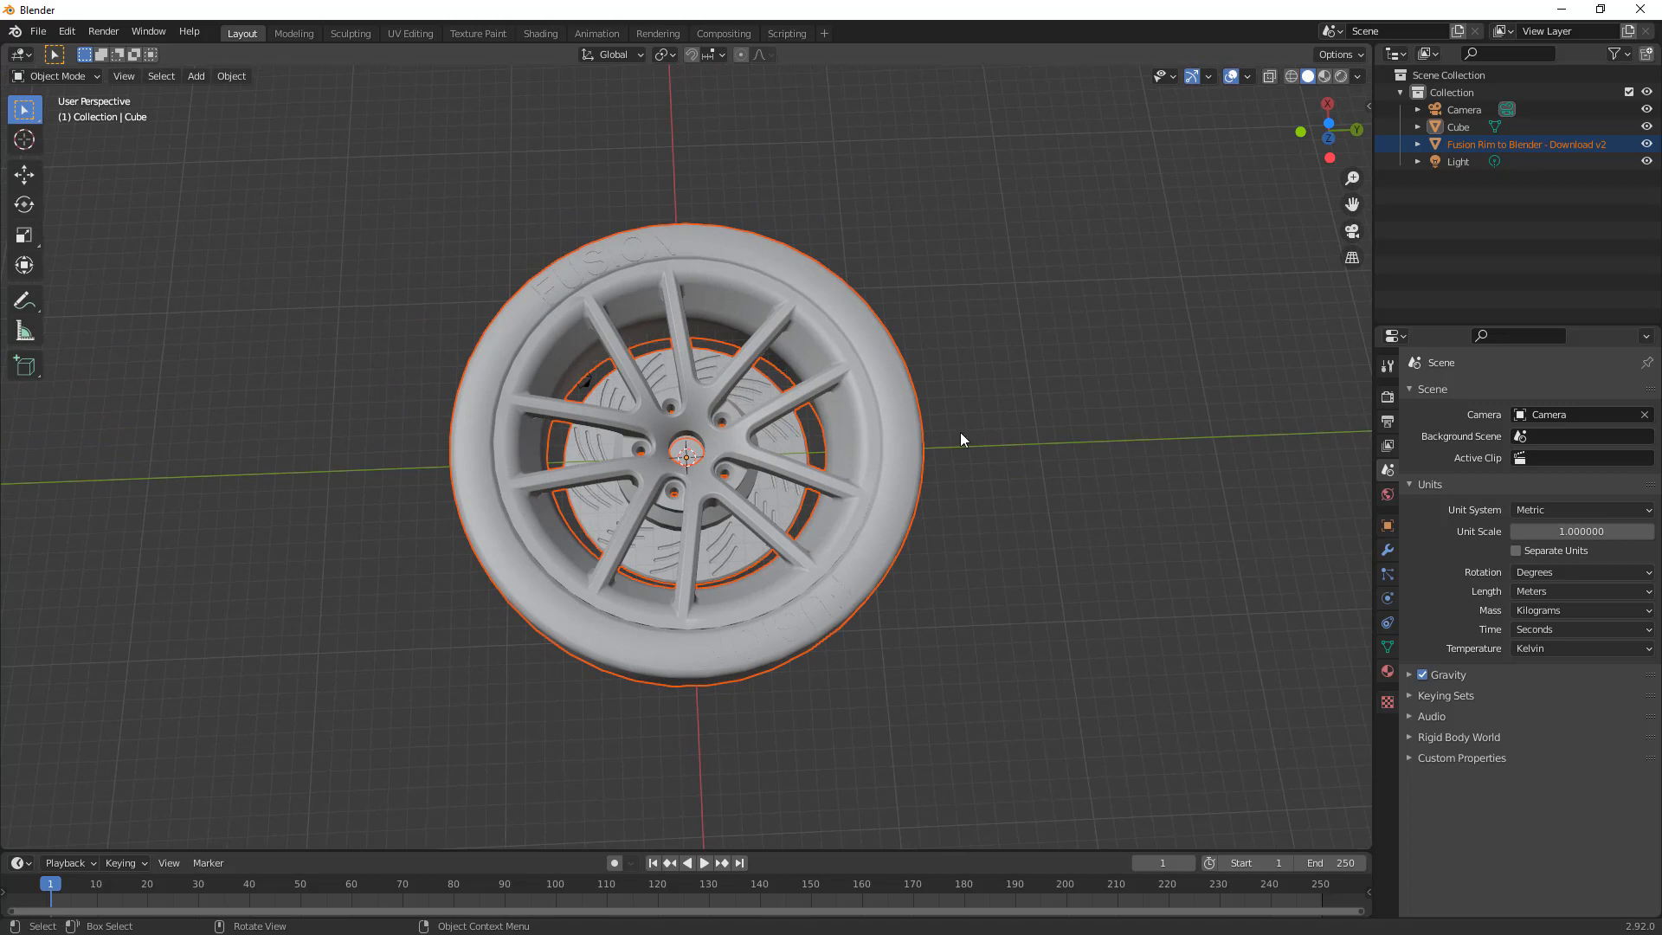
pyautogui.moveTo(997, 441)
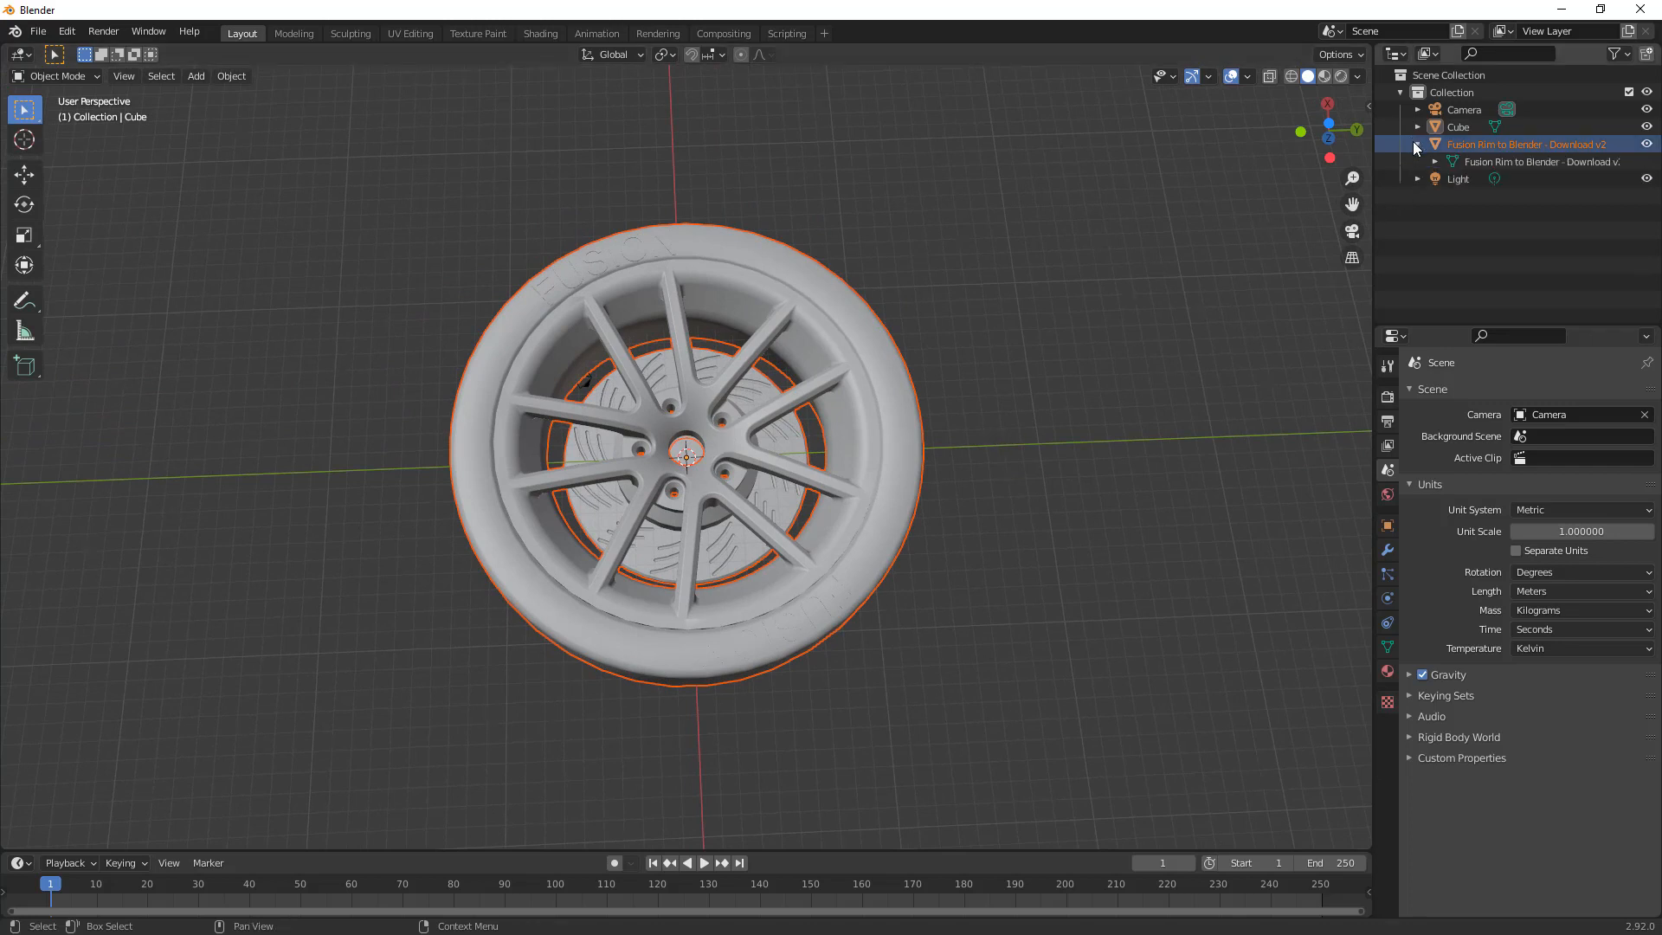
pyautogui.click(1429, 162)
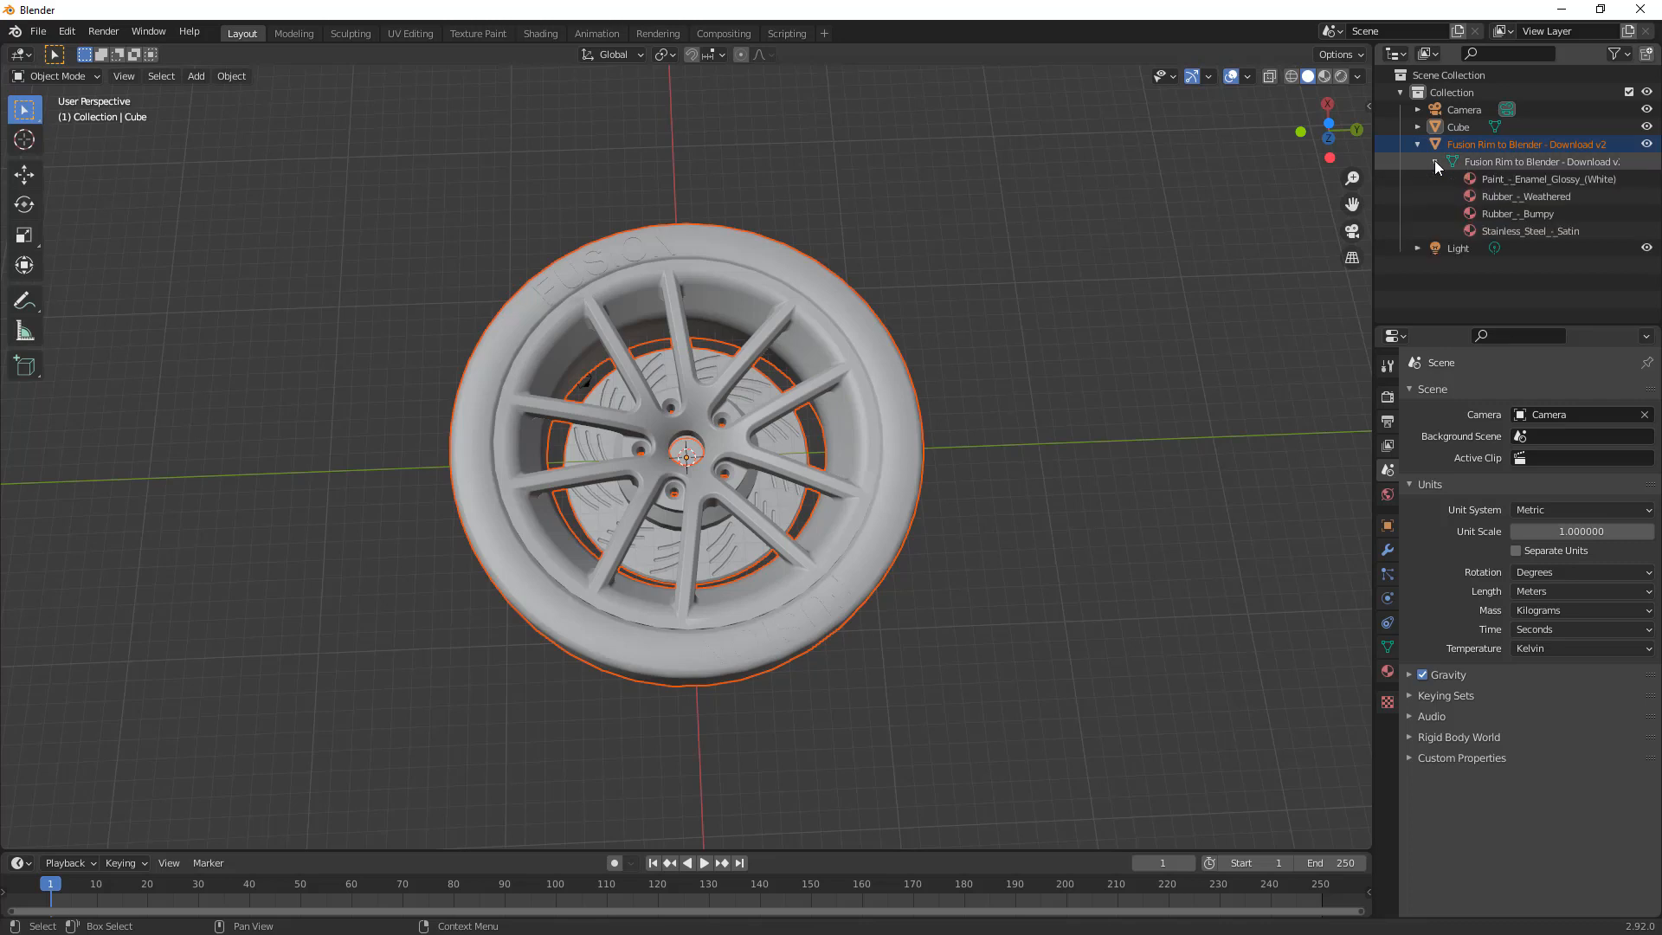
pyautogui.moveTo(1458, 163)
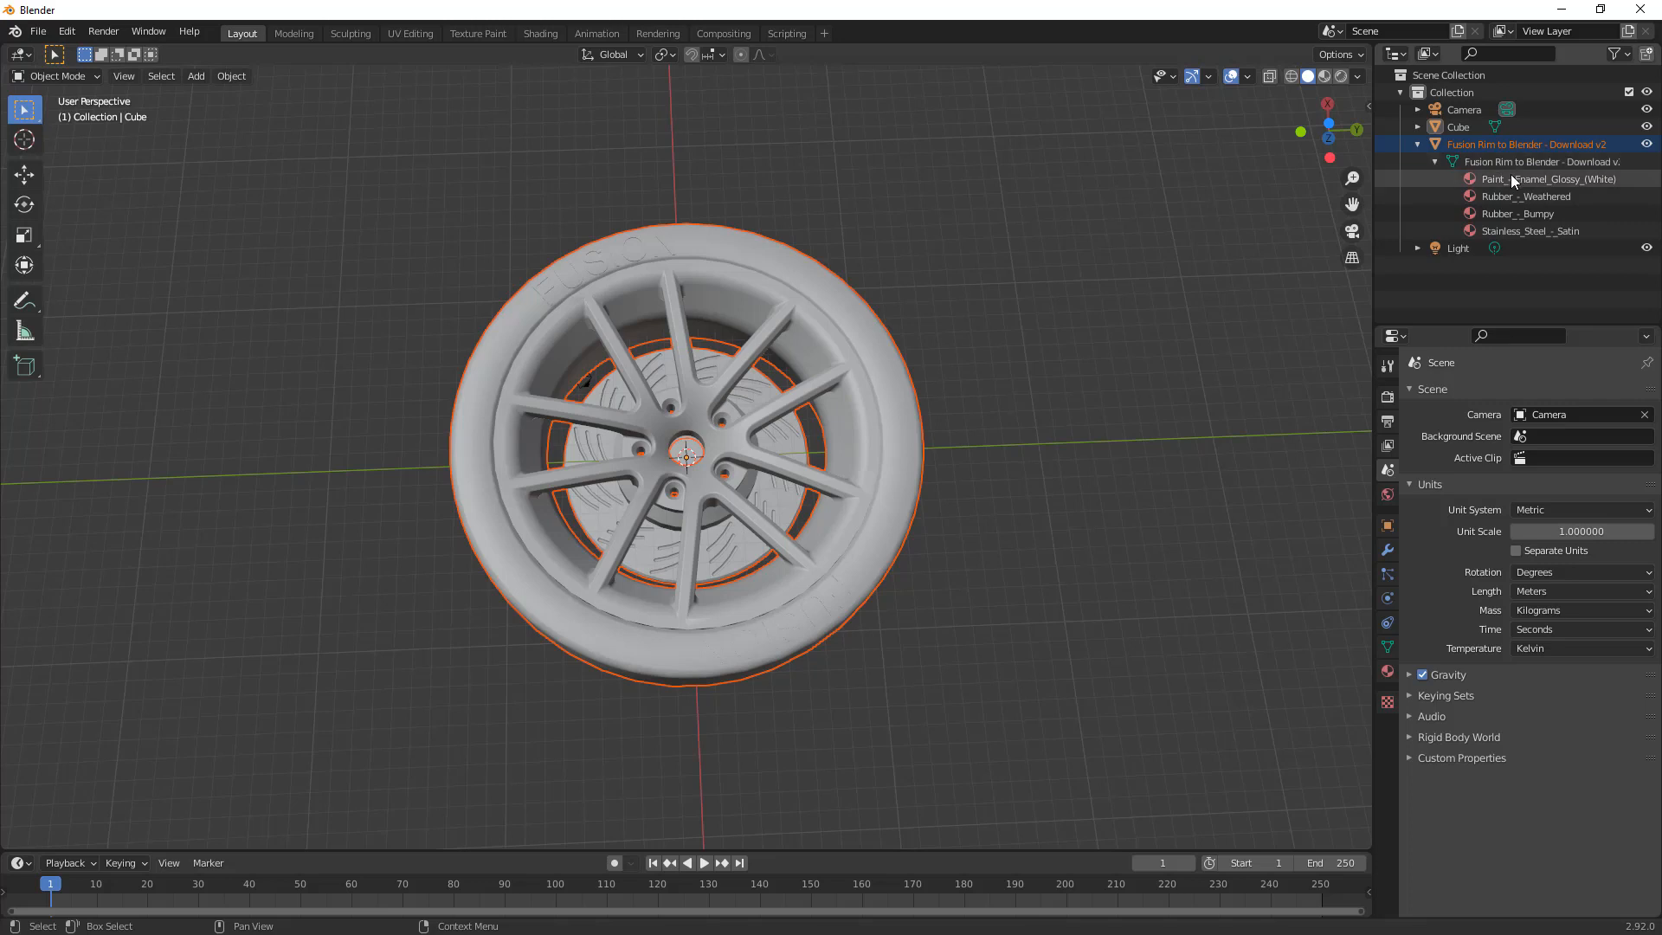
pyautogui.click(1550, 178)
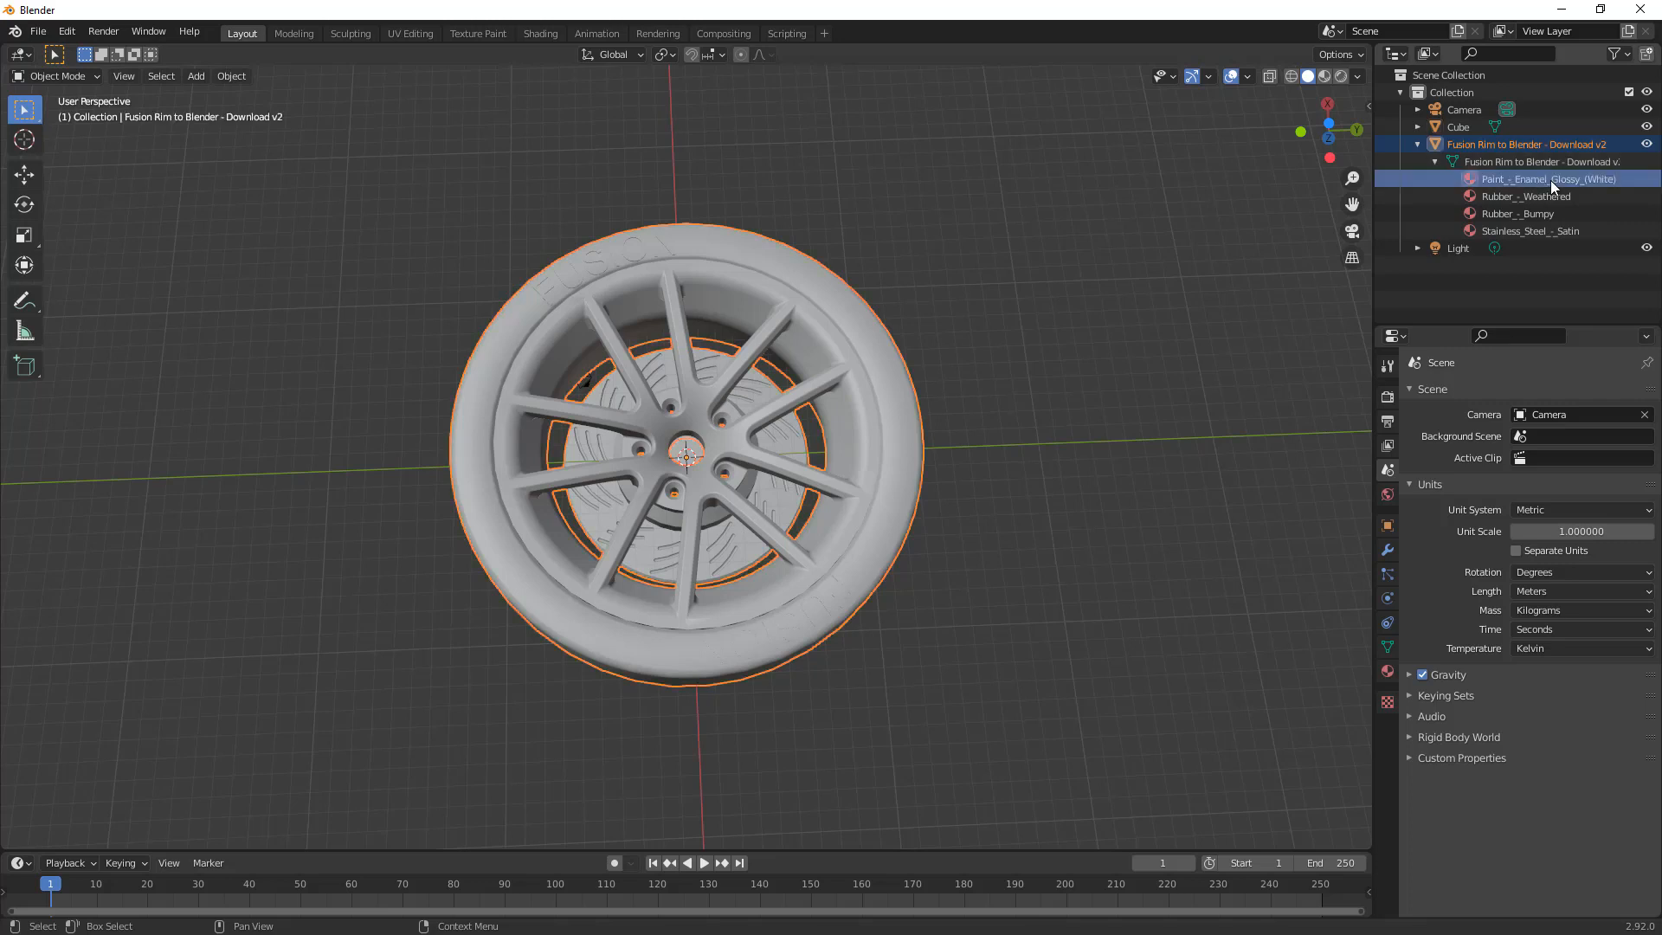
pyautogui.click(1527, 196)
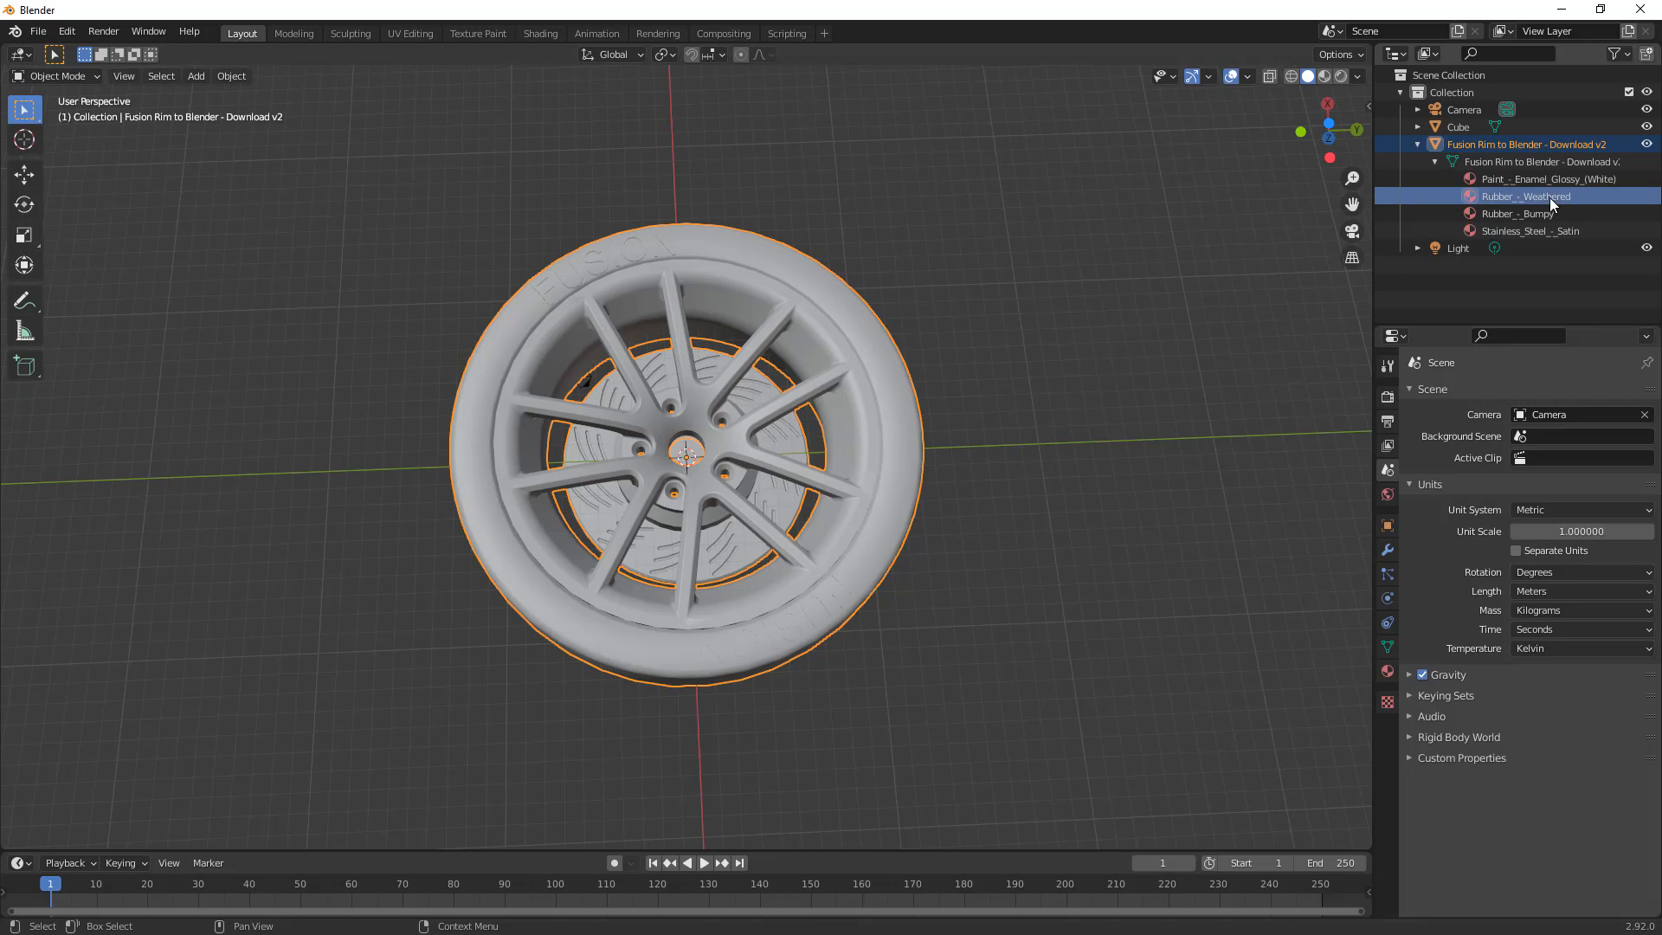
pyautogui.click(1517, 214)
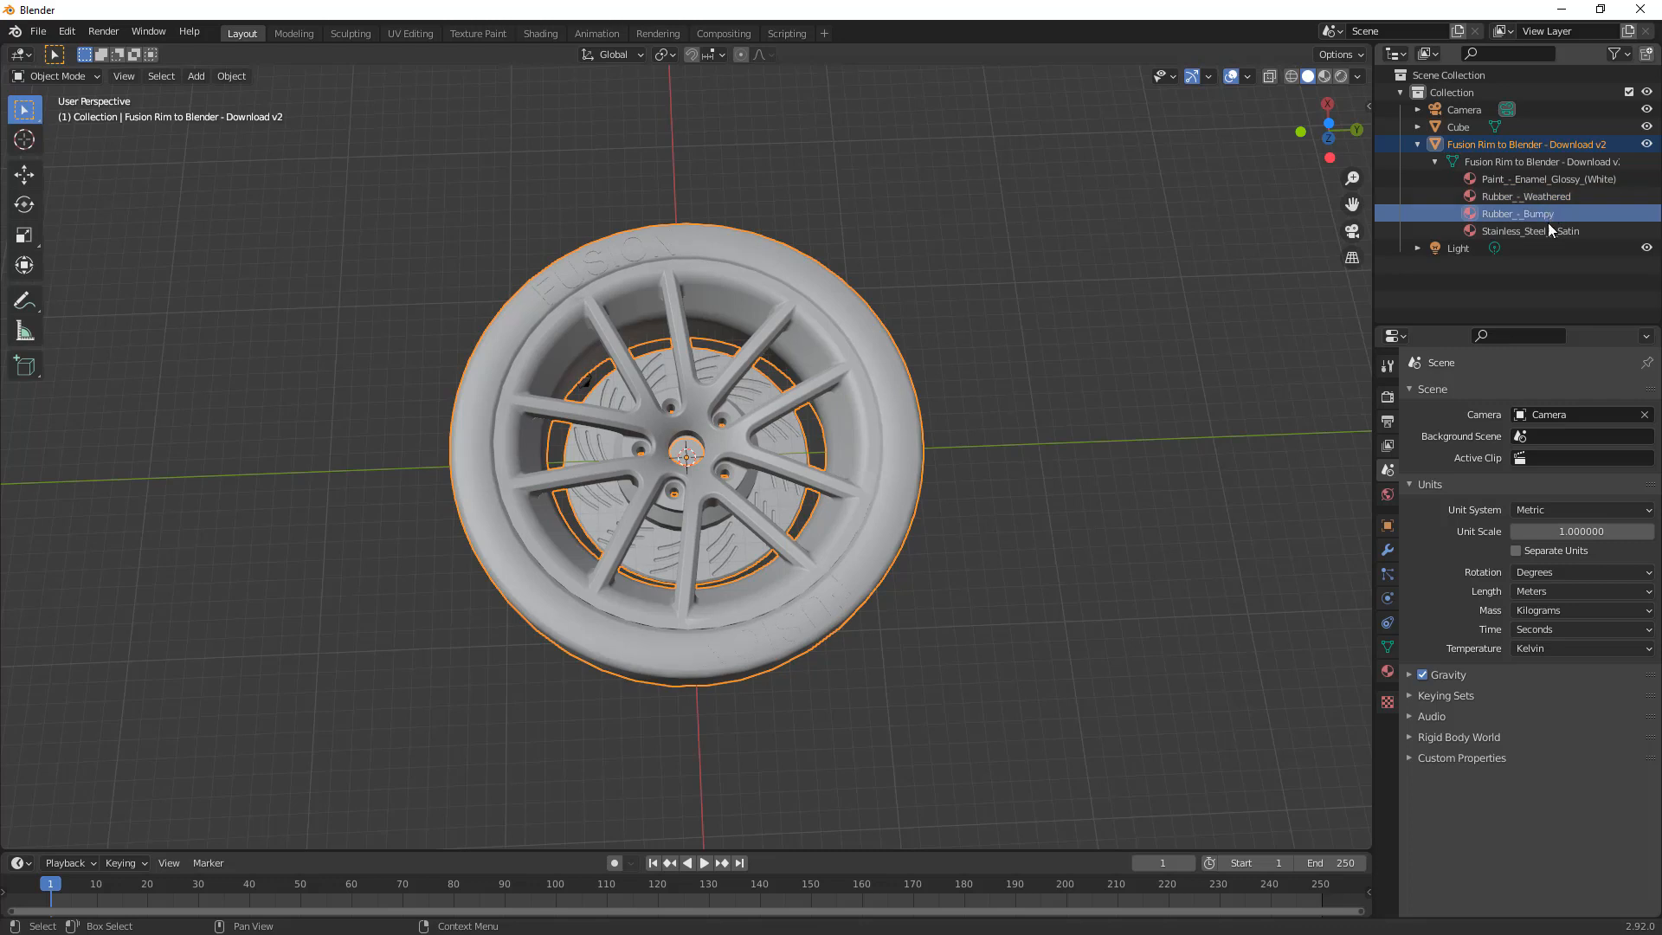
pyautogui.click(1532, 231)
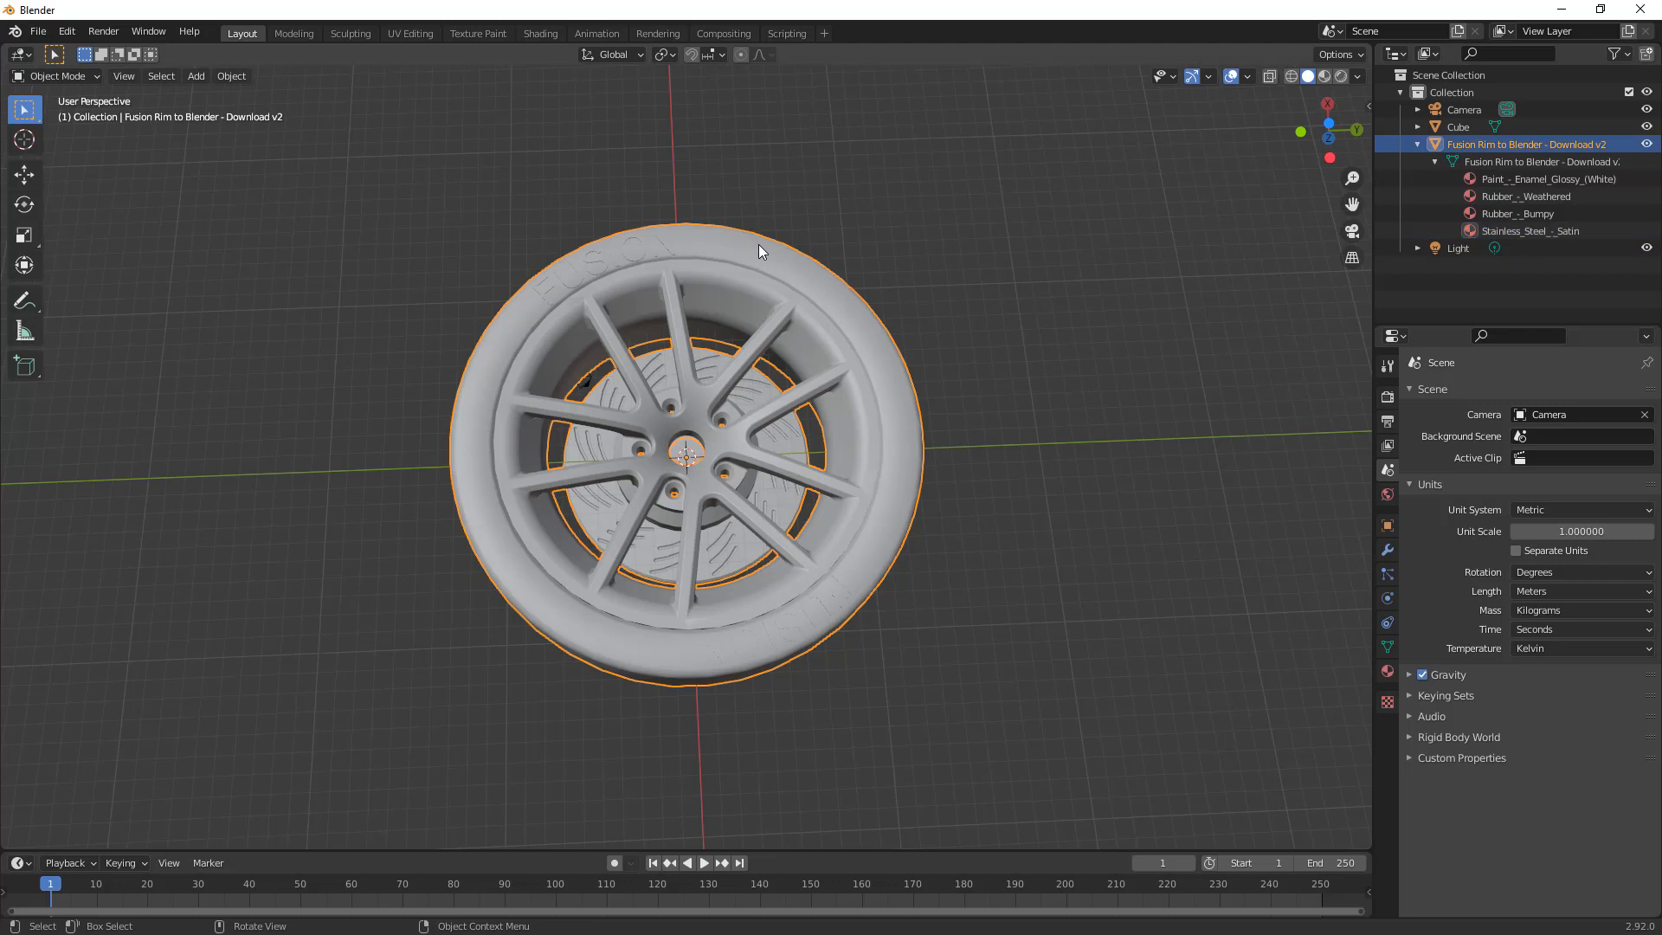
pyautogui.press('Tab')
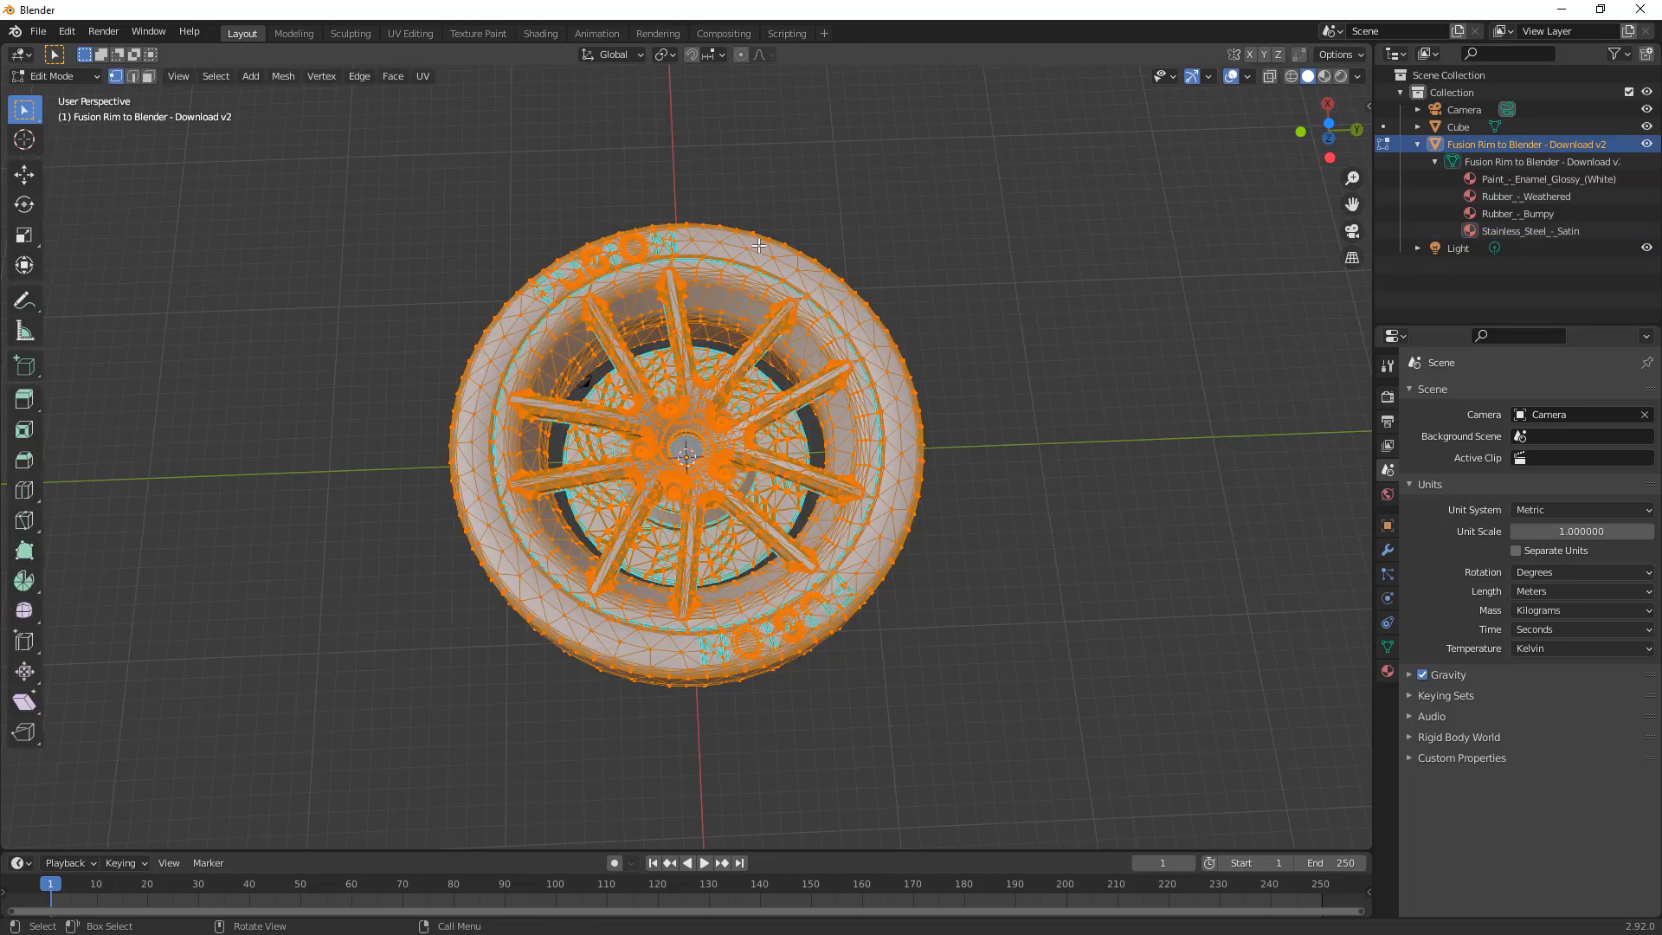
pyautogui.moveTo(887, 251)
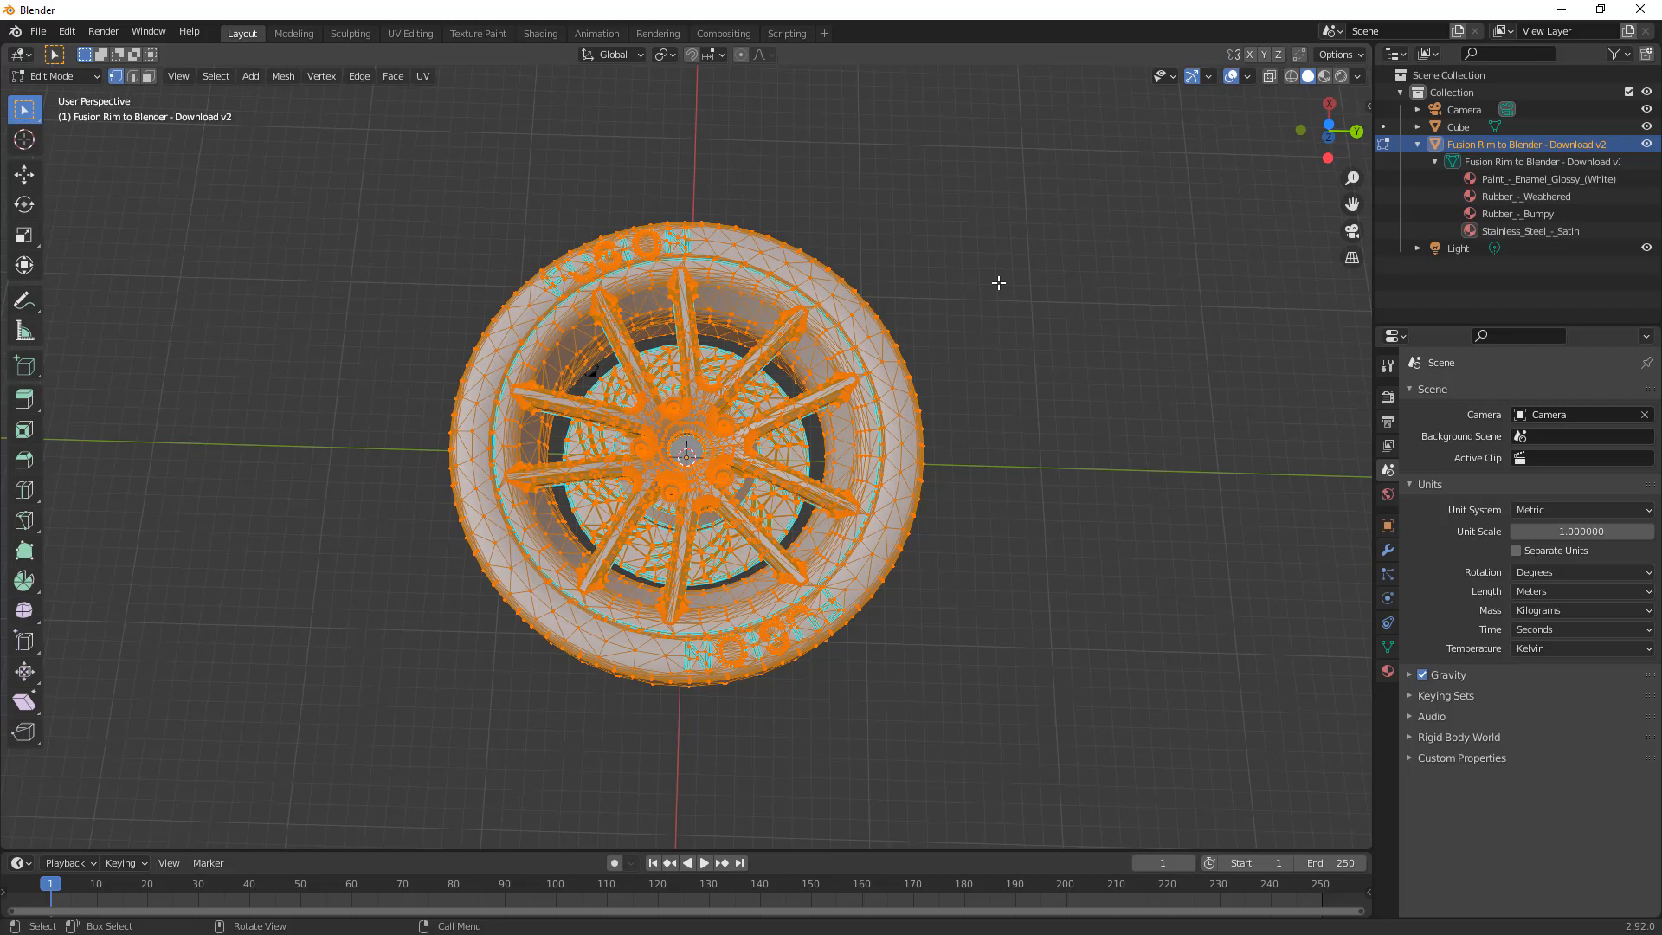
pyautogui.moveTo(461, 246)
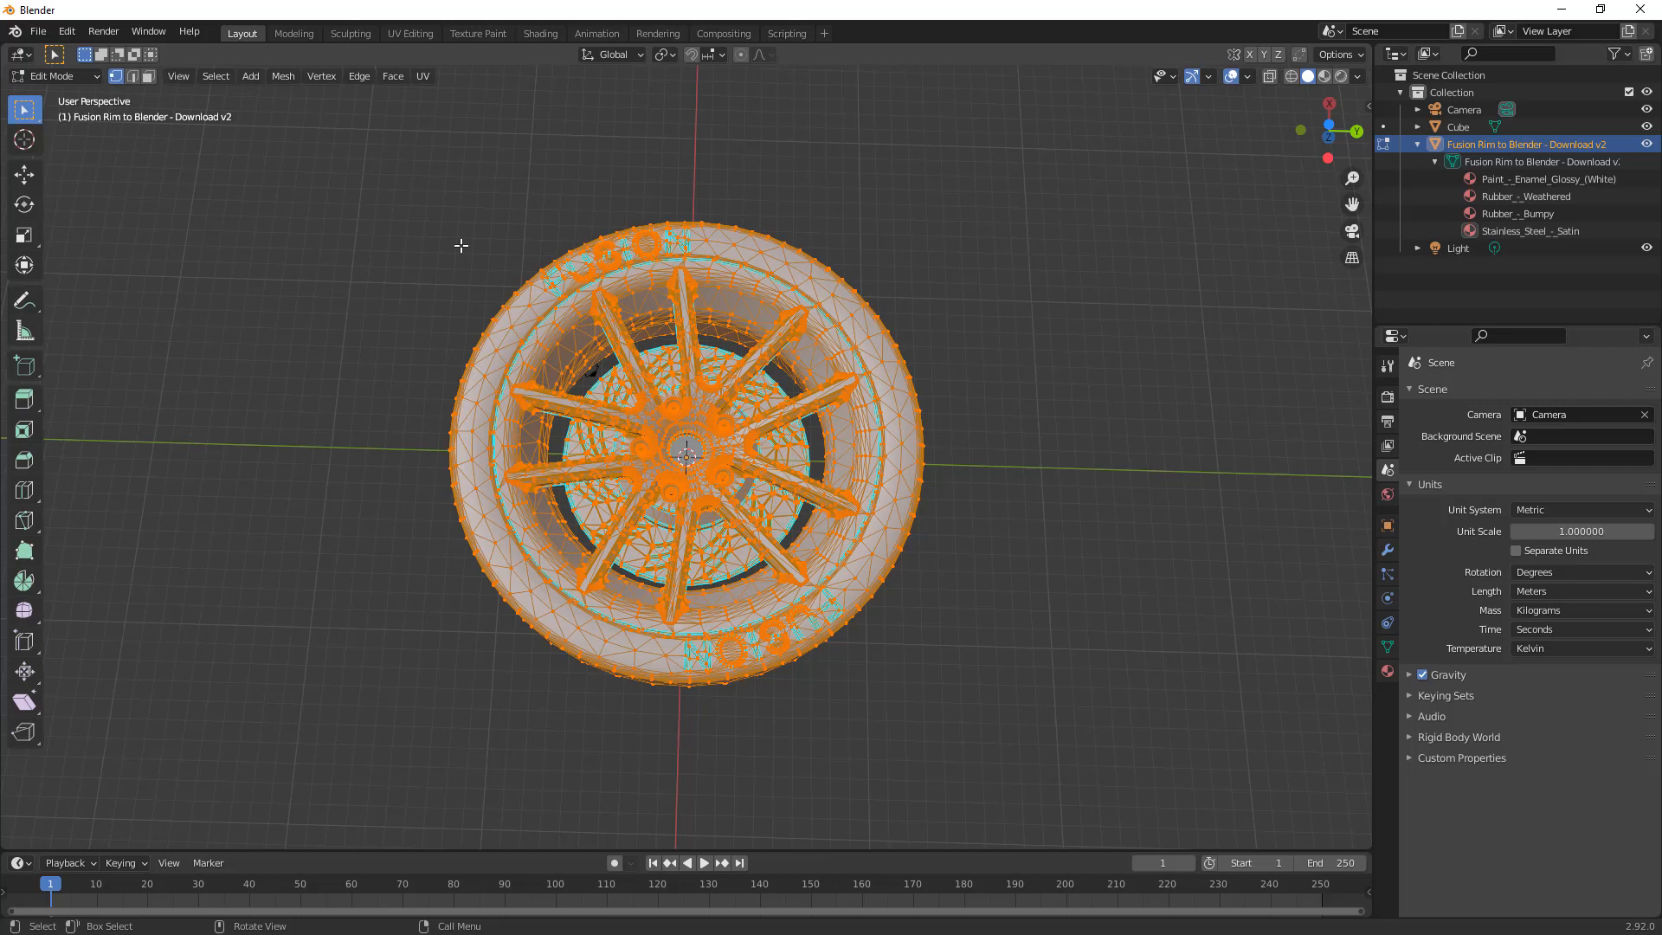
# Step: Run Mesh > Separate > By Material, producing four wheel objects
pyautogui.click(281, 76)
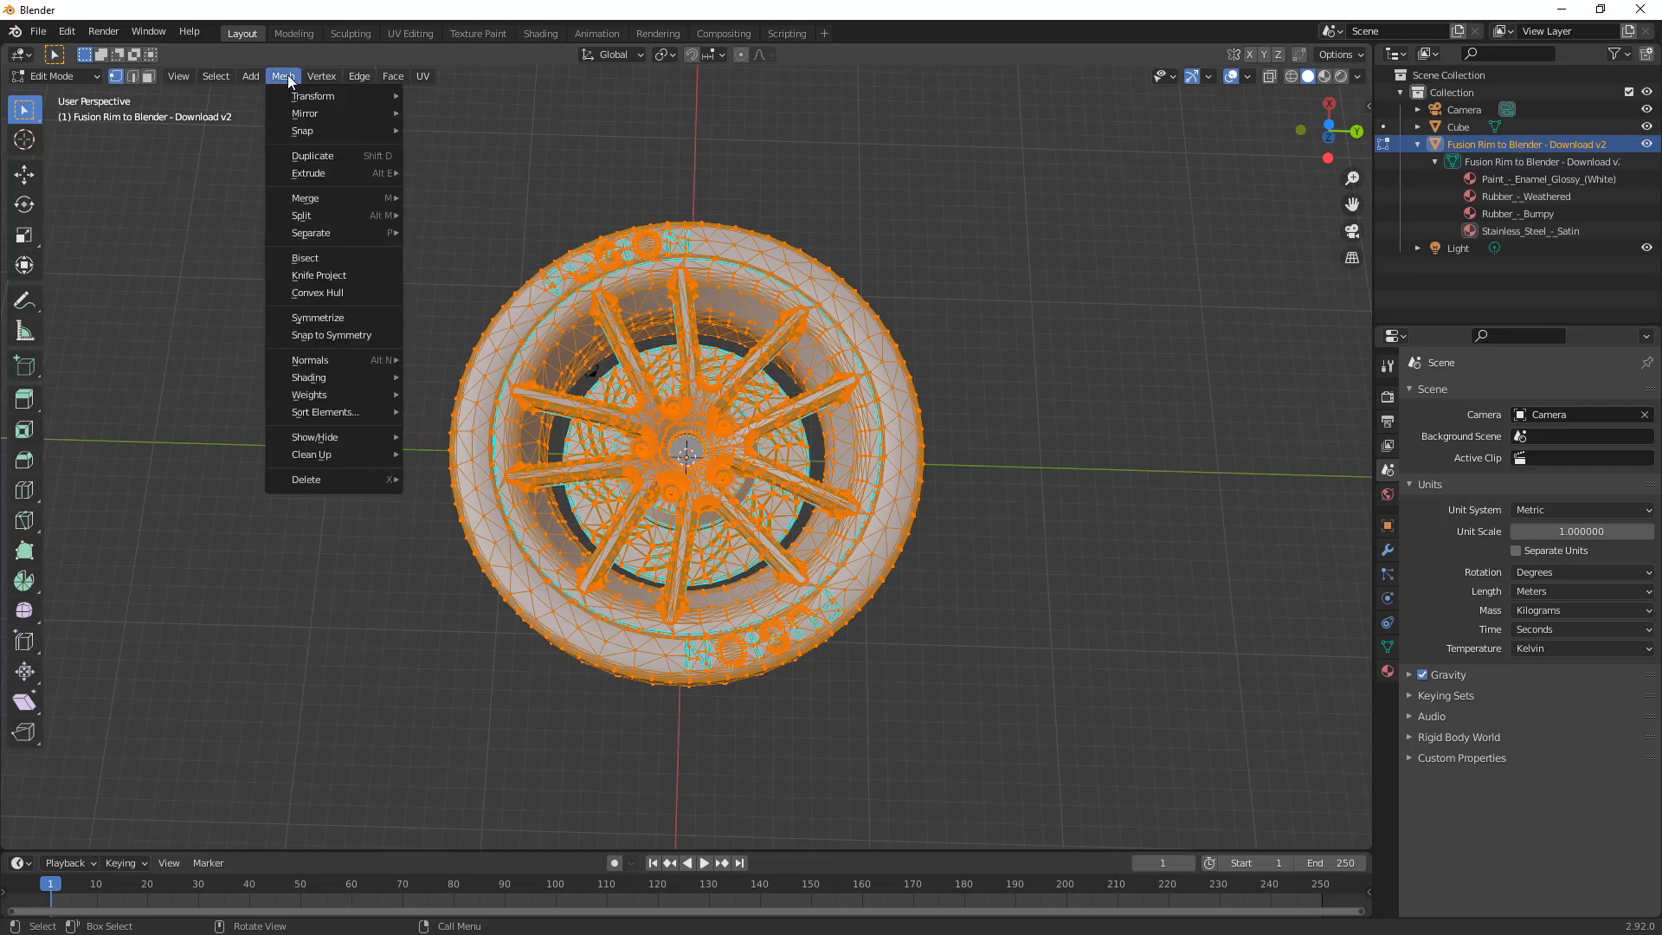
pyautogui.moveTo(359, 232)
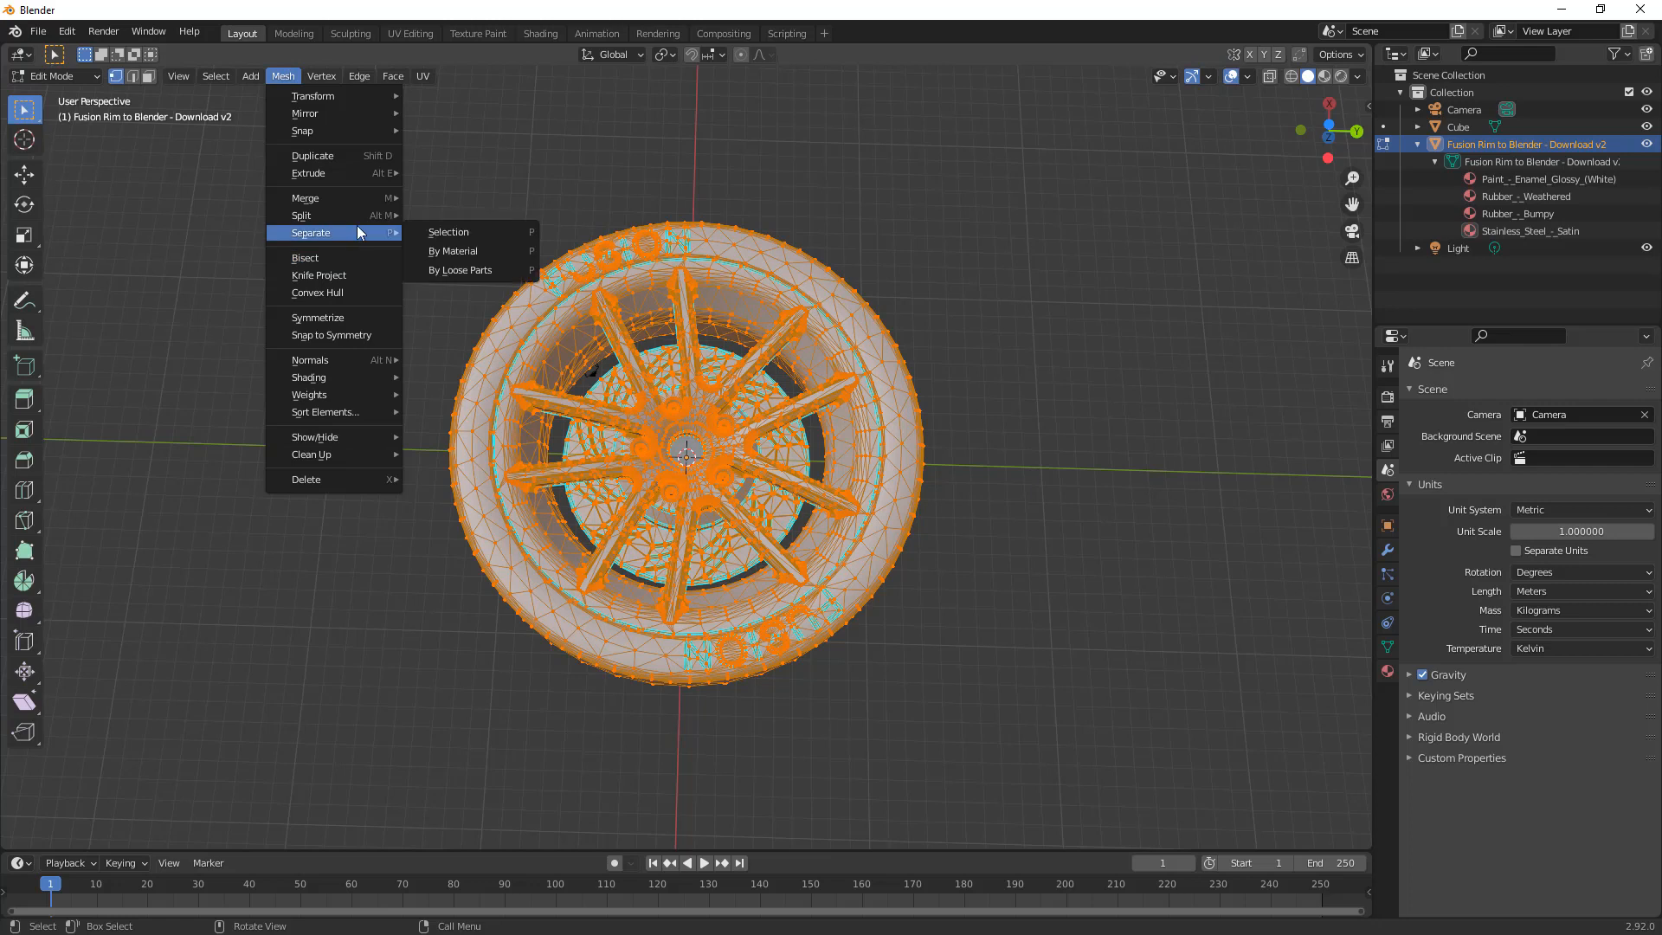
pyautogui.moveTo(453, 251)
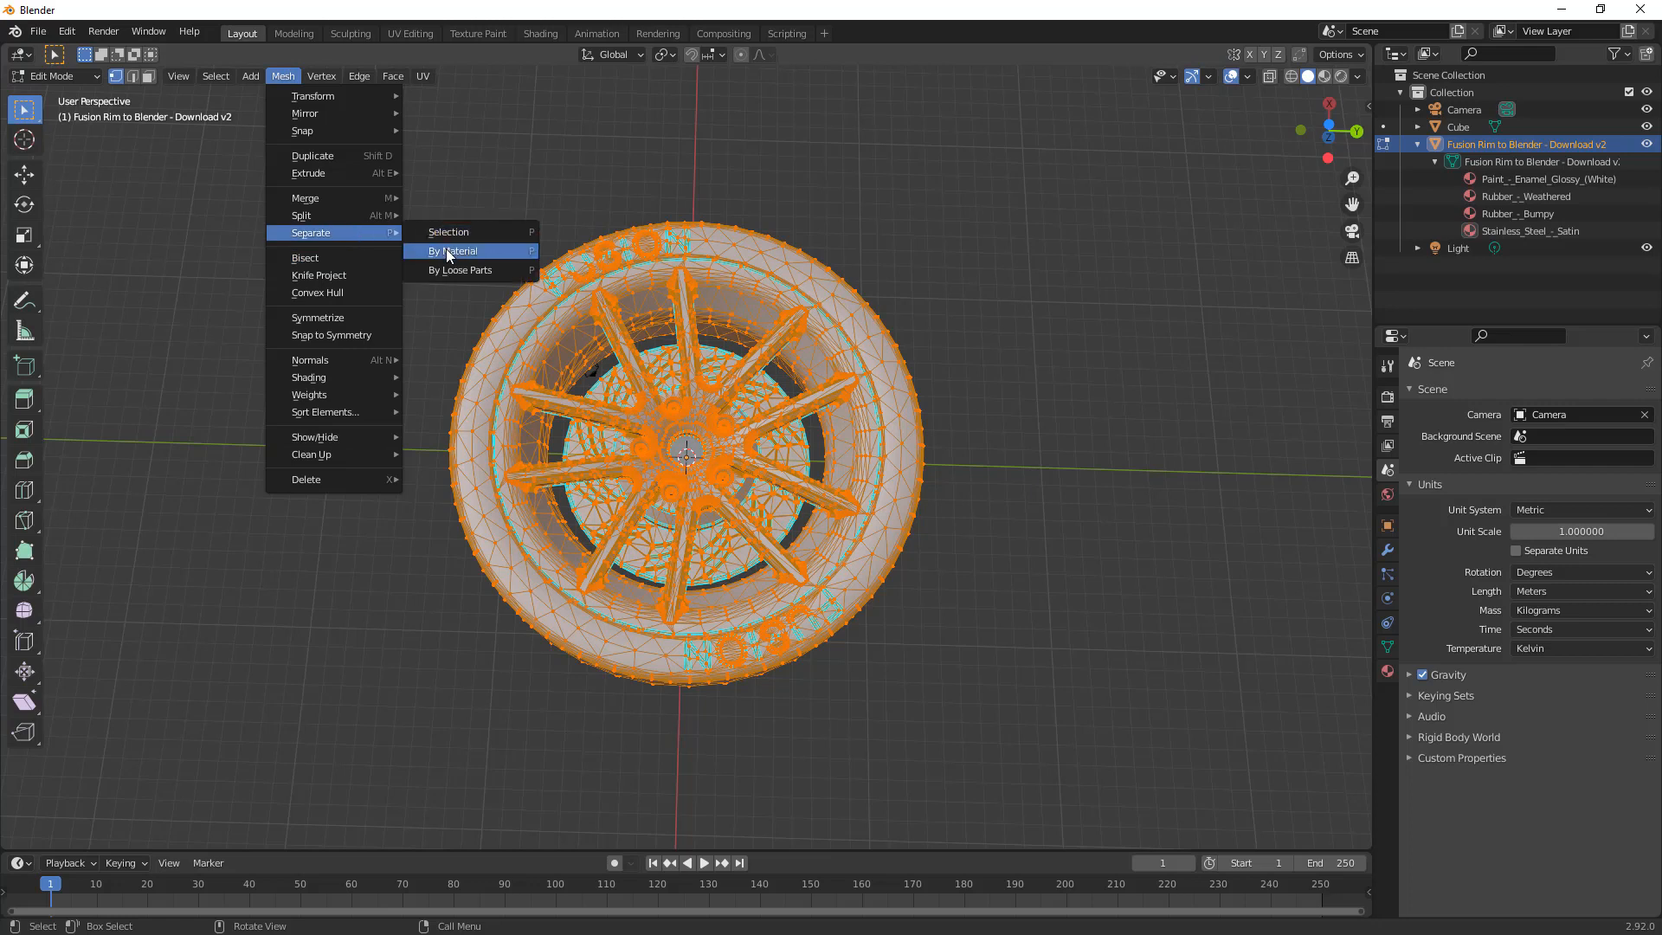
pyautogui.click(452, 251)
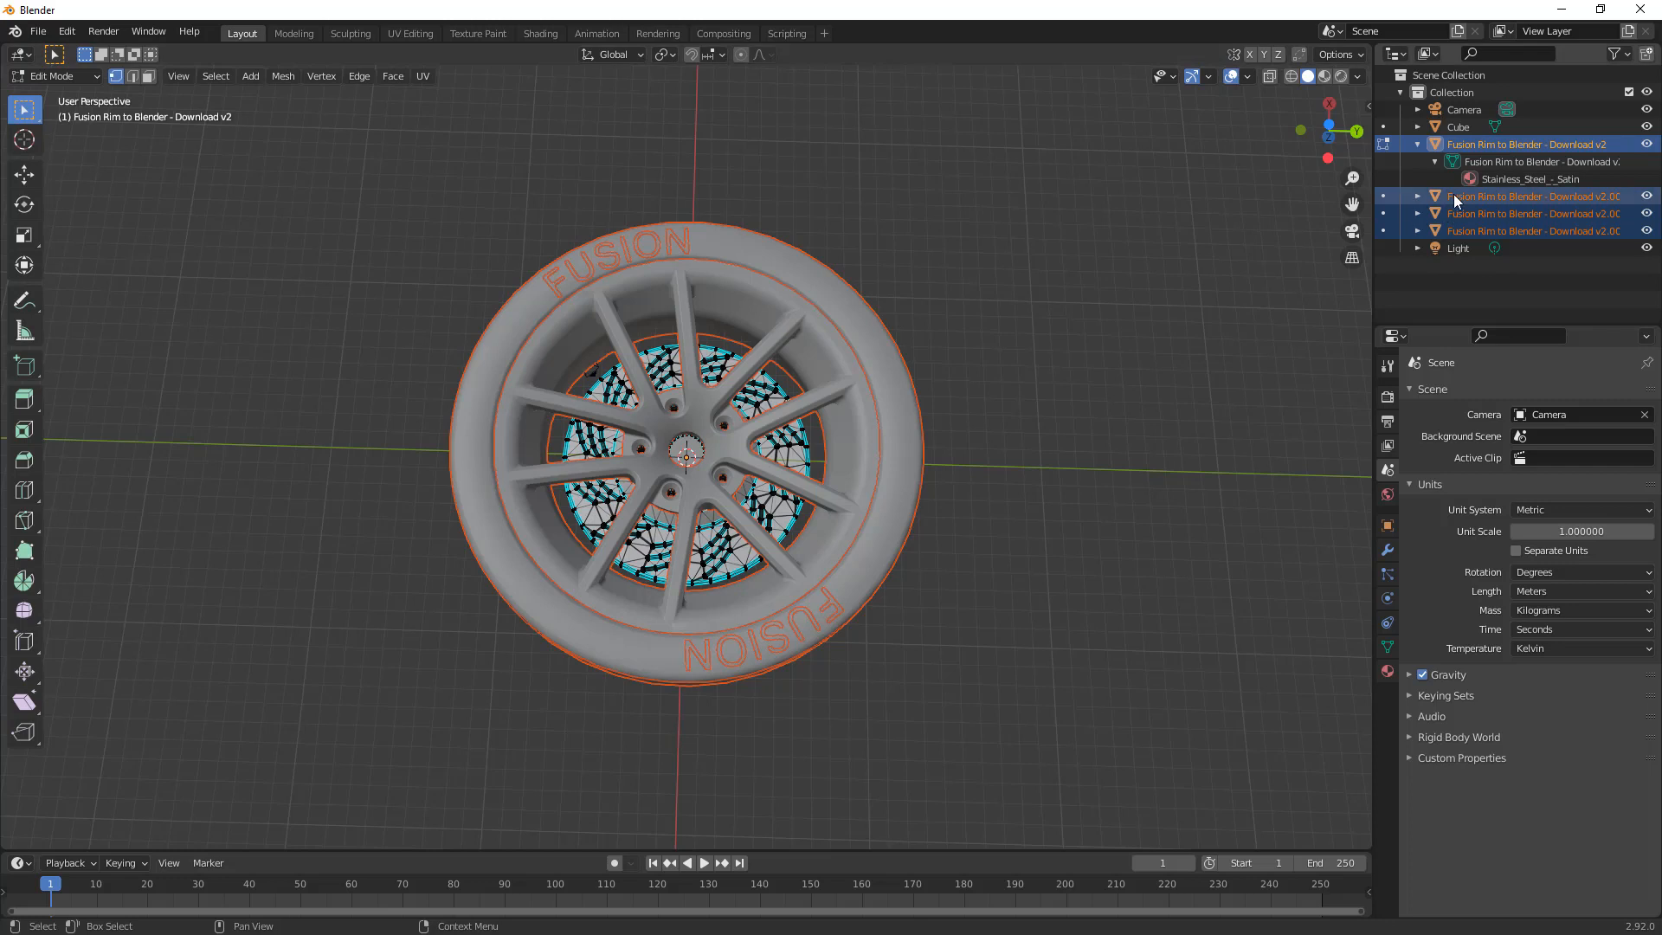
# Step: Inspect the original rim and separated tire parts one by one, ending in Object Mode
pyautogui.click(1526, 143)
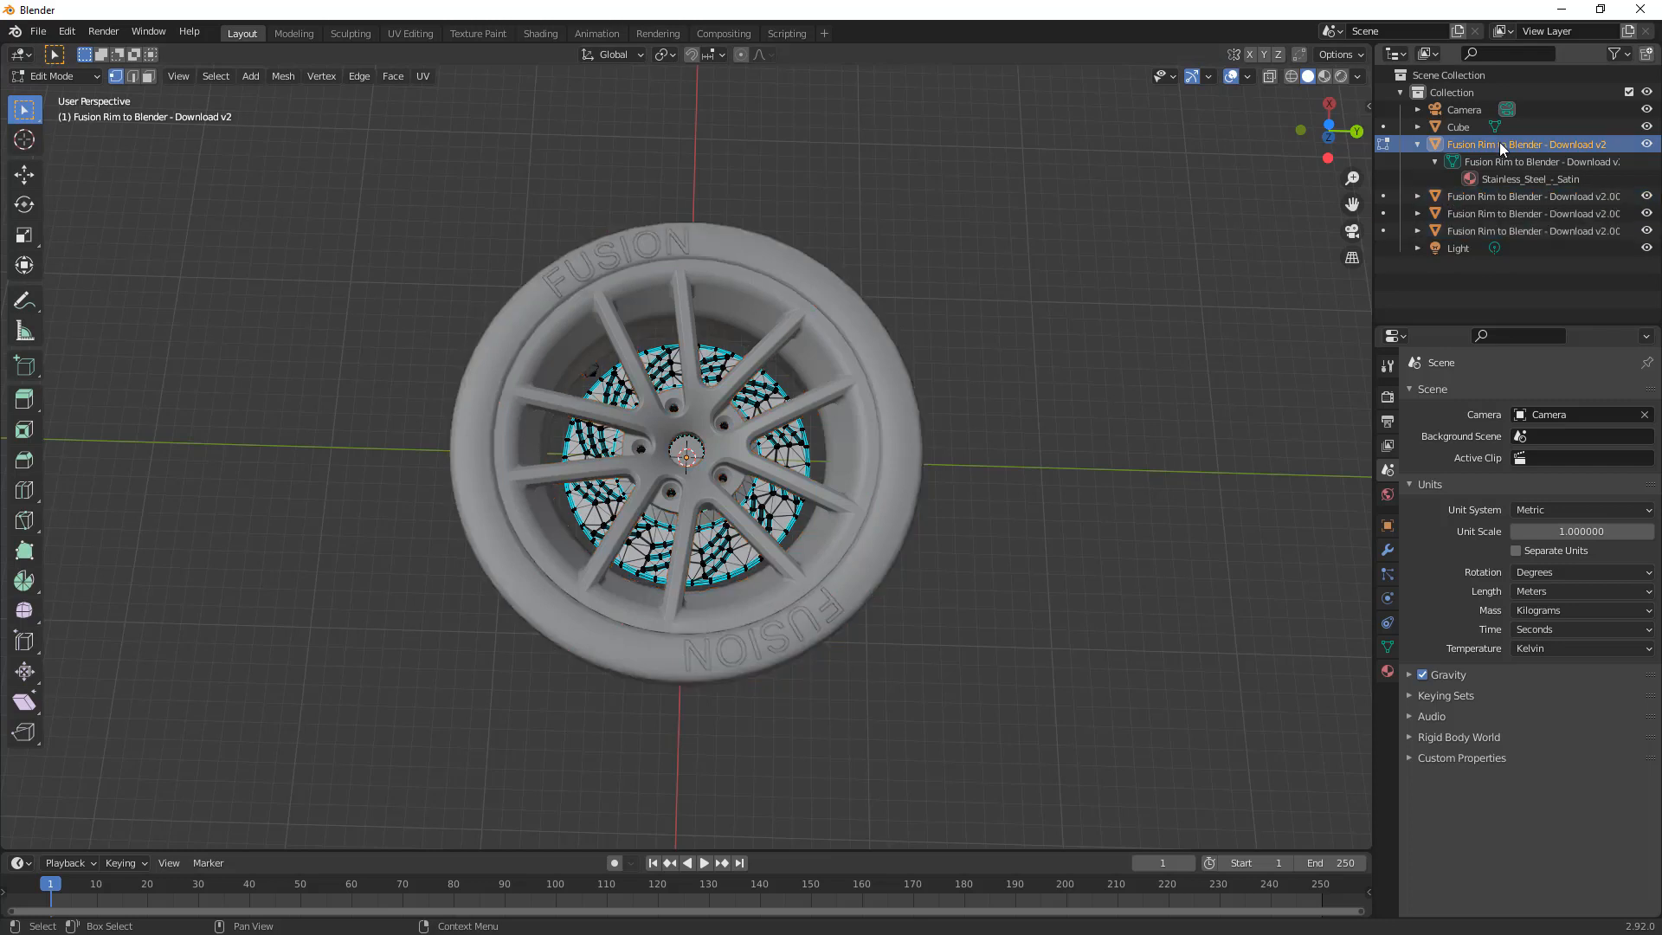
pyautogui.click(1531, 197)
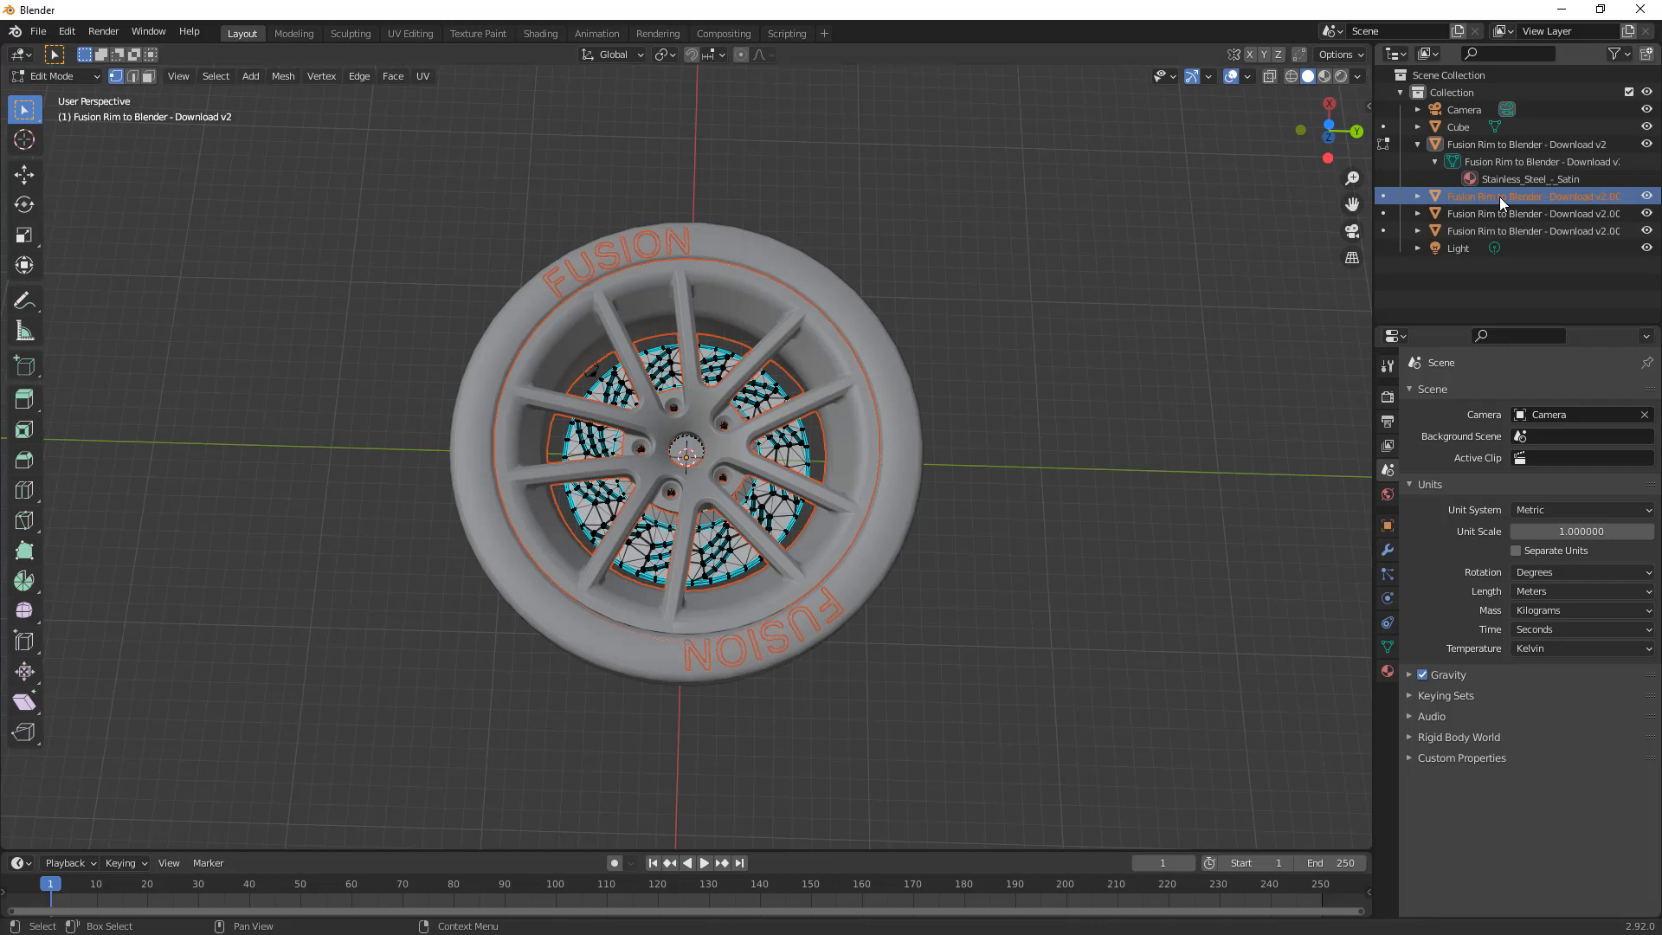
pyautogui.click(1534, 213)
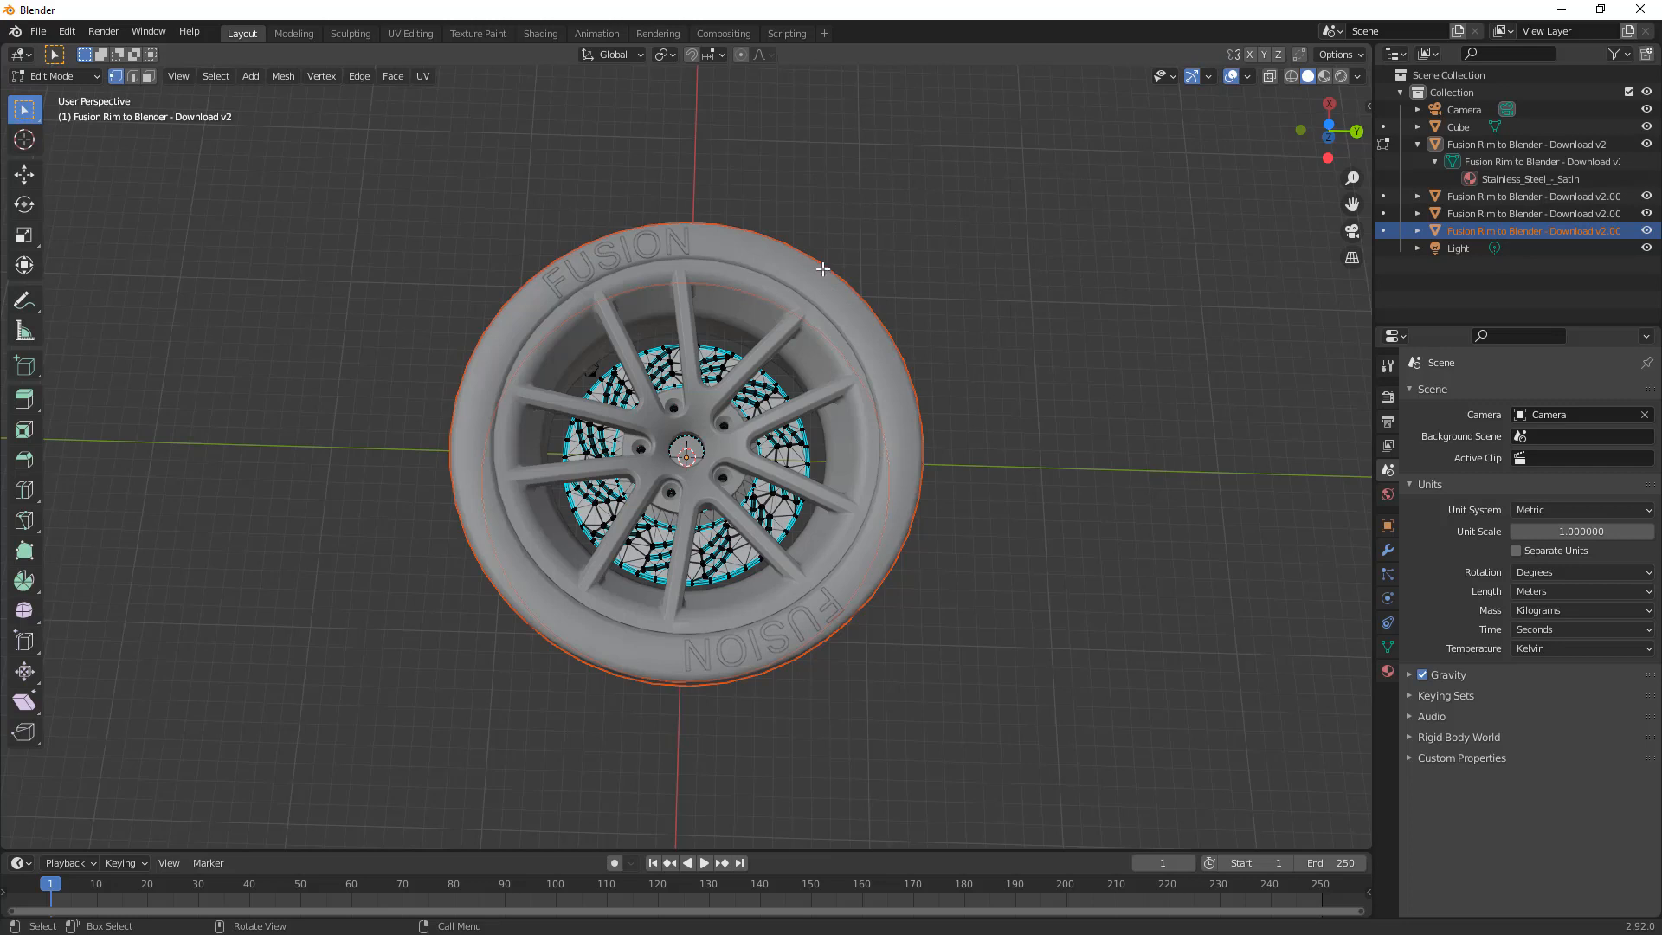
pyautogui.press('Tab')
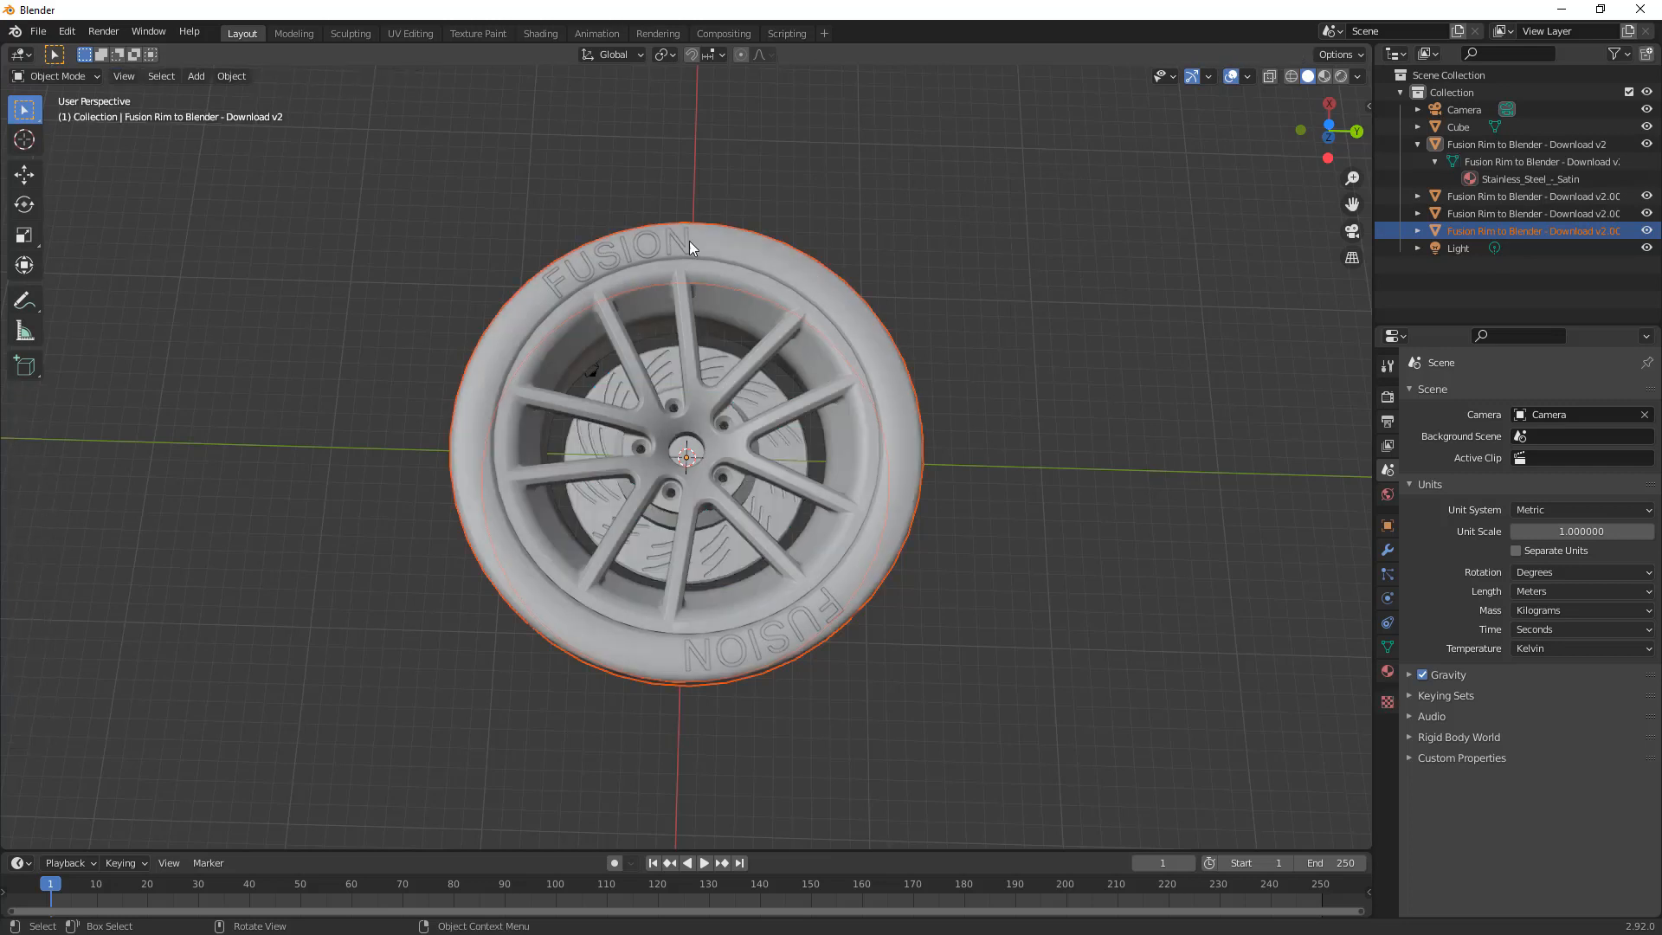
pyautogui.press('Tab')
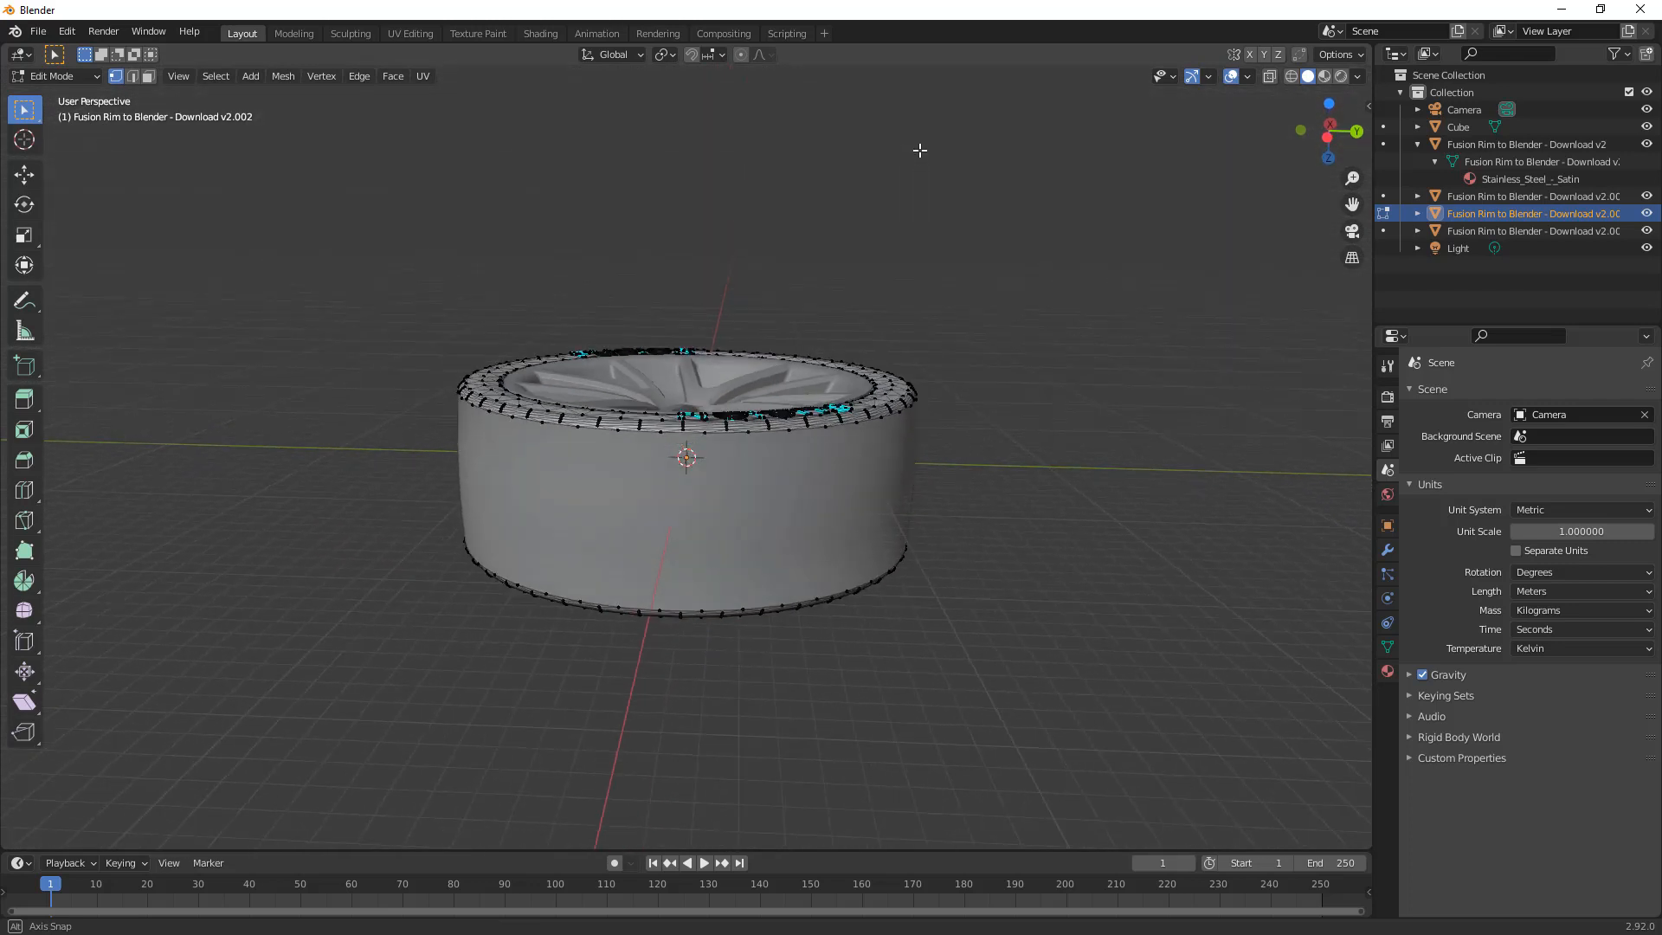
pyautogui.press('Tab')
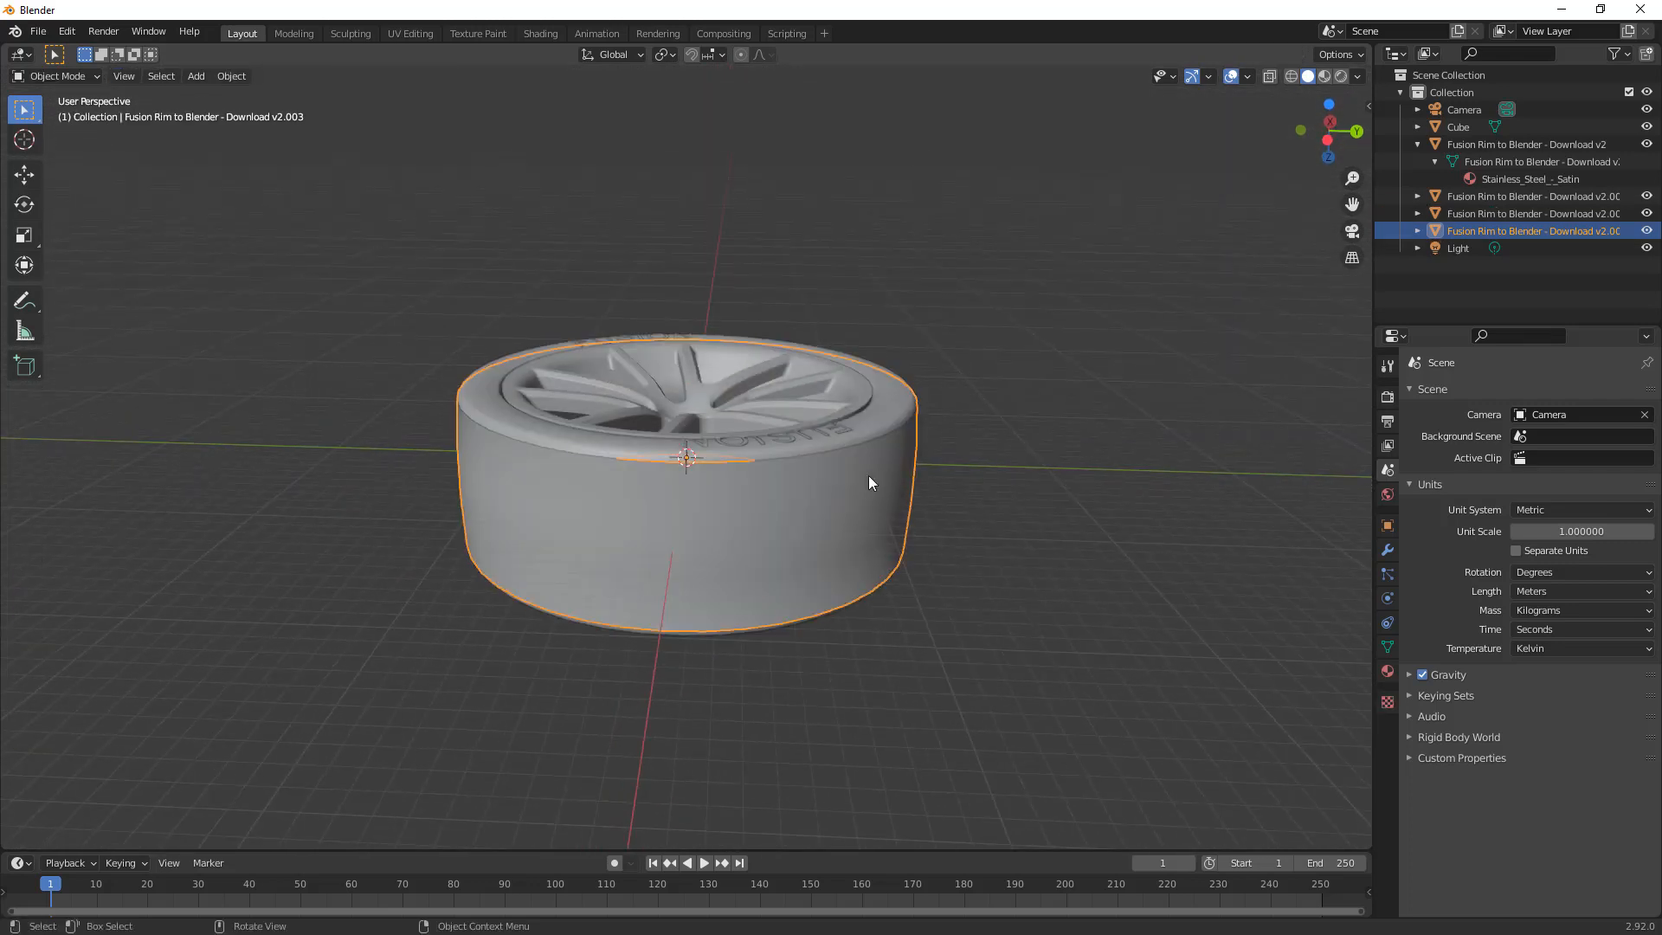
pyautogui.press('Tab')
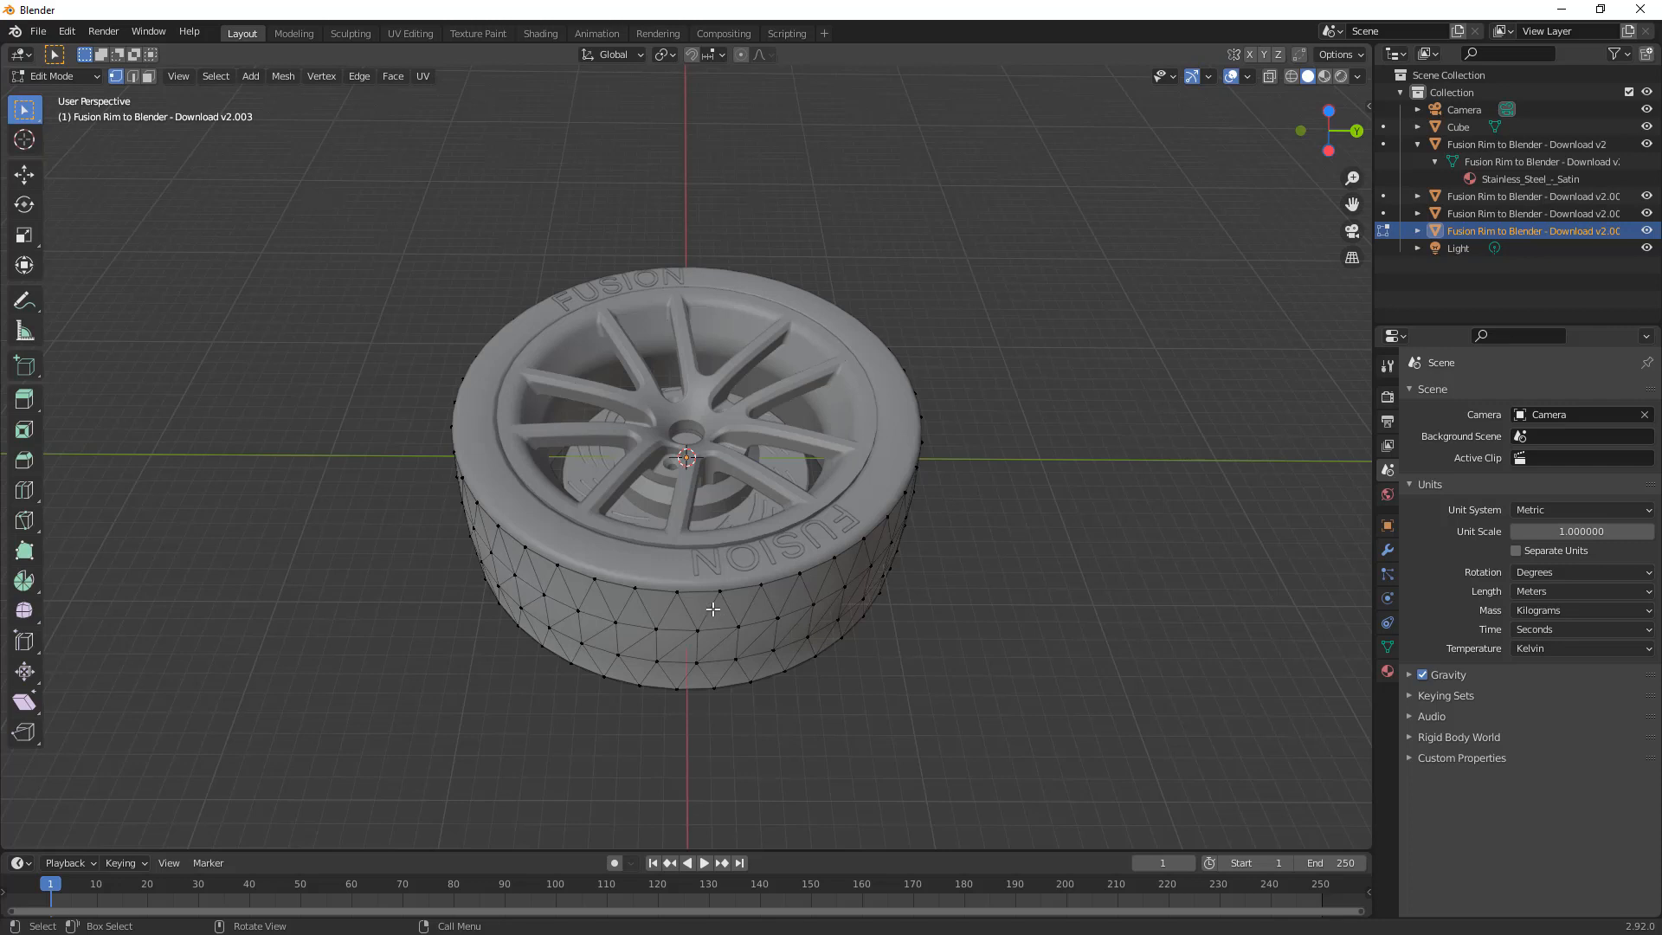
pyautogui.press('Tab')
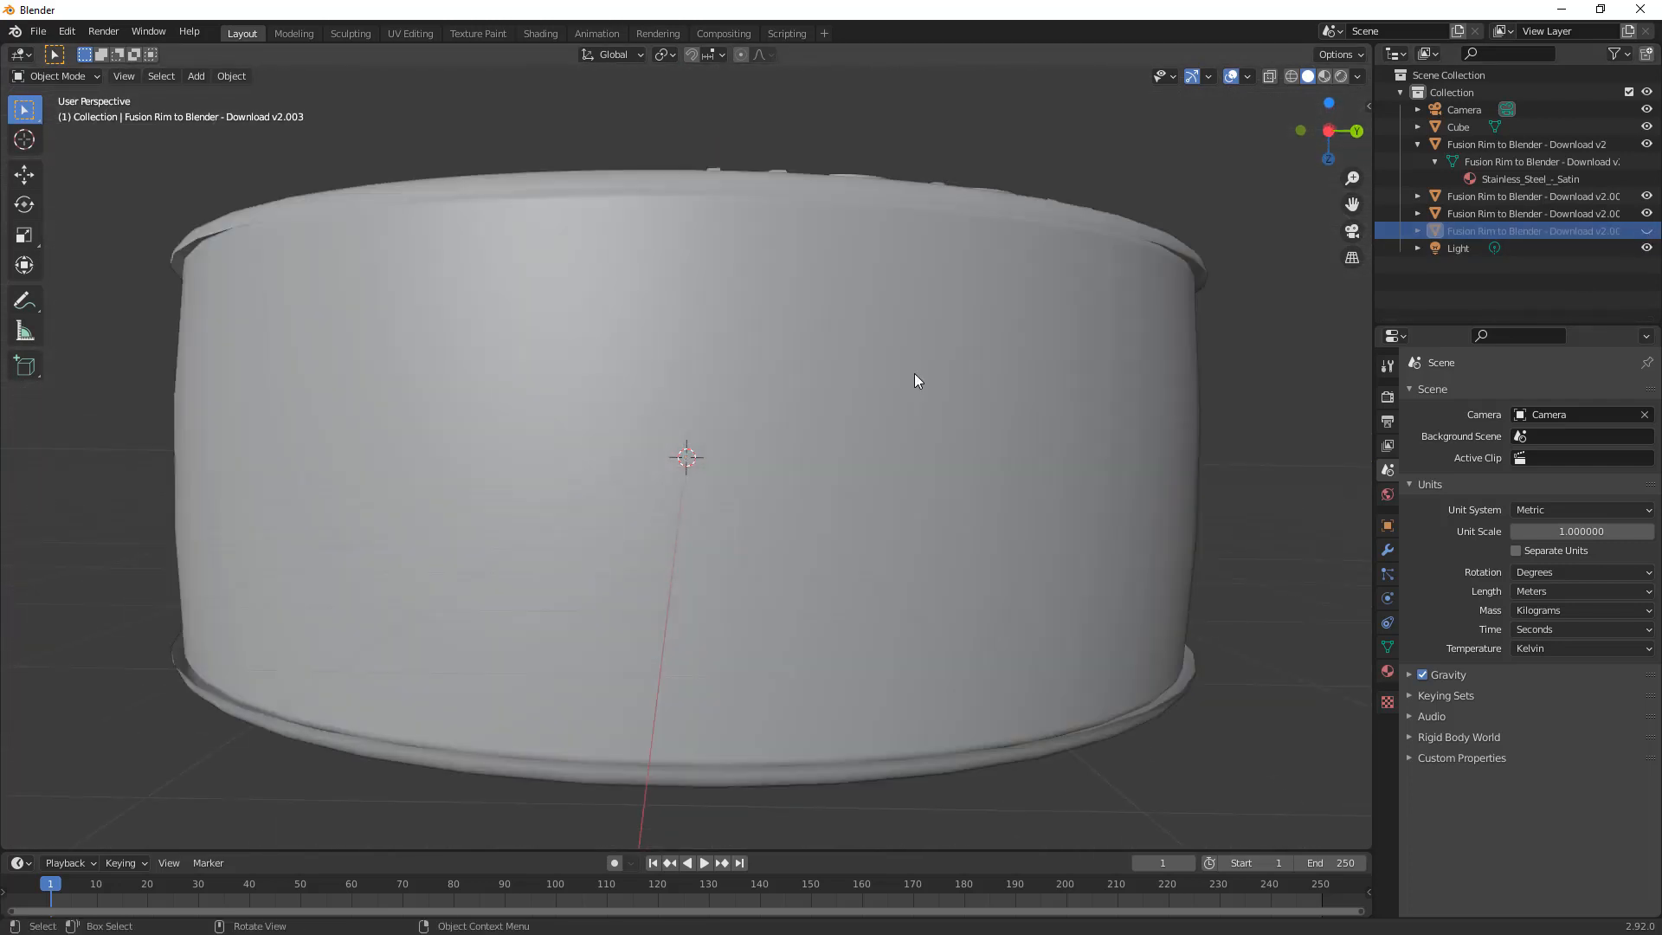
pyautogui.moveTo(916, 381); pyautogui.dragTo(1142, 322)
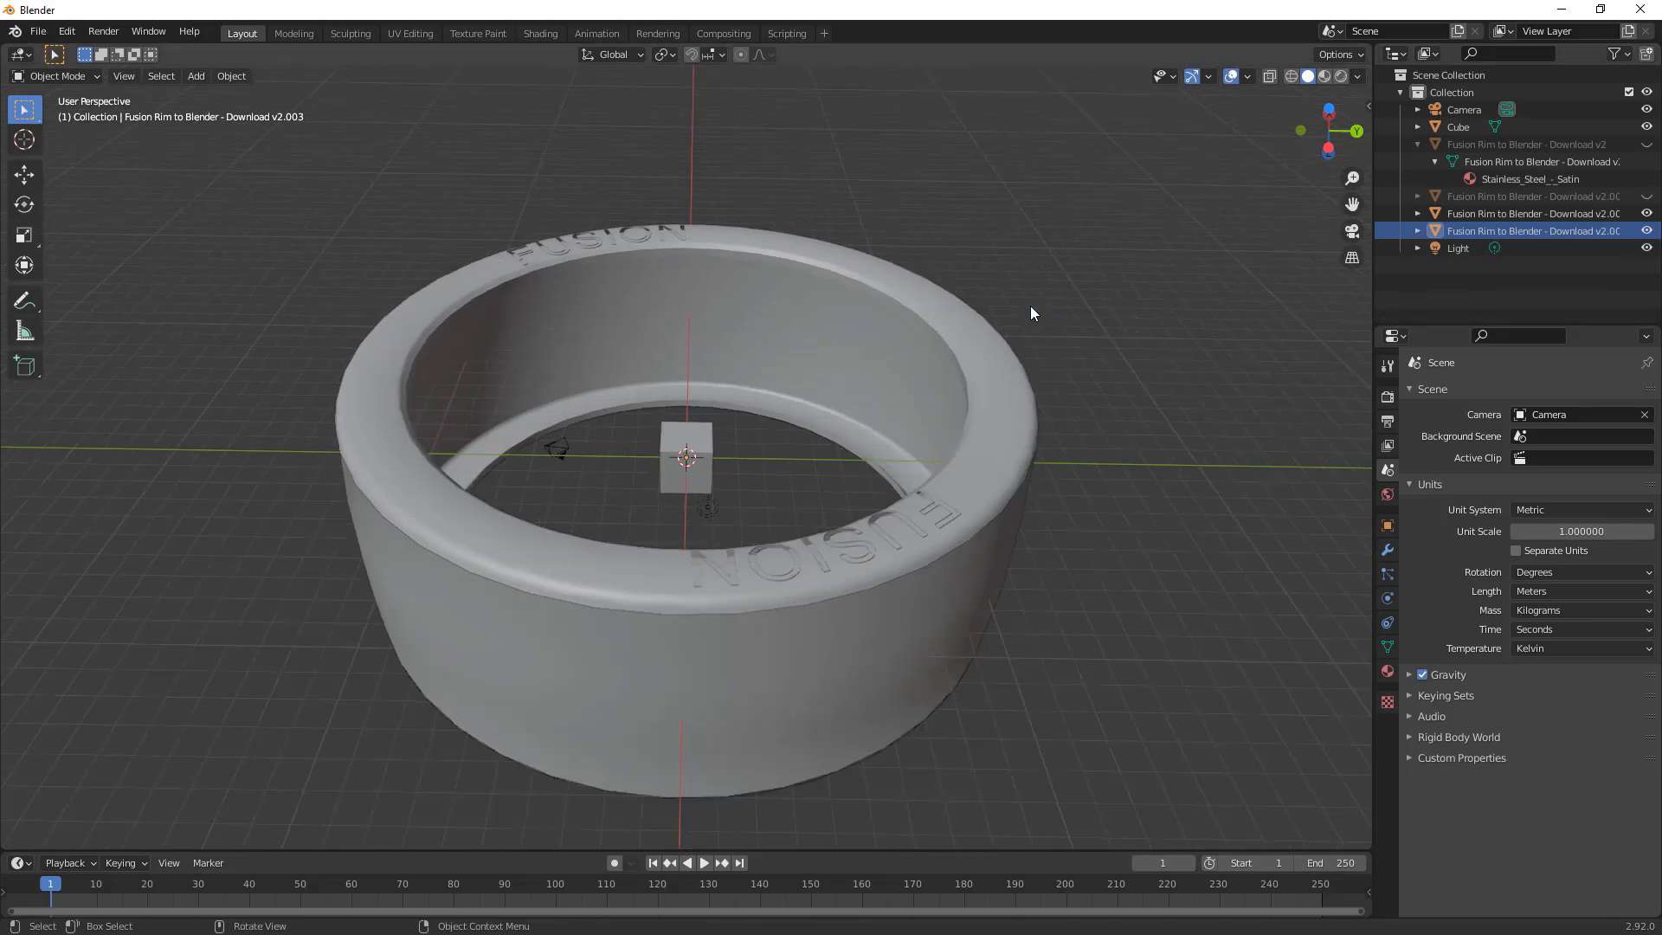
# Step: Edit the tire ring Download v2.002 mesh and browse the Mesh, Face and Vertex menus
pyautogui.press('Tab')
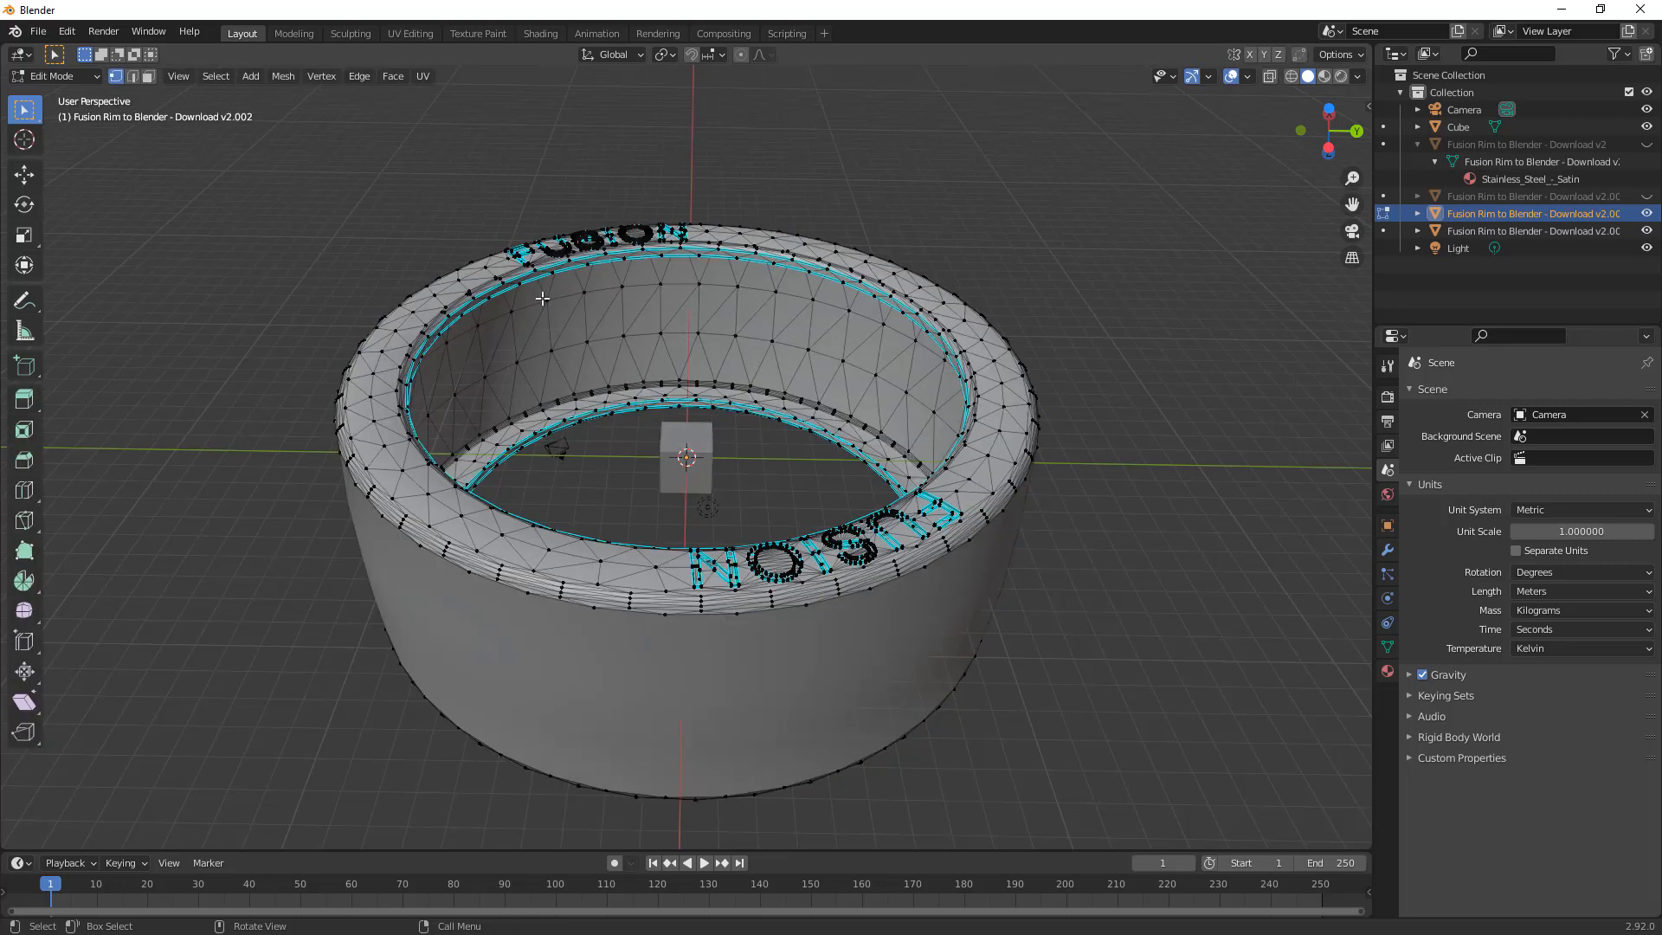
pyautogui.click(282, 76)
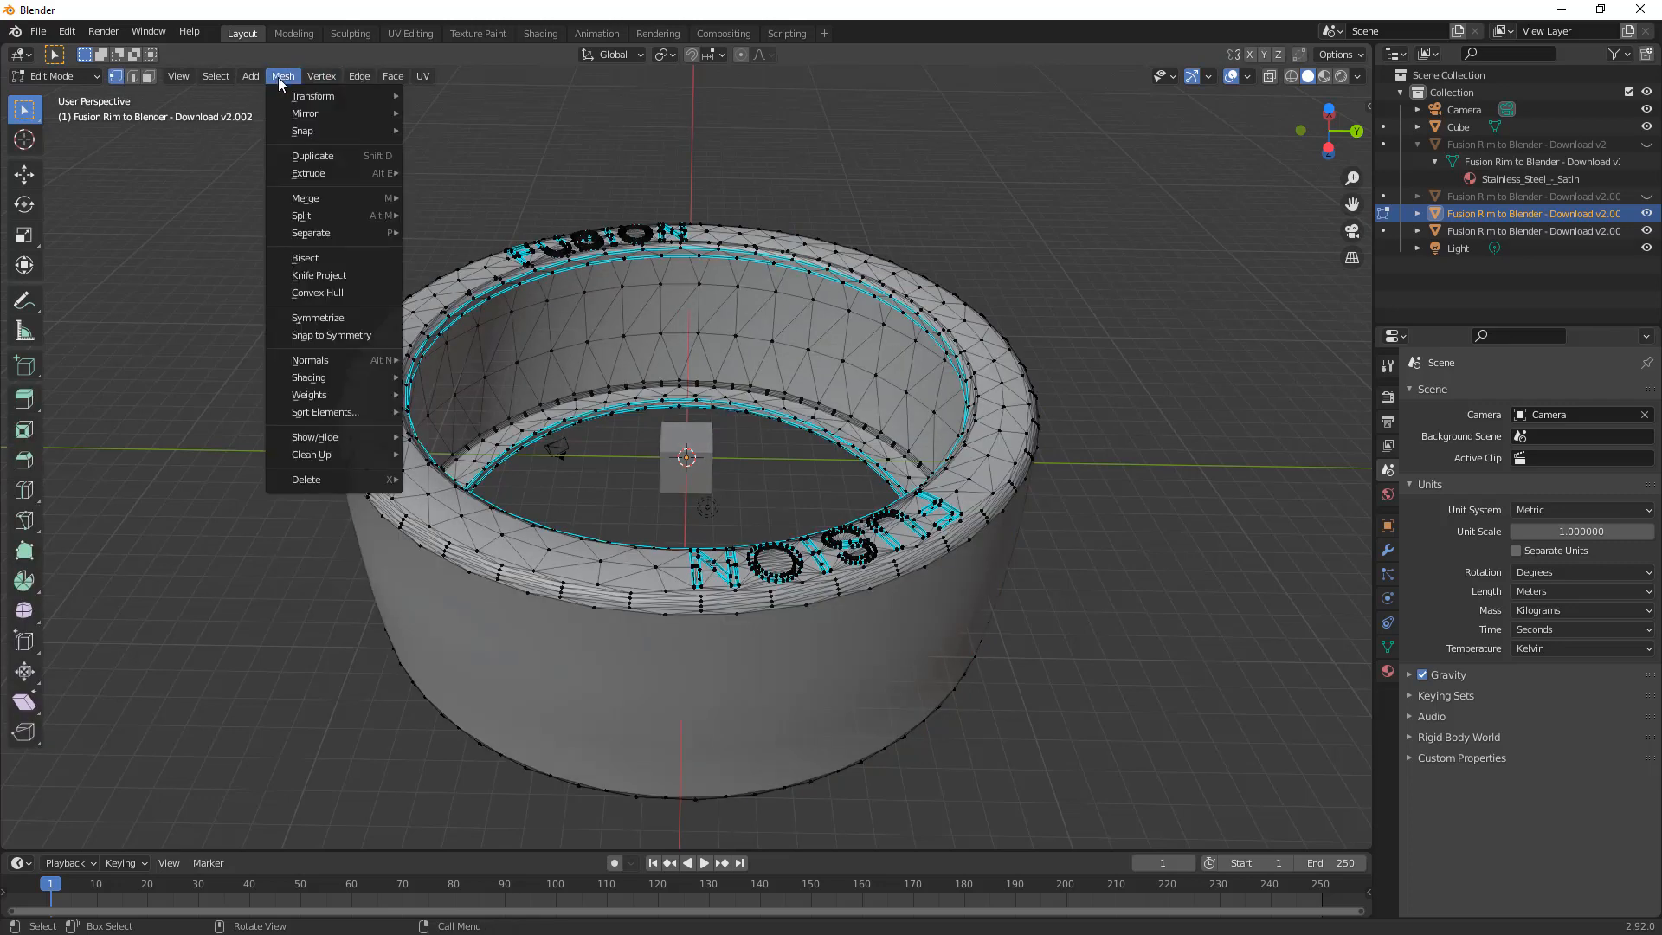
pyautogui.moveTo(305, 197)
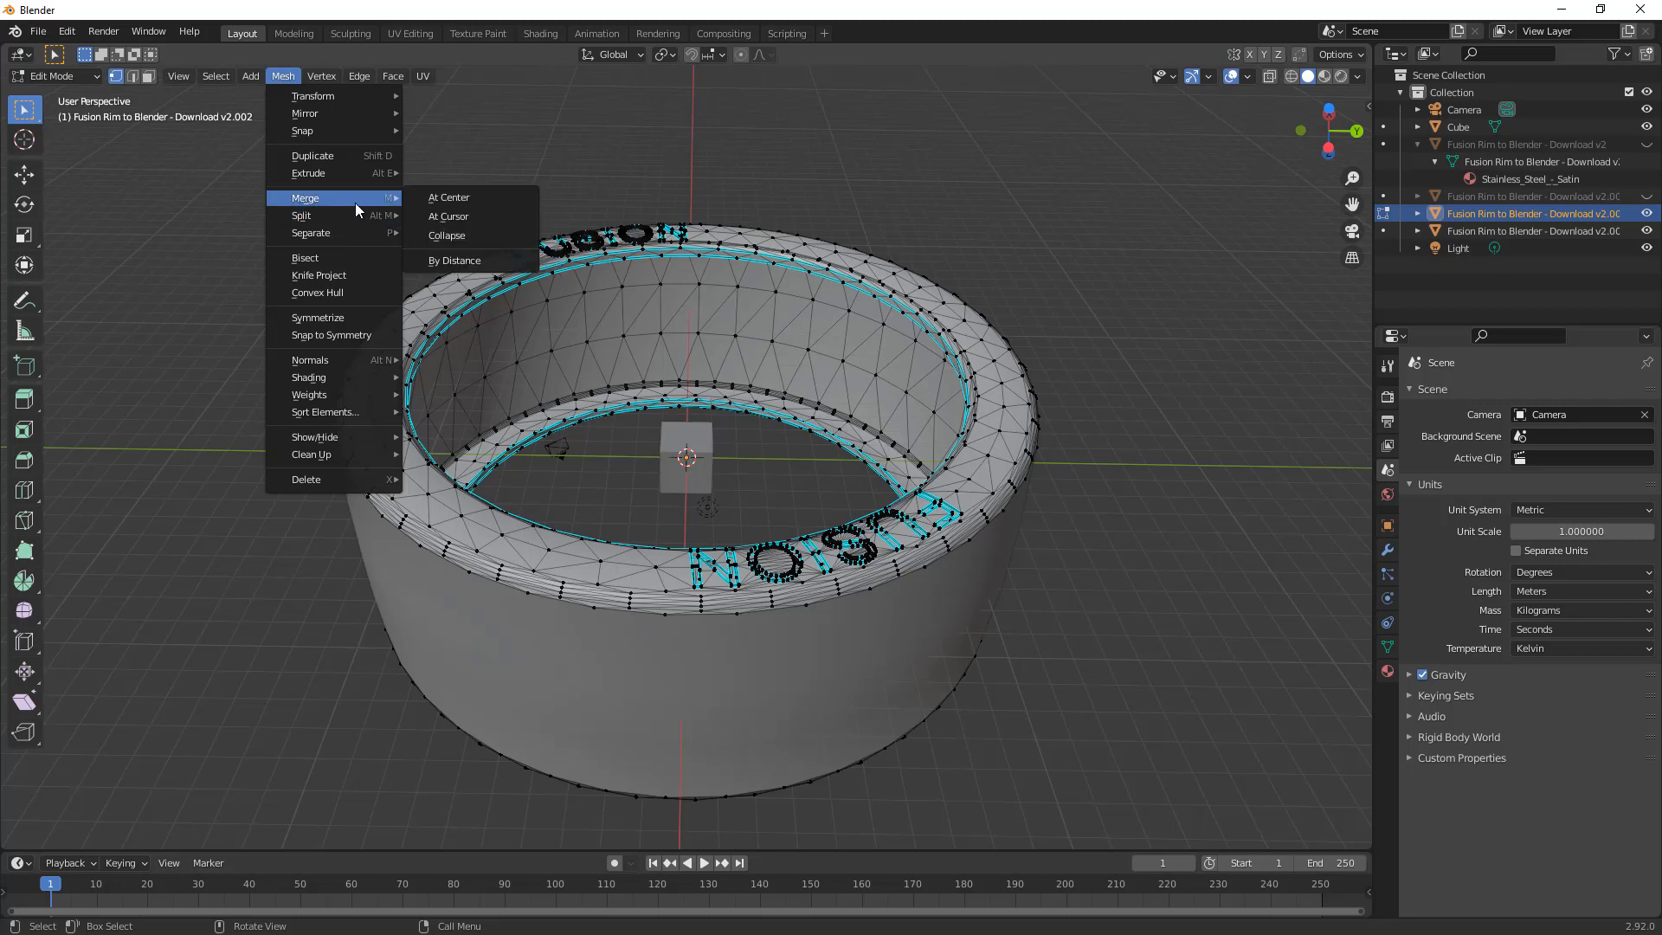
pyautogui.moveTo(333, 173)
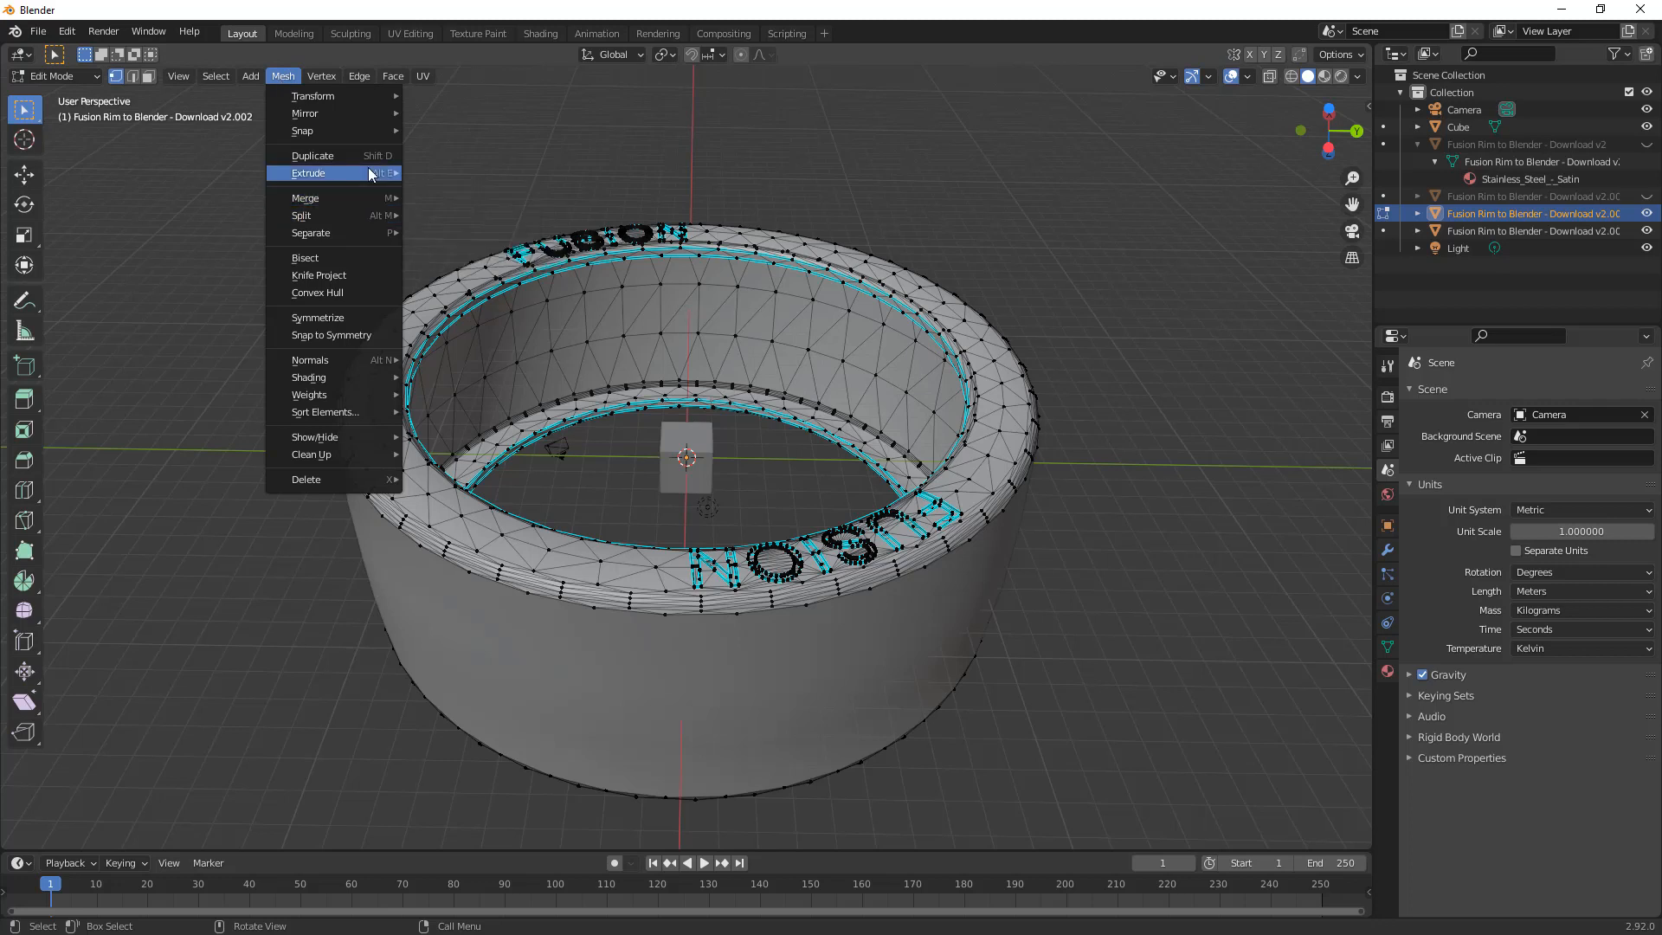
pyautogui.click(392, 76)
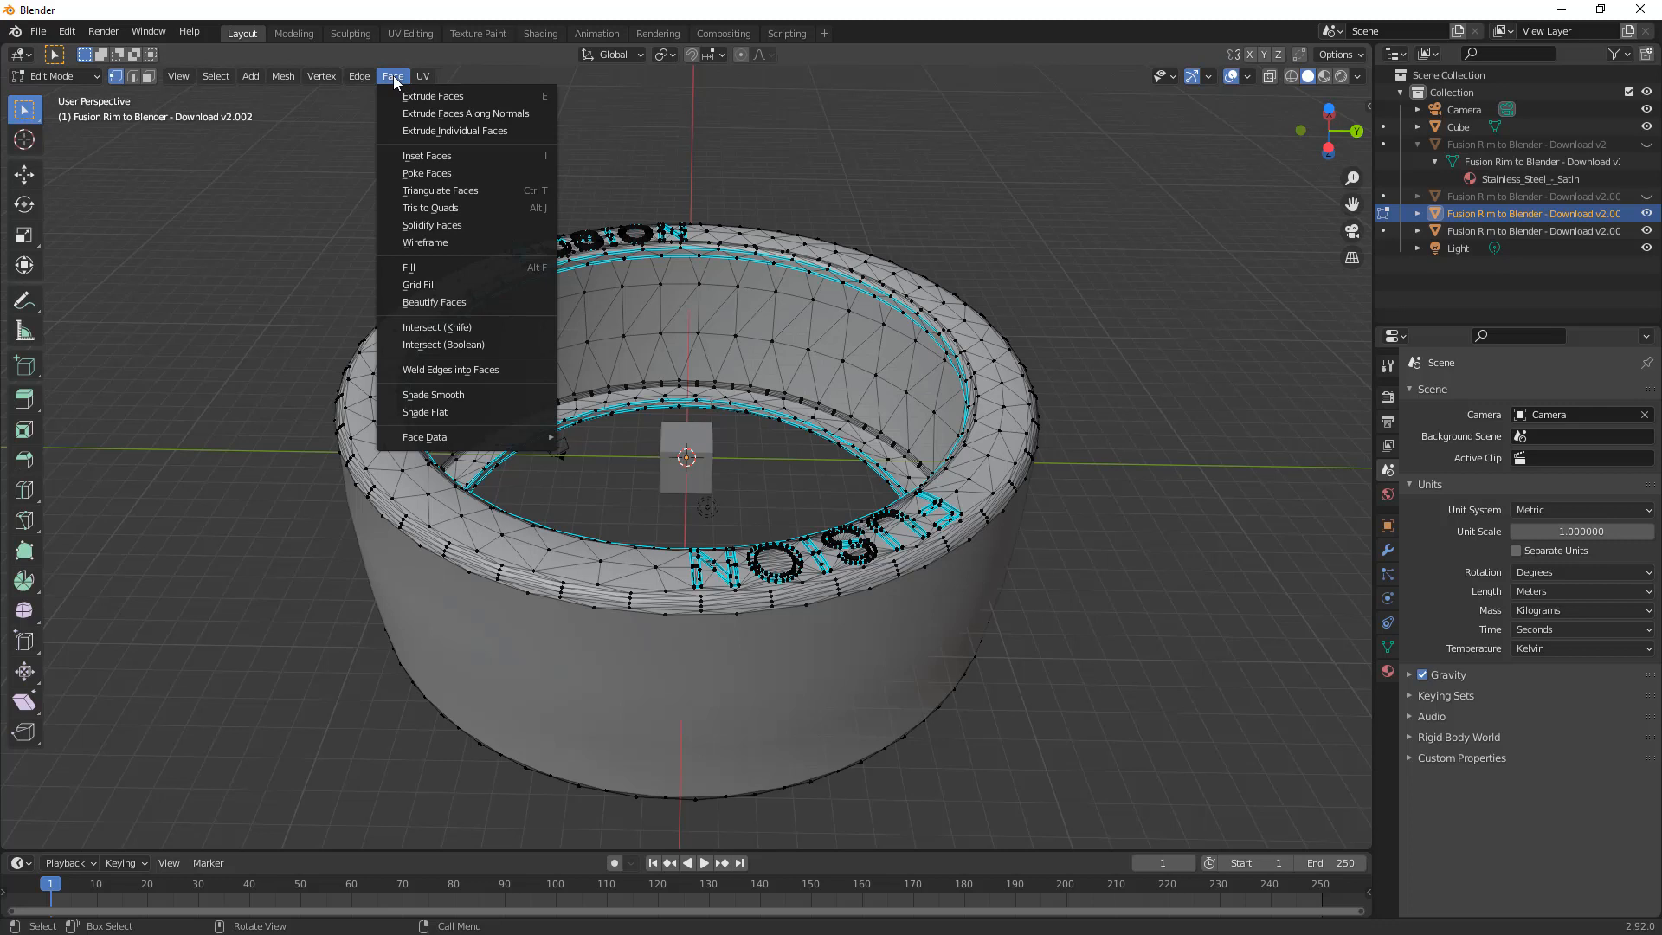
pyautogui.click(322, 76)
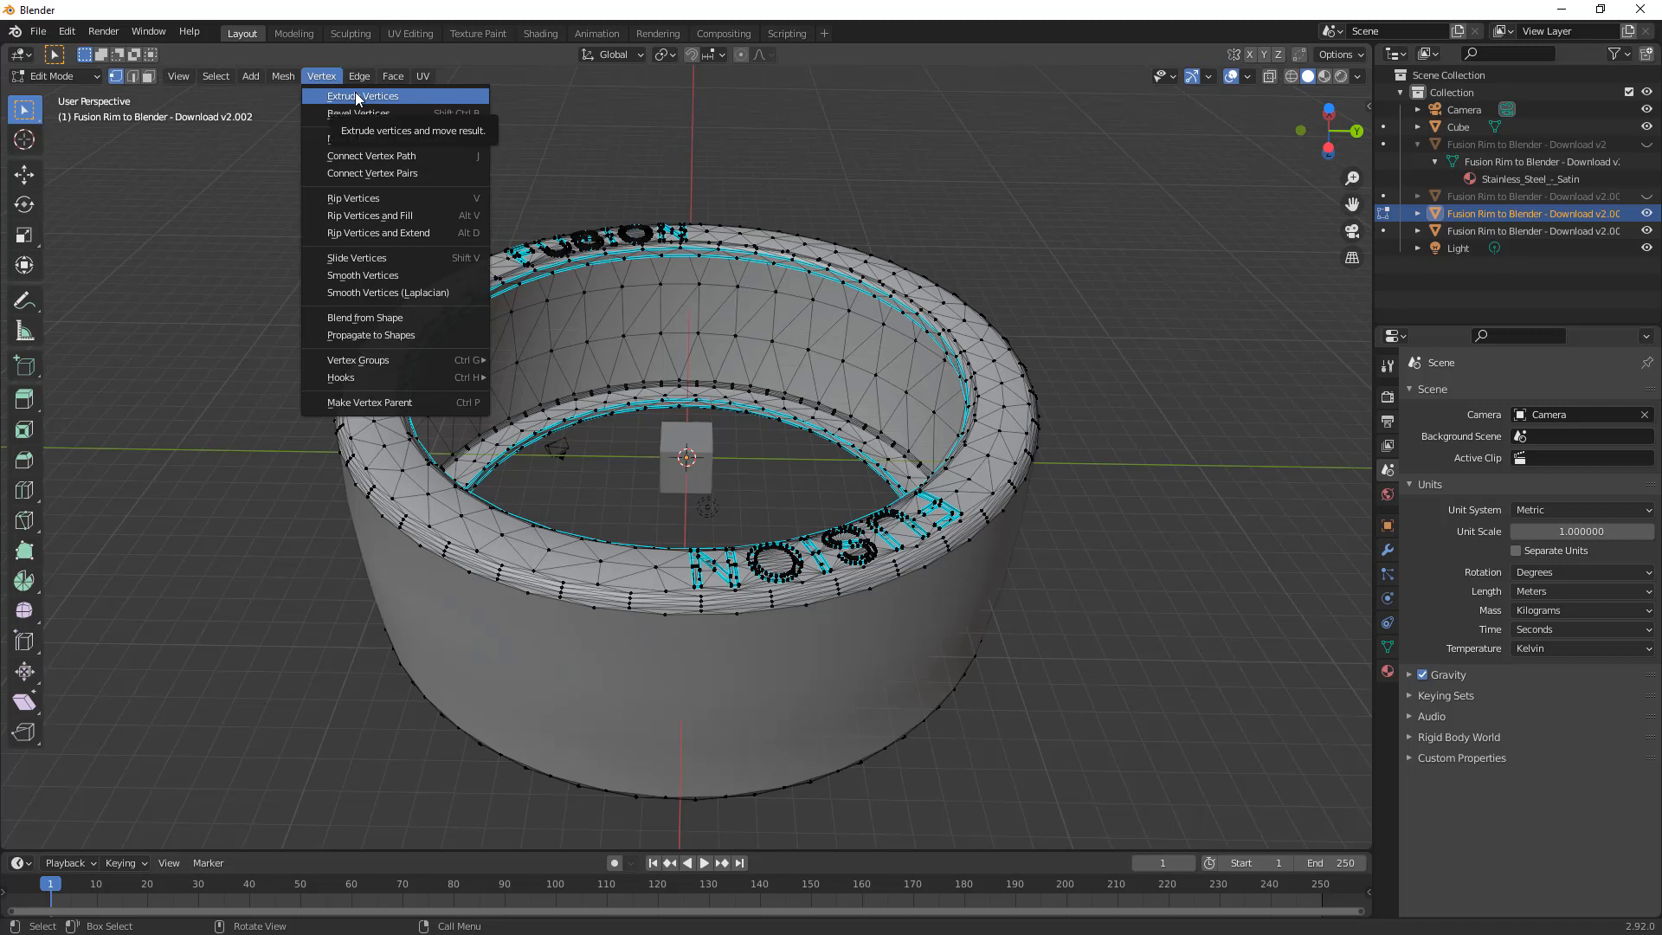
pyautogui.moveTo(381, 117)
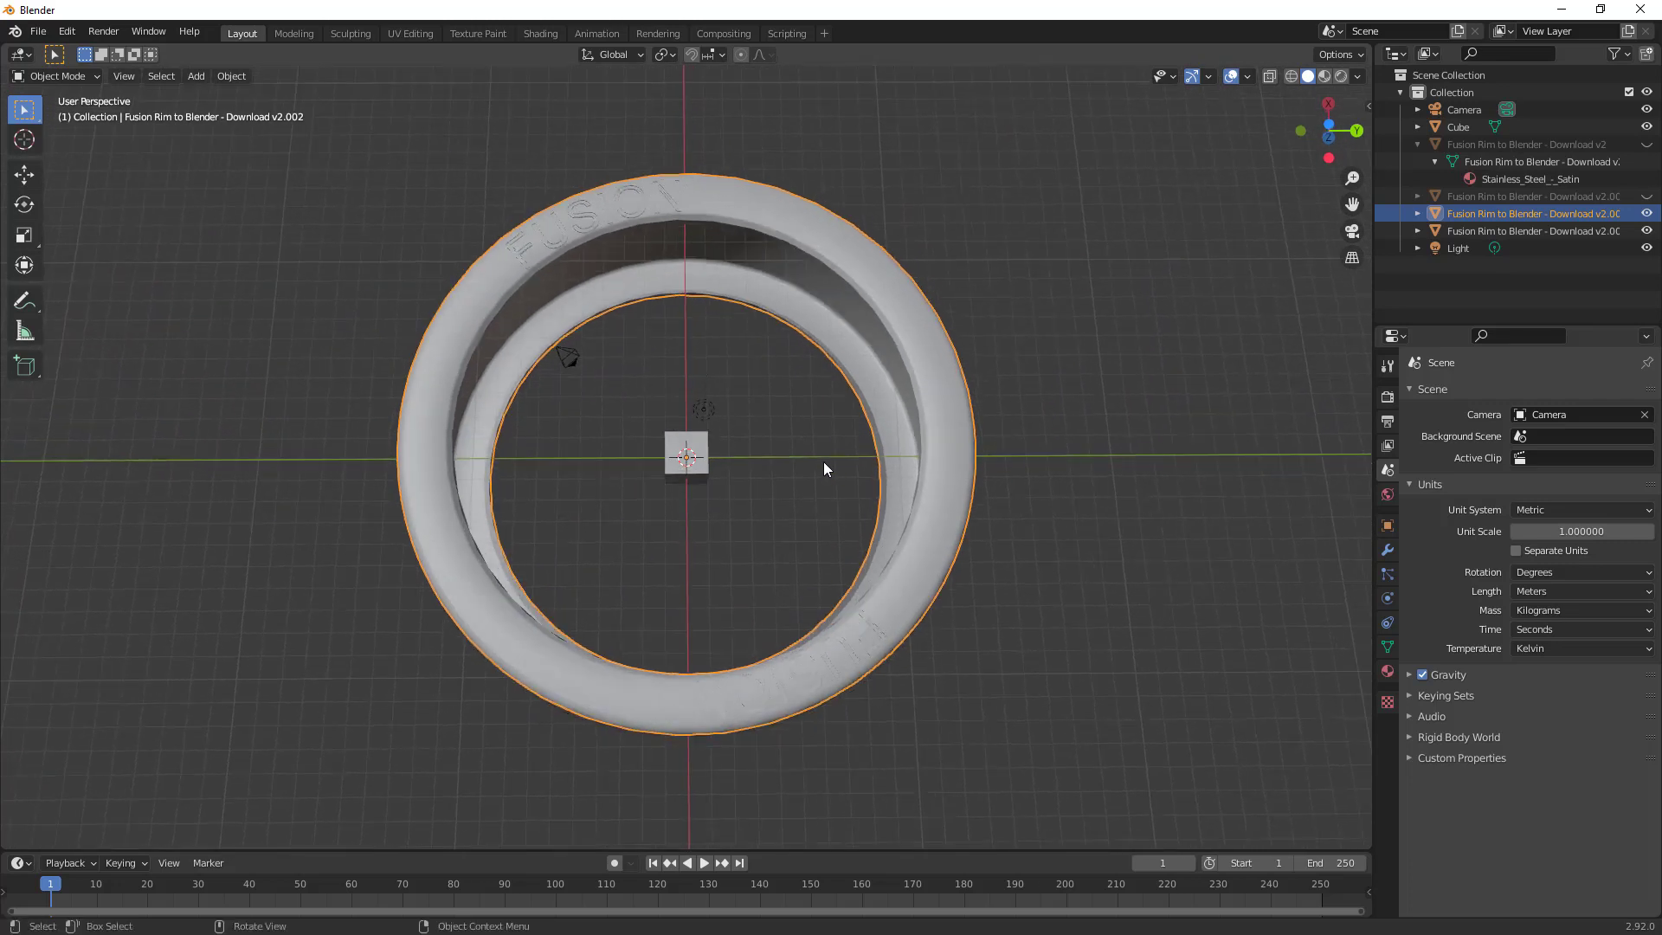
pyautogui.moveTo(815, 461)
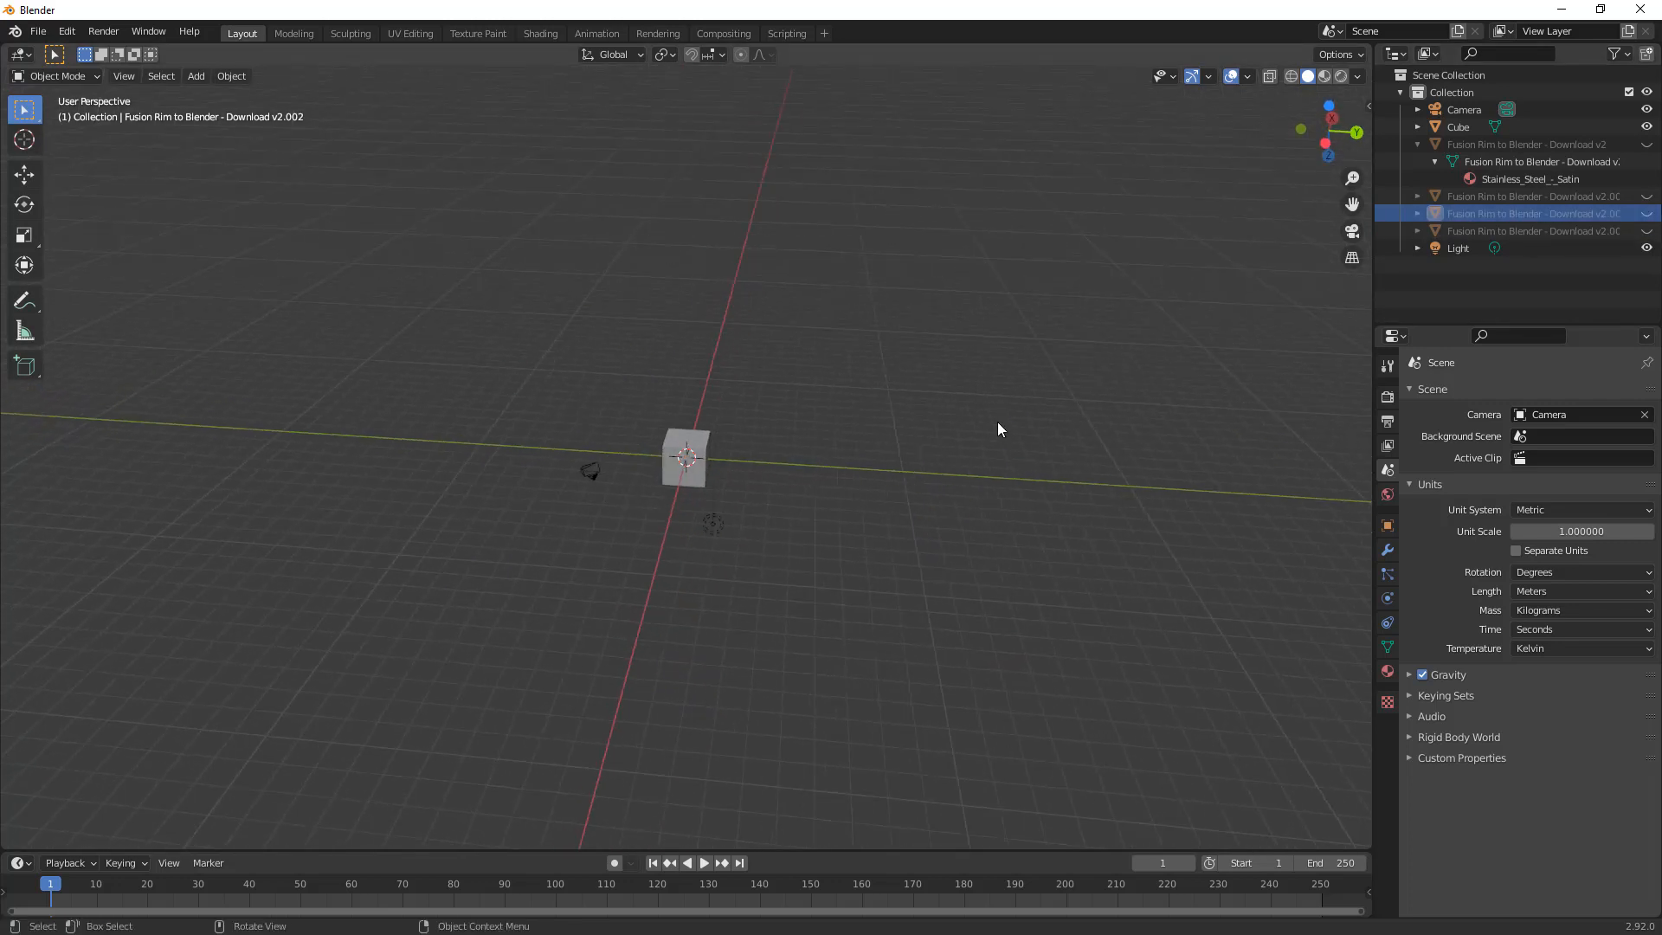
# Step: Import 'Fusion Rim to Blender - Download v2.3mf' as a 3MF file
pyautogui.click(38, 32)
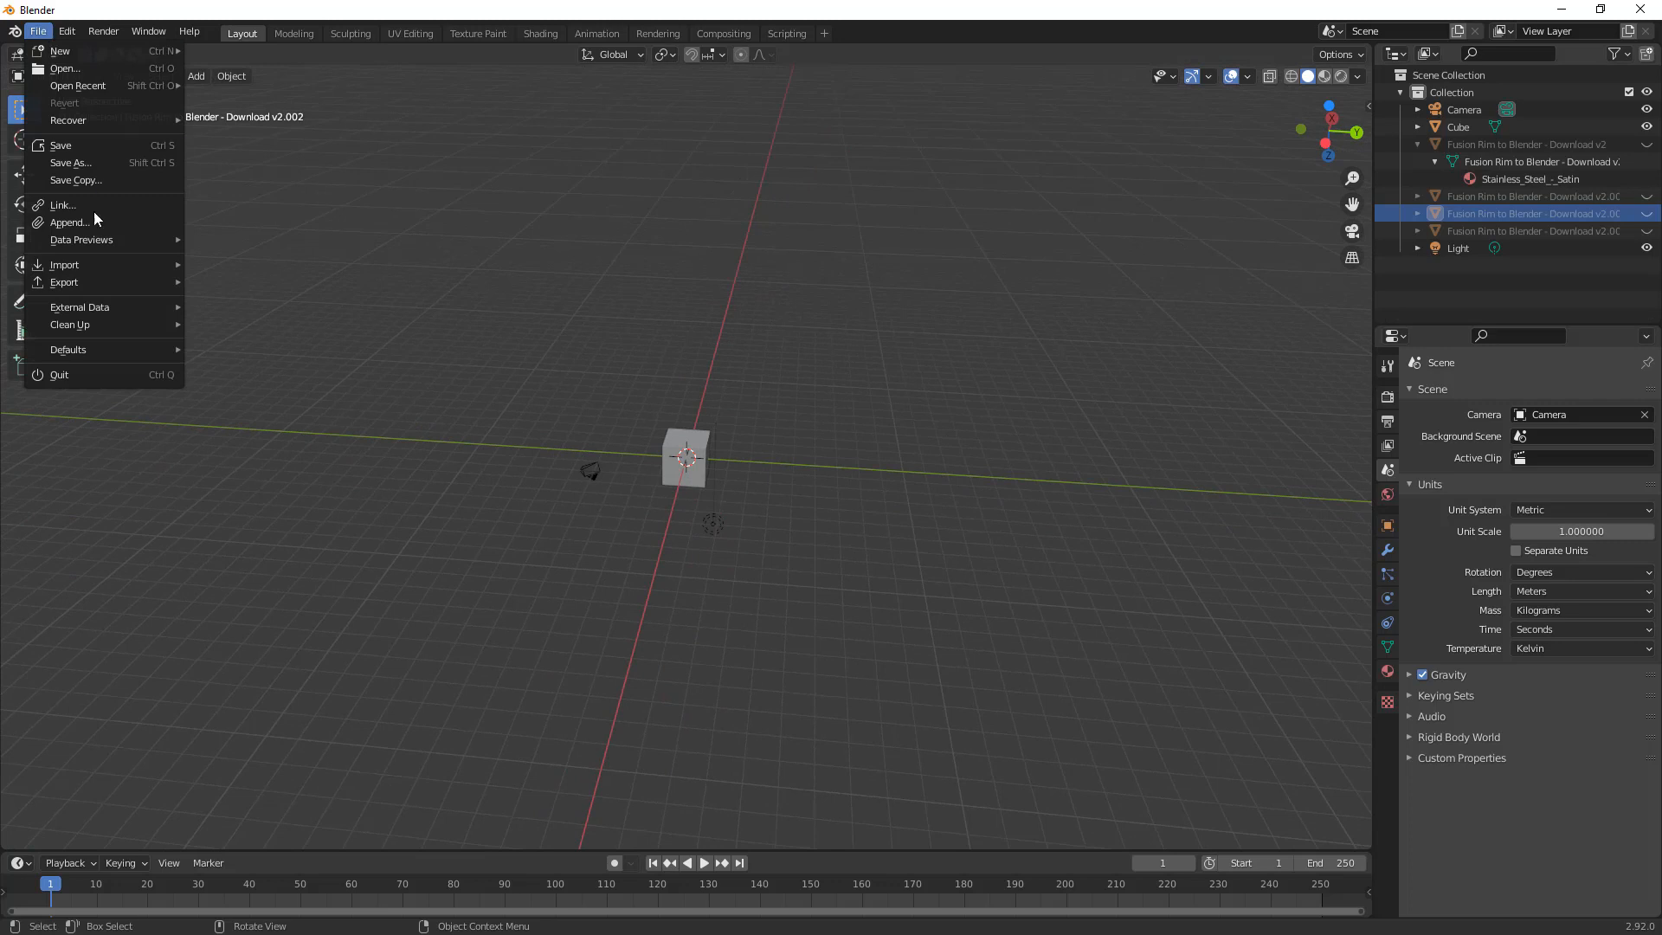
pyautogui.click(64, 264)
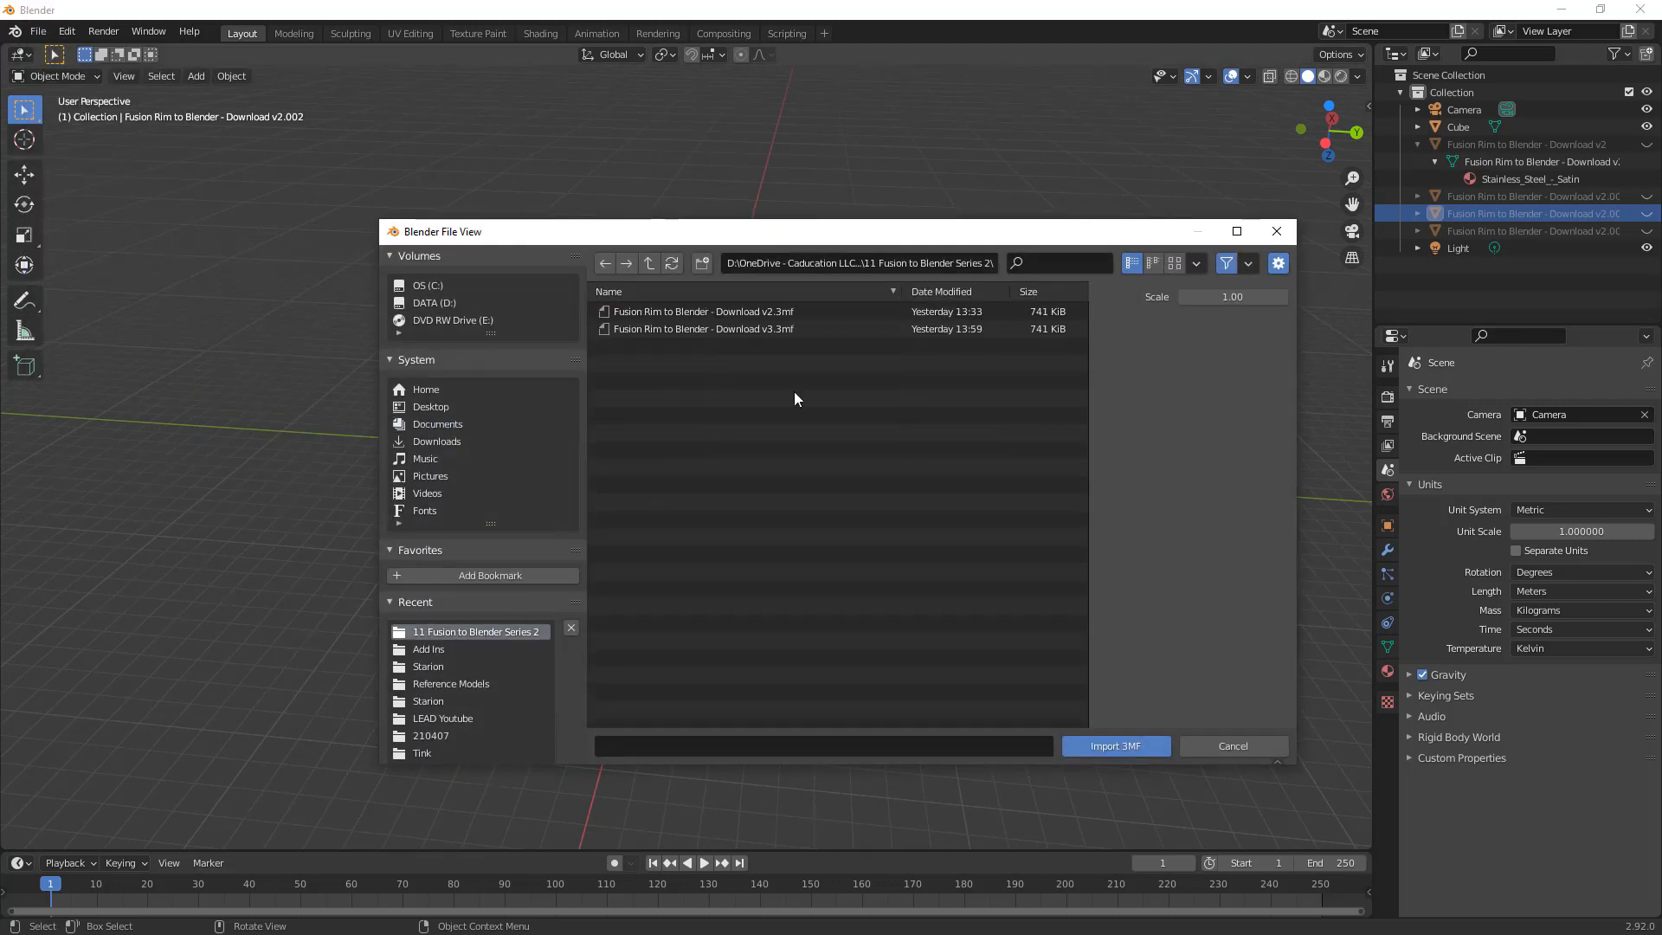
pyautogui.click(703, 311)
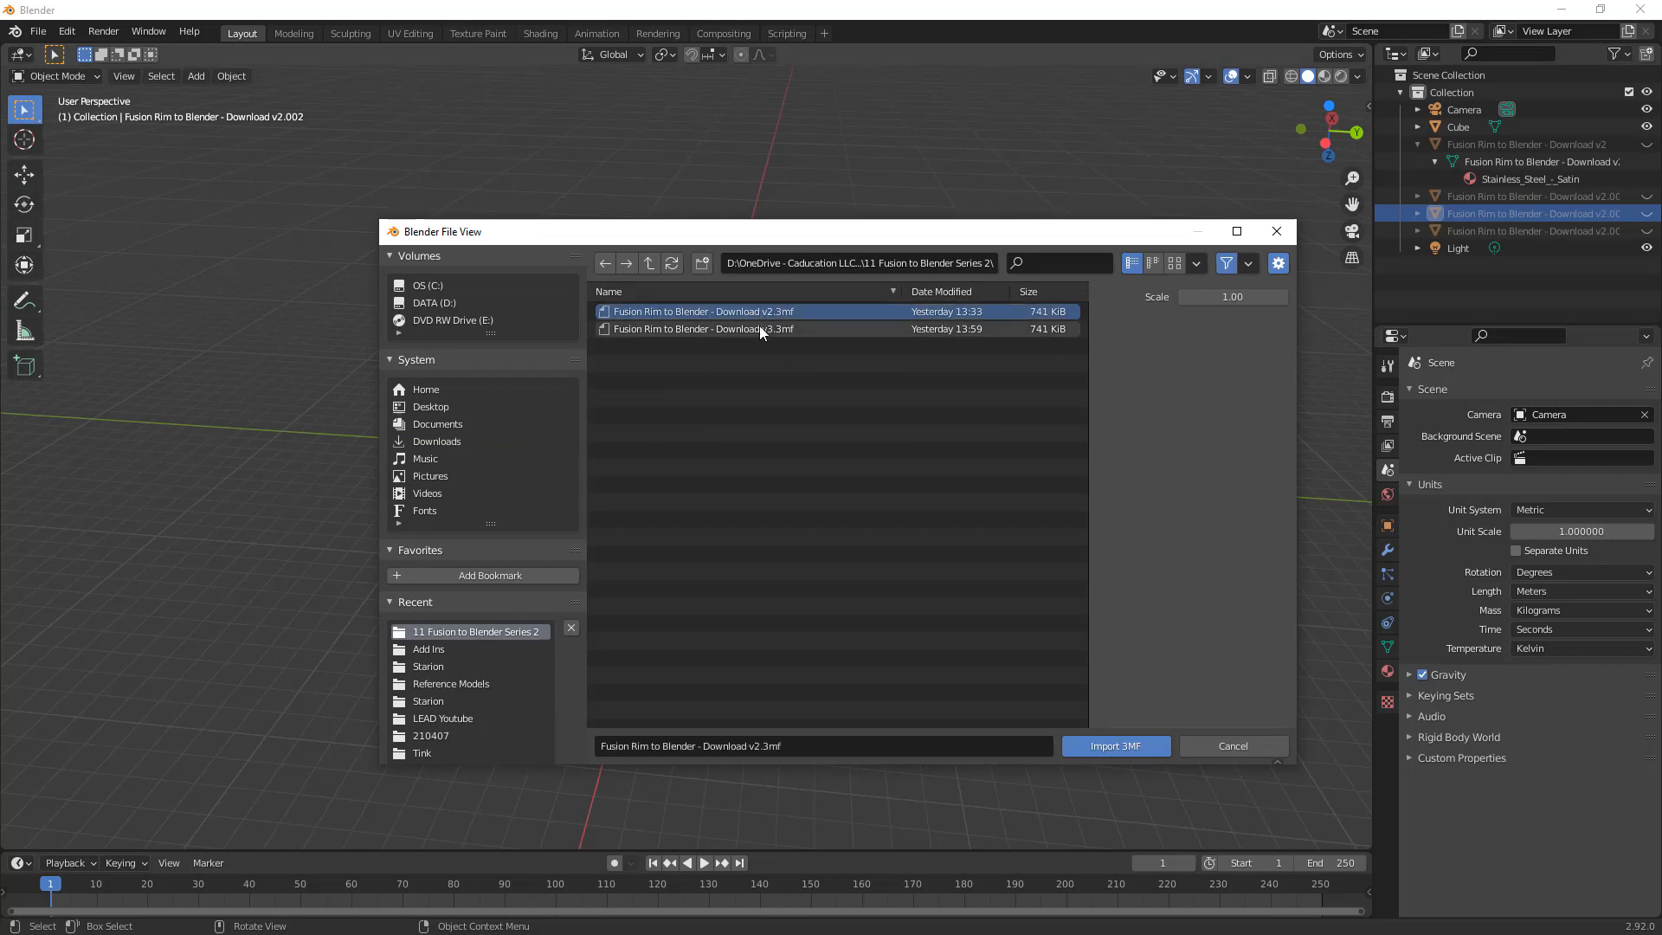
pyautogui.click(702, 311)
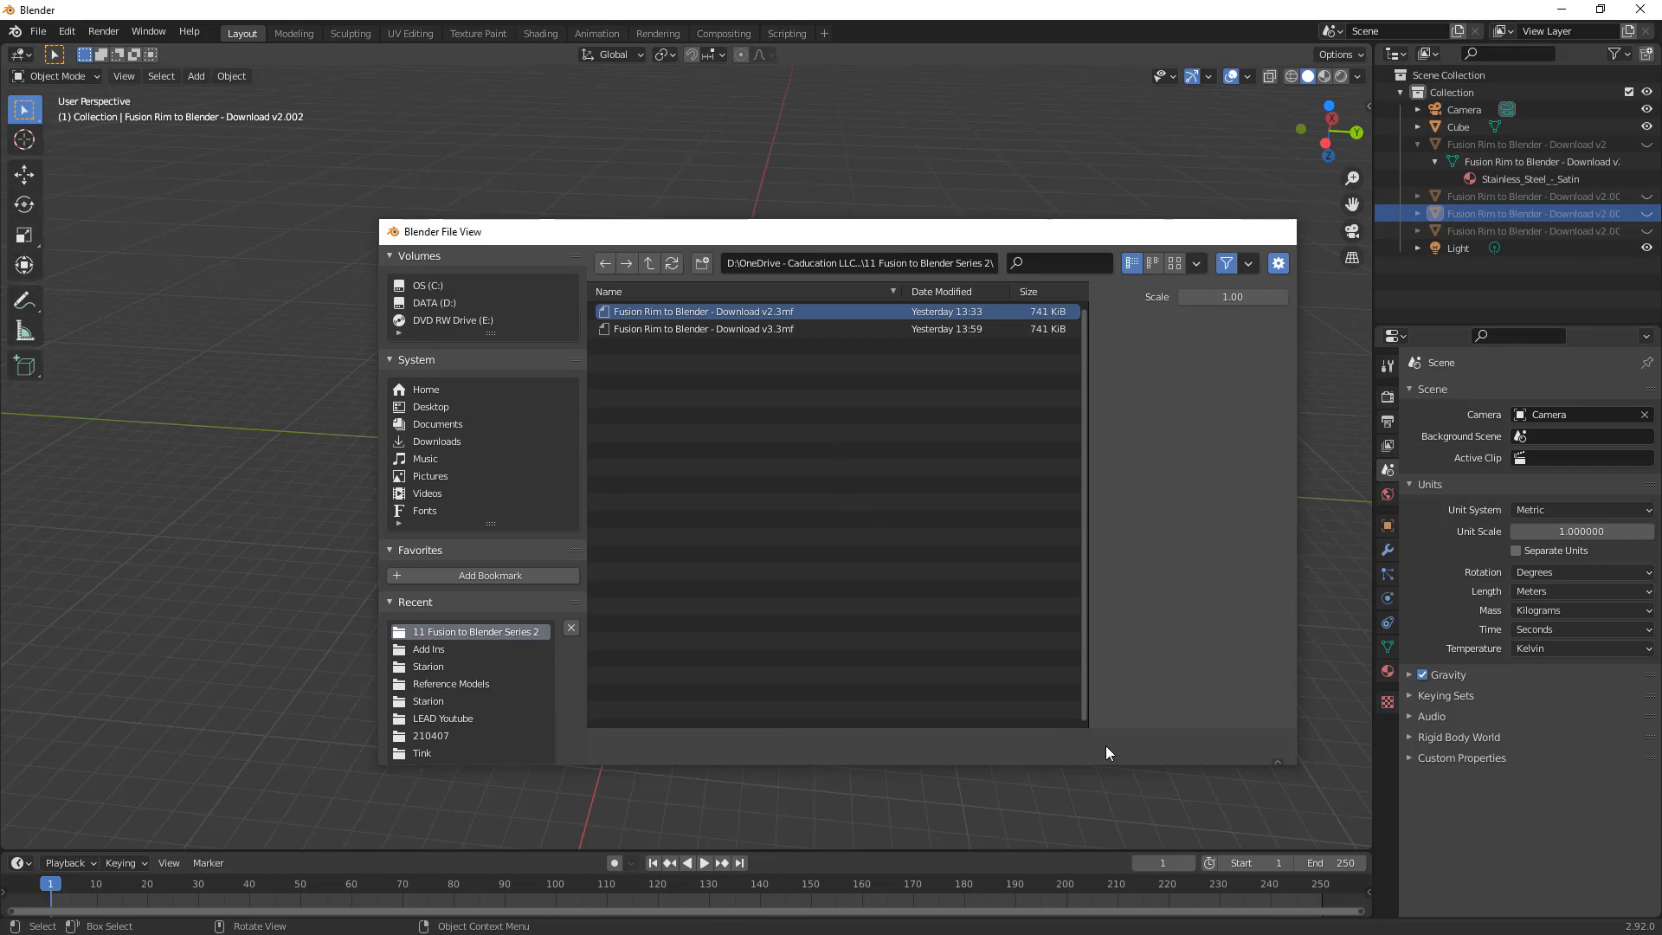
pyautogui.doubleClick(703, 312)
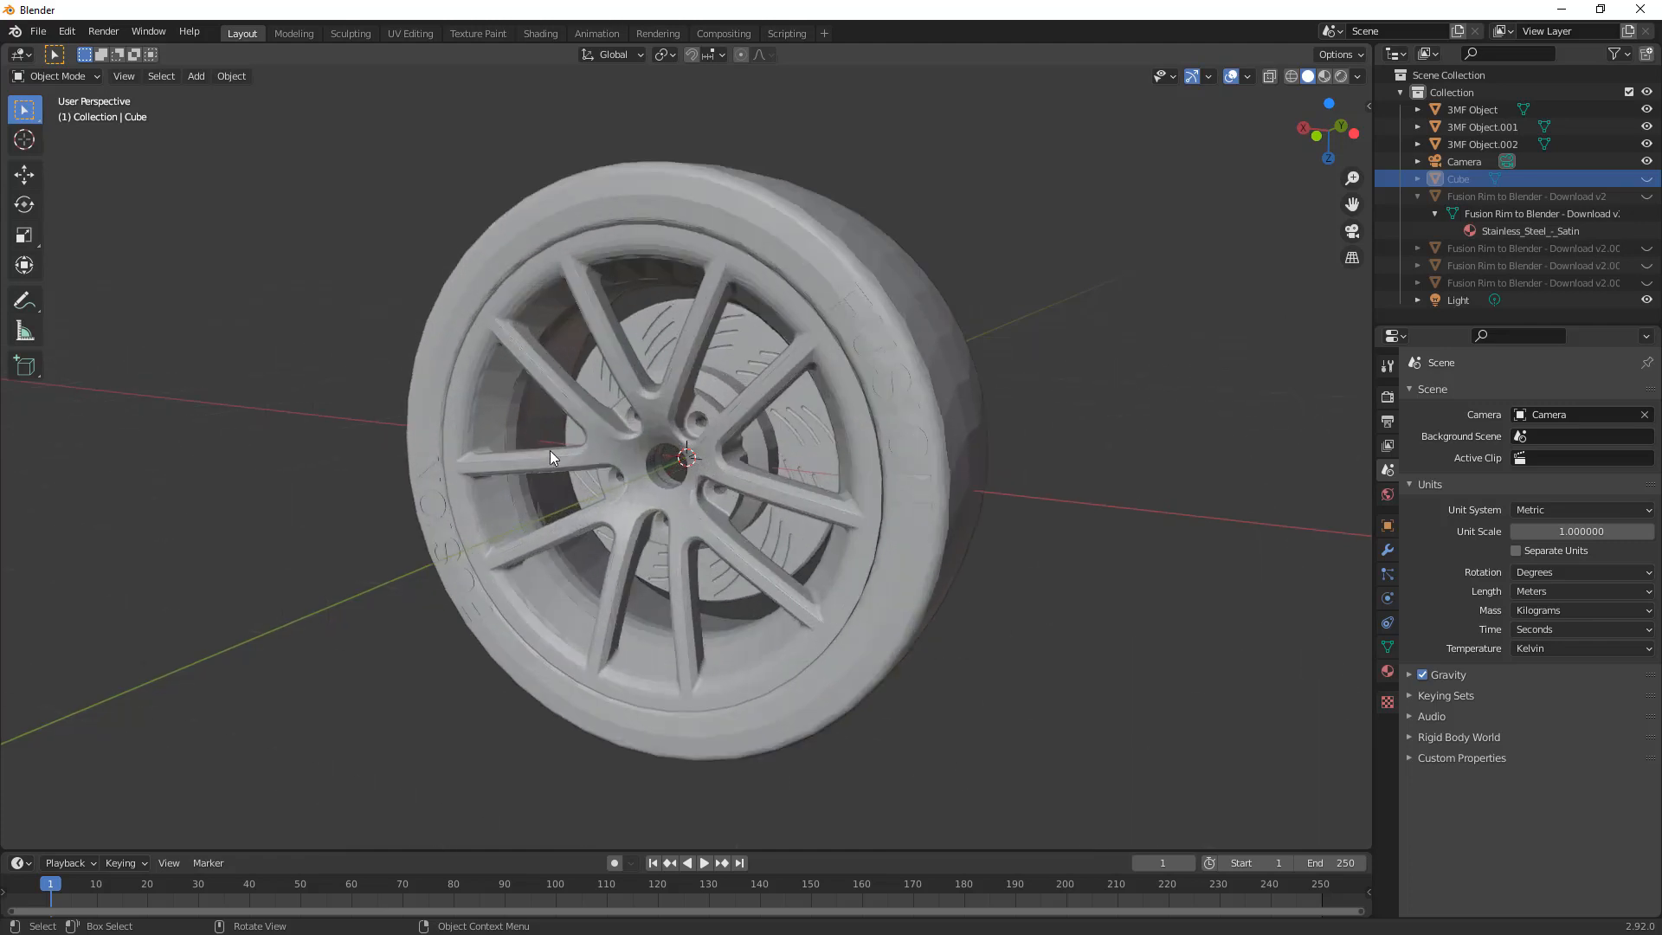
pyautogui.moveTo(3, 335)
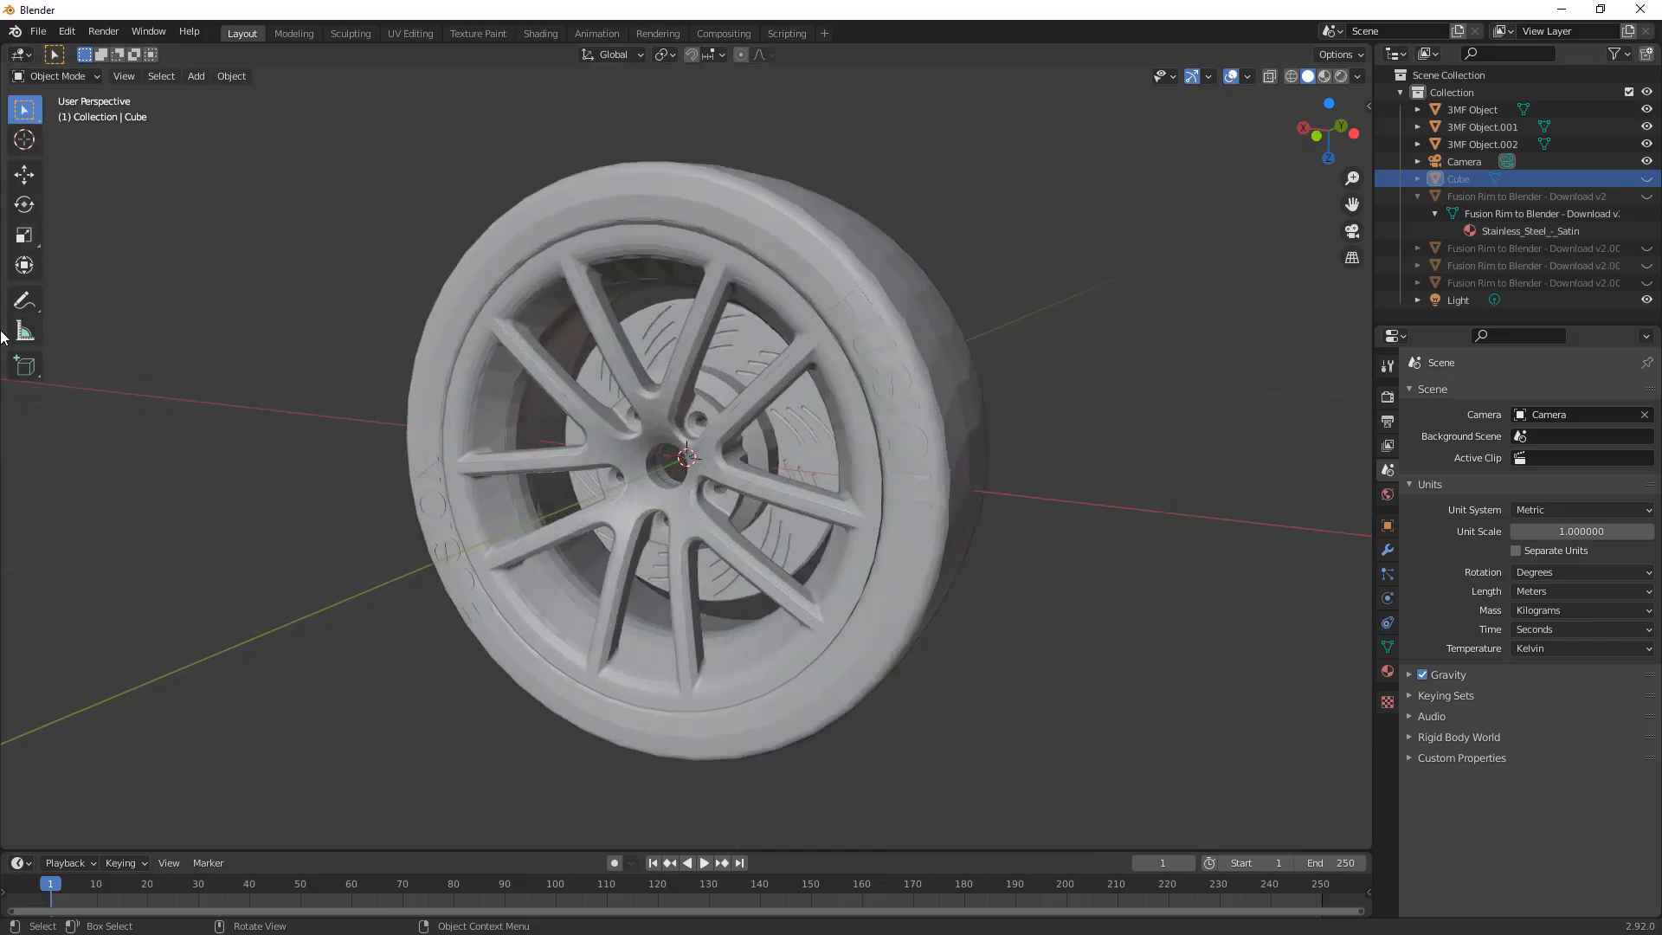
# Step: Measure across the imported 3MF wheel to check its size
pyautogui.click(23, 329)
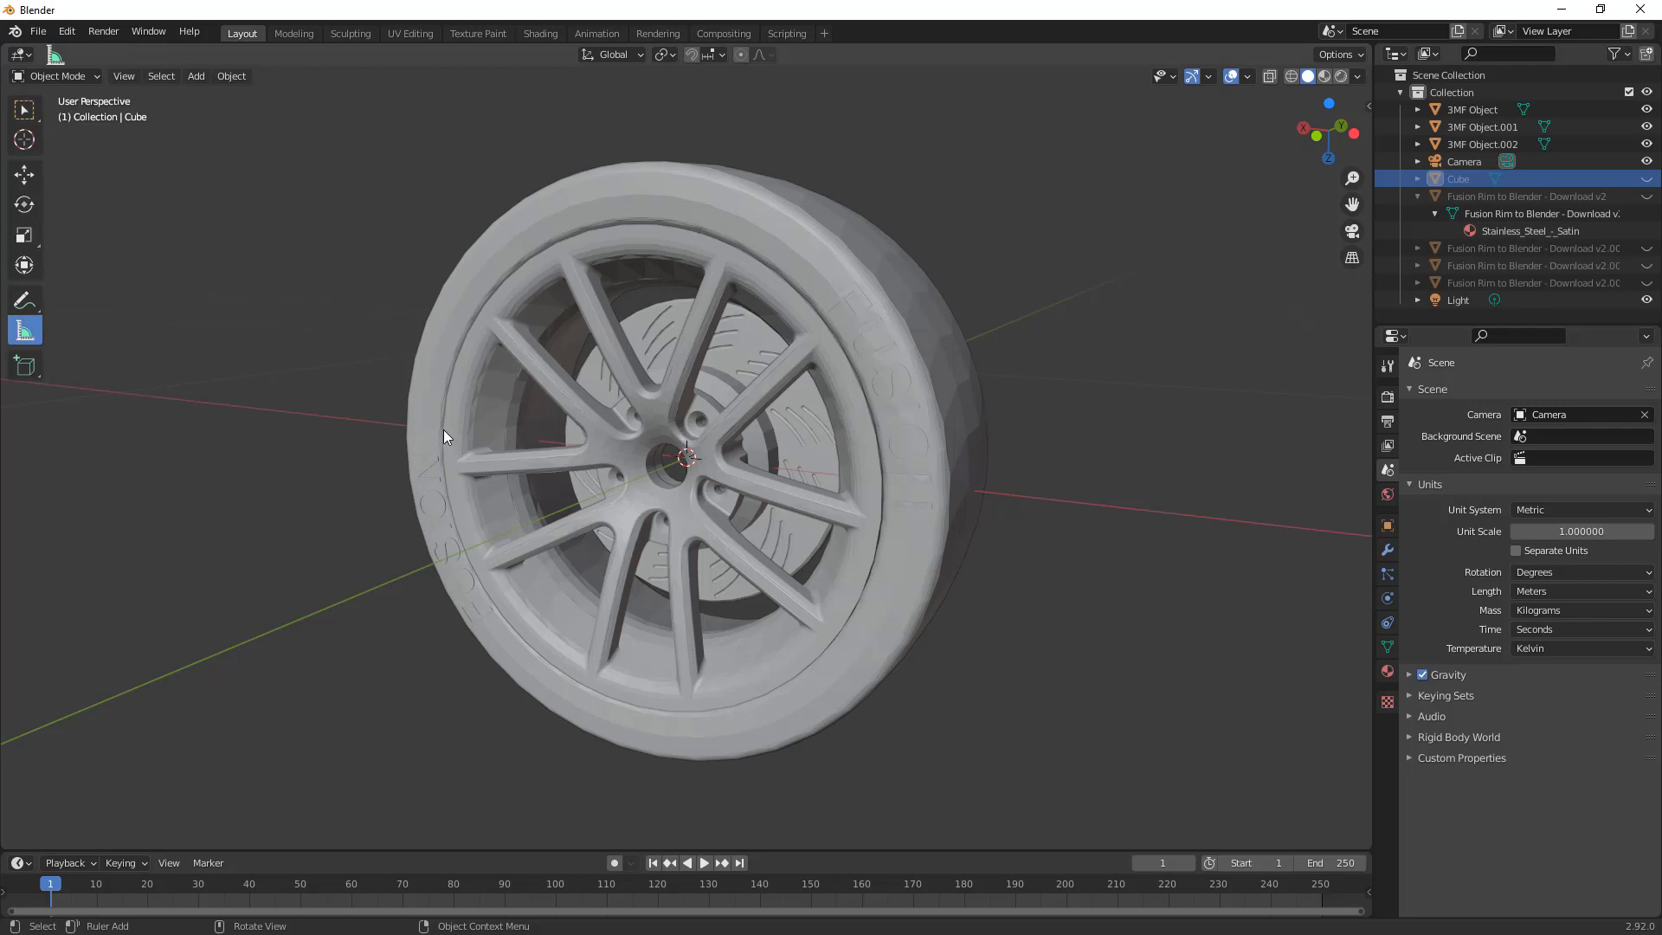
pyautogui.moveTo(444, 434); pyautogui.dragTo(879, 490)
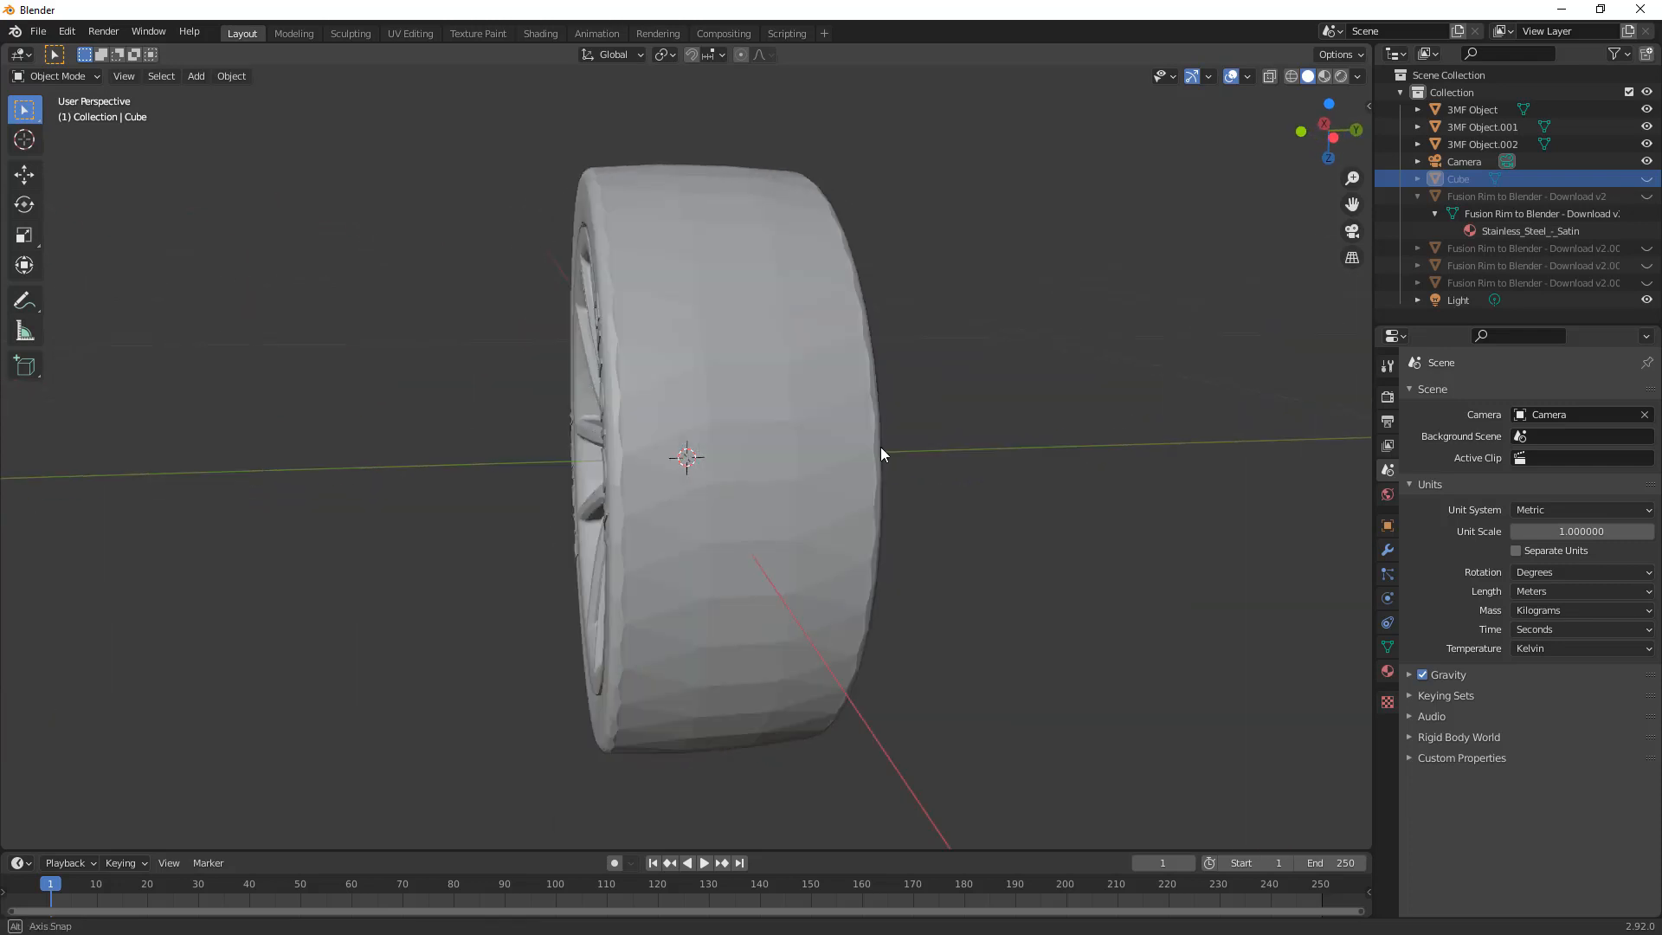
pyautogui.moveTo(880, 454); pyautogui.dragTo(968, 499)
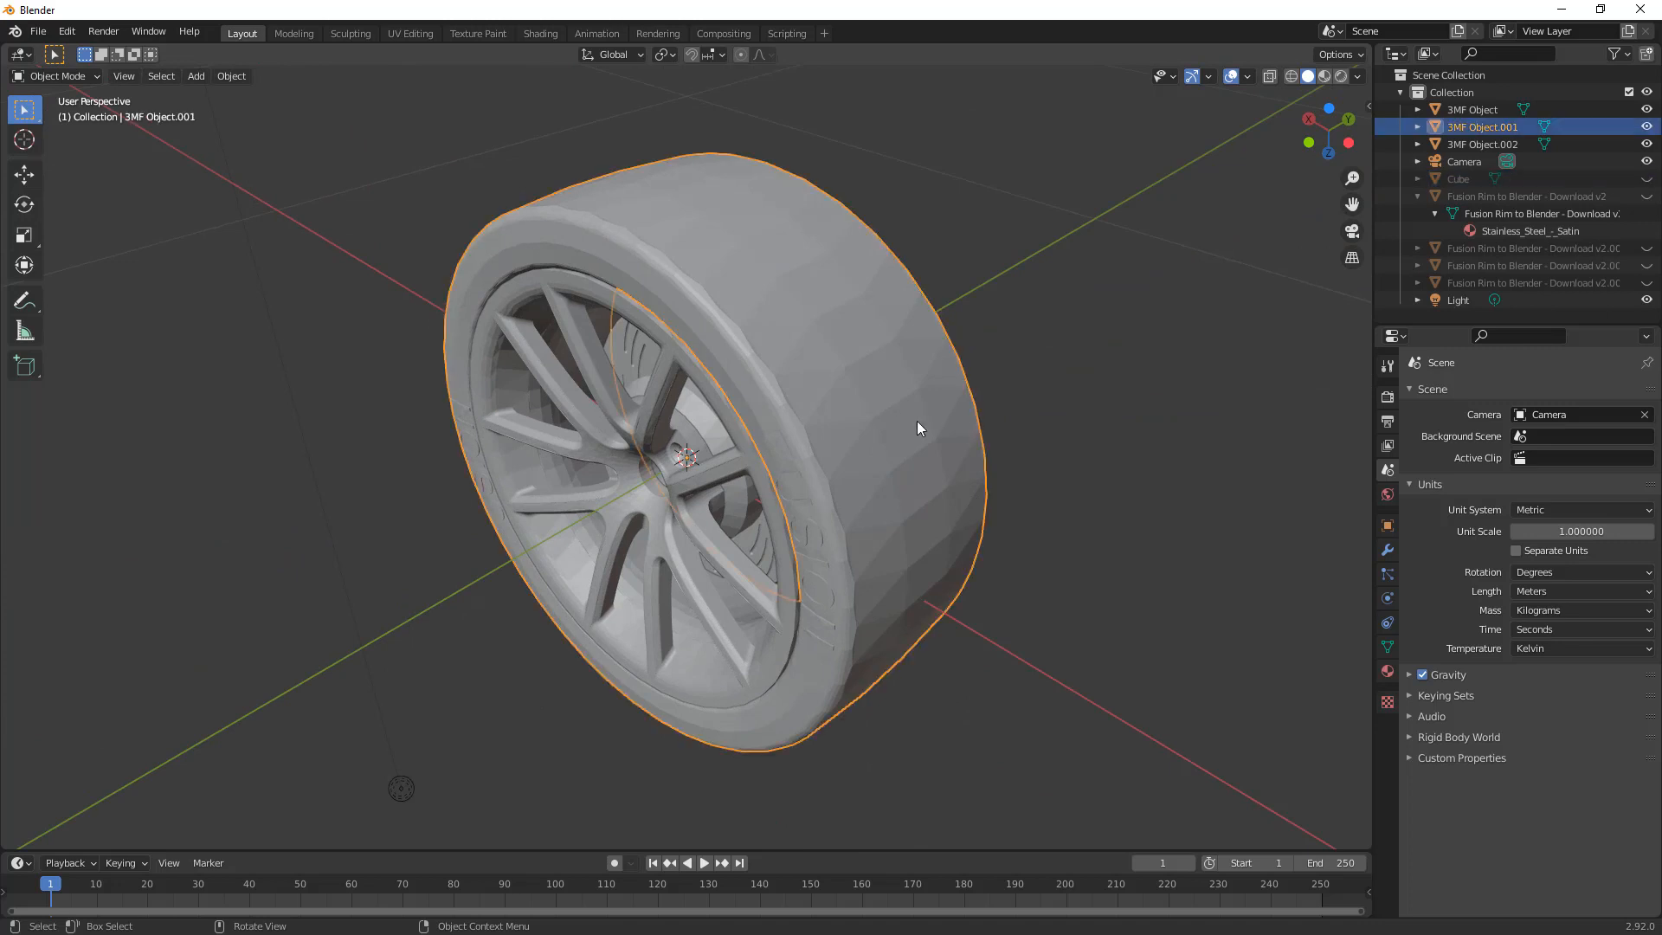
pyautogui.moveTo(1081, 420)
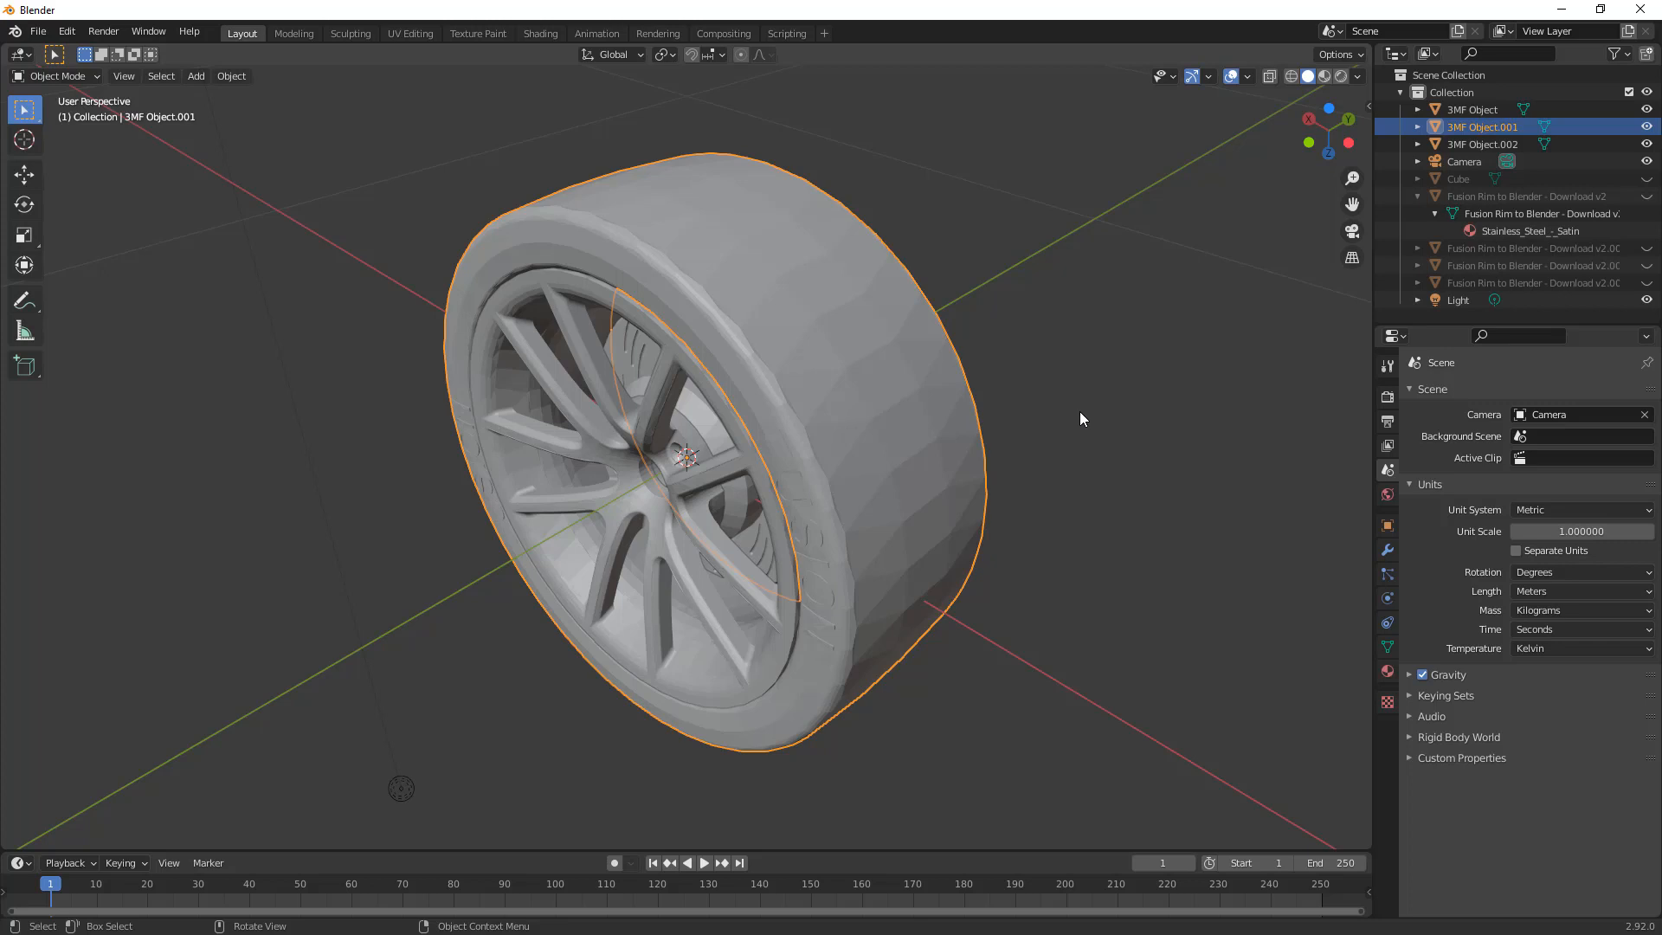
pyautogui.moveTo(1081, 413)
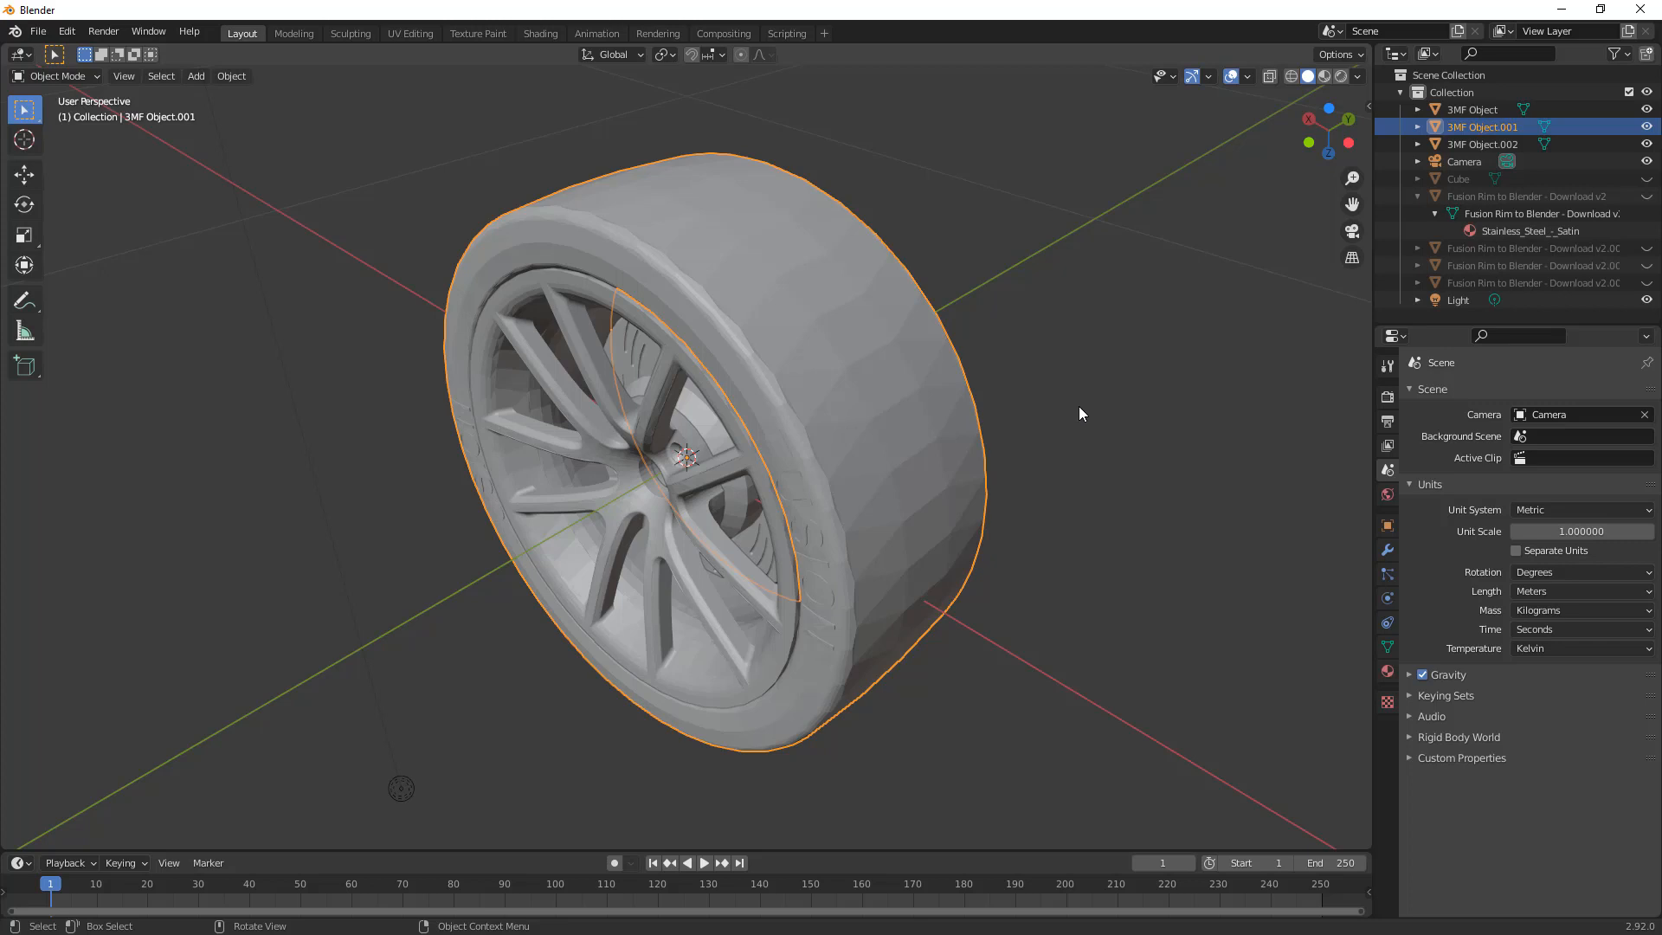
pyautogui.scroll(-3)
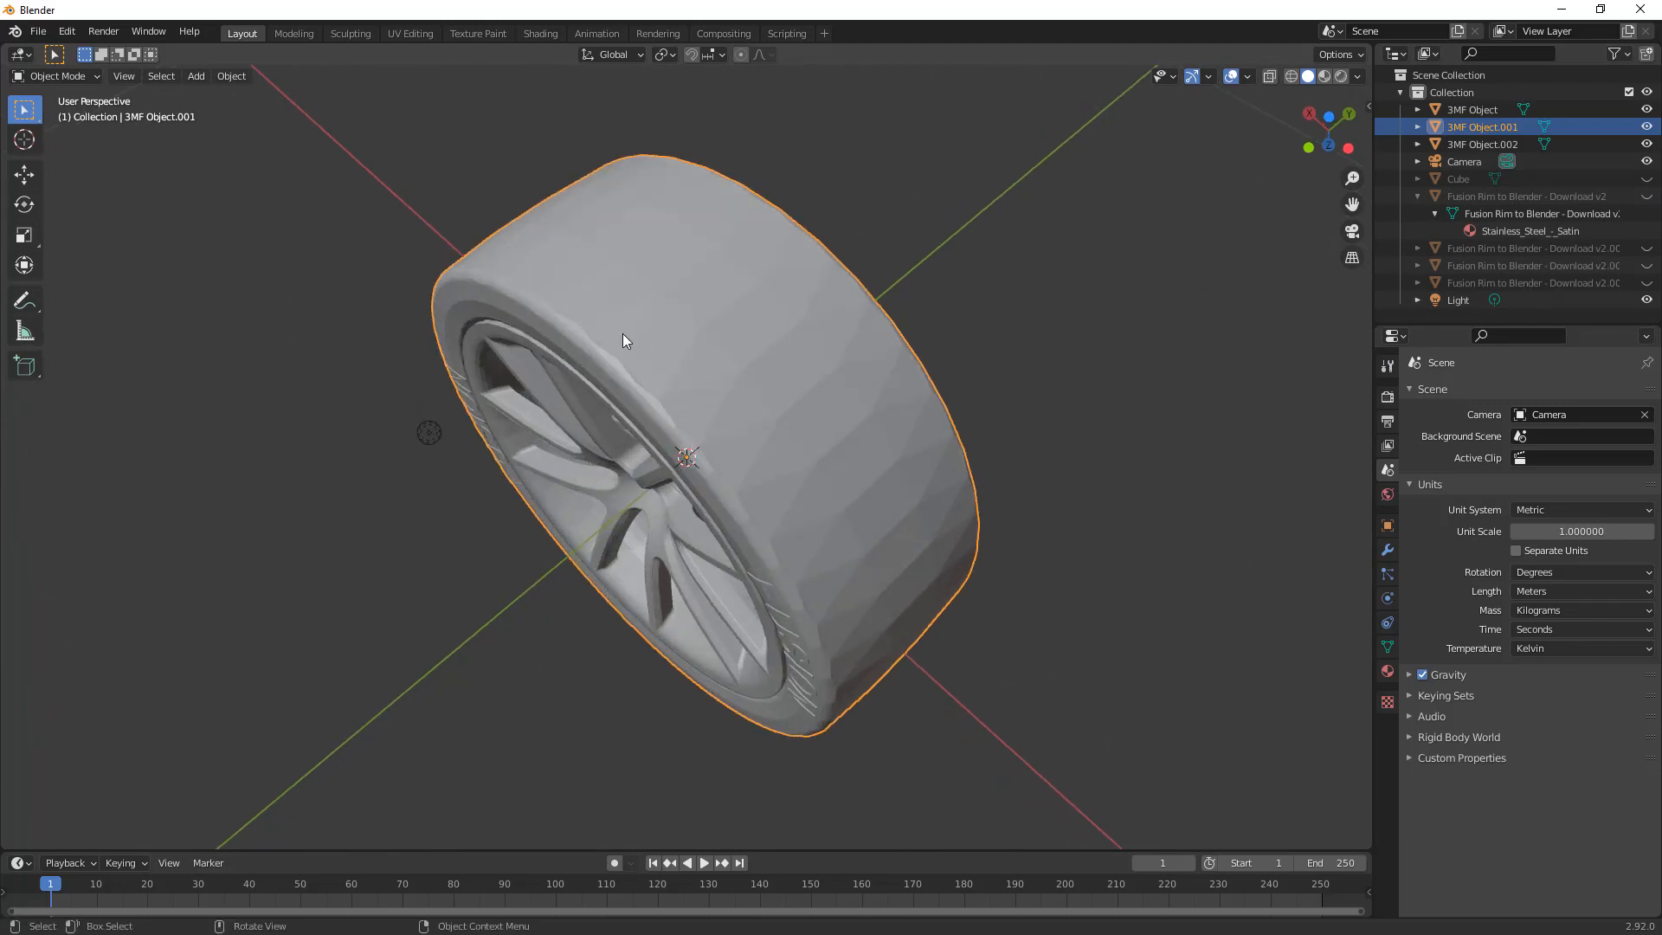
pyautogui.press('Tab')
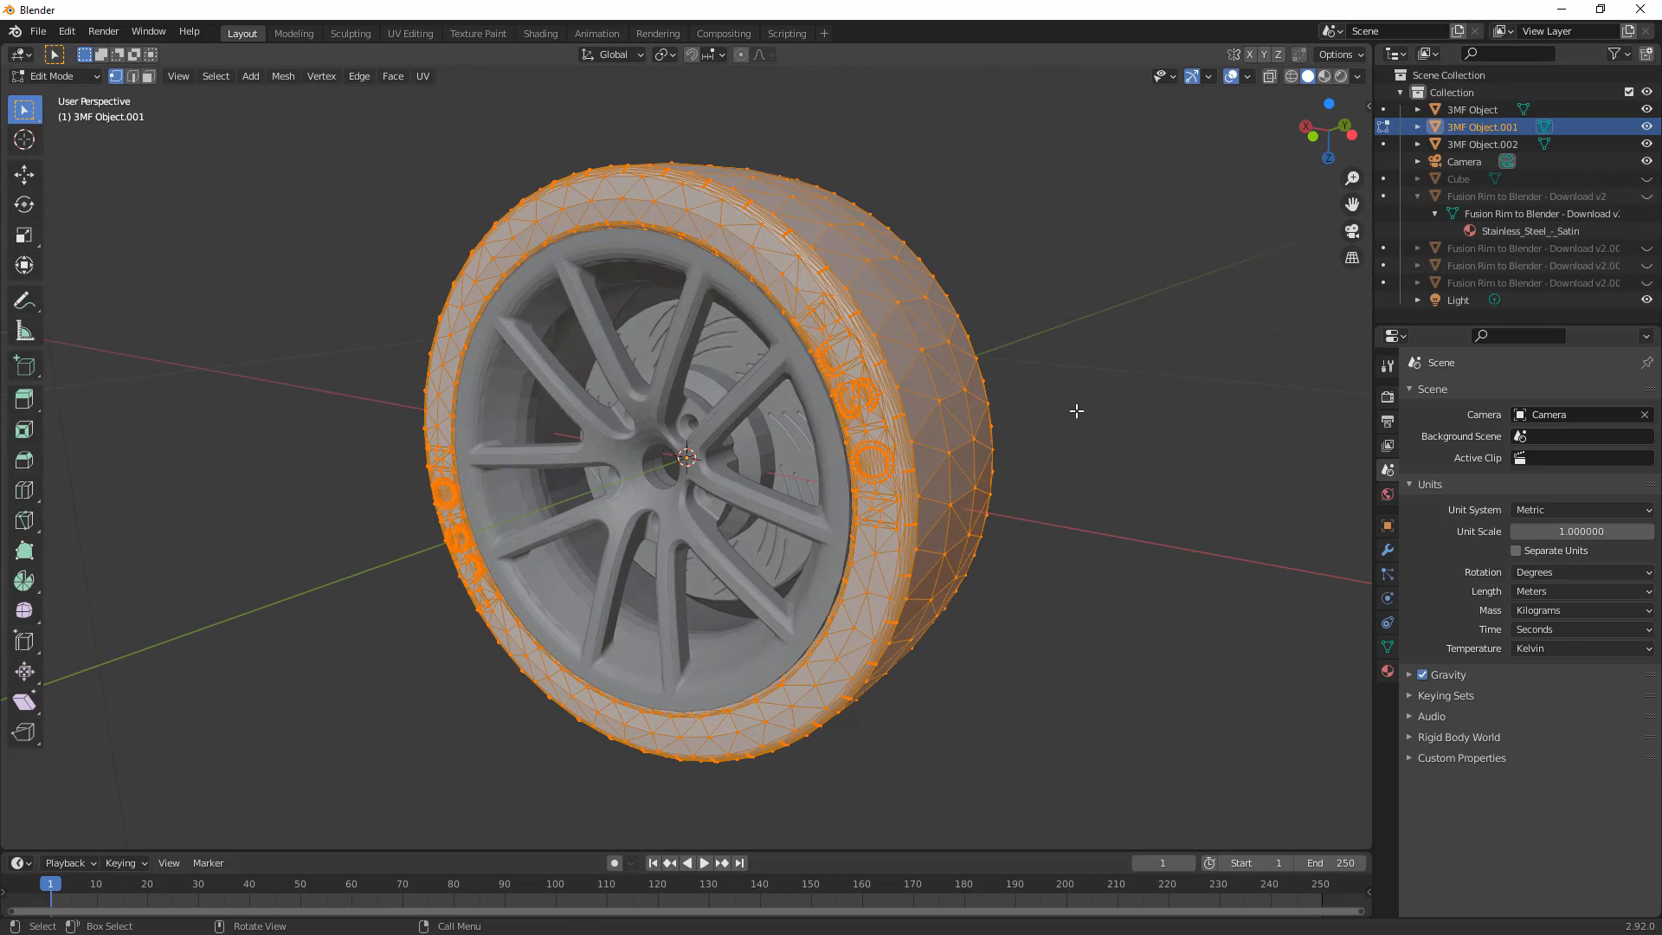
pyautogui.moveTo(1072, 415)
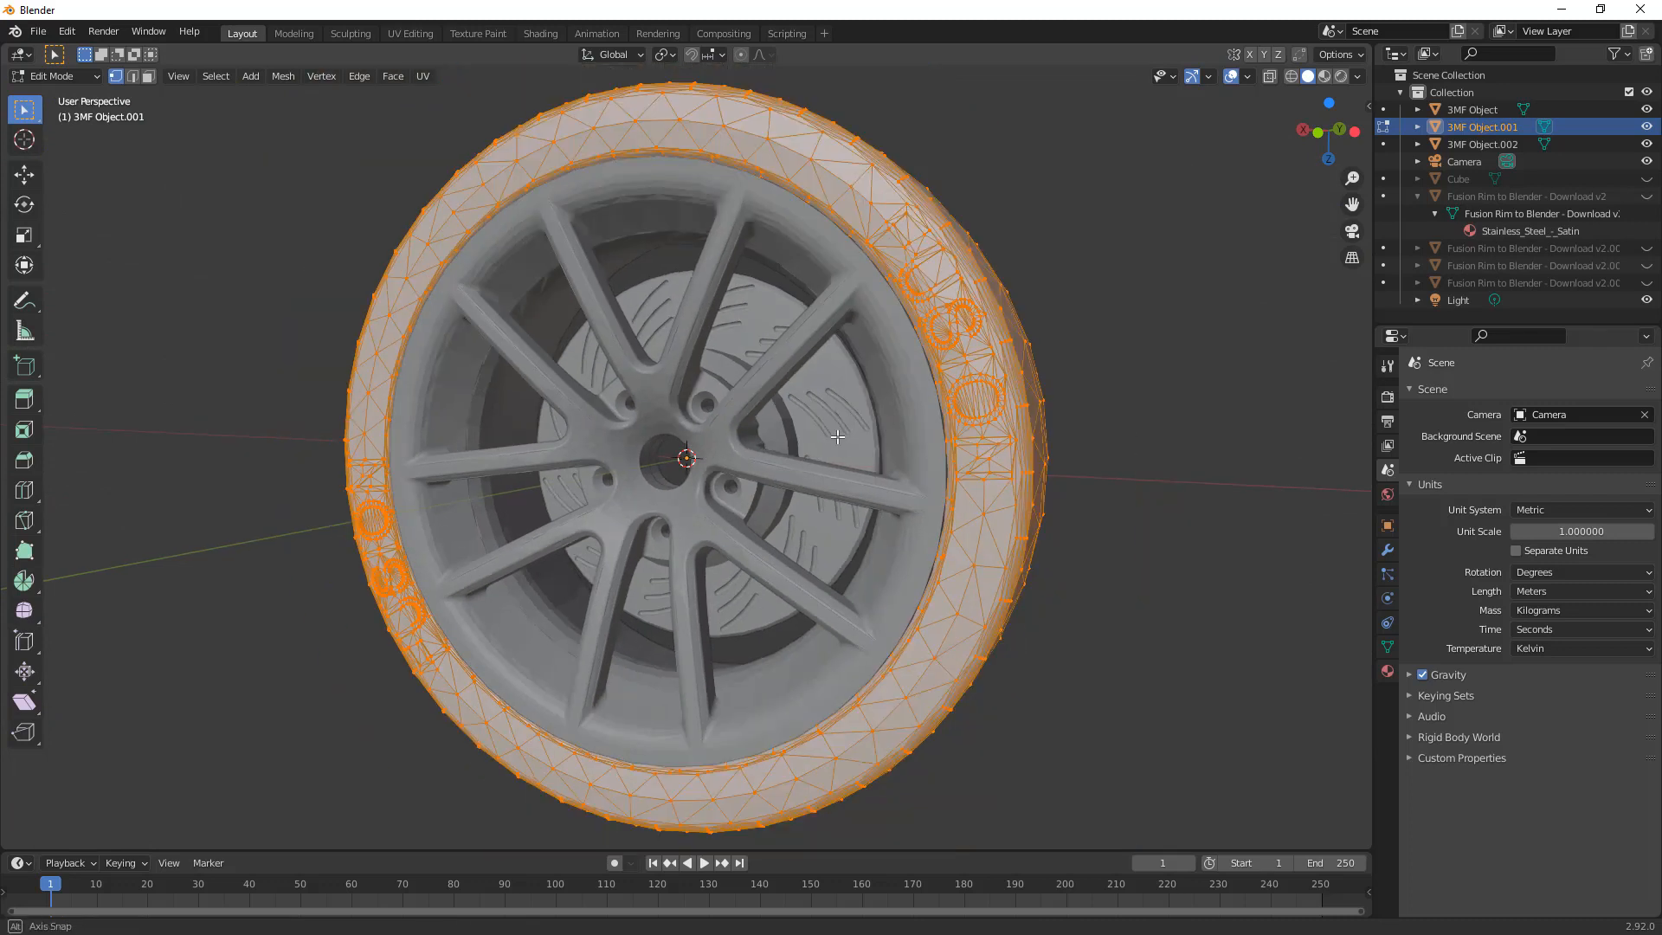
pyautogui.moveTo(837, 434); pyautogui.dragTo(837, 468)
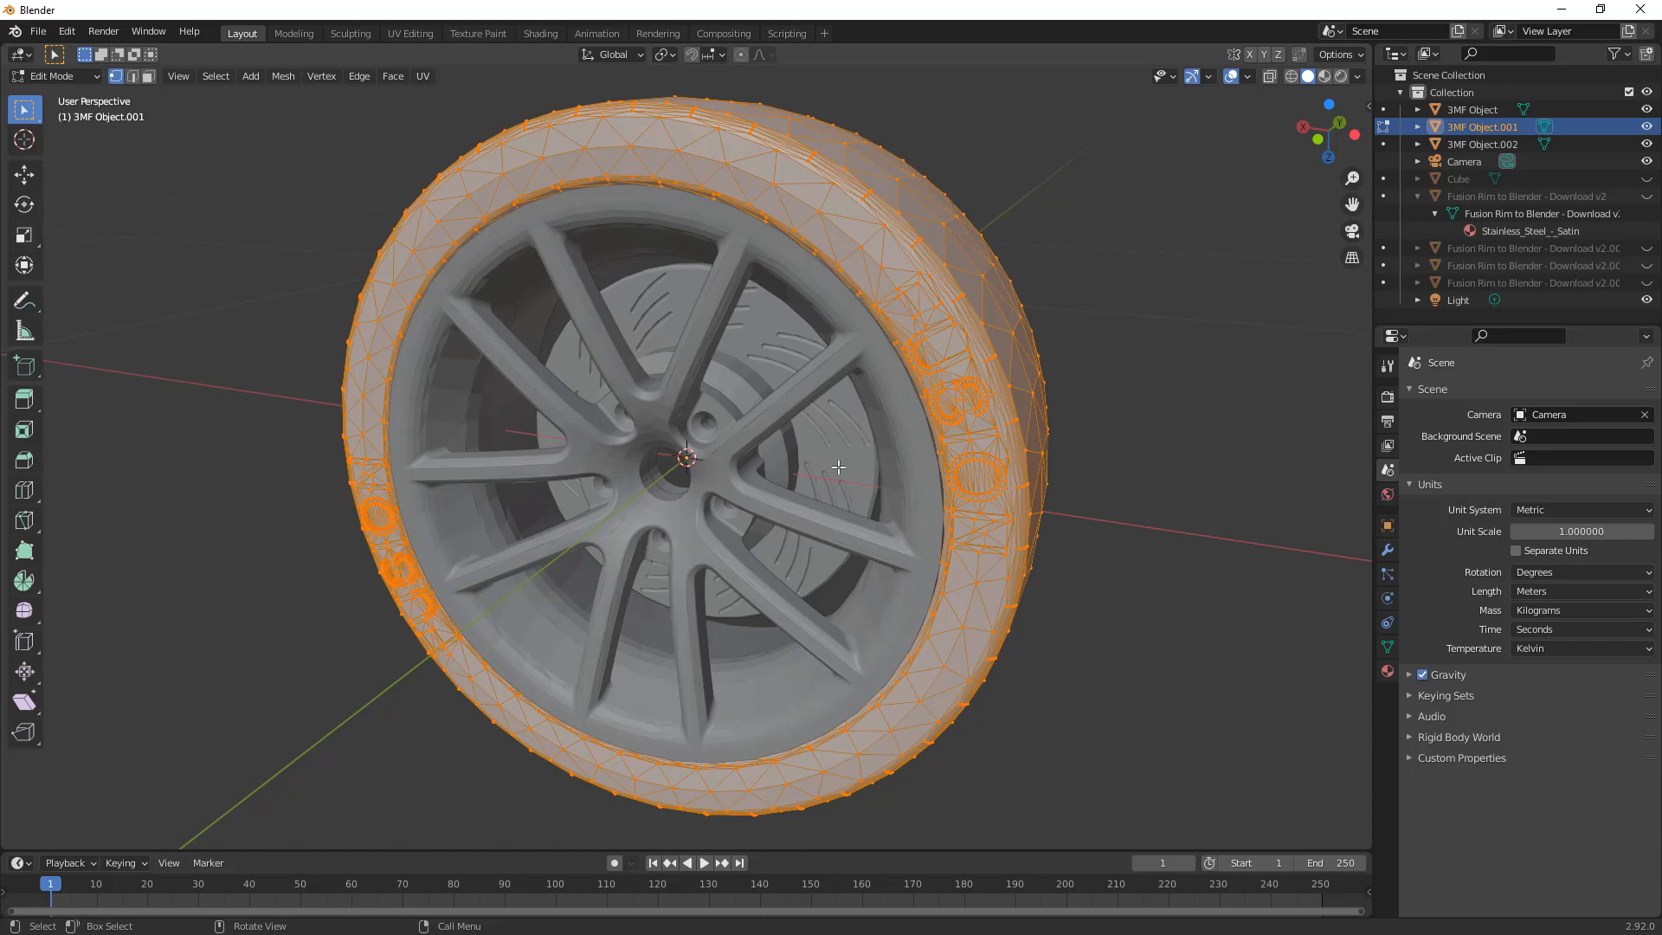
pyautogui.press('Tab')
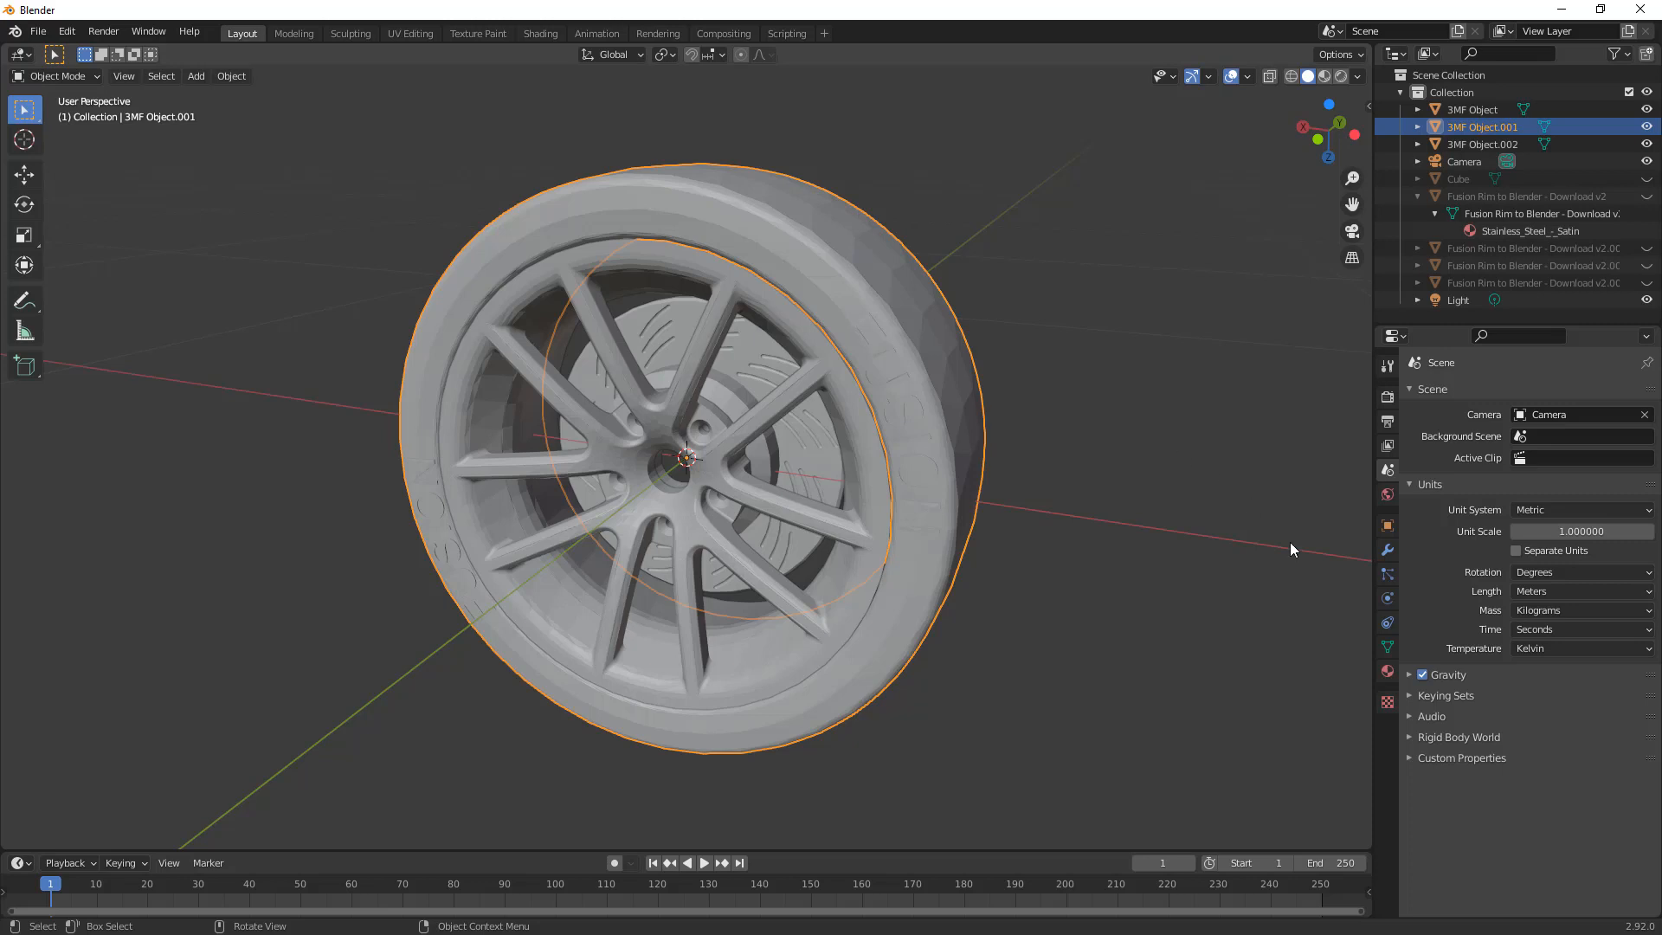
# Step: Keep the unit system as Metric and switch viewport shading to Material Preview
pyautogui.click(1580, 510)
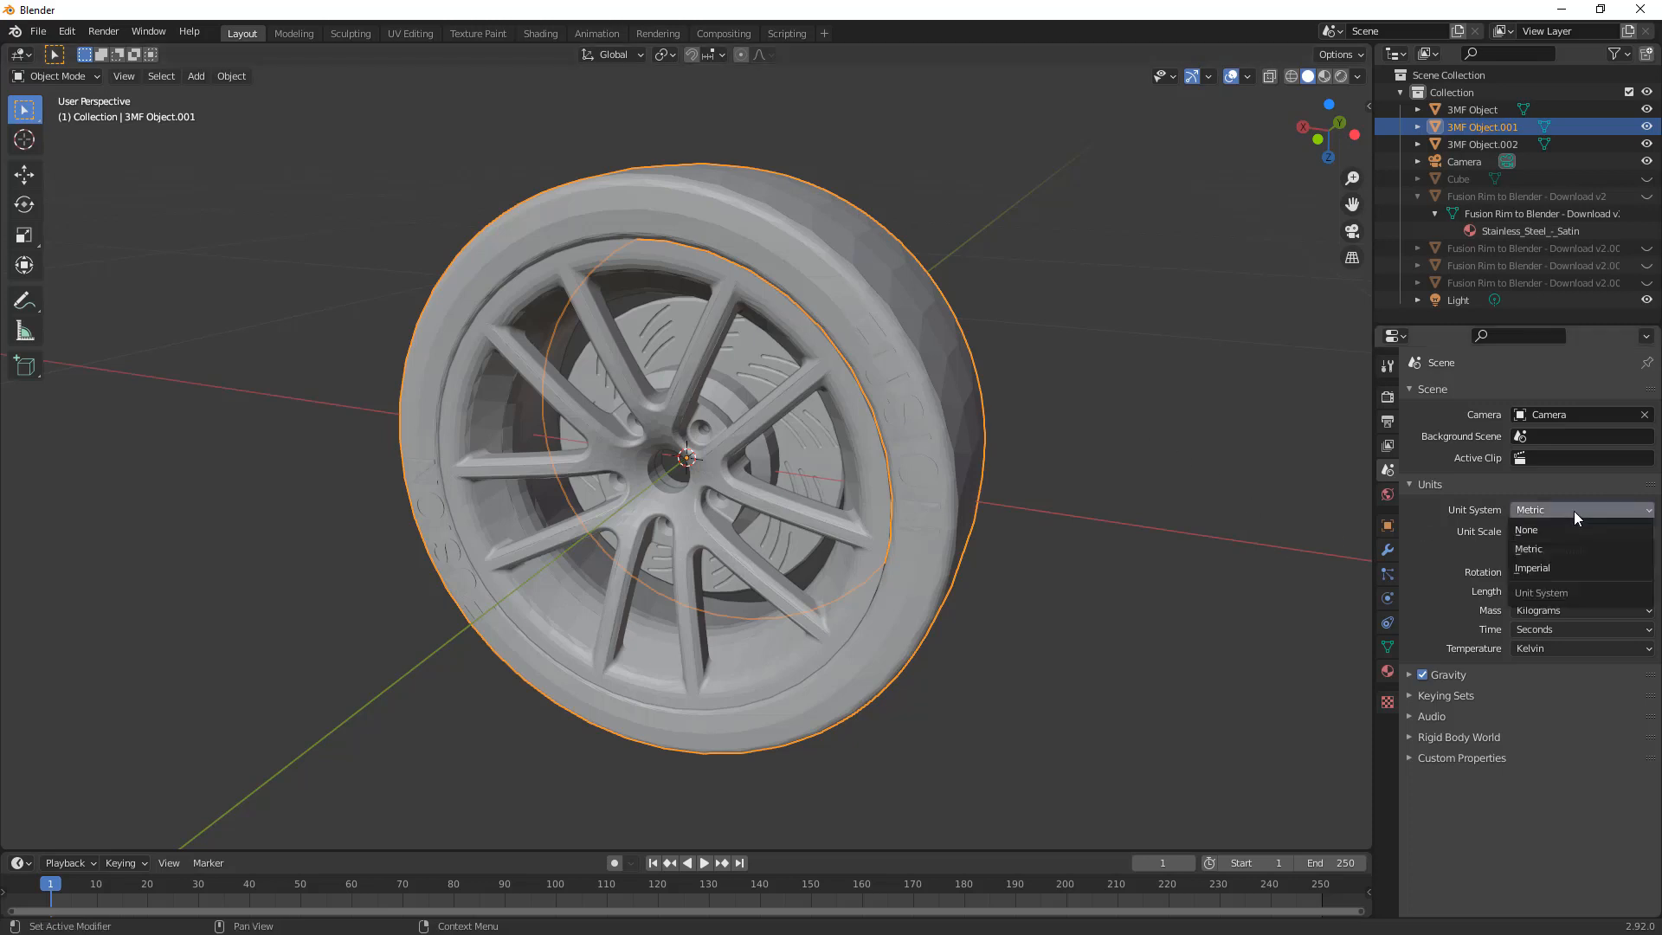
pyautogui.click(1528, 549)
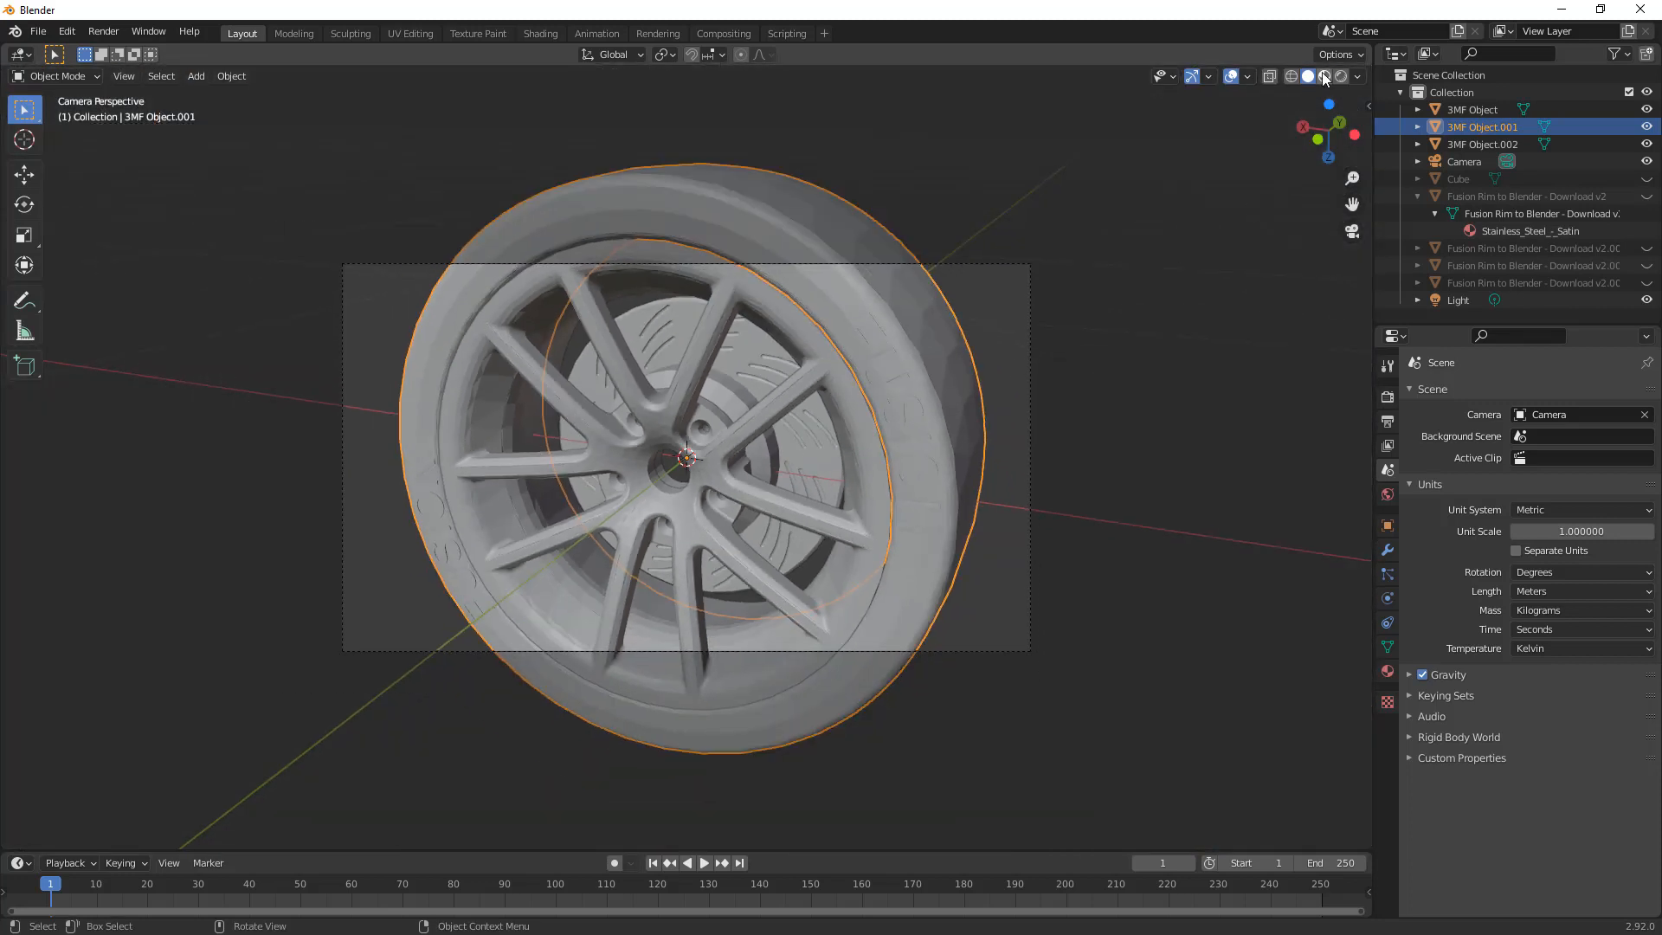
pyautogui.click(1341, 76)
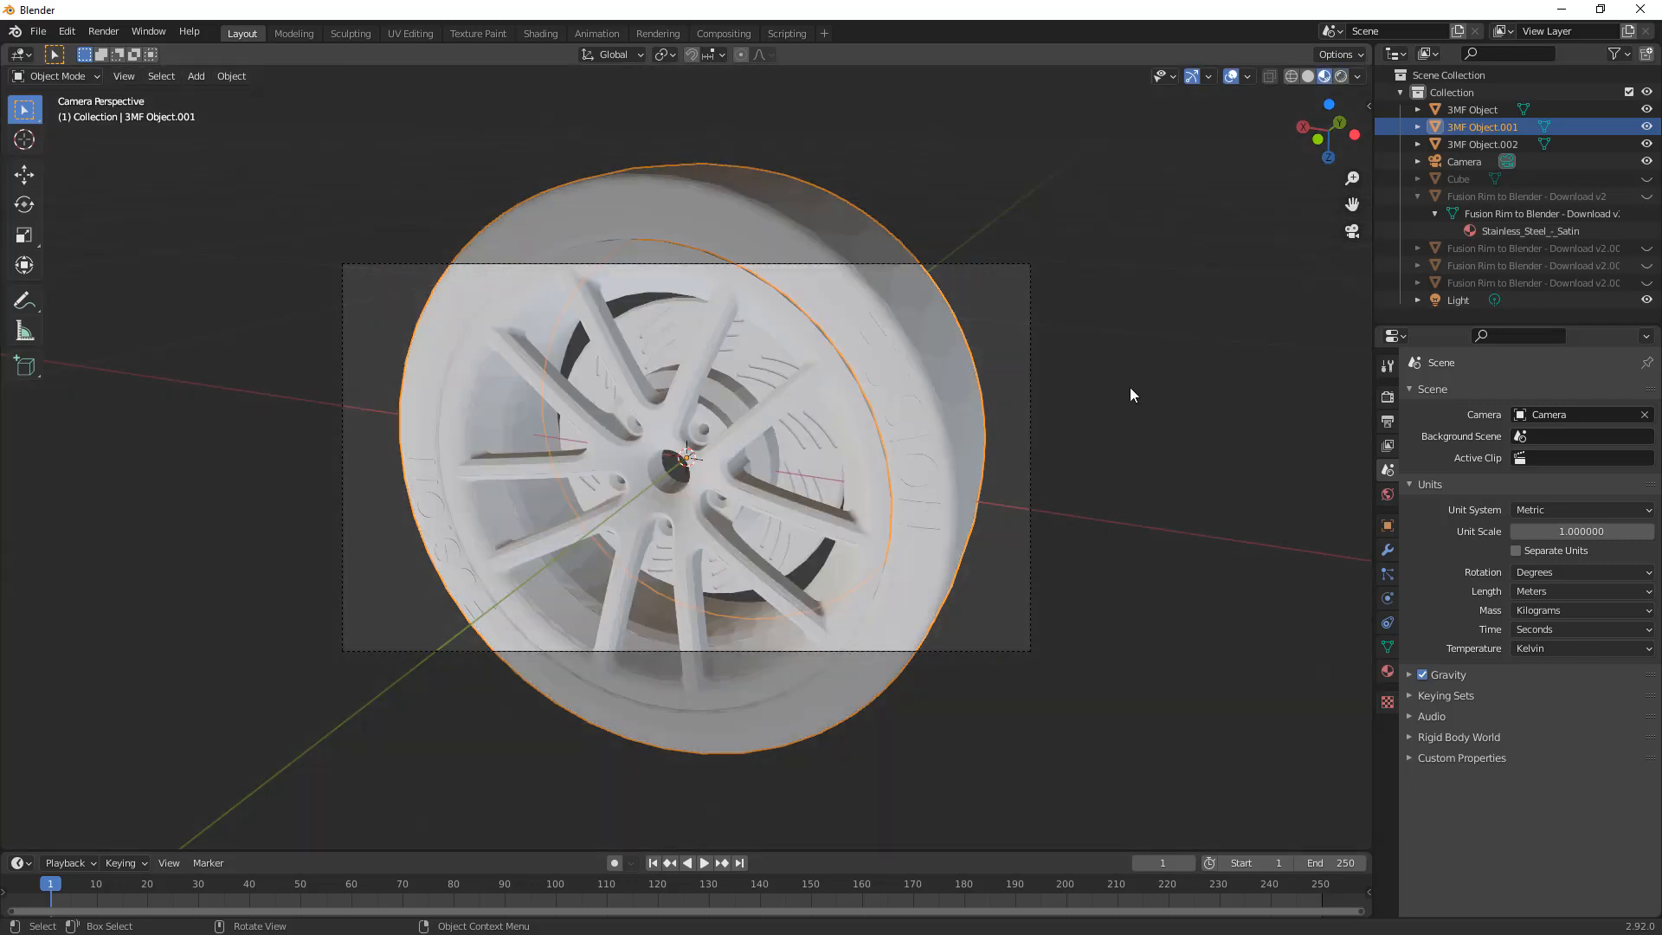
pyautogui.moveTo(1124, 406)
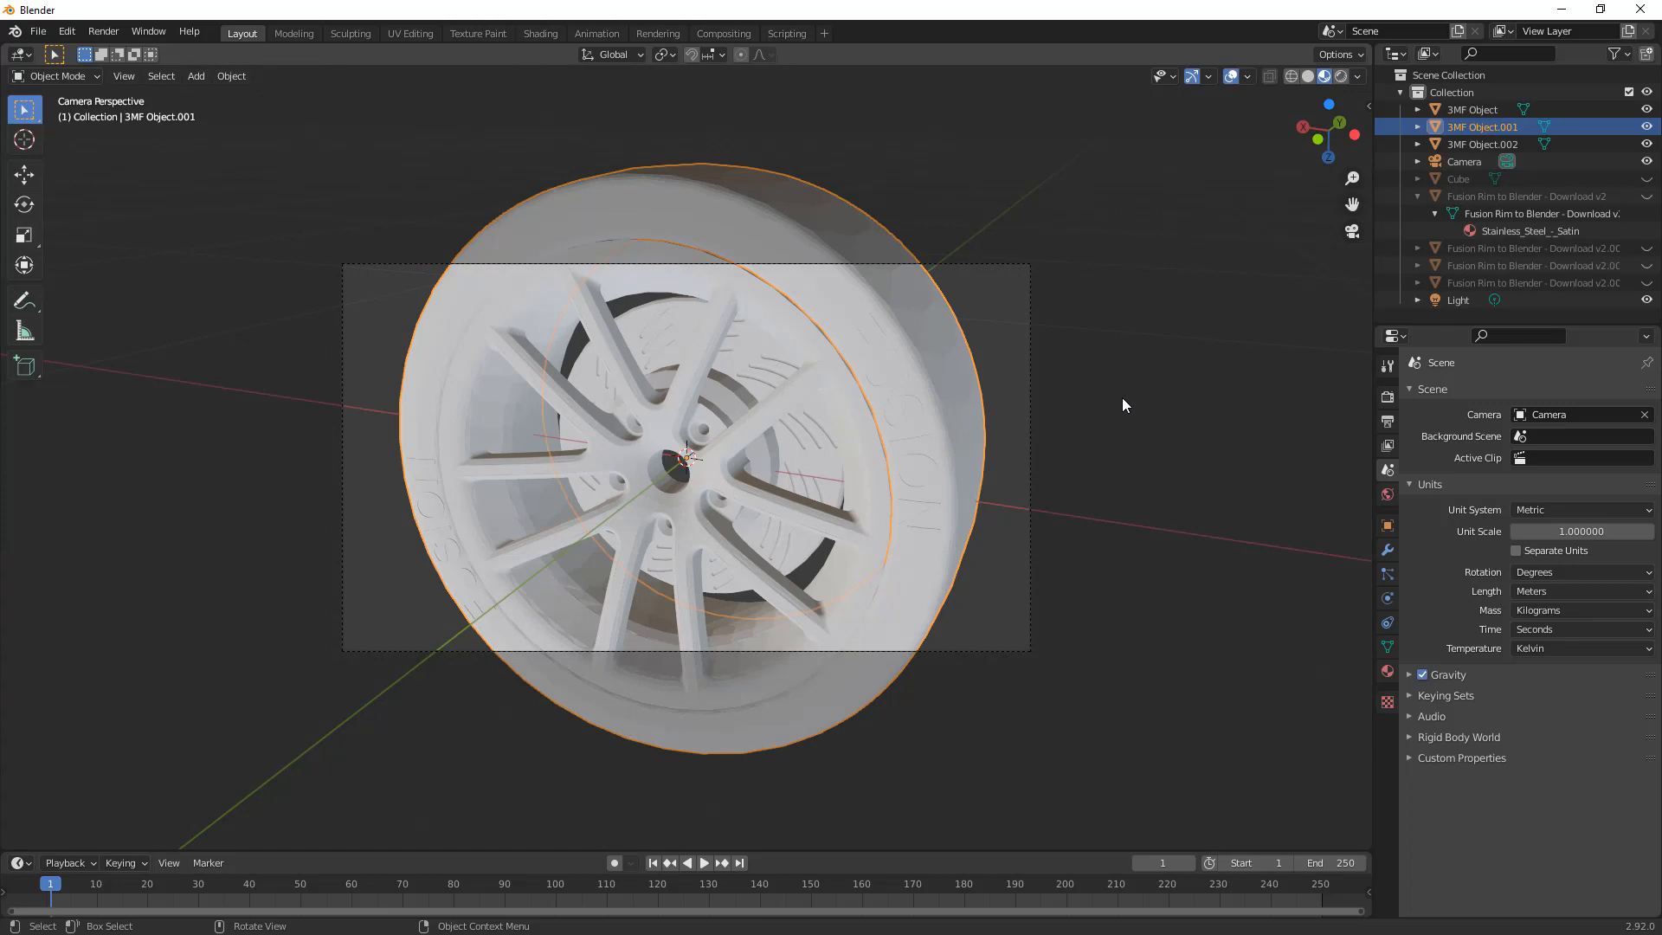
pyautogui.moveTo(1093, 389)
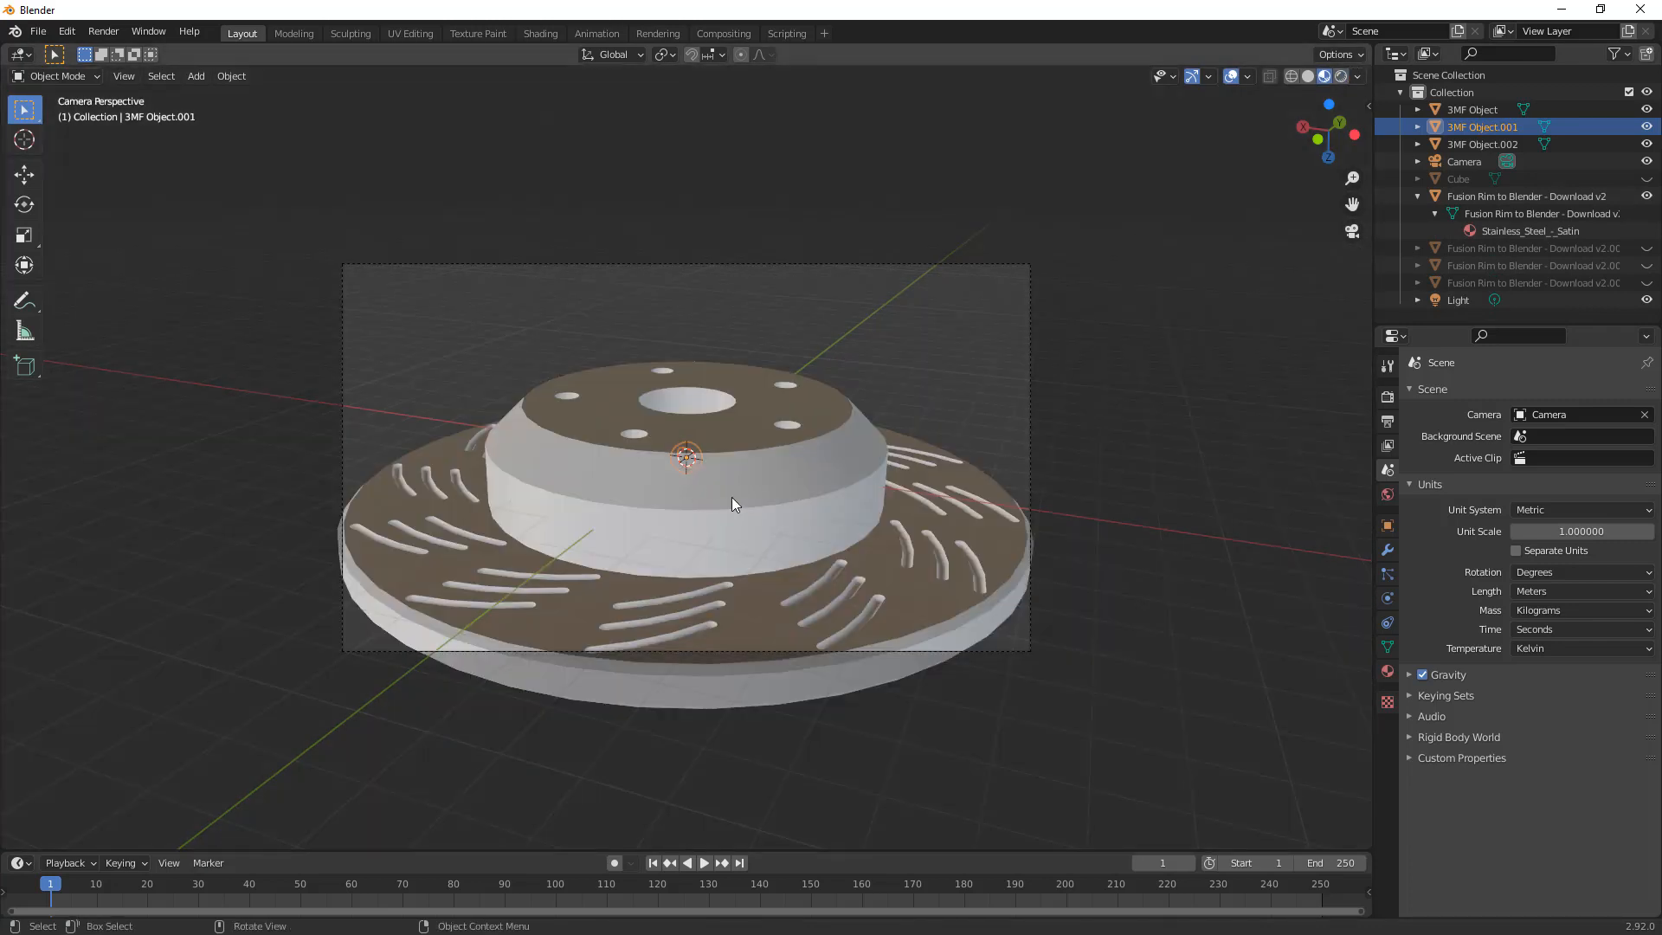
# Step: Change the rotor's material to a Glossy BSDF shader with a pale pink colour
pyautogui.click(1526, 197)
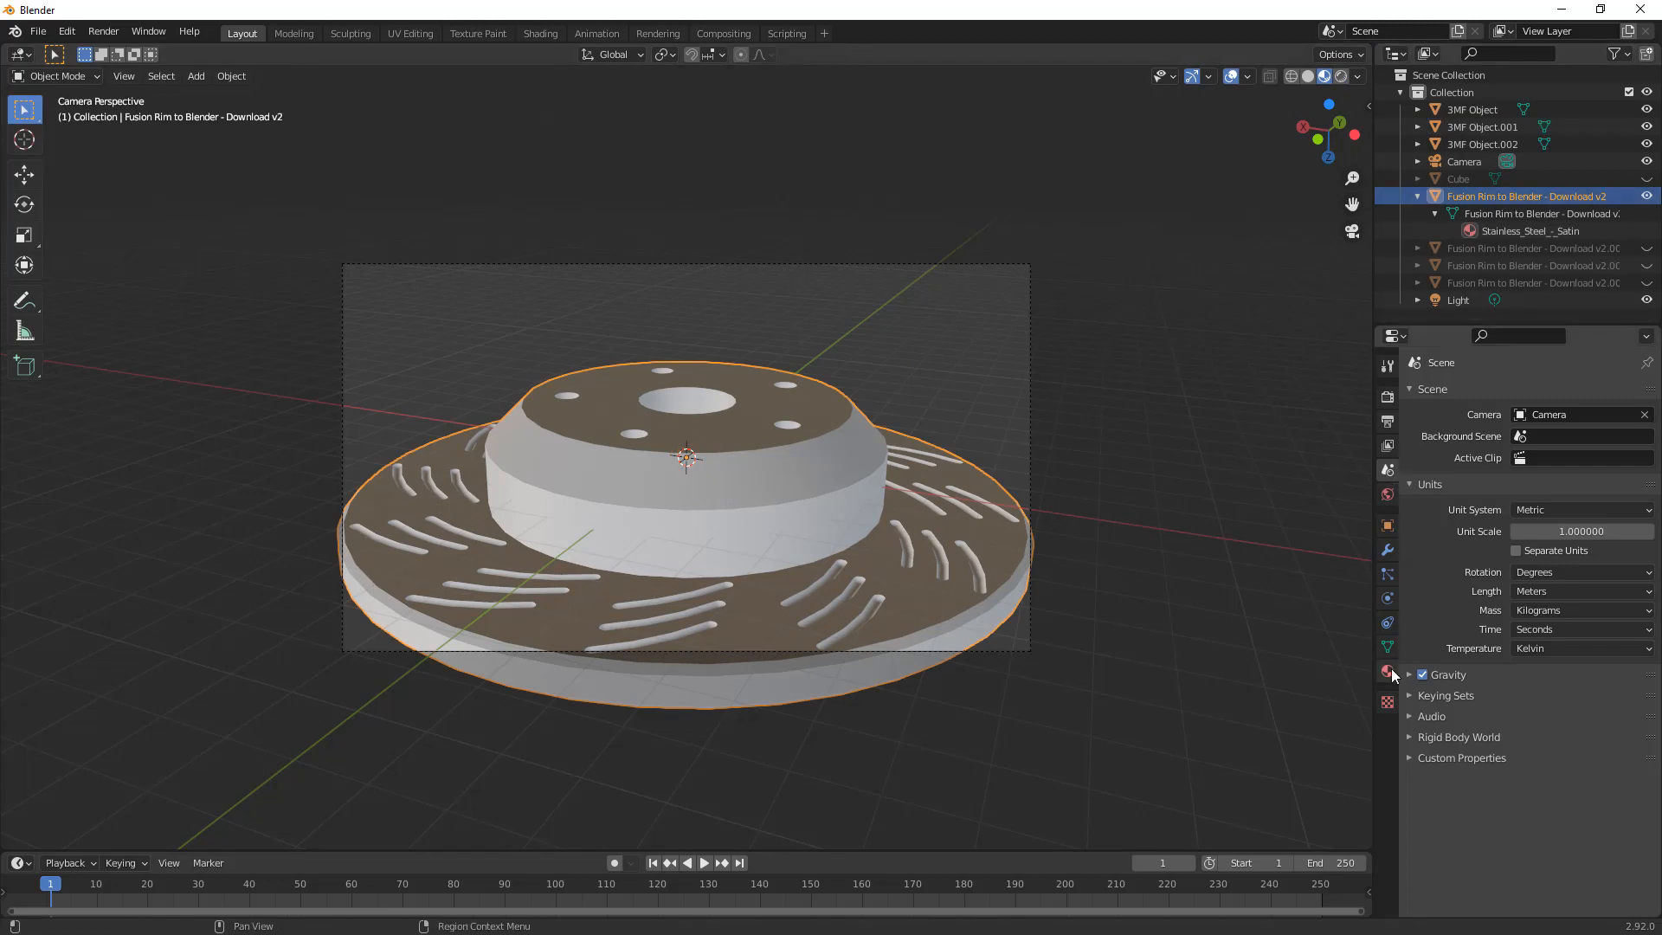
pyautogui.click(1386, 671)
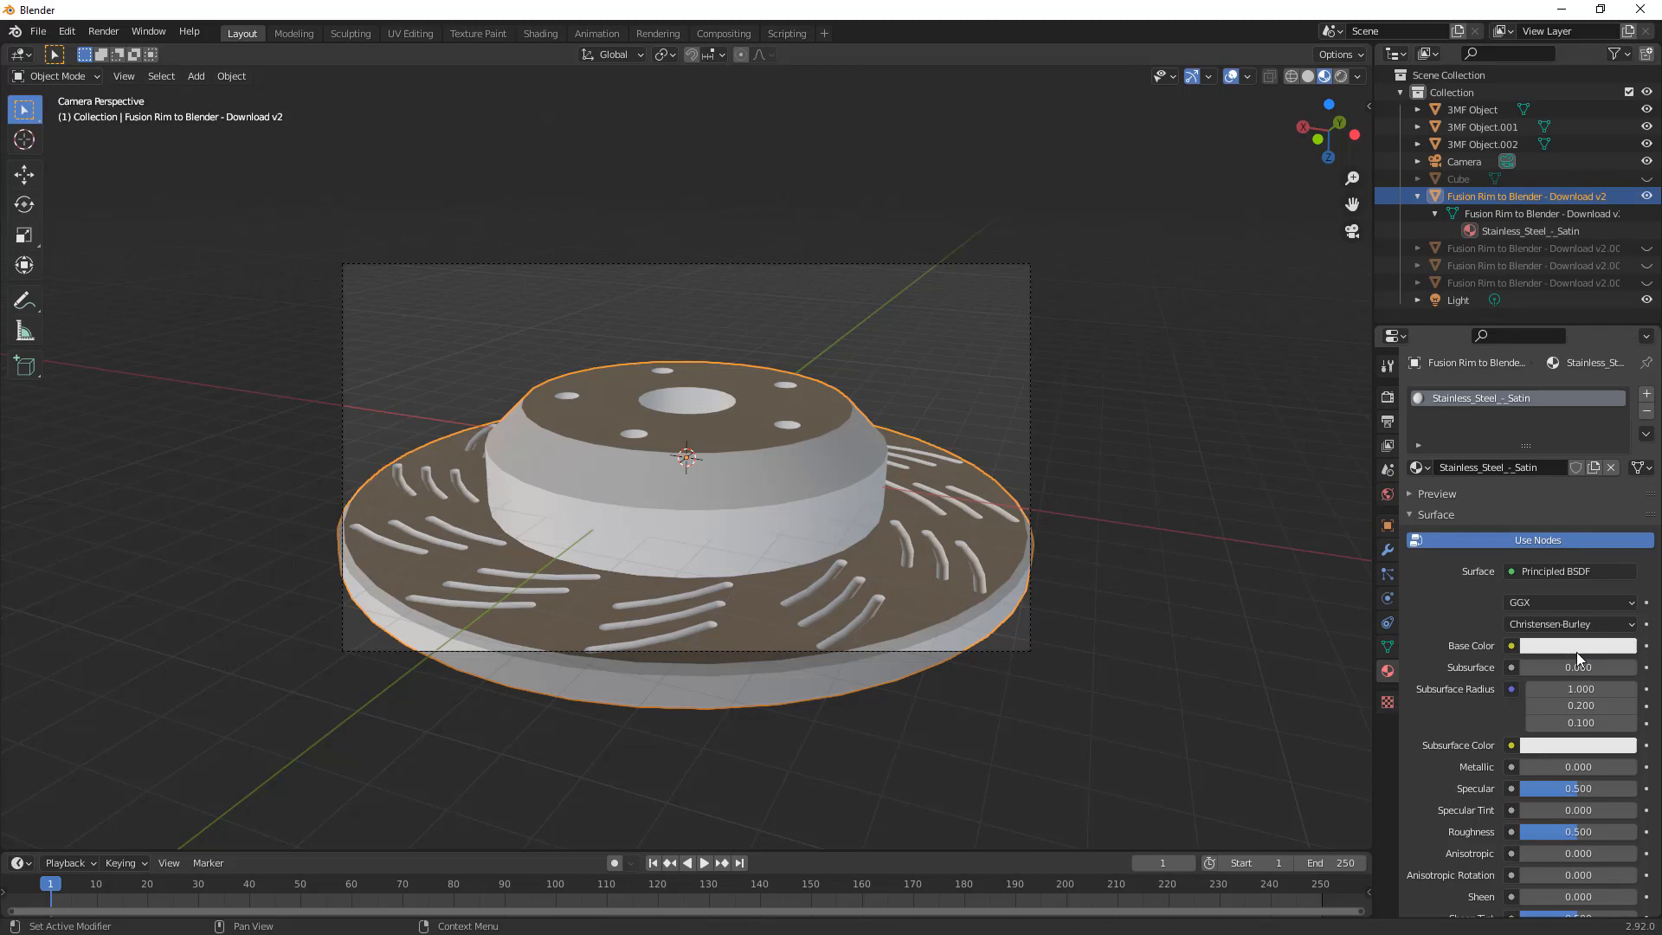
pyautogui.click(1577, 646)
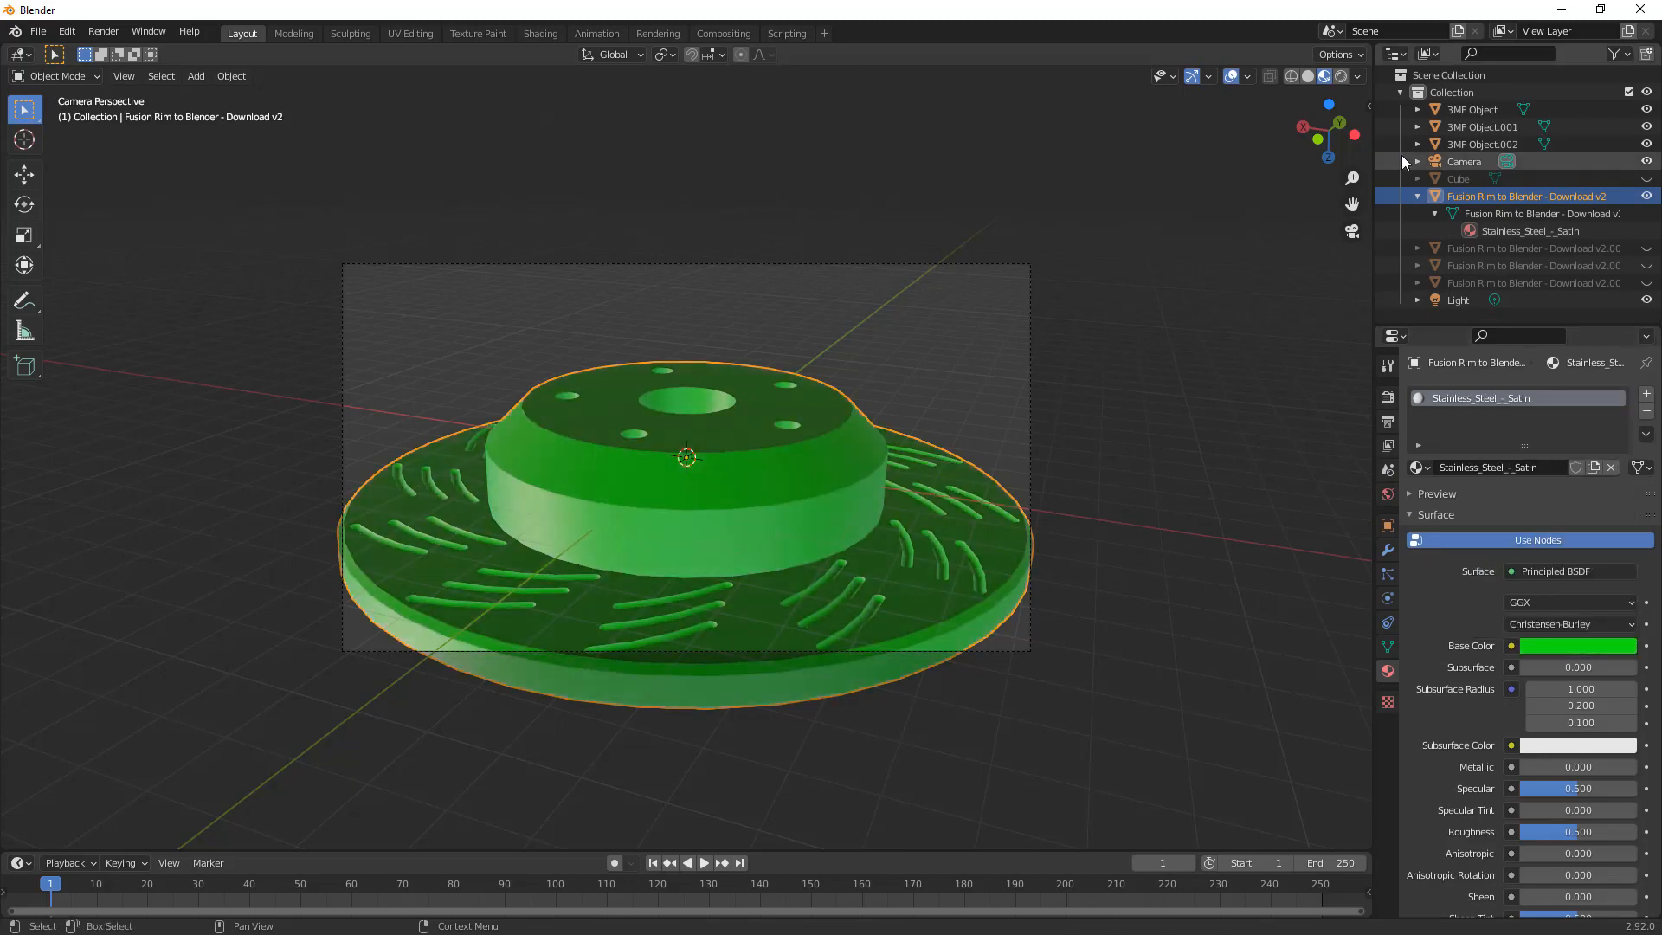
pyautogui.click(1569, 571)
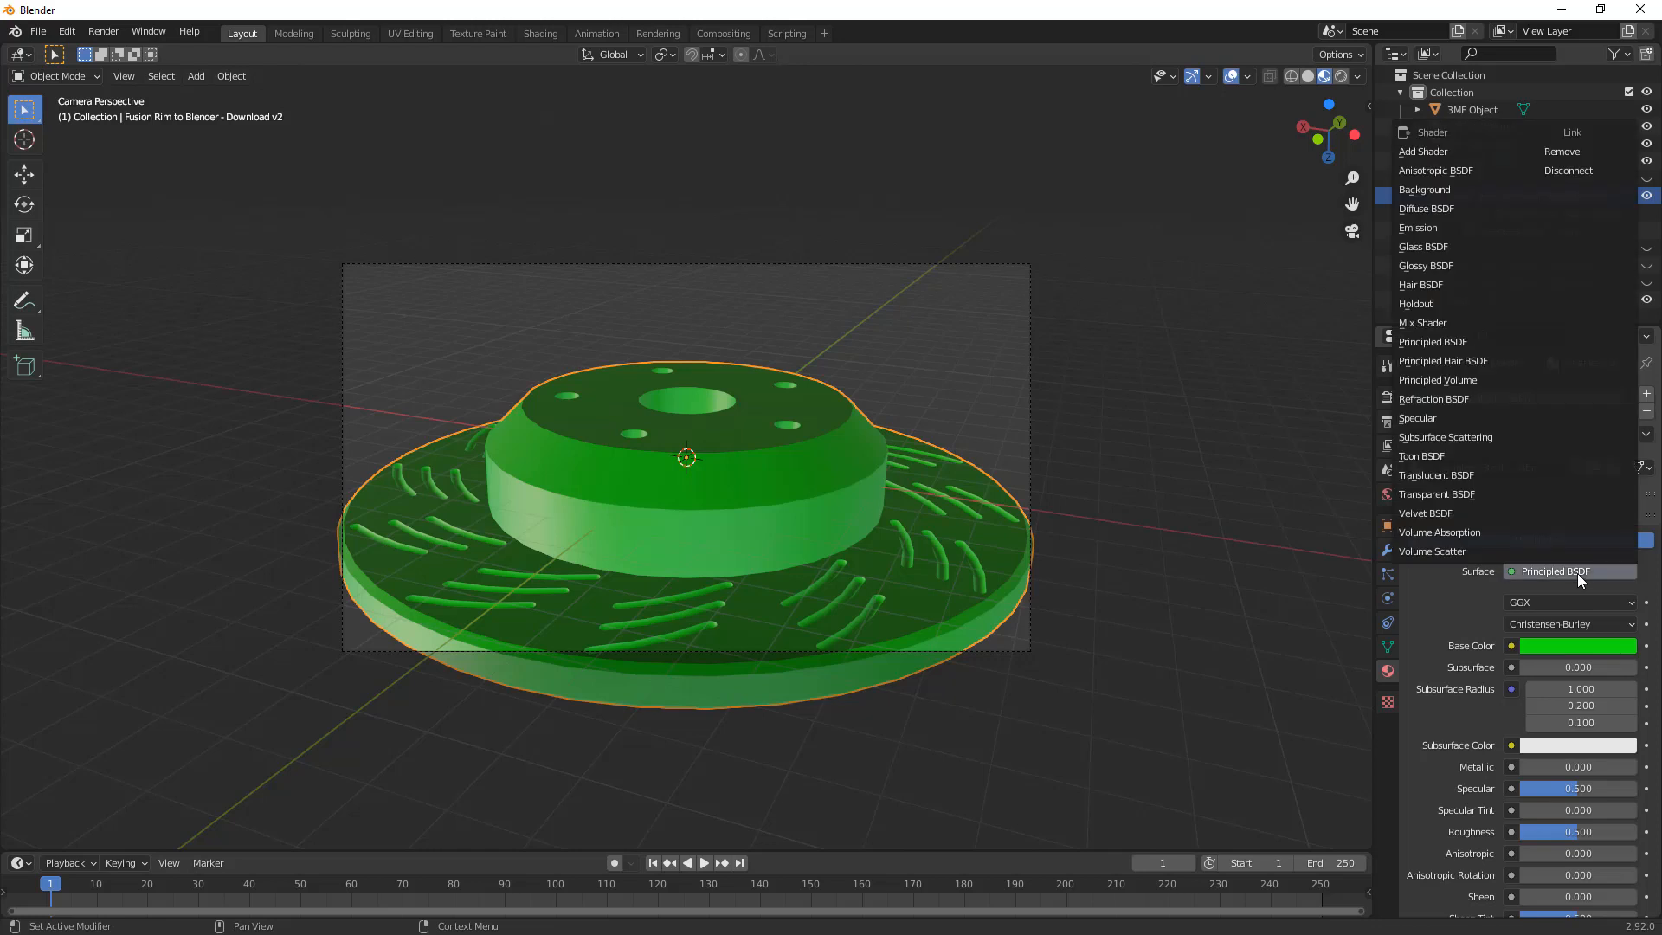
pyautogui.moveTo(1448, 284)
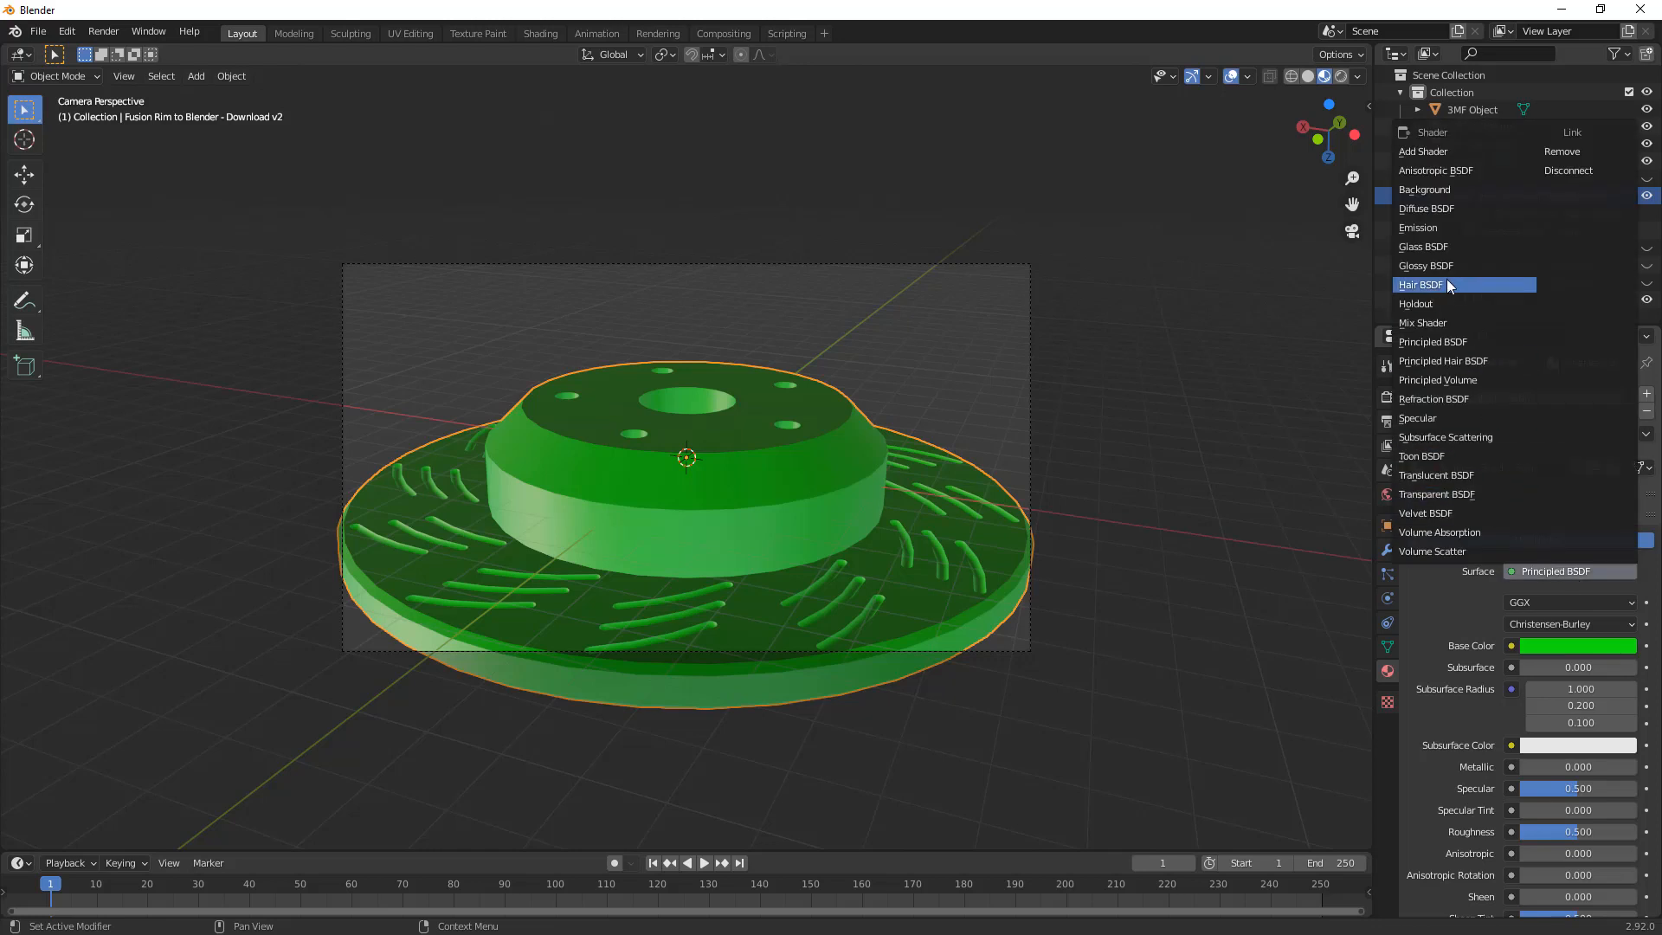
pyautogui.click(1426, 264)
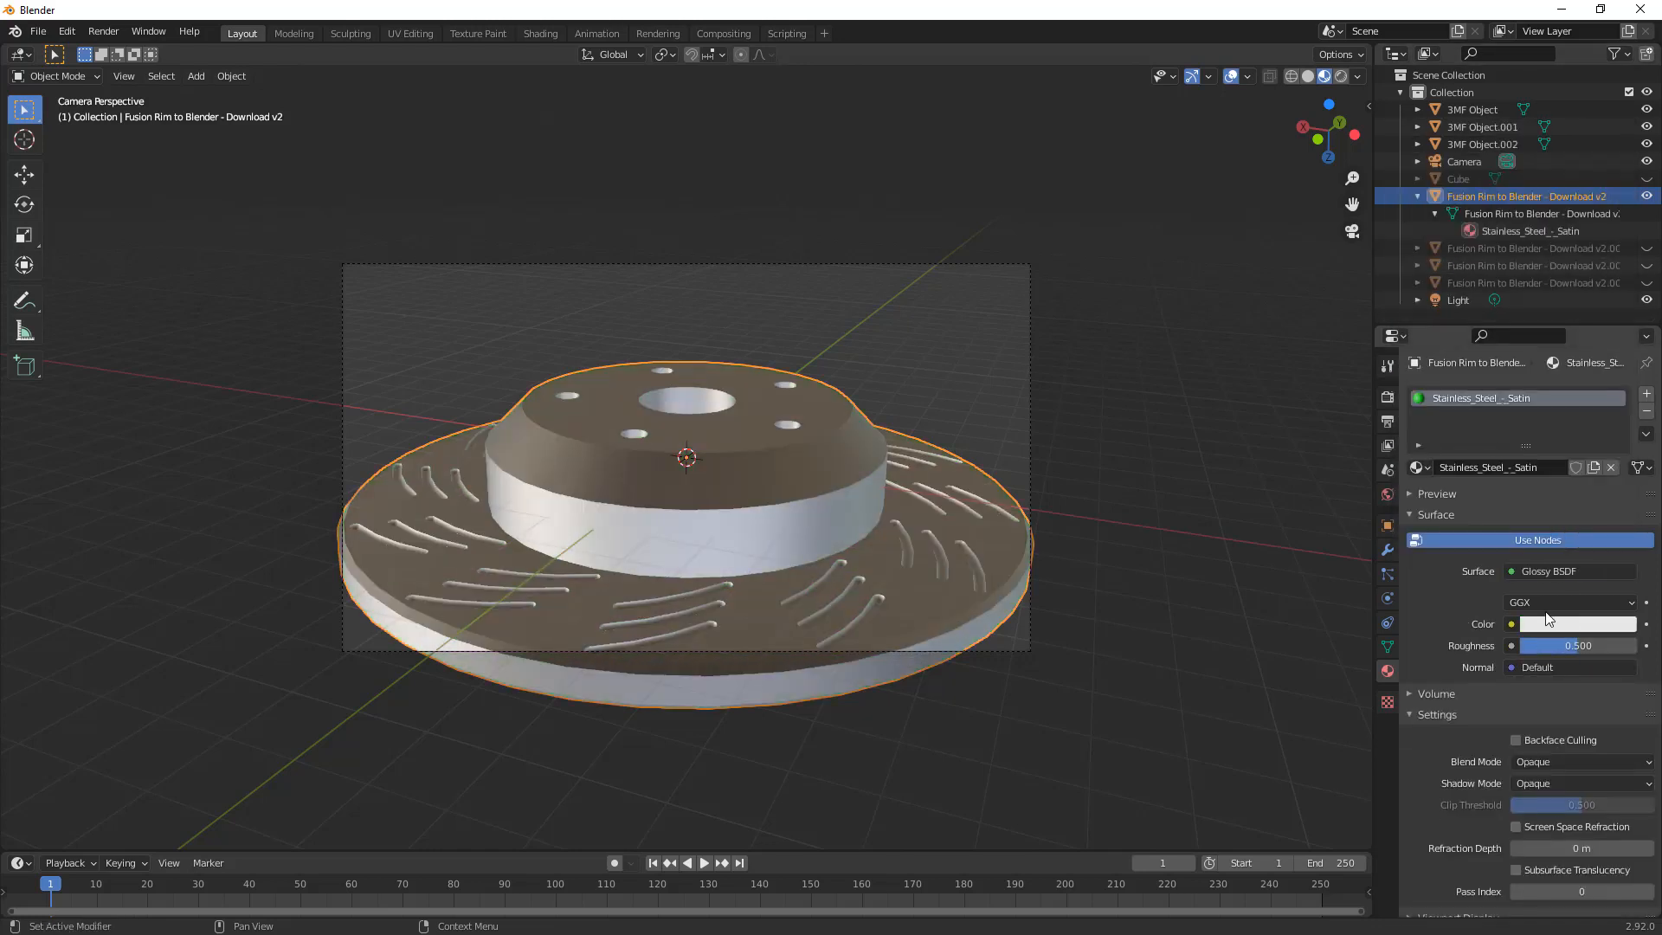
pyautogui.click(1580, 623)
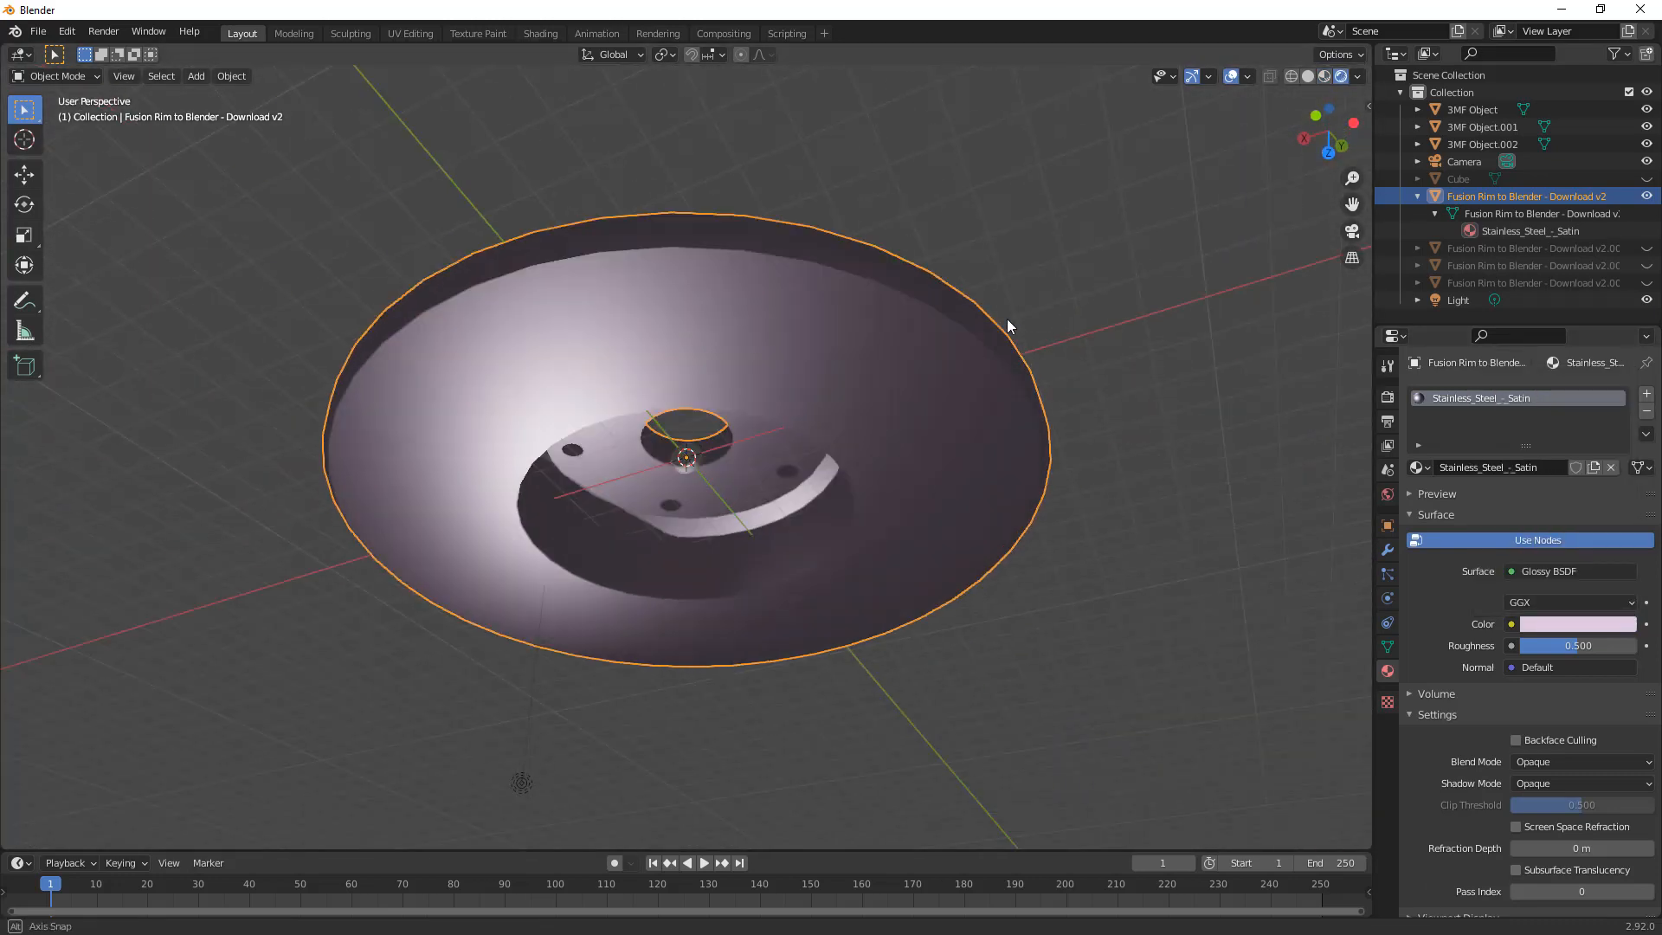
# Step: Orbit around the pale pink glossy rotor to inspect its shiny dished surface
pyautogui.moveTo(1007, 326); pyautogui.dragTo(933, 440)
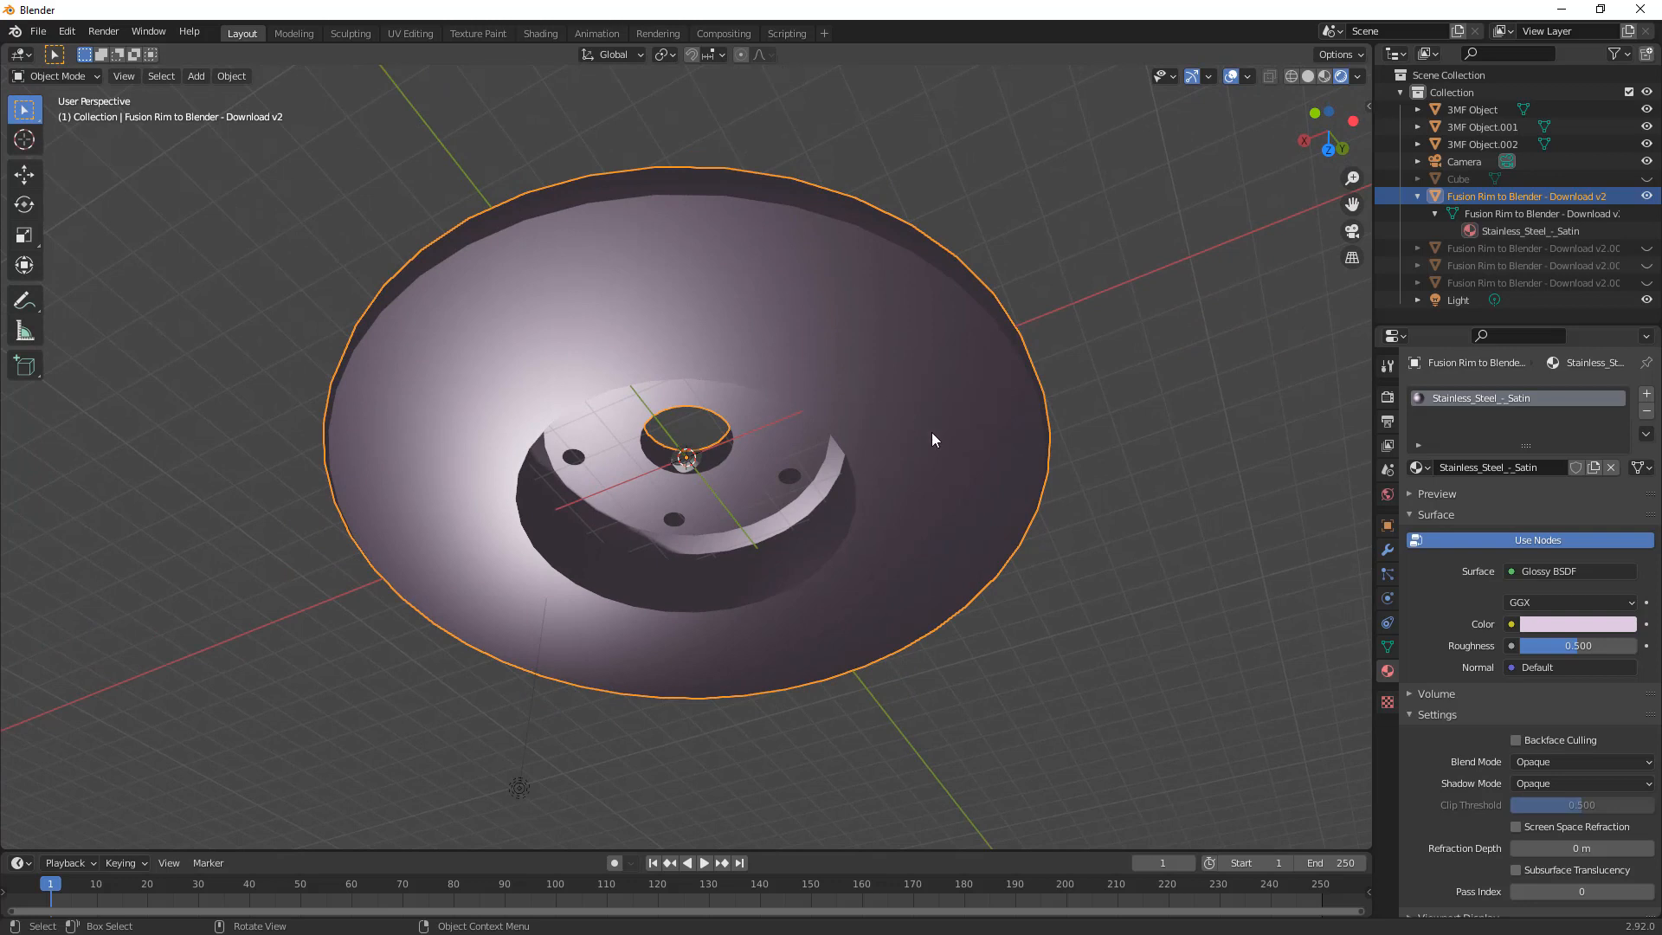
pyautogui.moveTo(1332, 78)
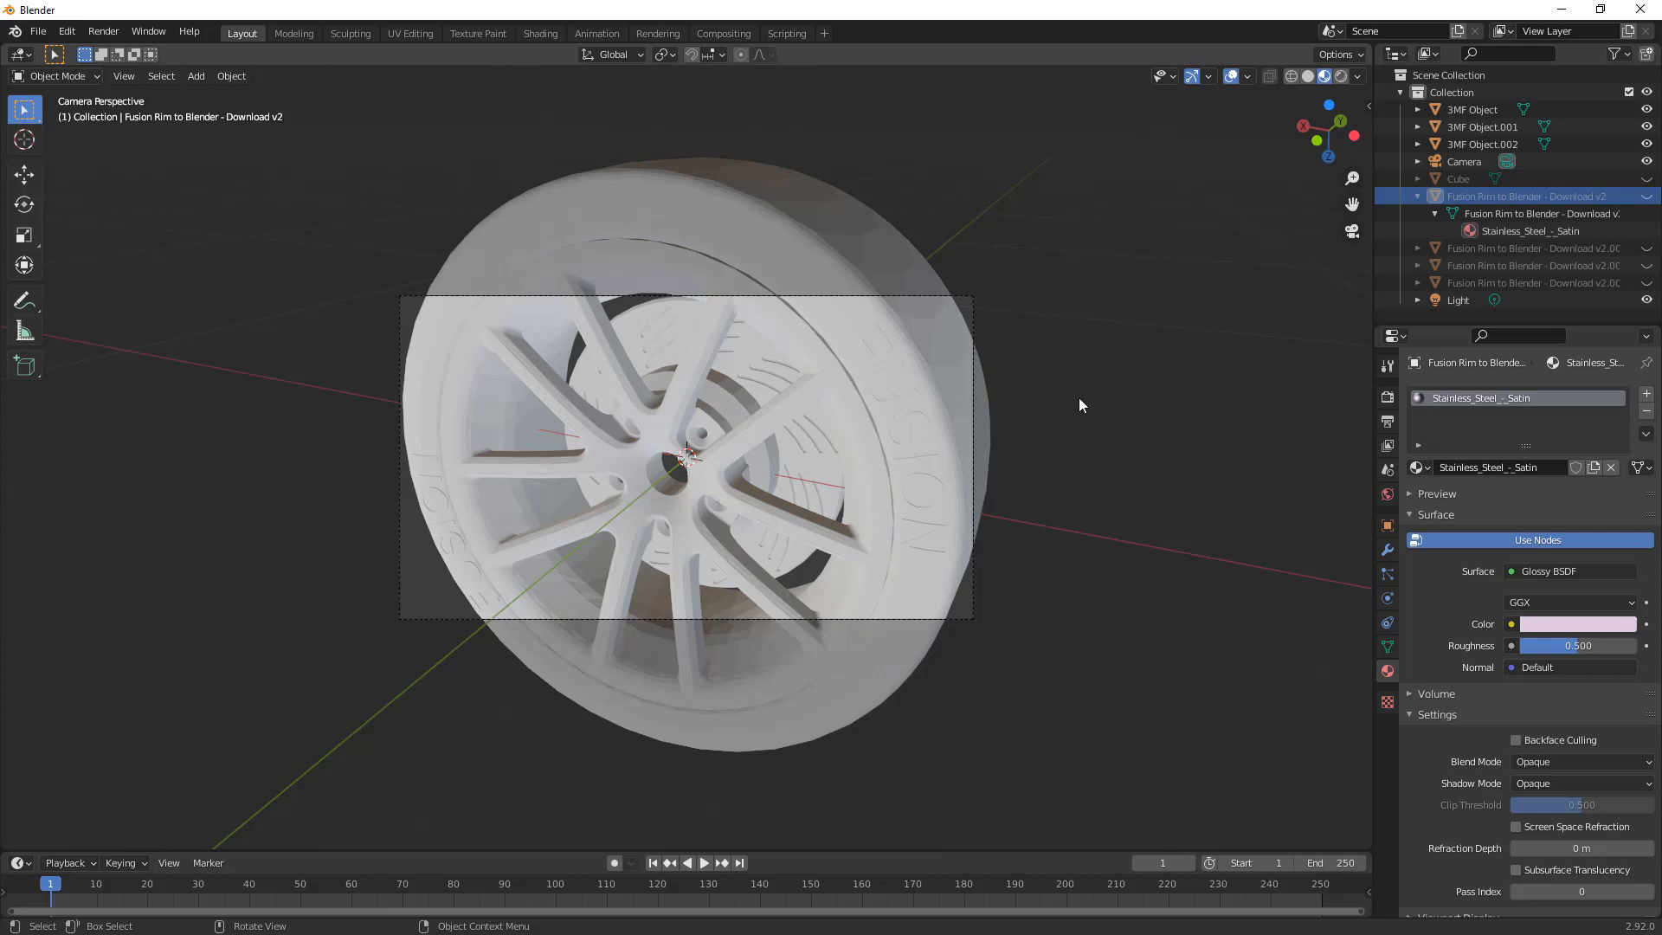
pyautogui.moveTo(1078, 405)
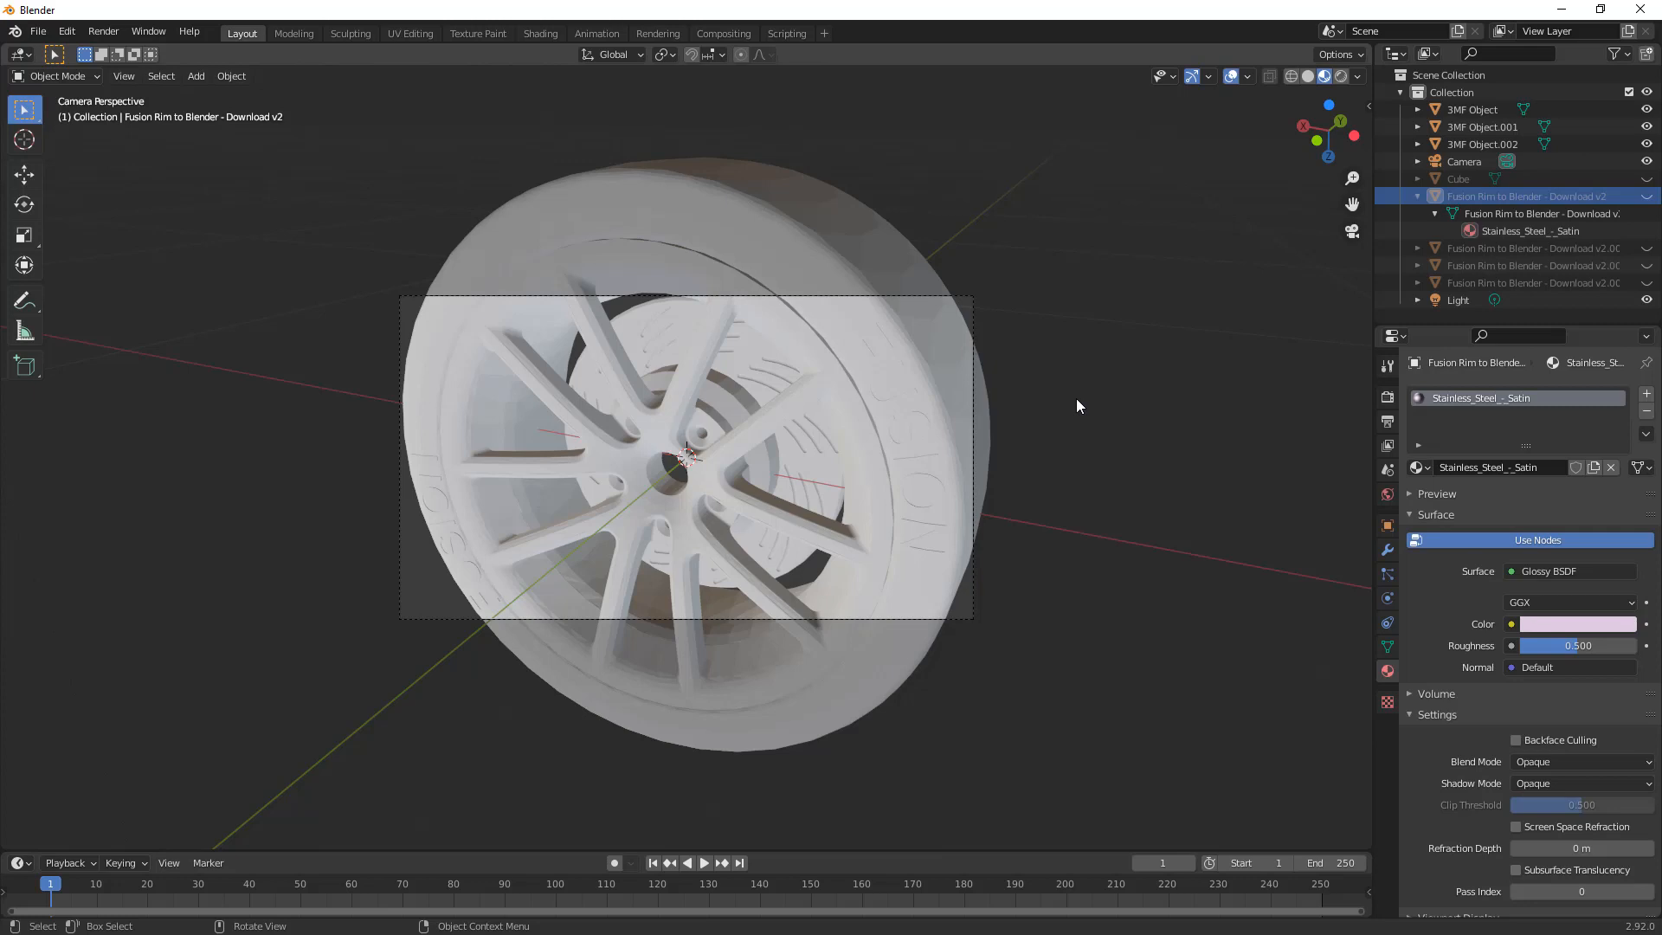
# Step: Select the Stainless_Steel_-_Satin material in the Outliner
pyautogui.click(1529, 231)
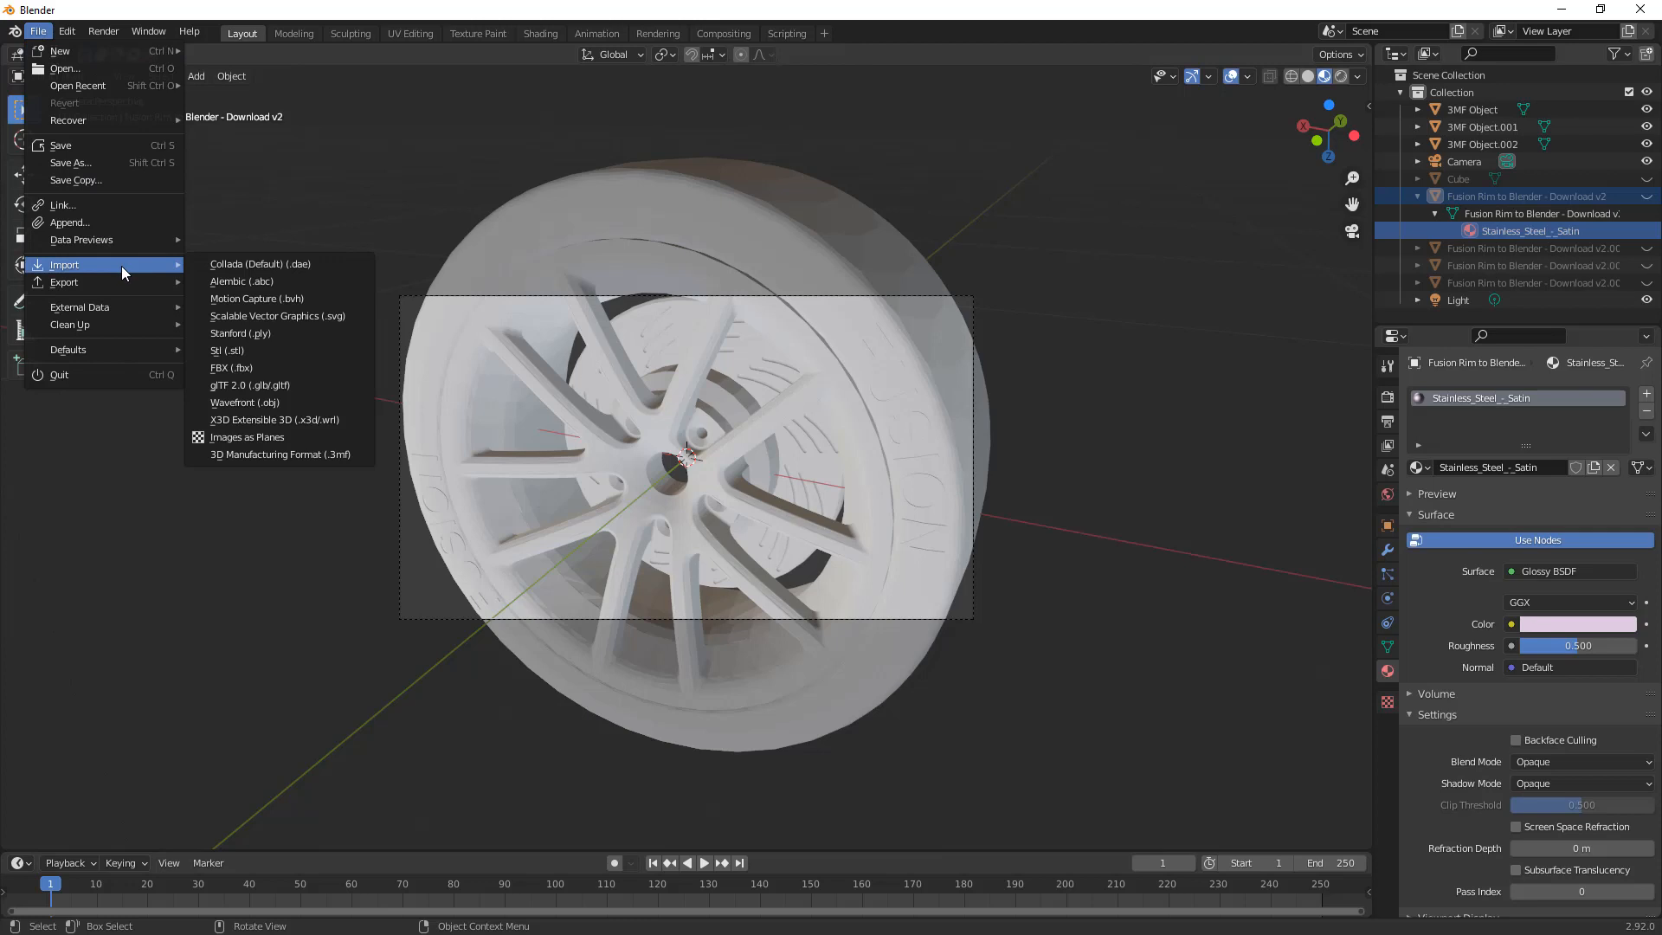
pyautogui.moveTo(228, 350)
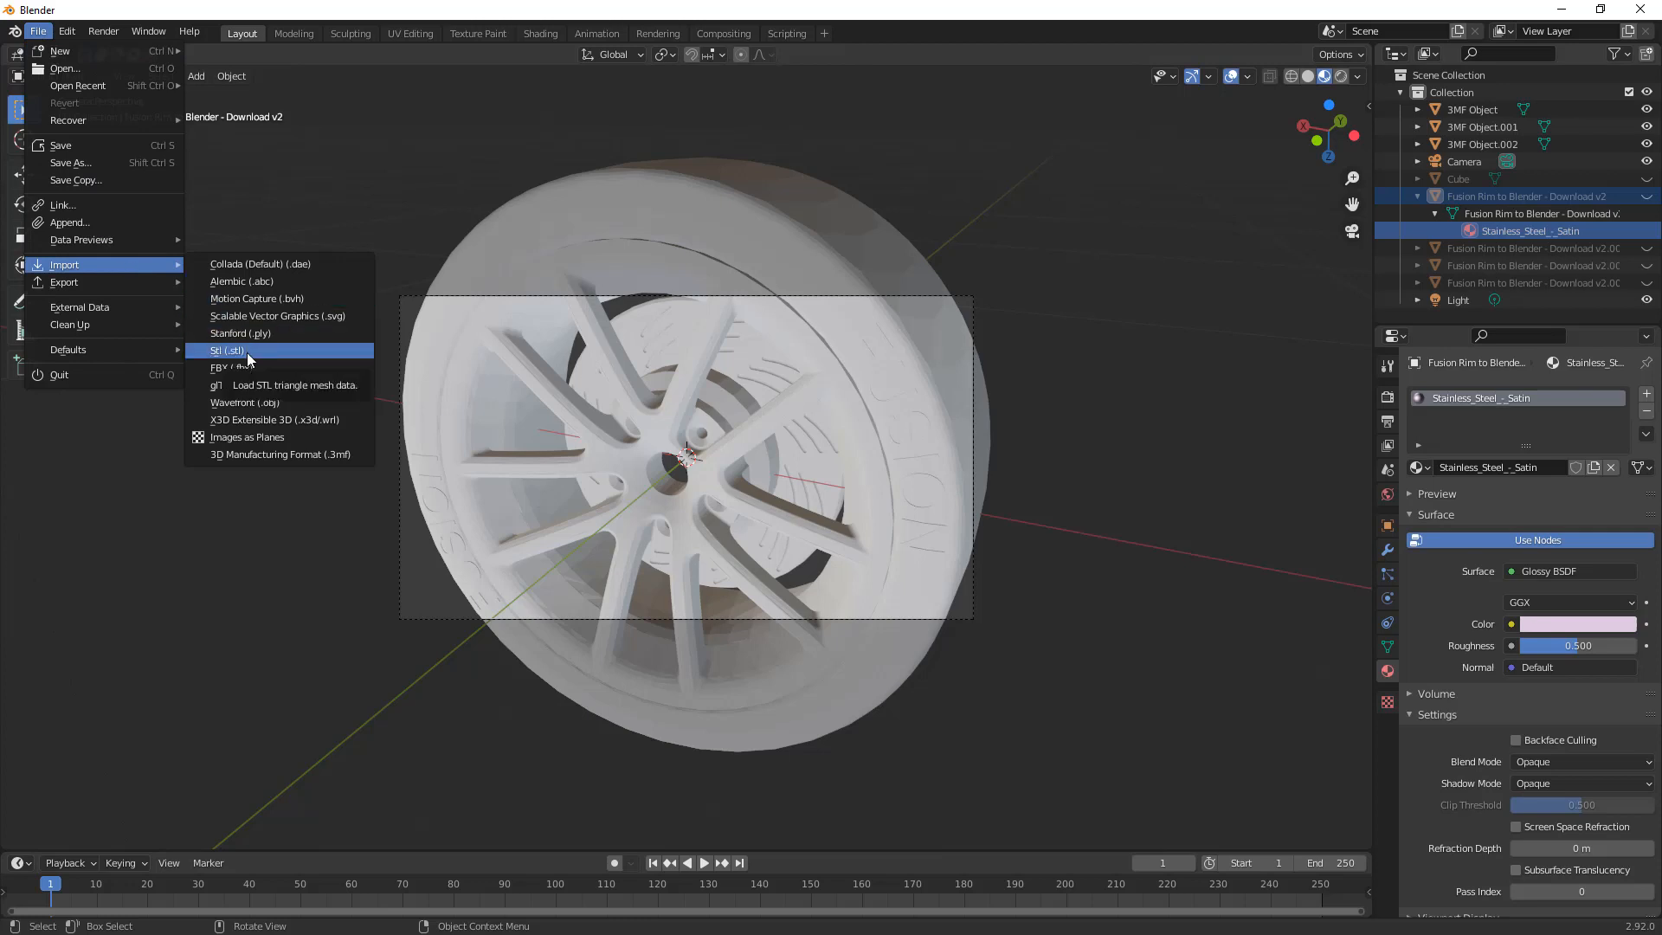